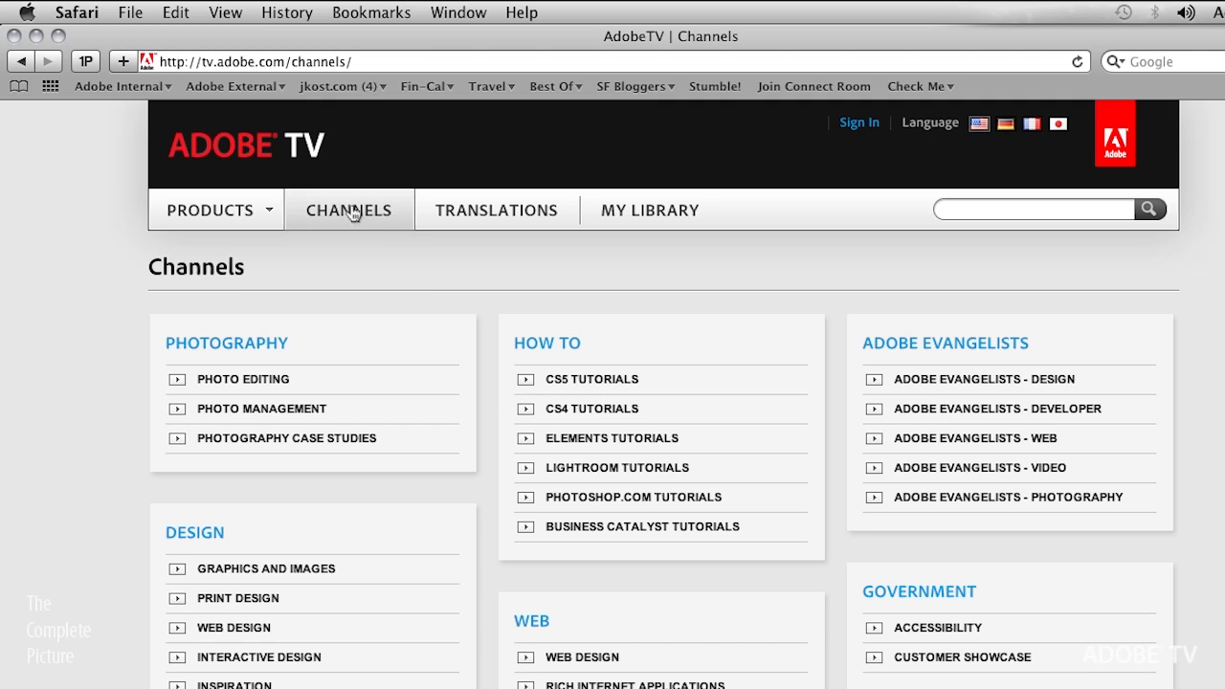
mouse_move(574, 471)
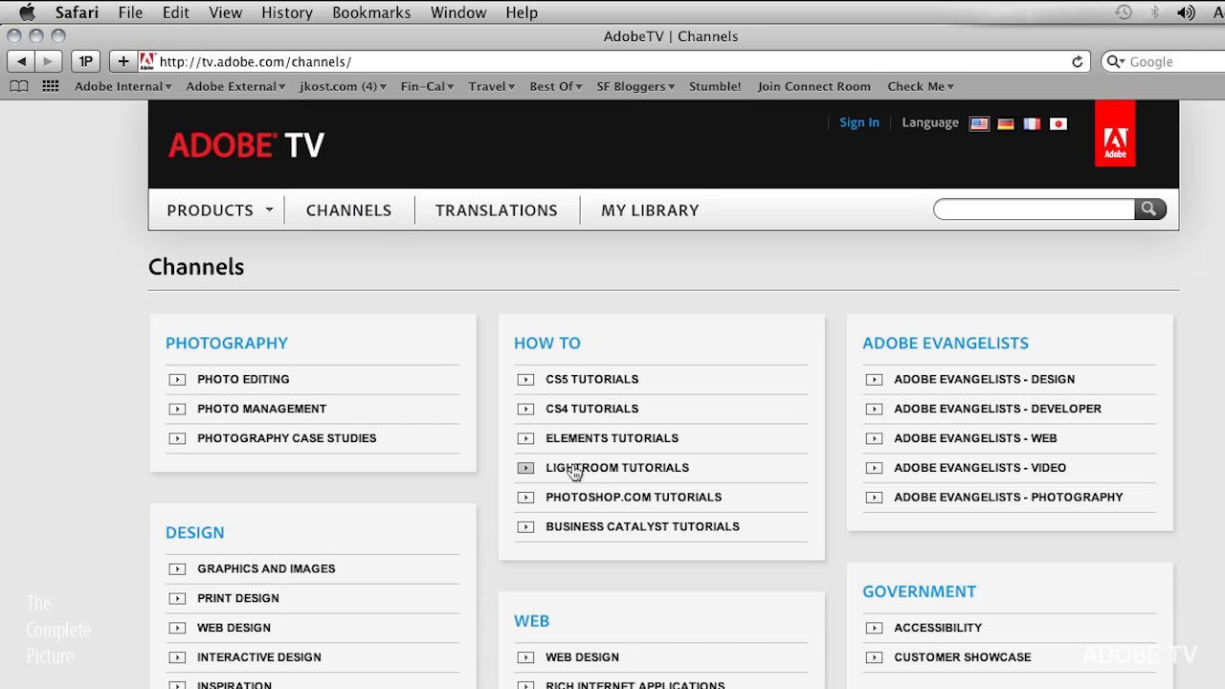
mouse_move(636, 471)
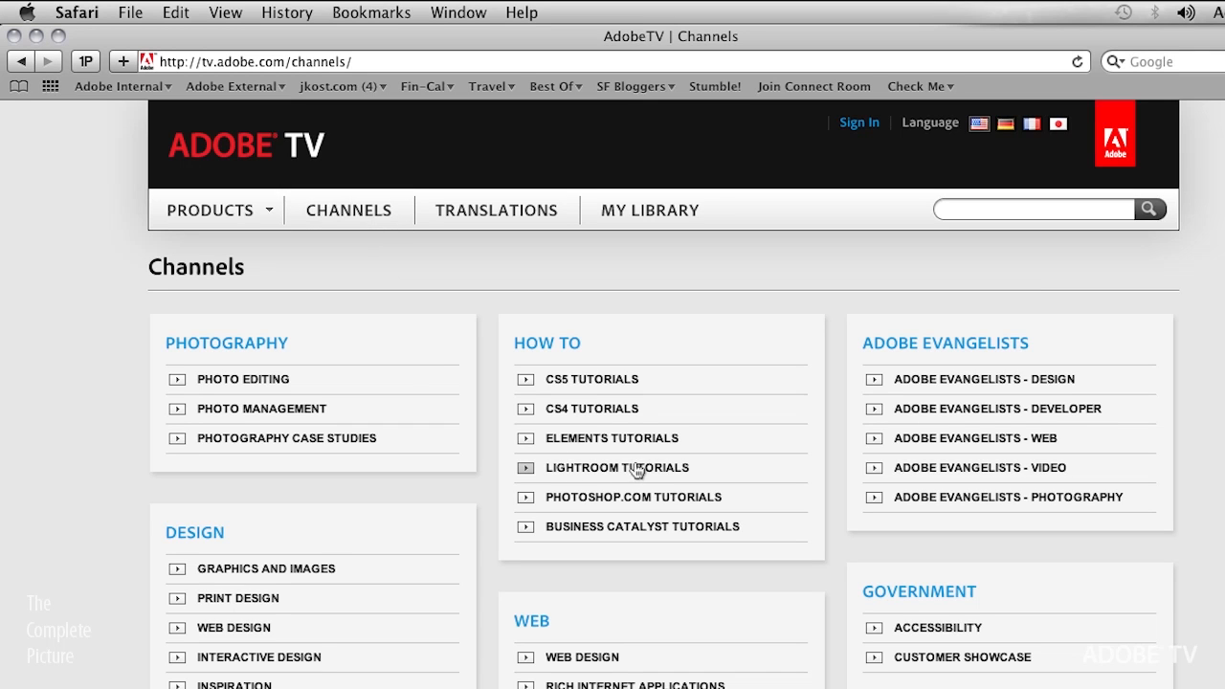
Go from the Channels page into Lightroom Tutorials and the Learn Lightroom 3 show
click(616, 466)
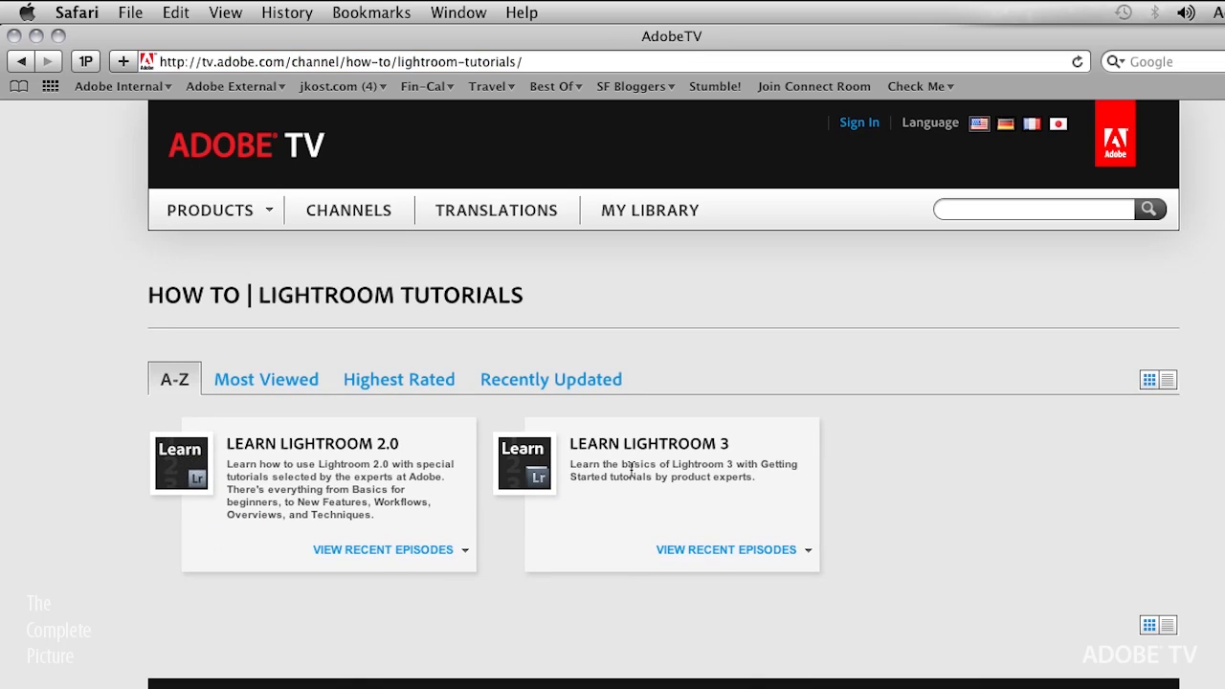
mouse_move(571, 449)
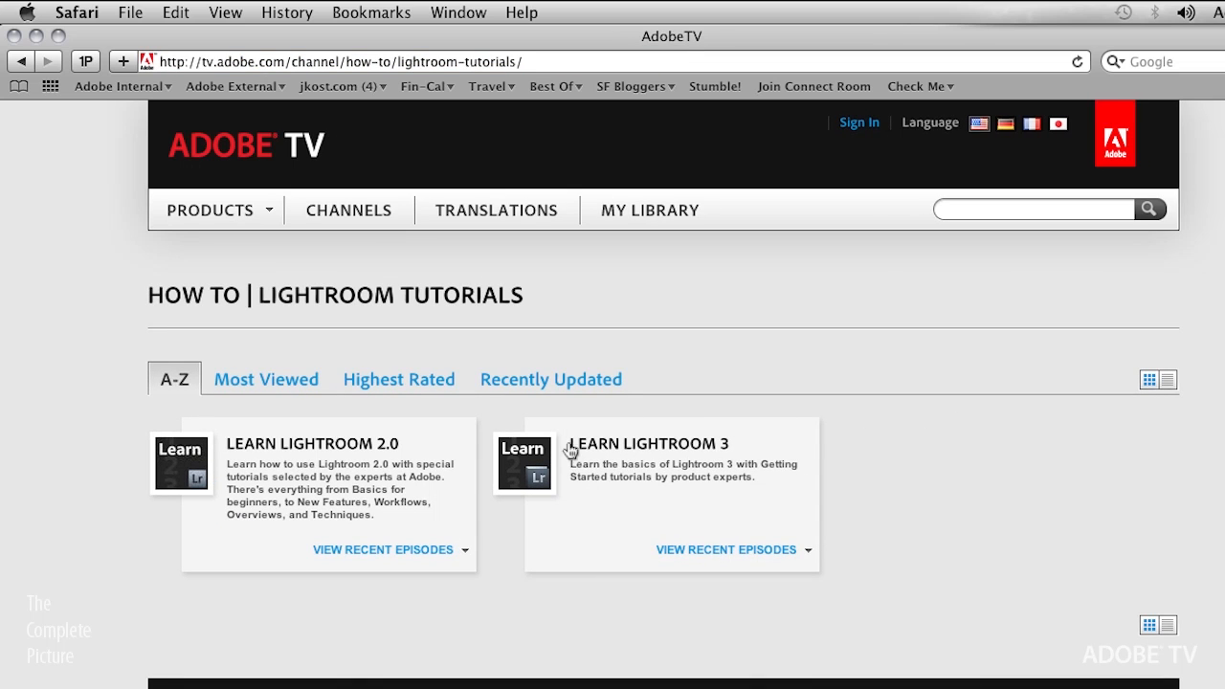
click(648, 444)
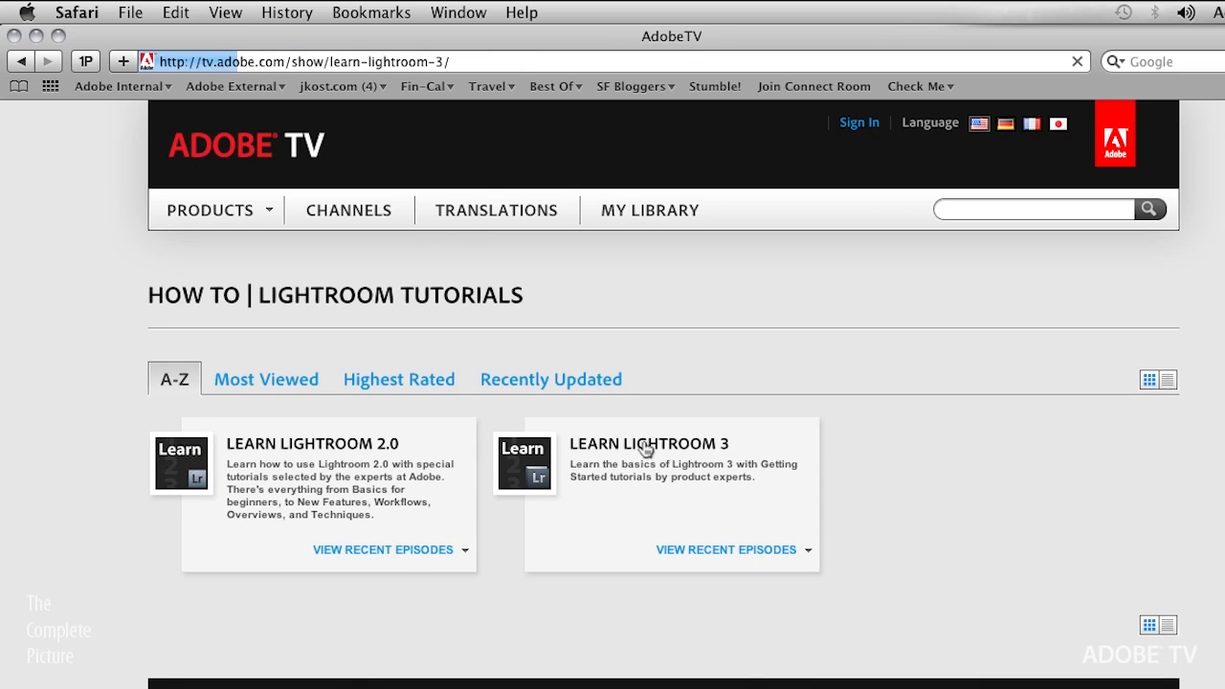
click(648, 444)
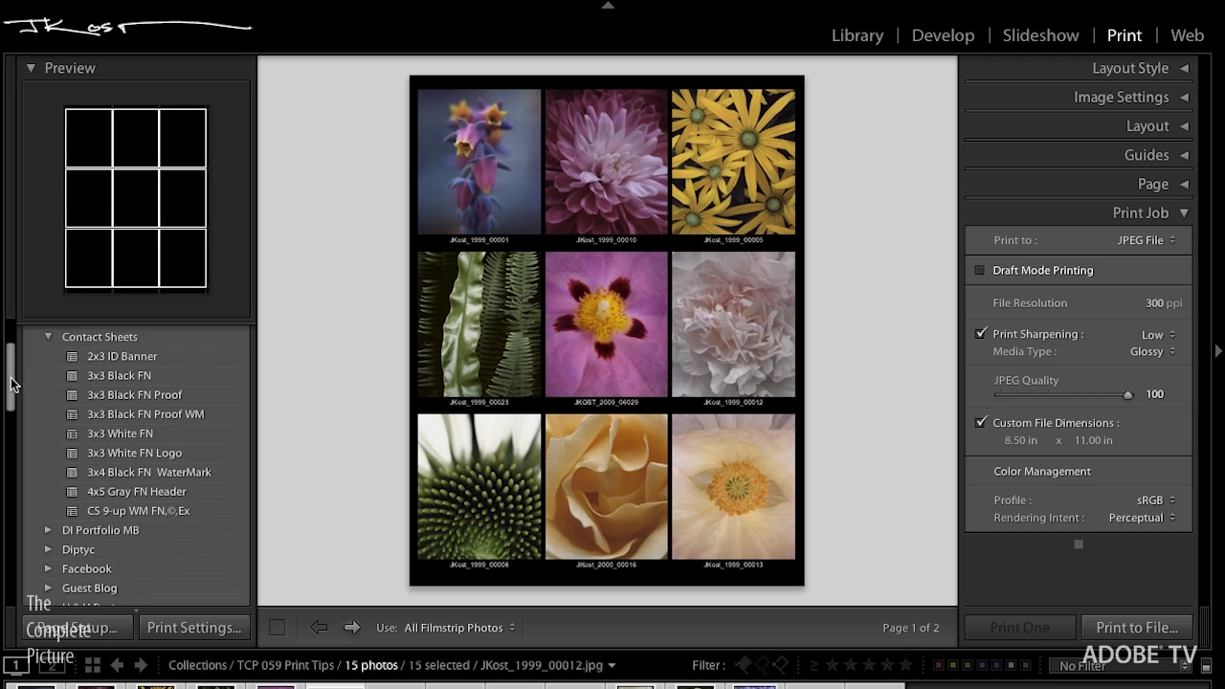
scroll(down, 3)
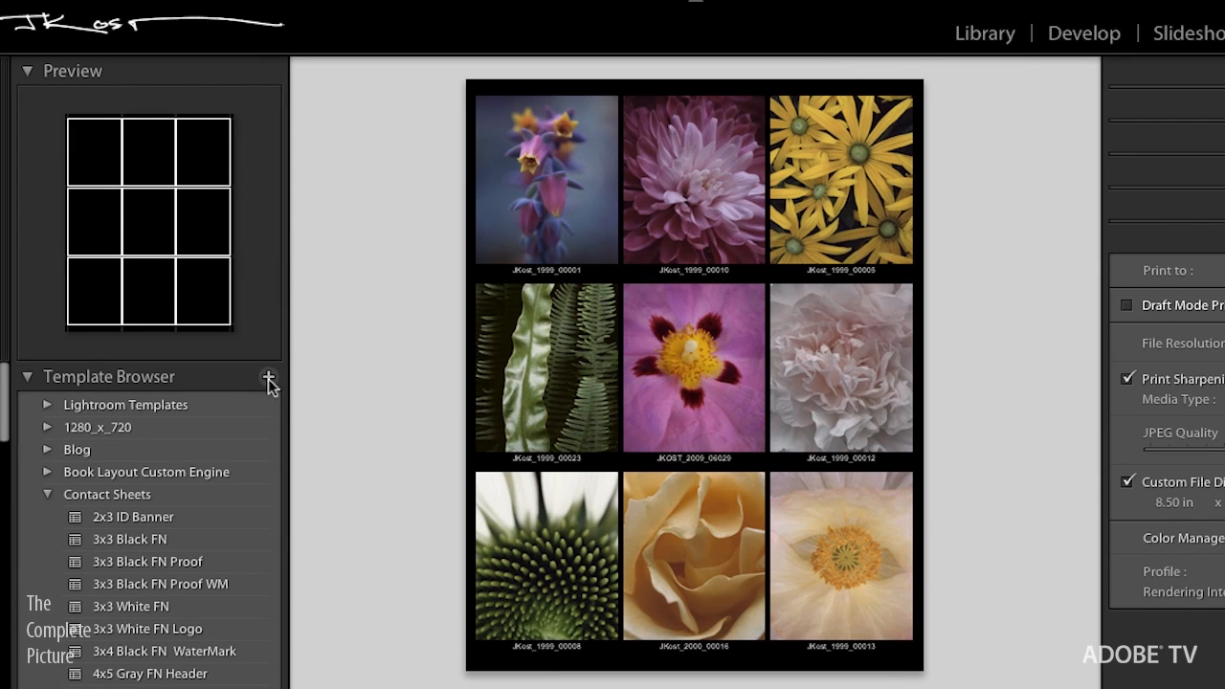
click(268, 375)
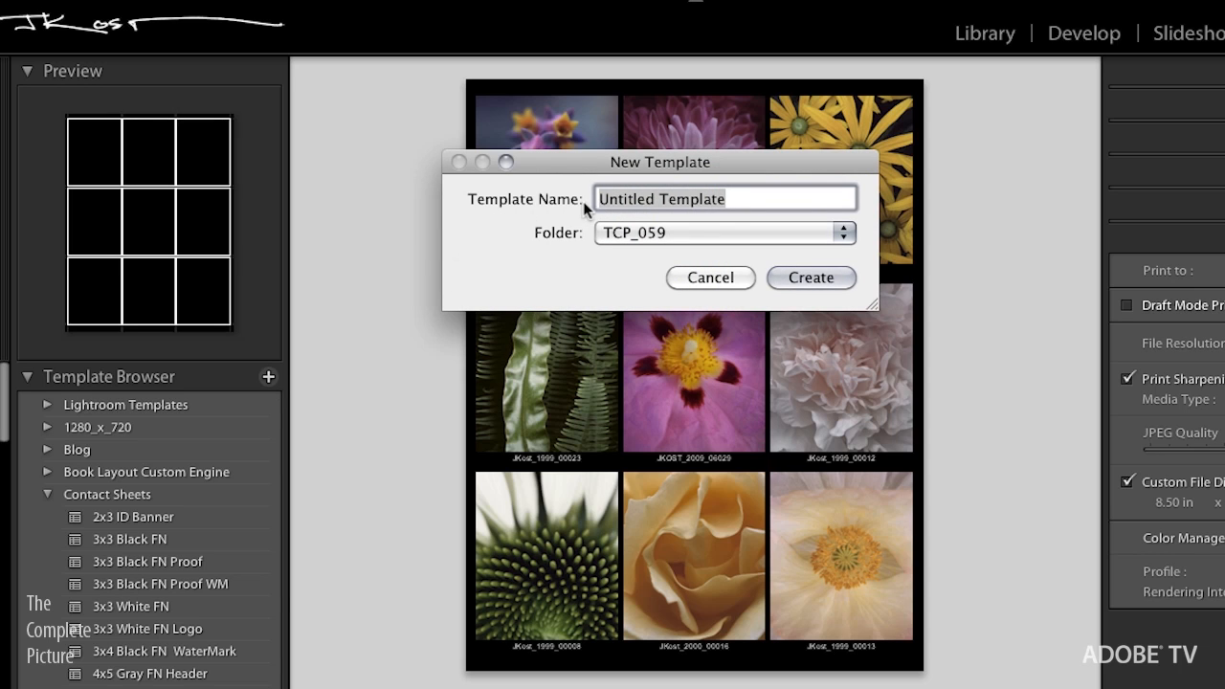
mouse_move(590, 212)
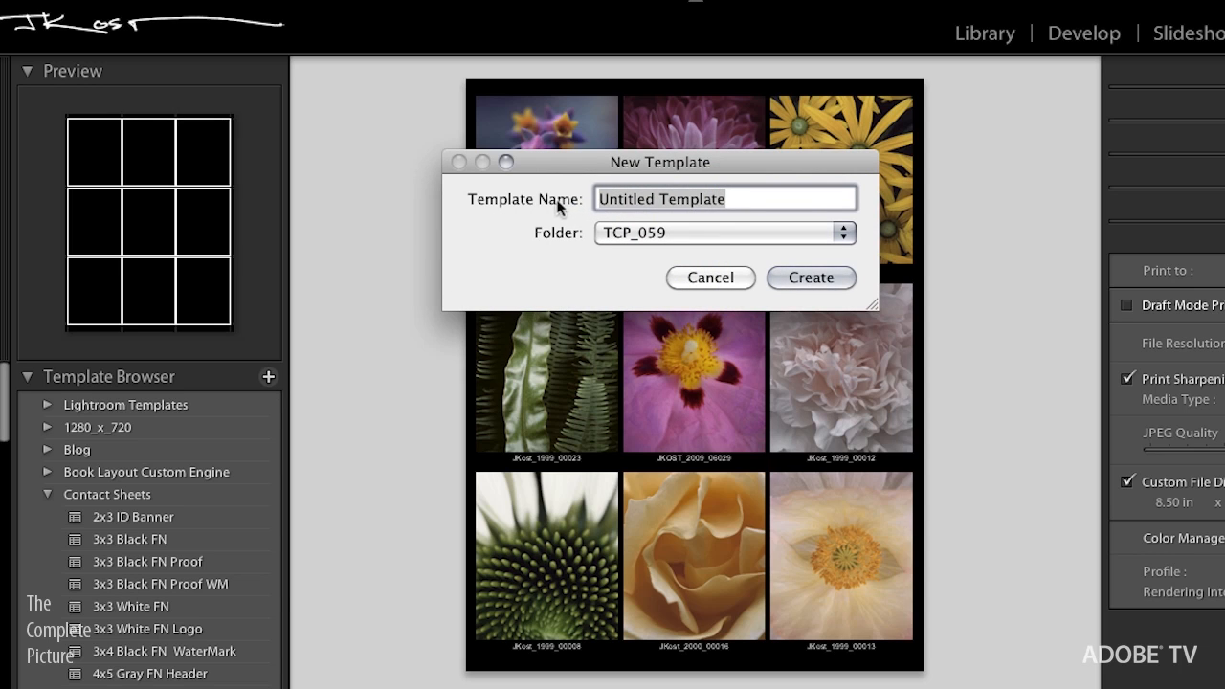
mouse_move(570, 253)
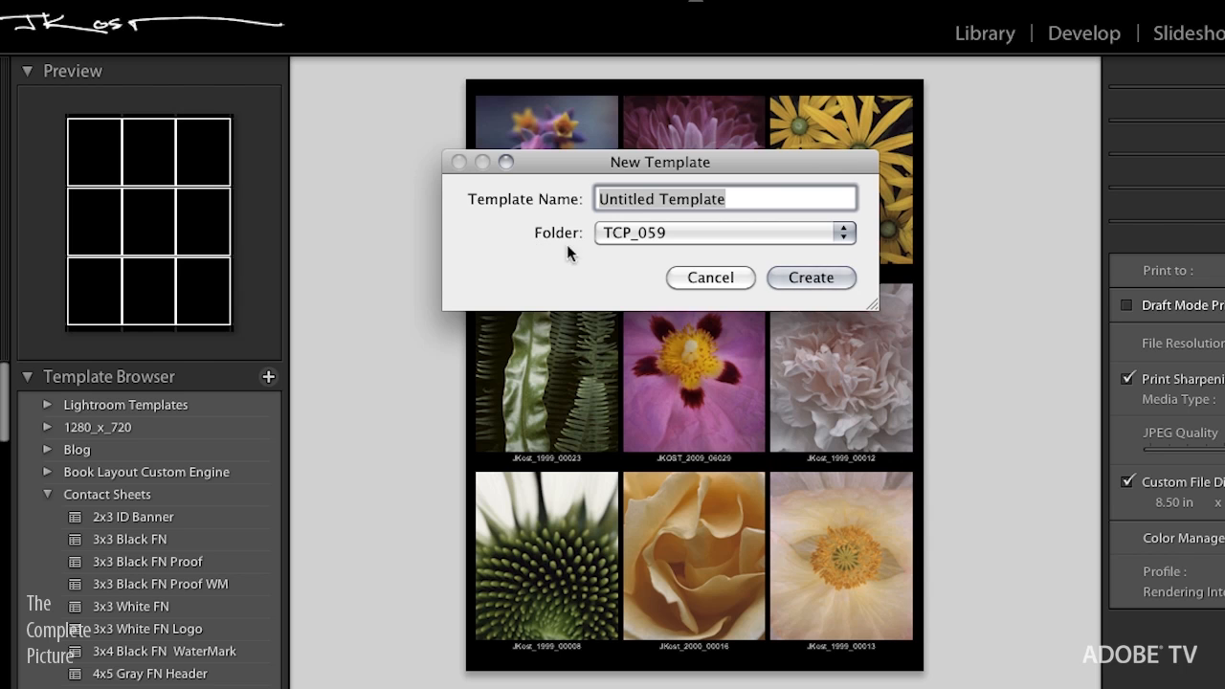
click(840, 234)
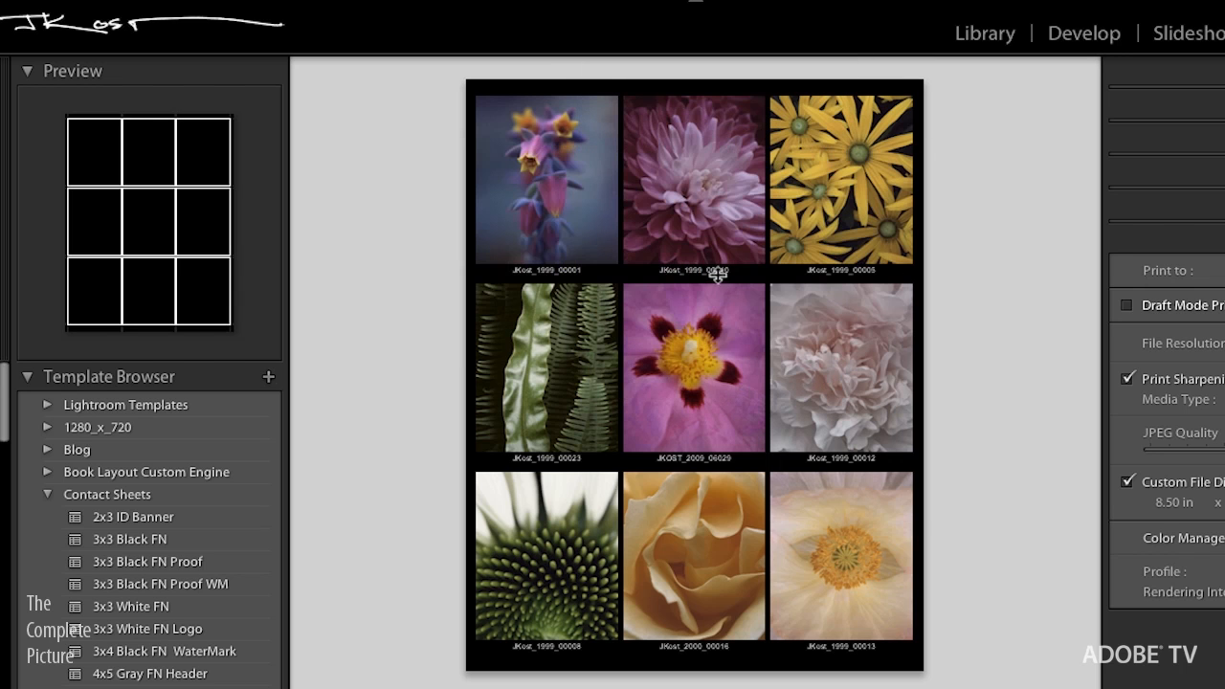
mouse_move(622, 368)
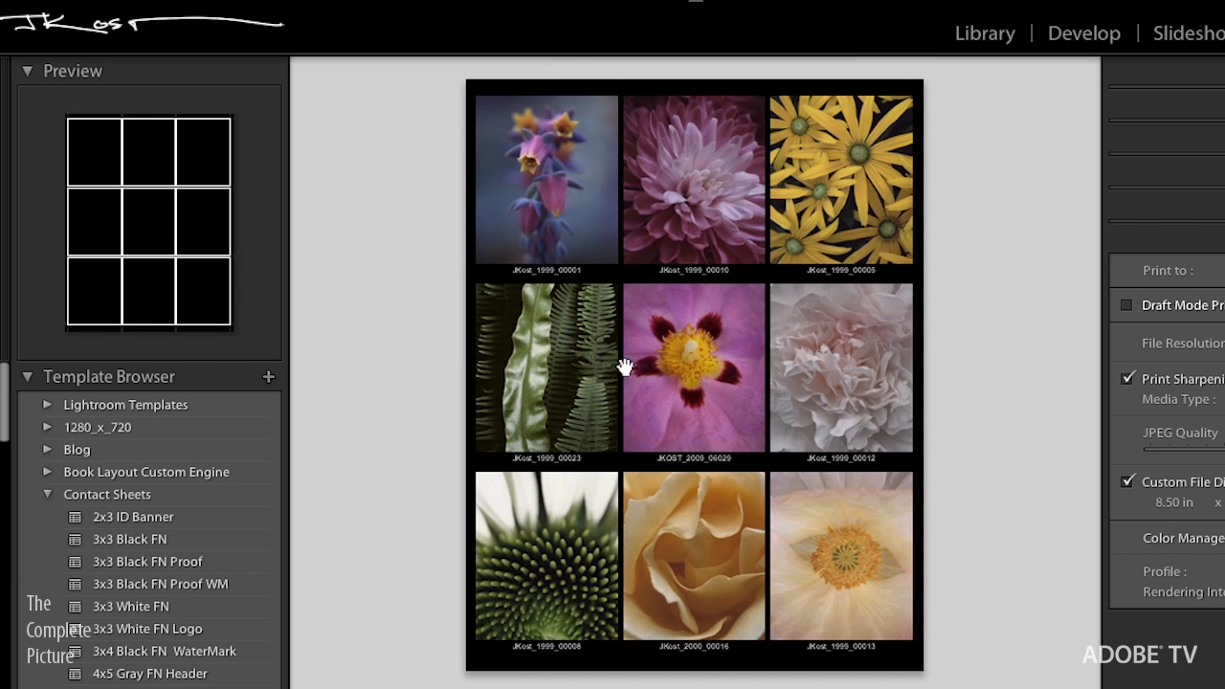
Switch from the Contact Sheets folder to the TCP_059 Blog JPEG 5 up template
click(46, 494)
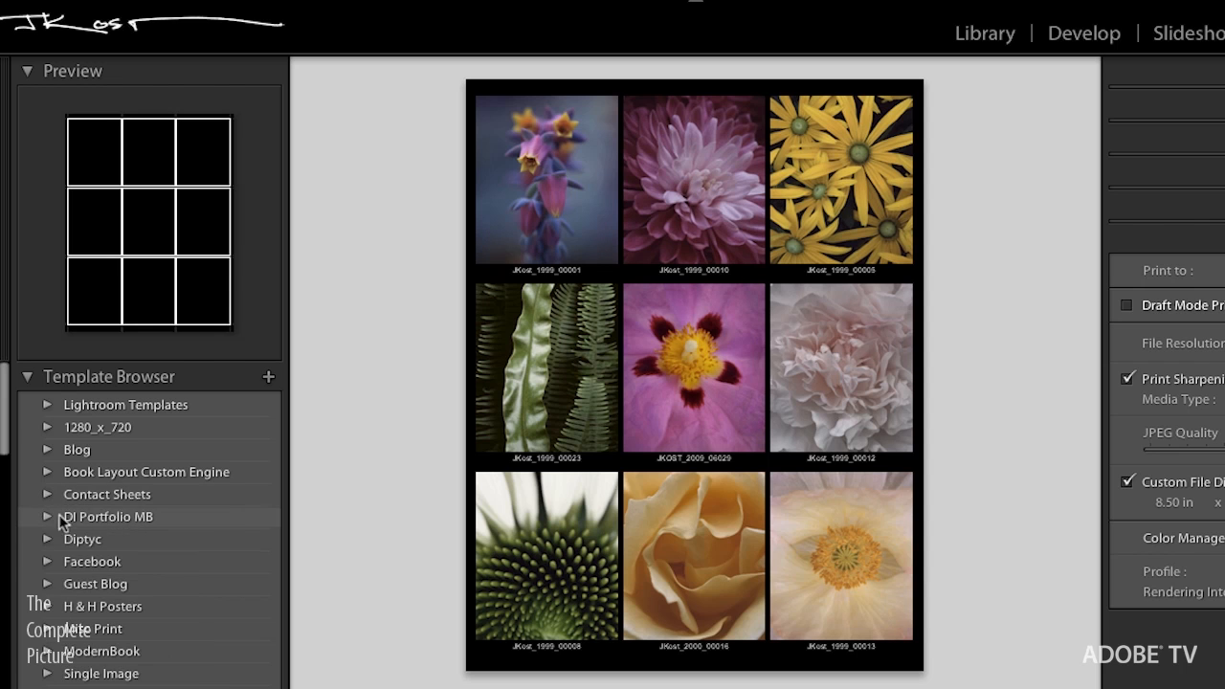
scroll(down, 3)
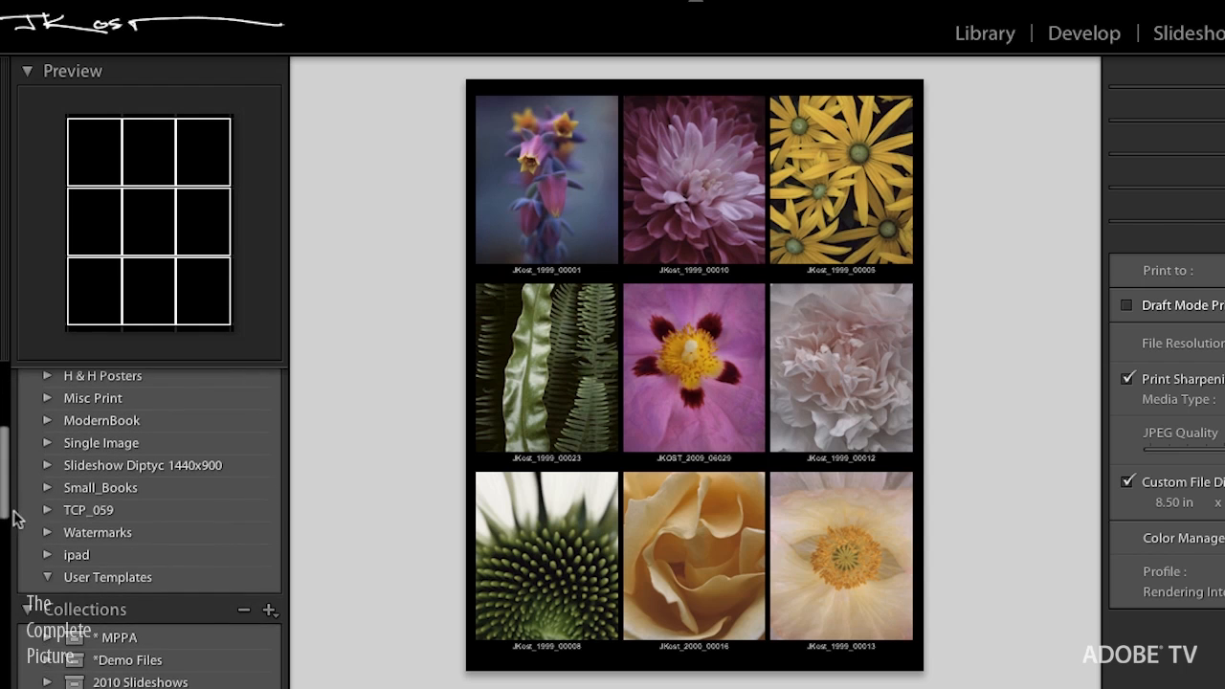
click(46, 509)
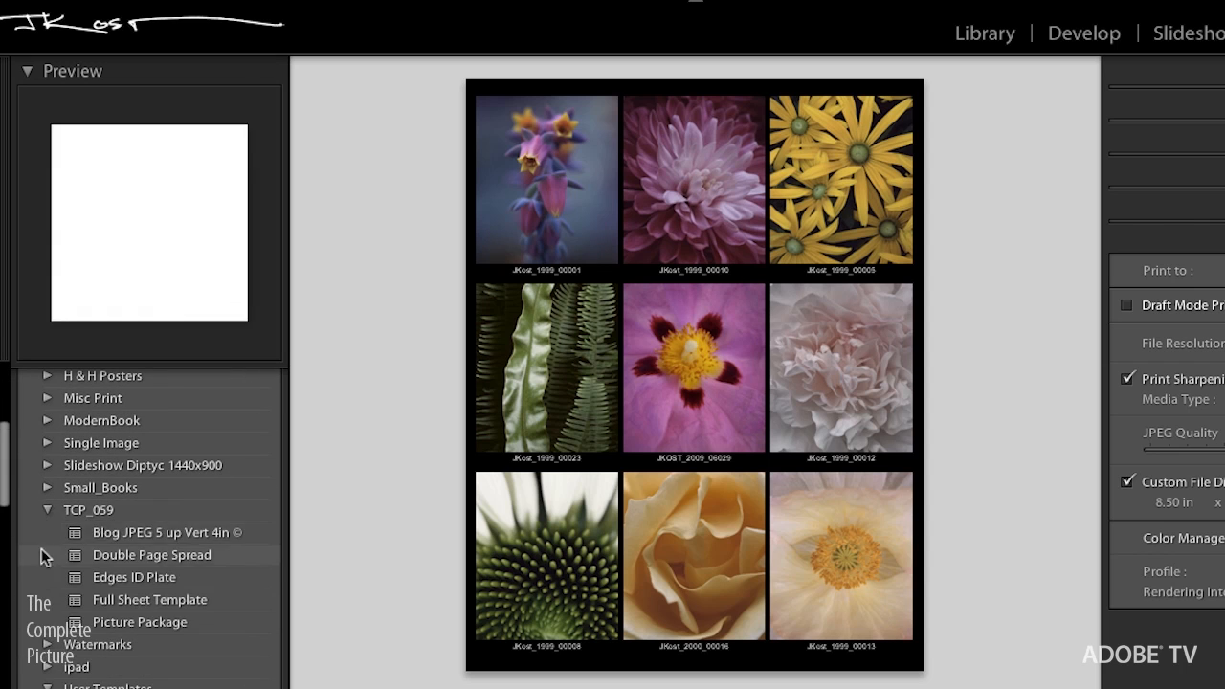
click(165, 532)
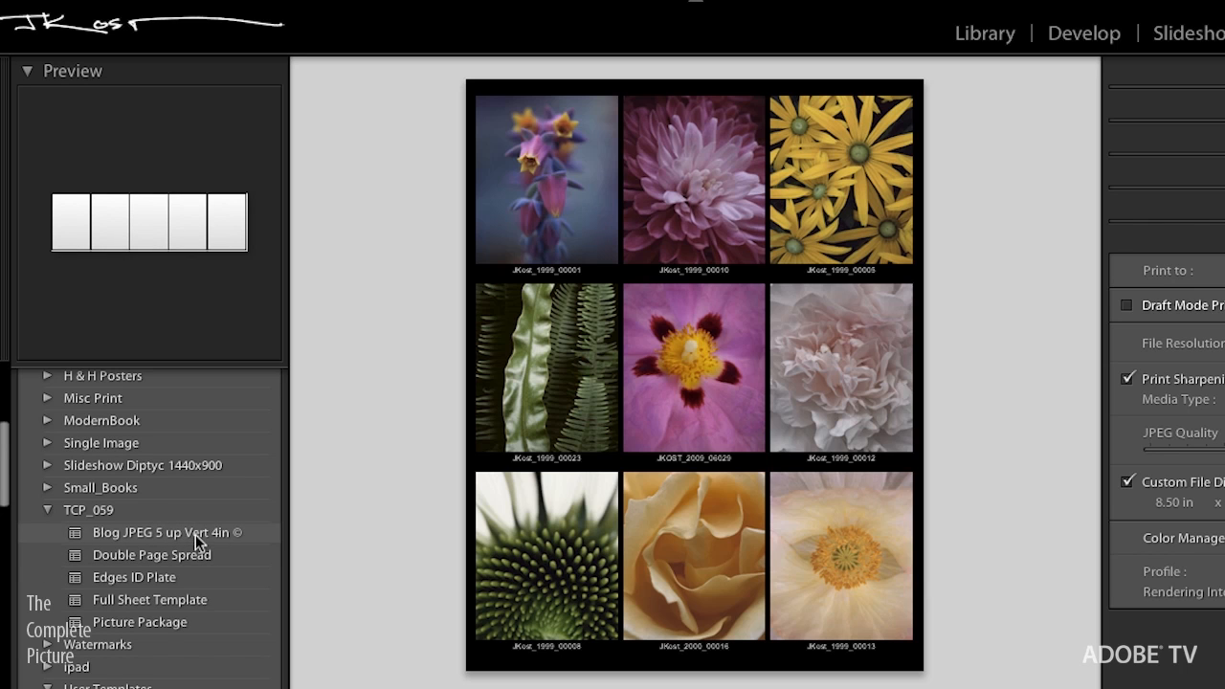
click(161, 532)
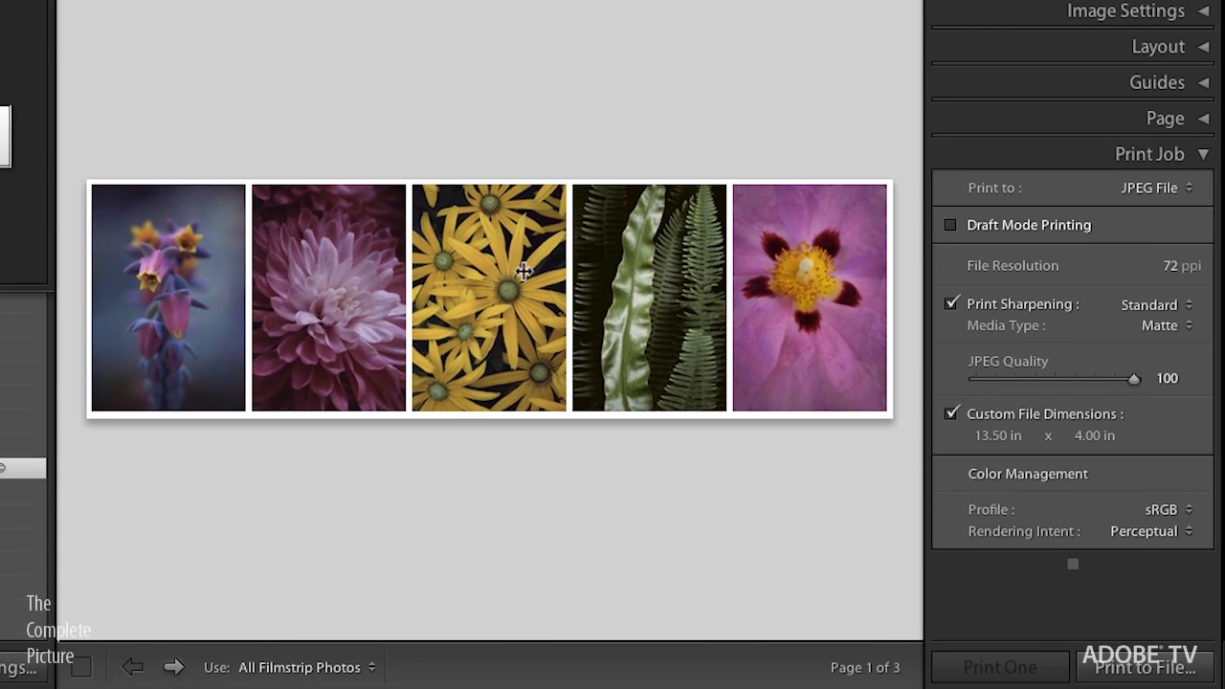
mouse_move(1160, 188)
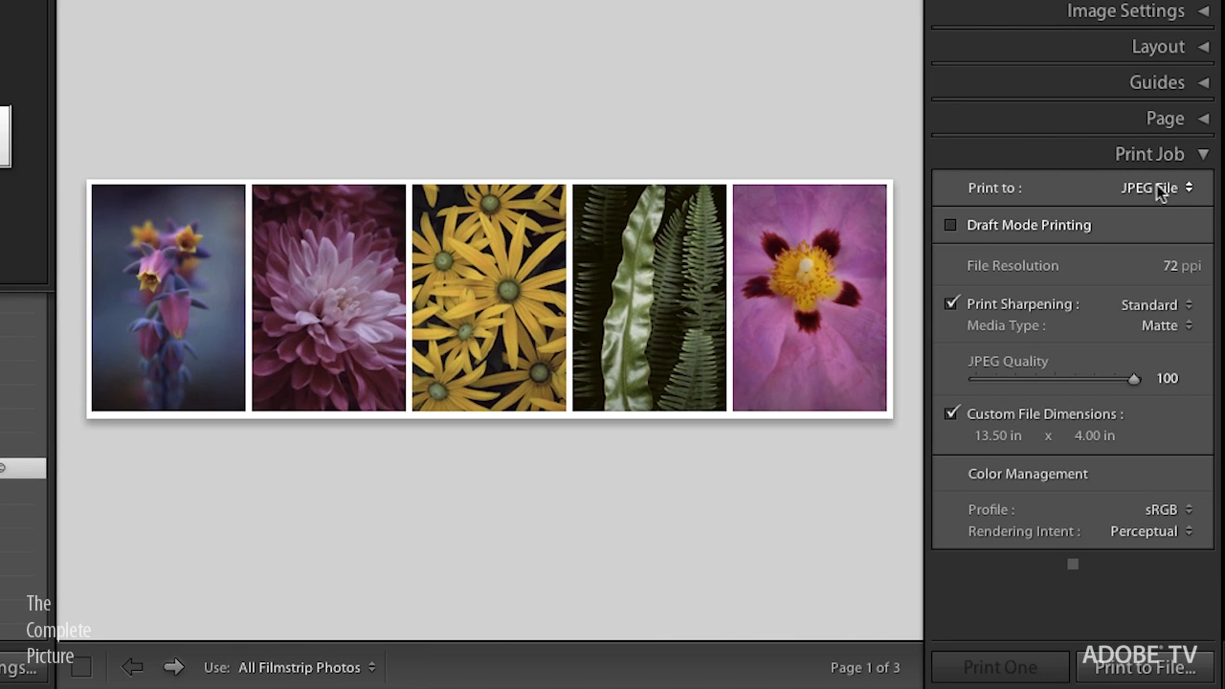
Keep Print to set to JPEG File and lower JPEG Quality from 100 to 90
click(1158, 187)
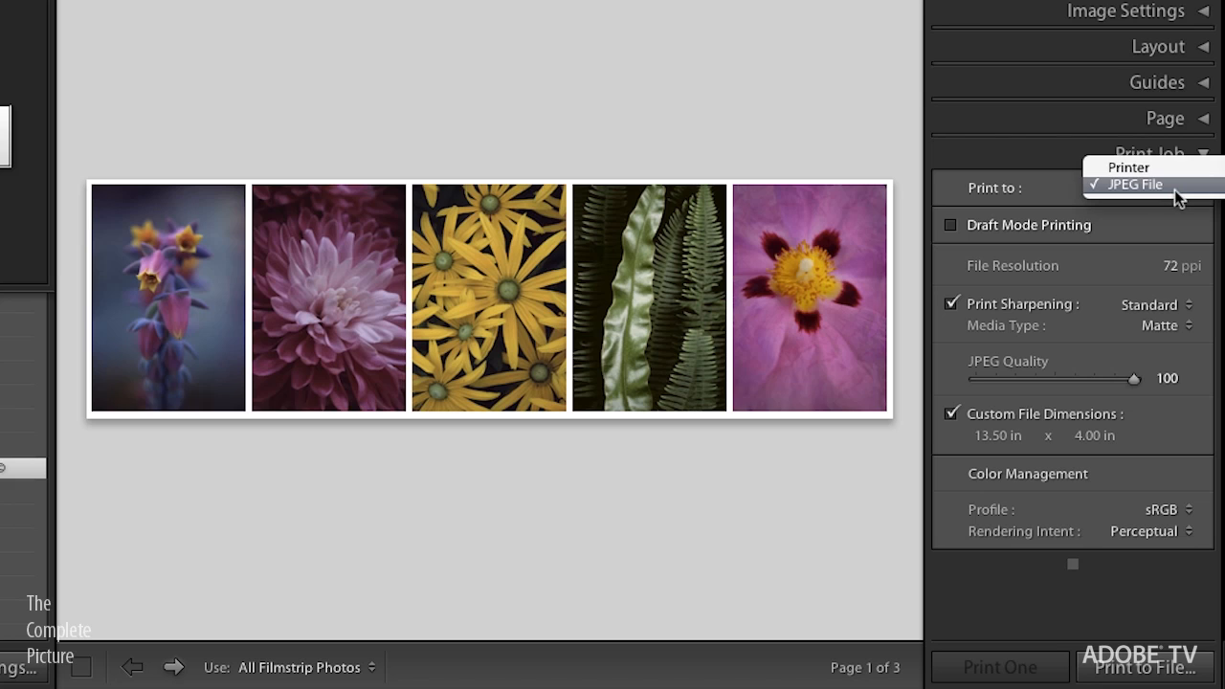
click(1135, 184)
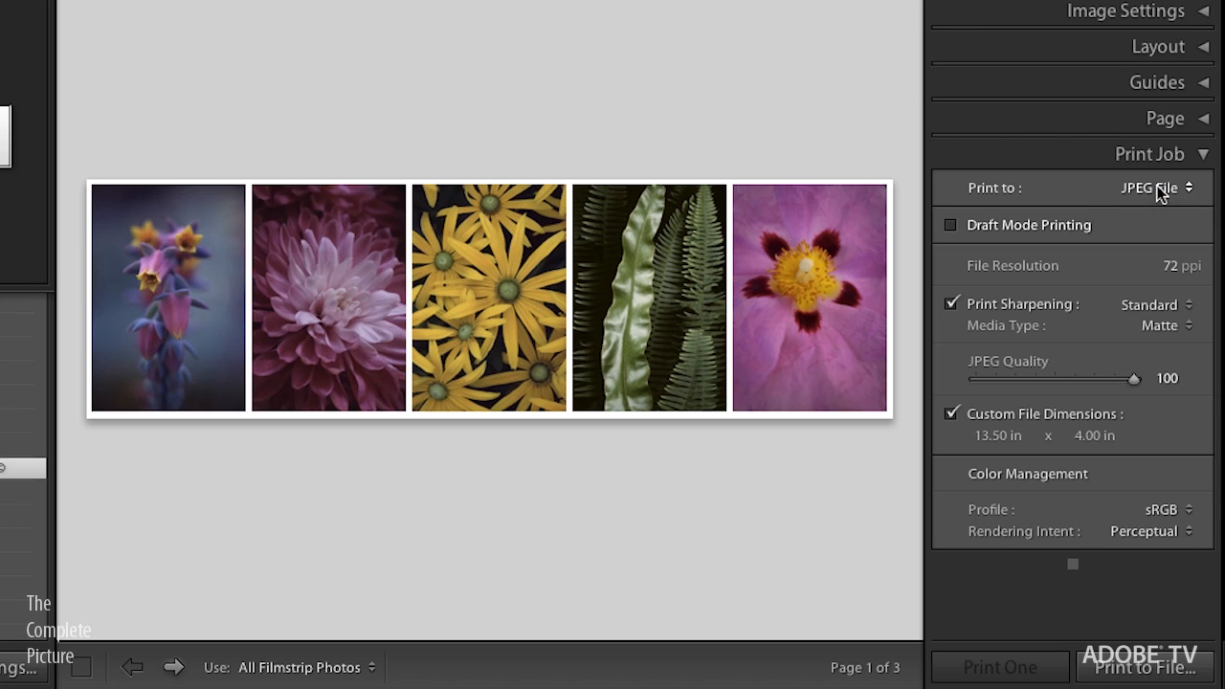
mouse_move(1146, 222)
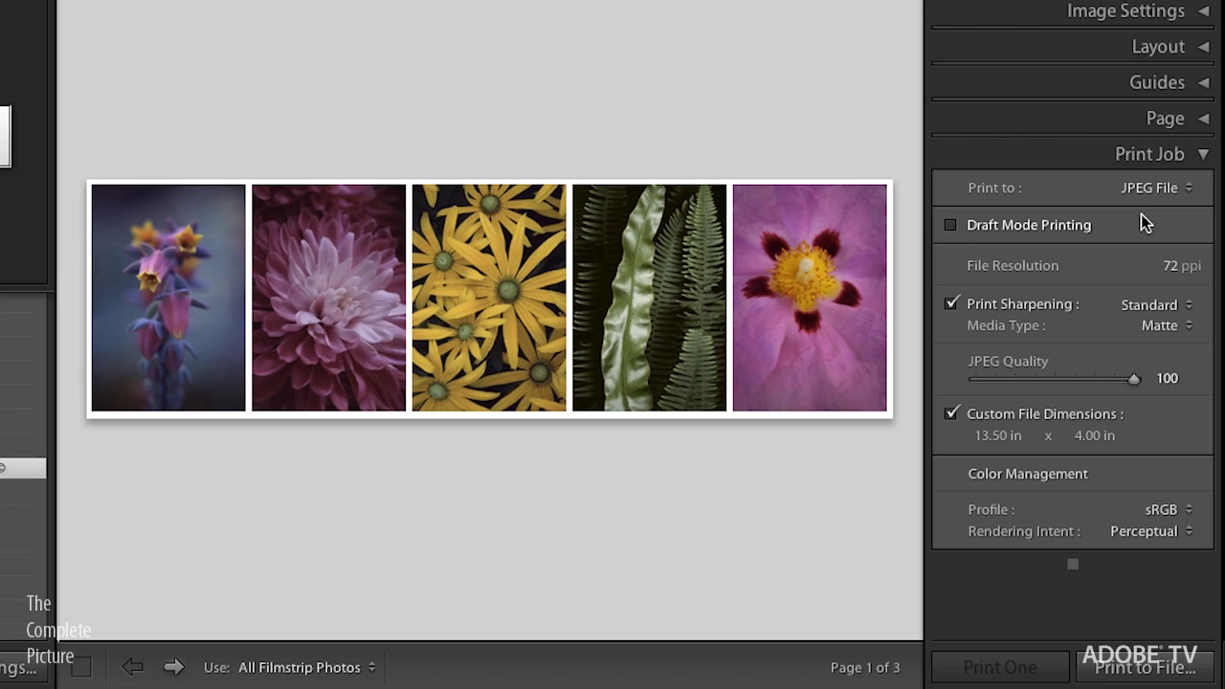
mouse_move(1171, 210)
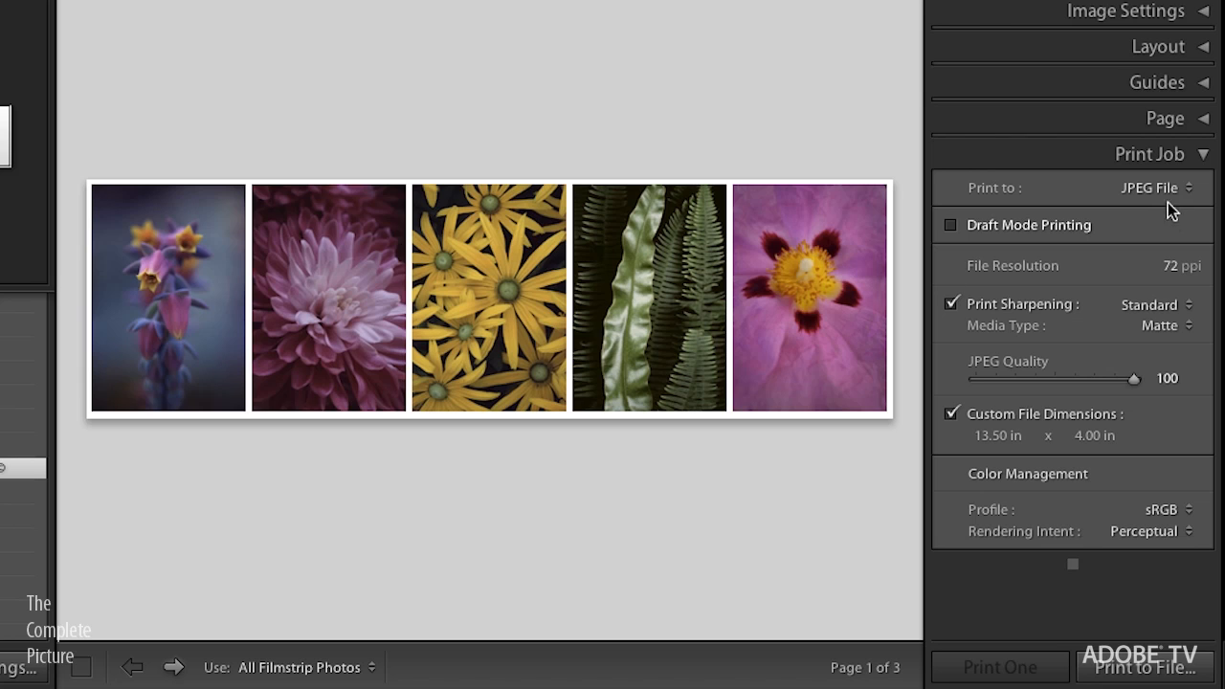
mouse_move(1164, 208)
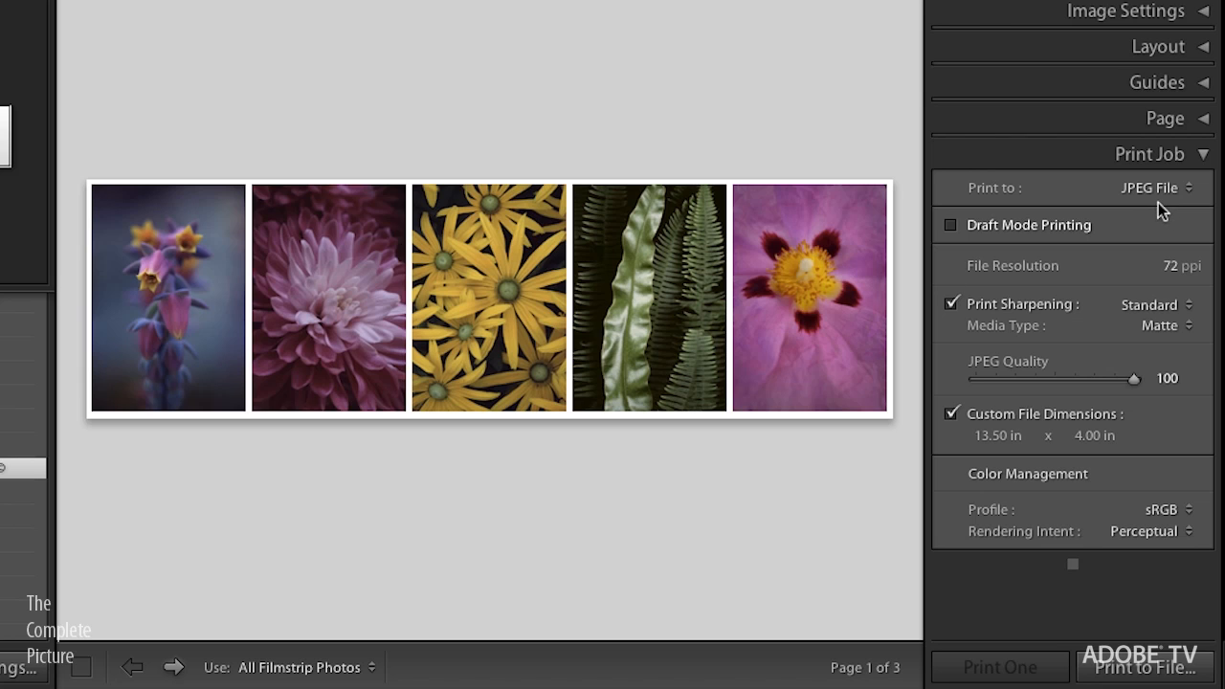
mouse_move(1076, 314)
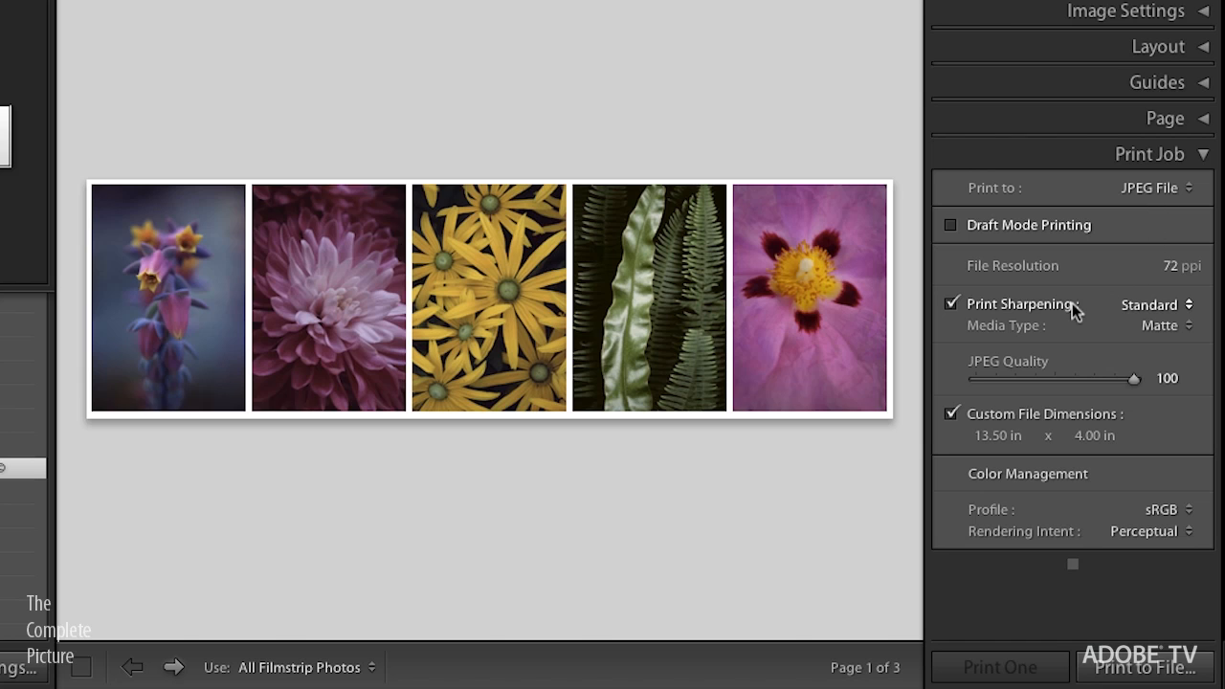
mouse_move(1010, 383)
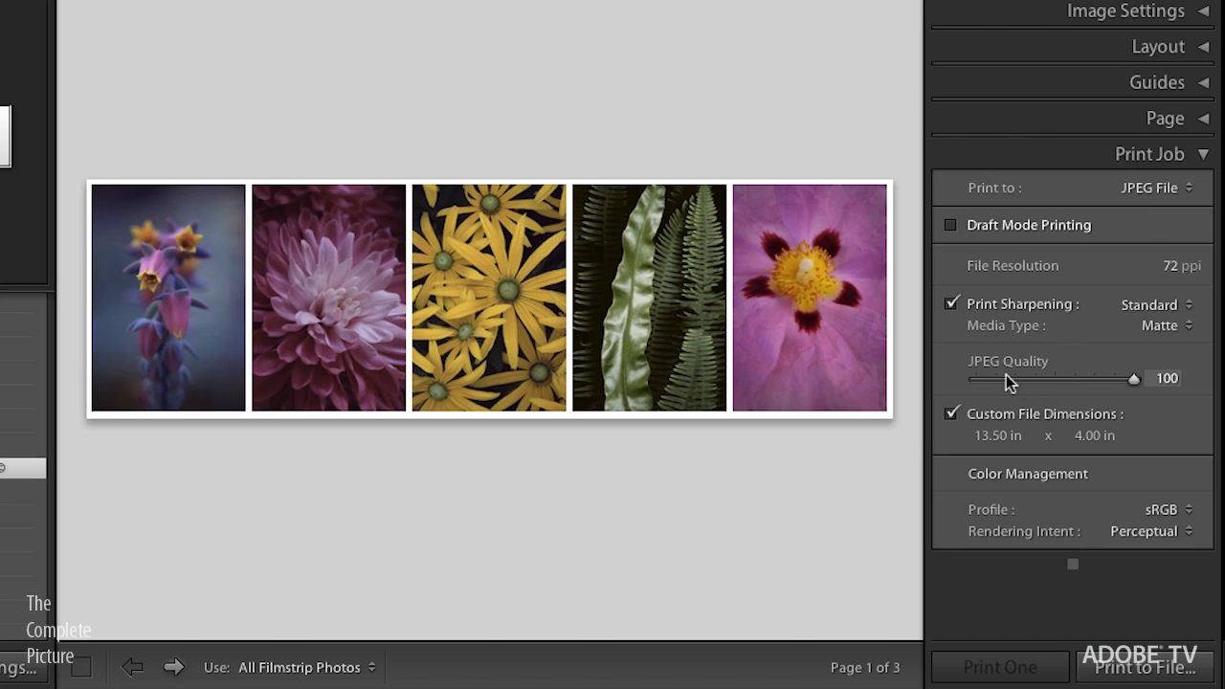
mouse_move(1095, 390)
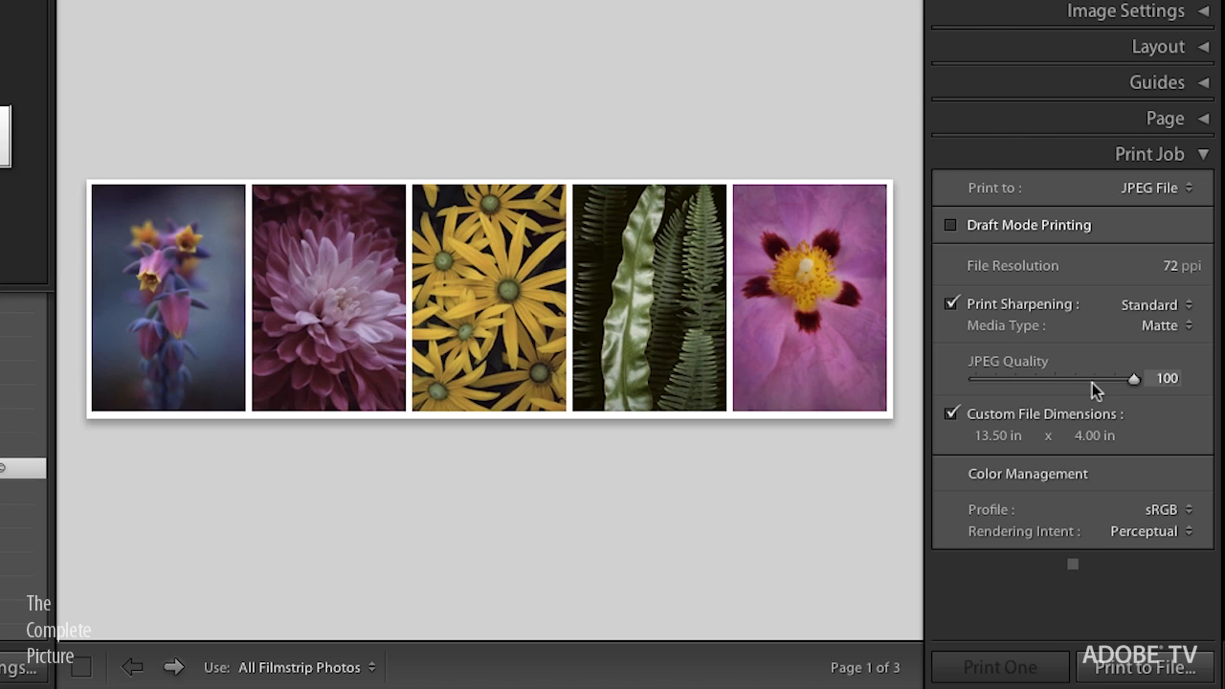
mouse_move(1106, 411)
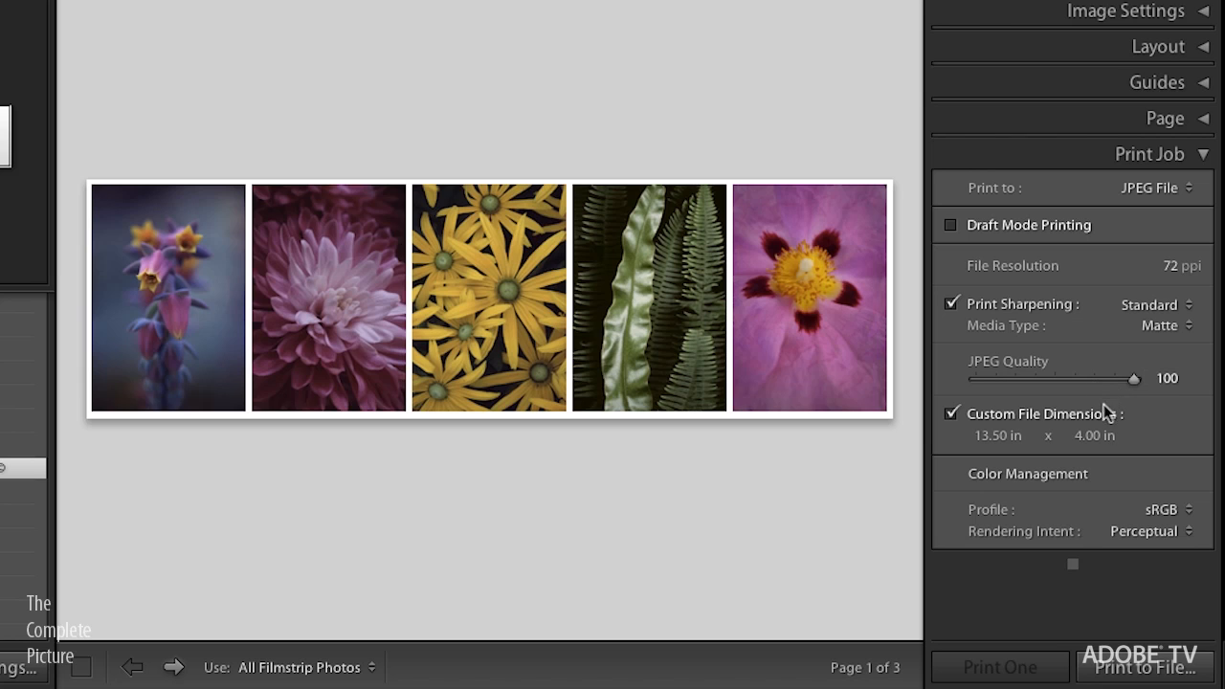
mouse_move(1160, 404)
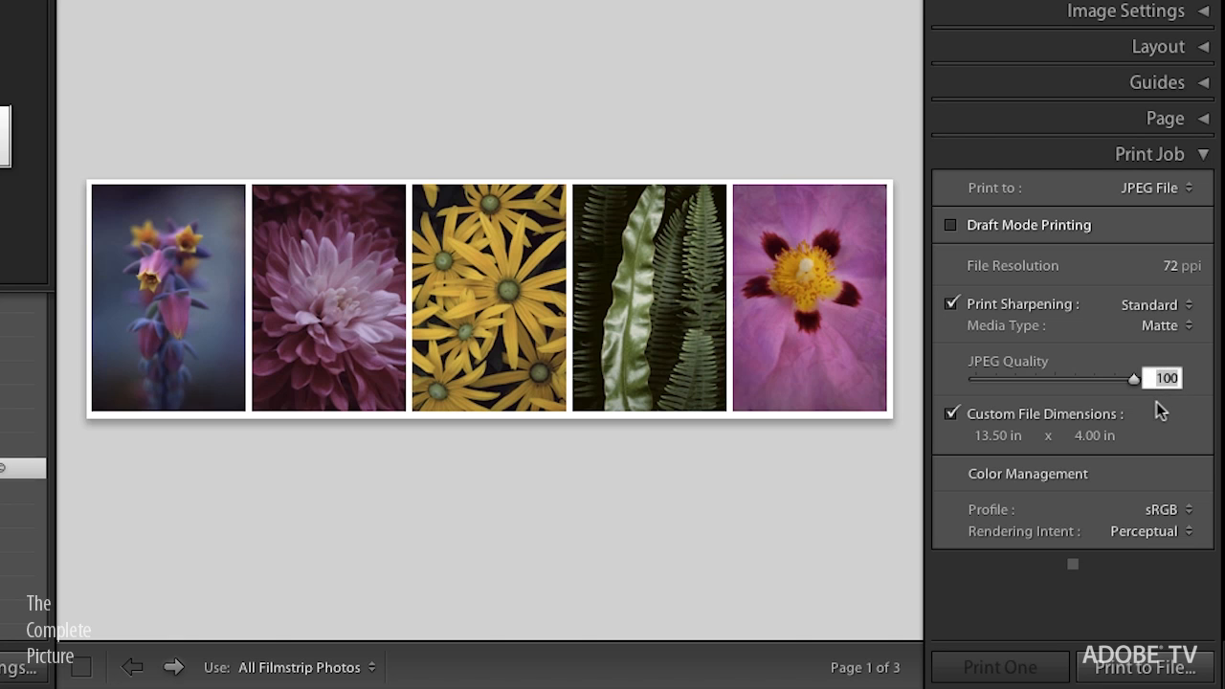
drag(1135, 379, 1117, 379)
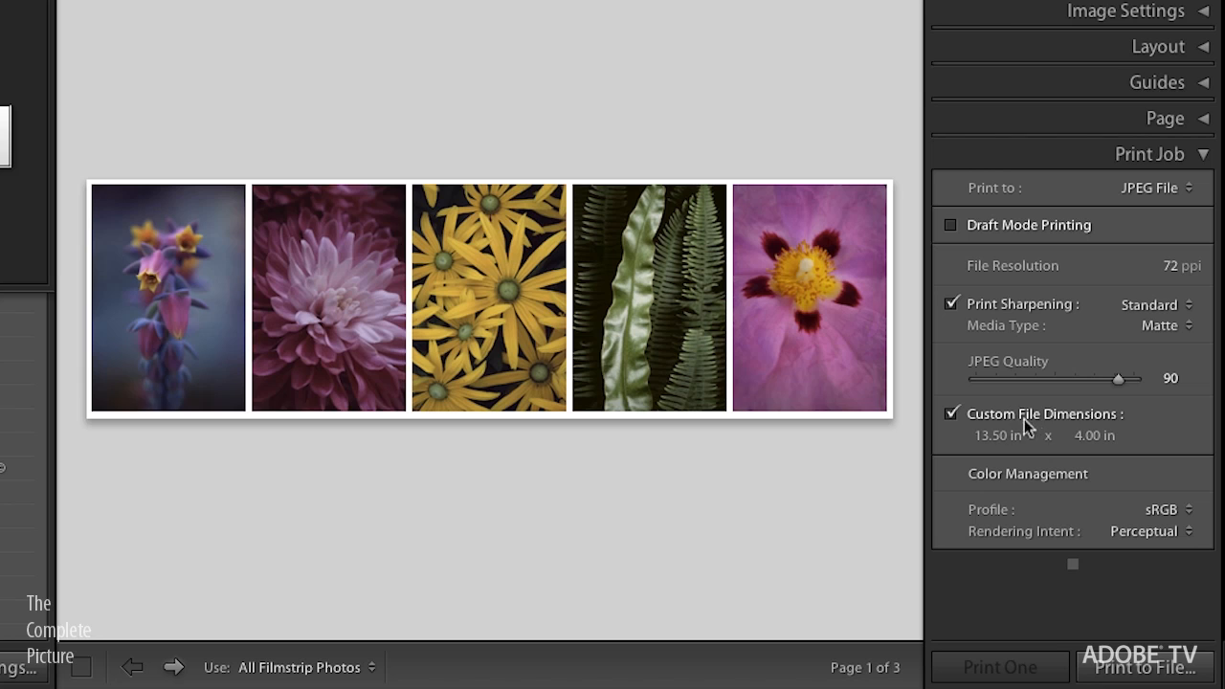
mouse_move(1055, 429)
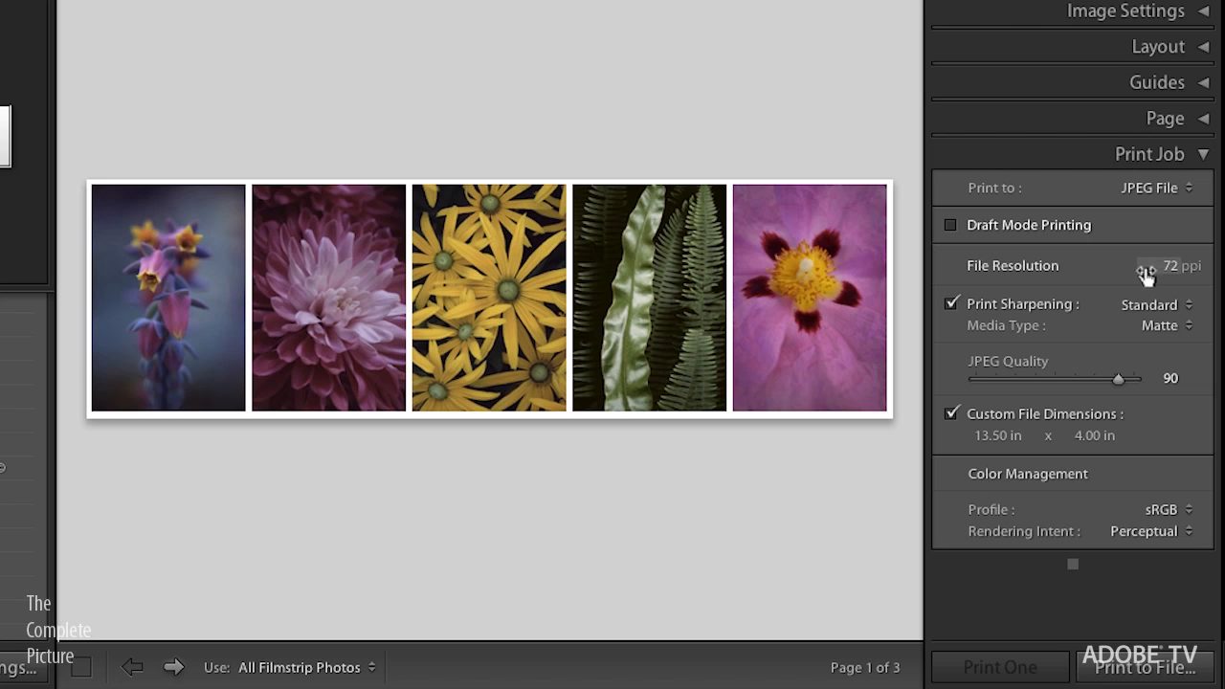
mouse_move(1079, 429)
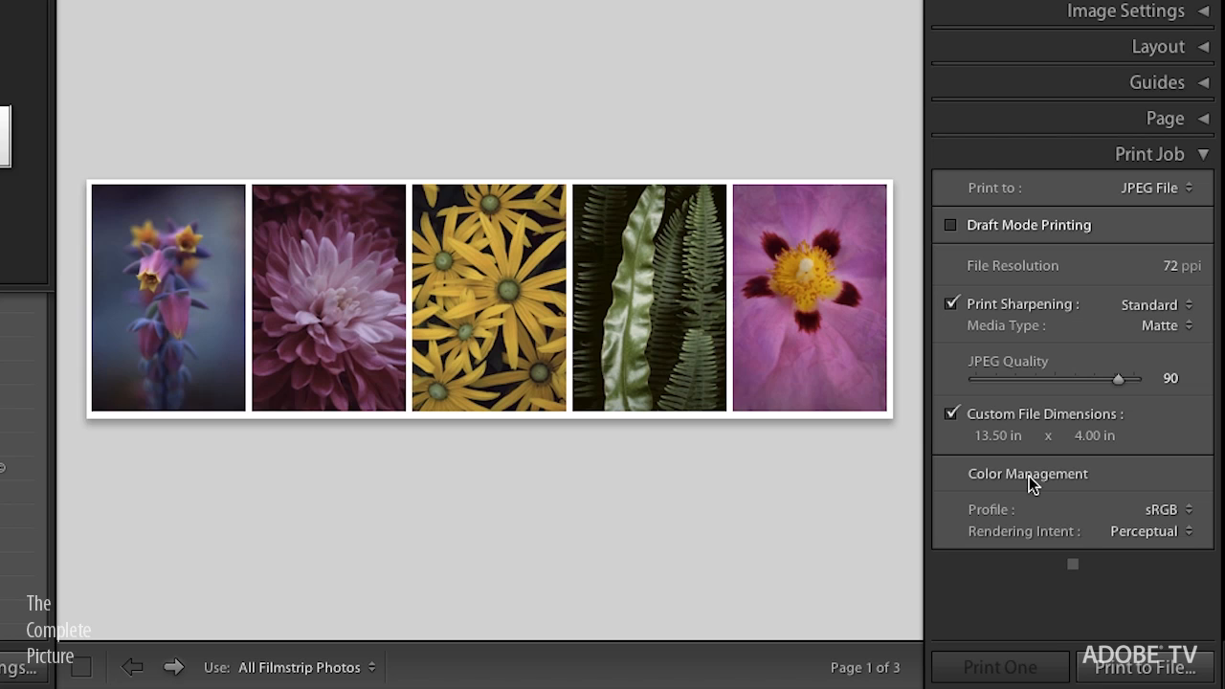
mouse_move(1018, 413)
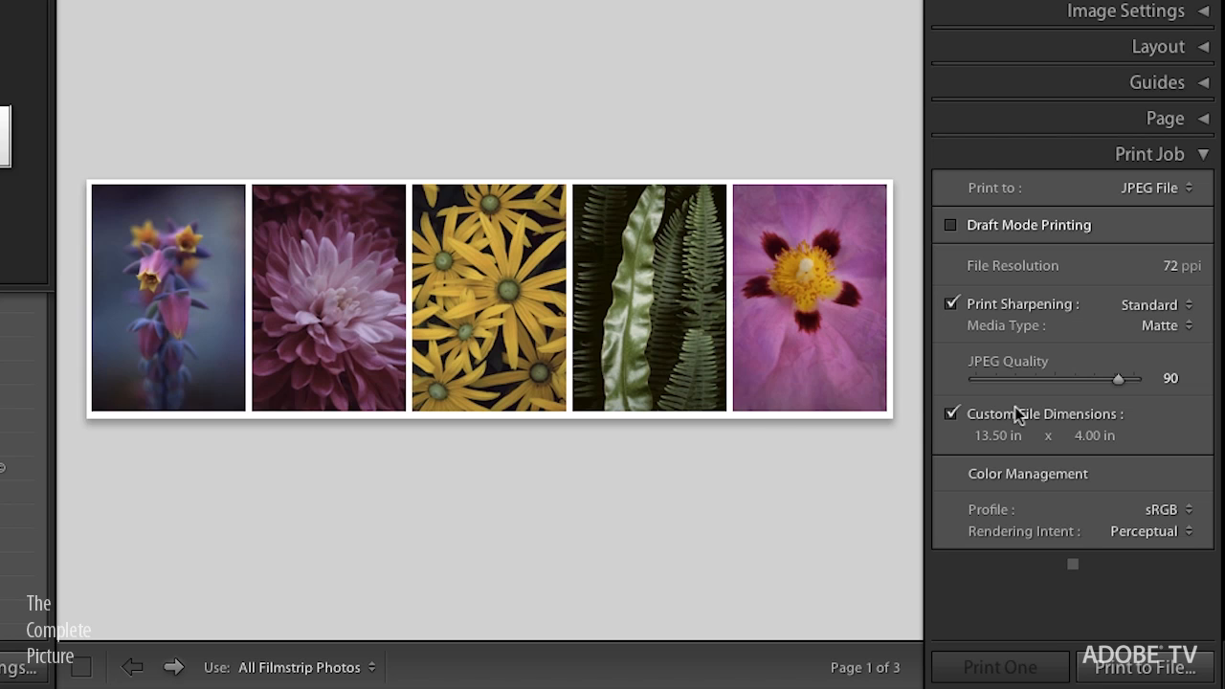
mouse_move(1003, 470)
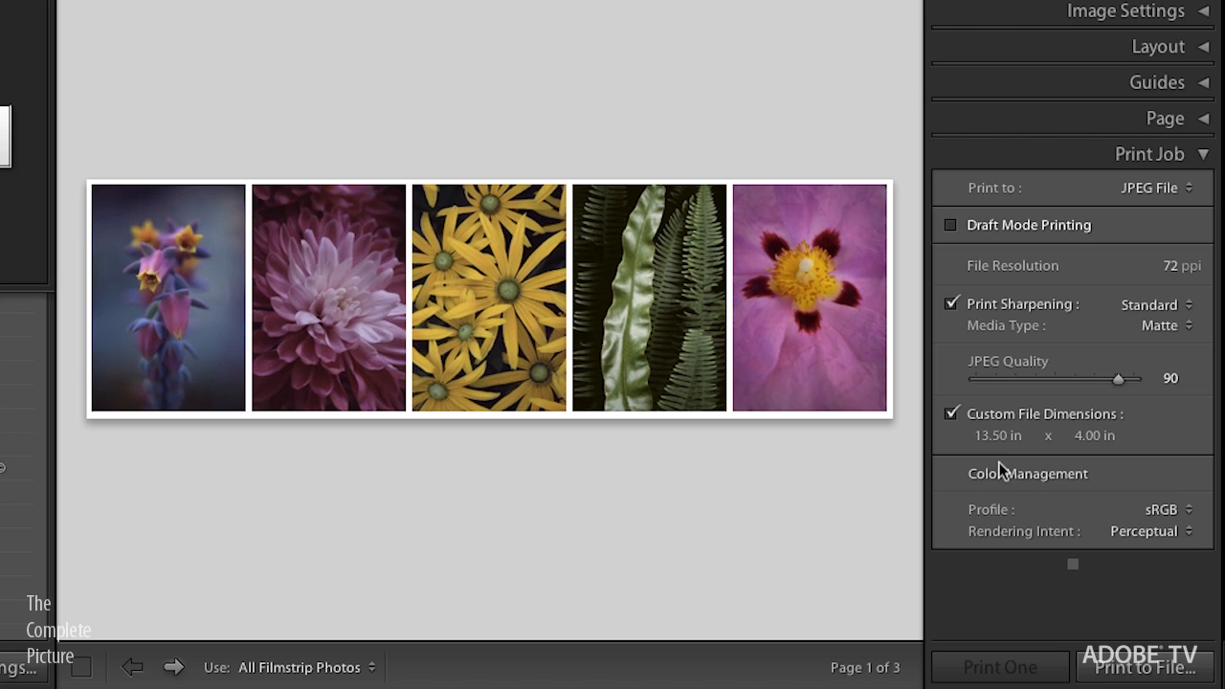
mouse_move(1203, 275)
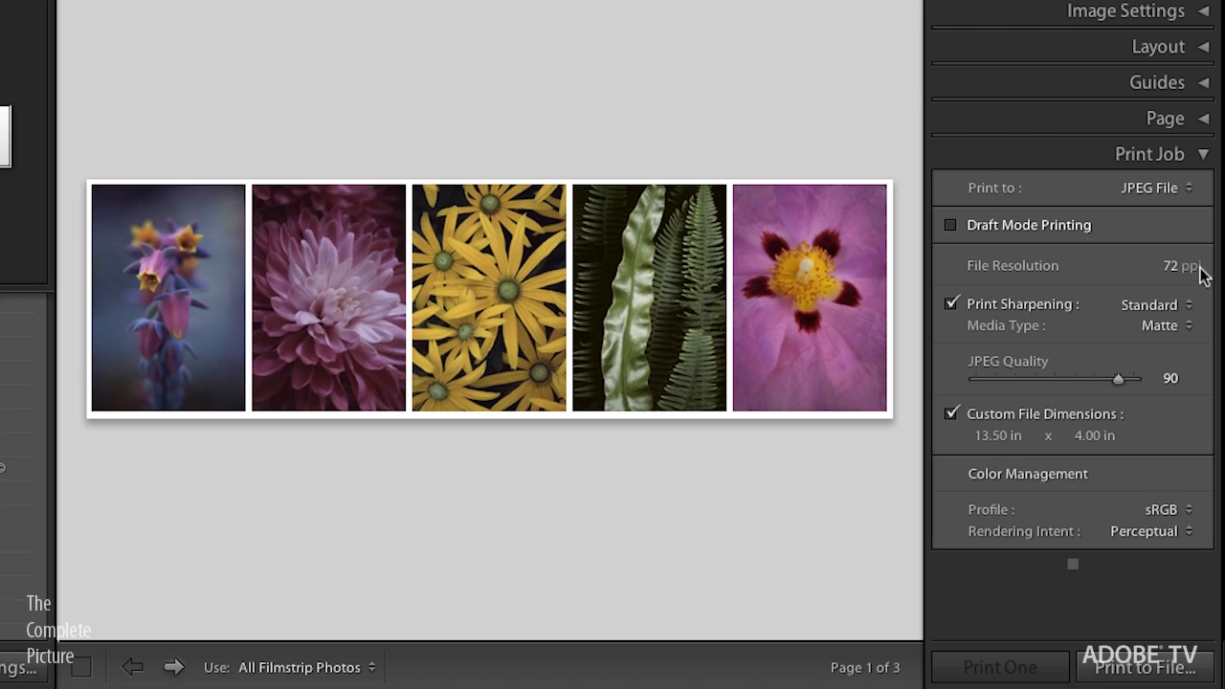
mouse_move(1182, 289)
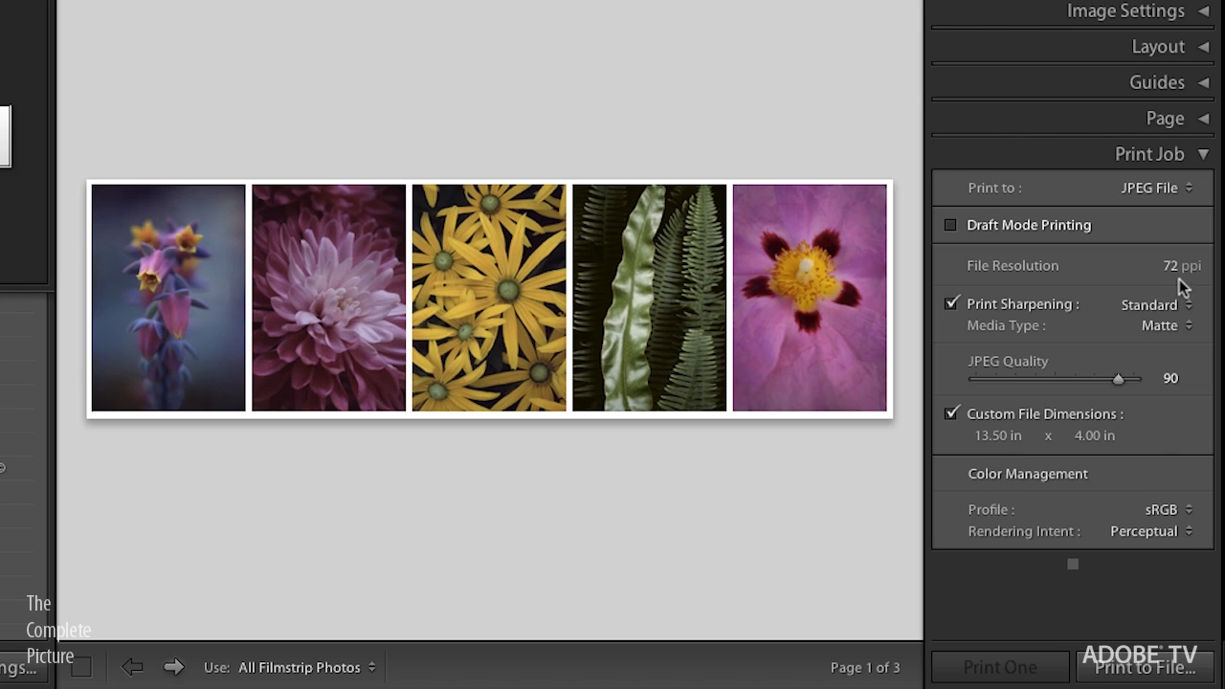
mouse_move(1081, 467)
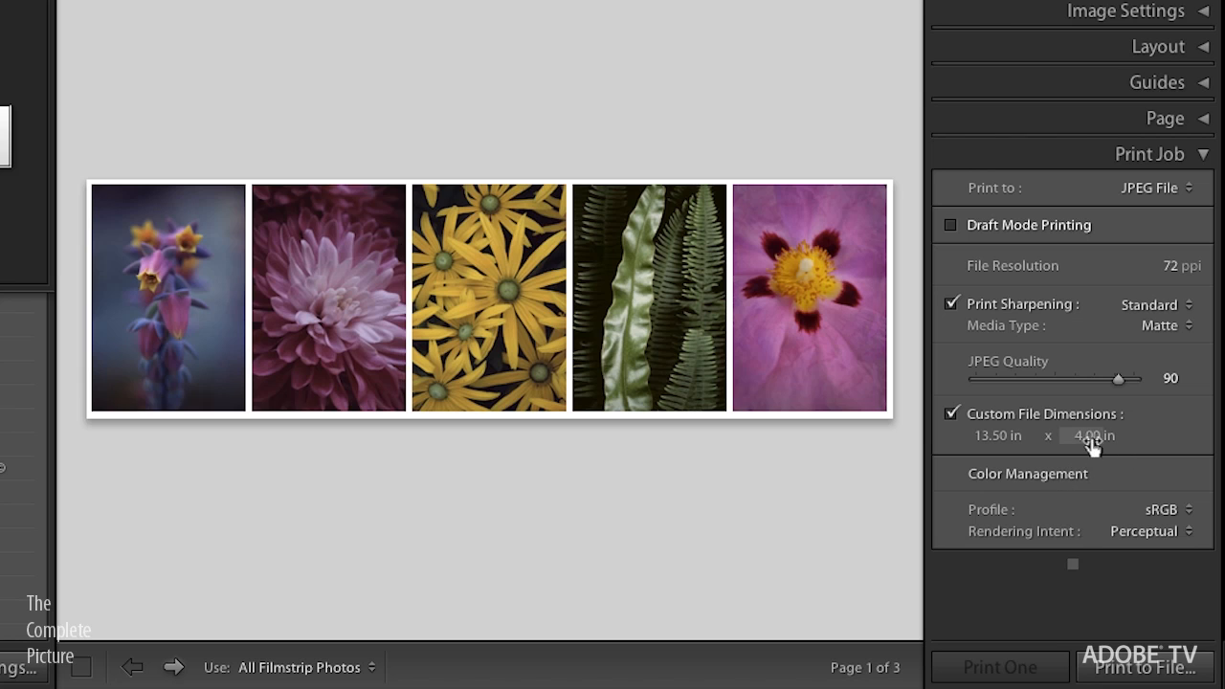
mouse_move(1136, 467)
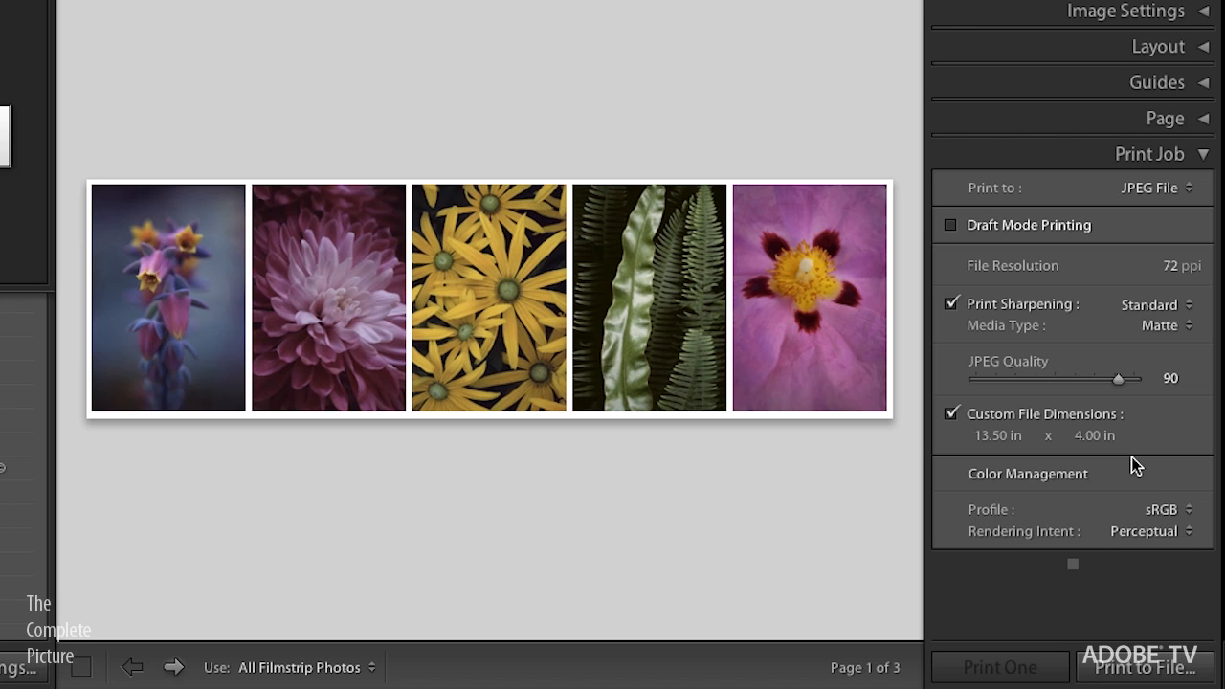
mouse_move(1031, 467)
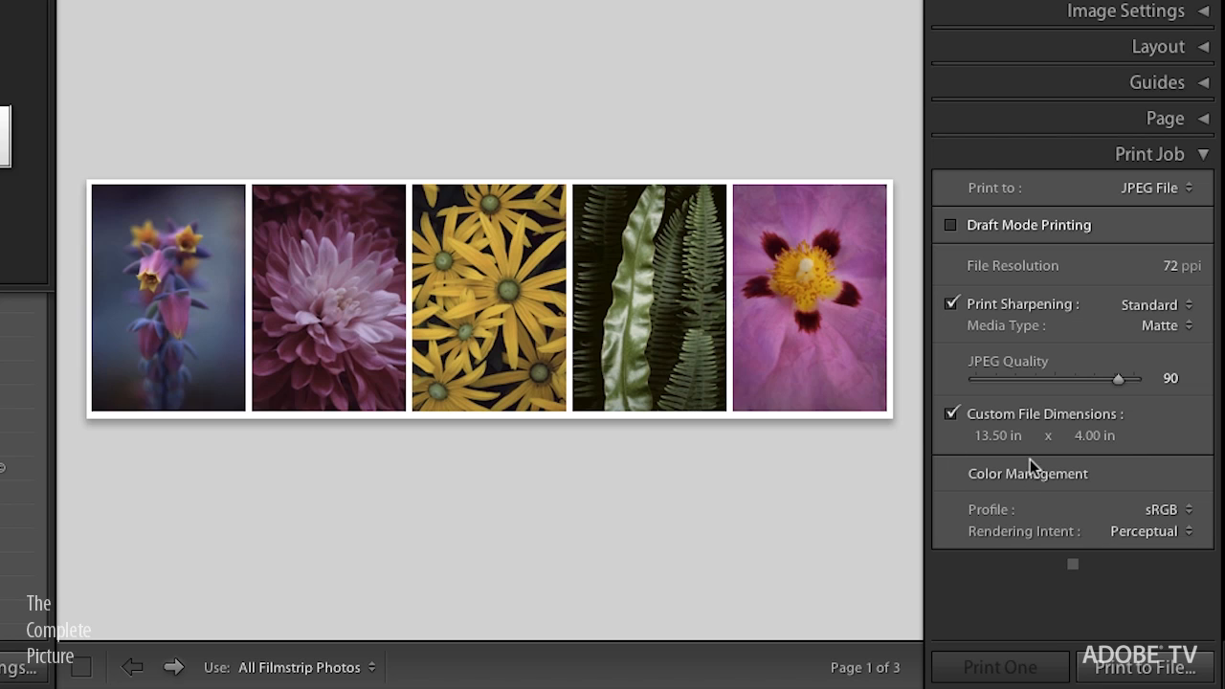
mouse_move(1014, 482)
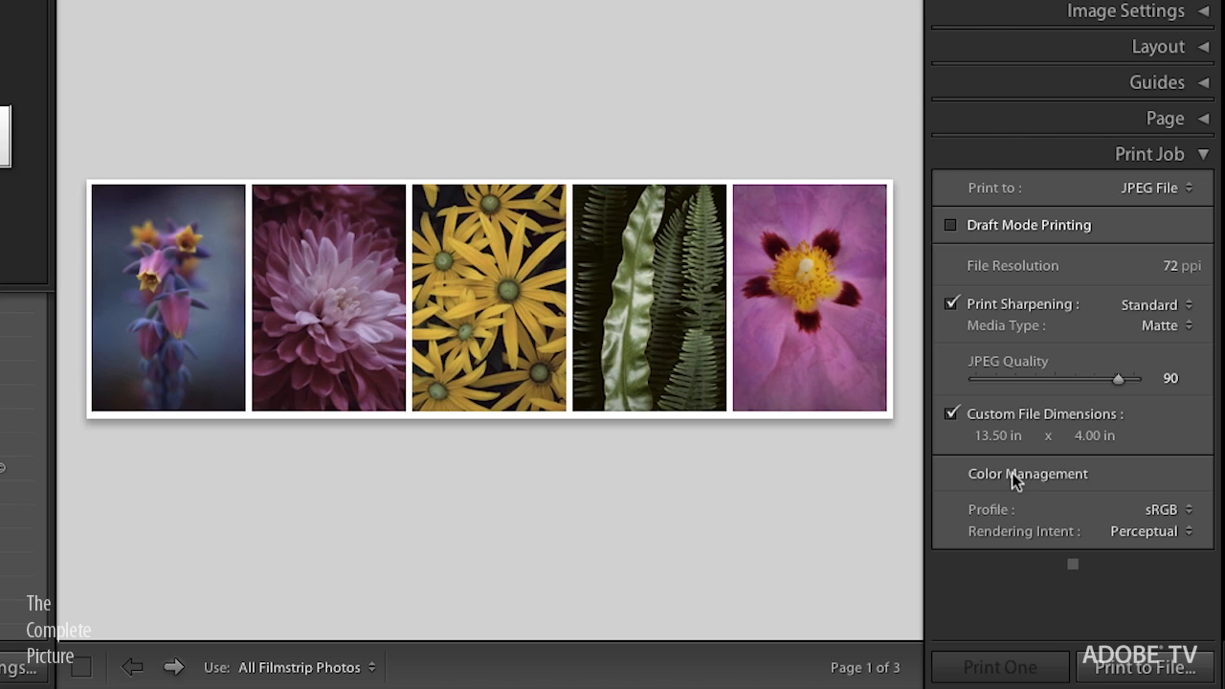
mouse_move(1033, 470)
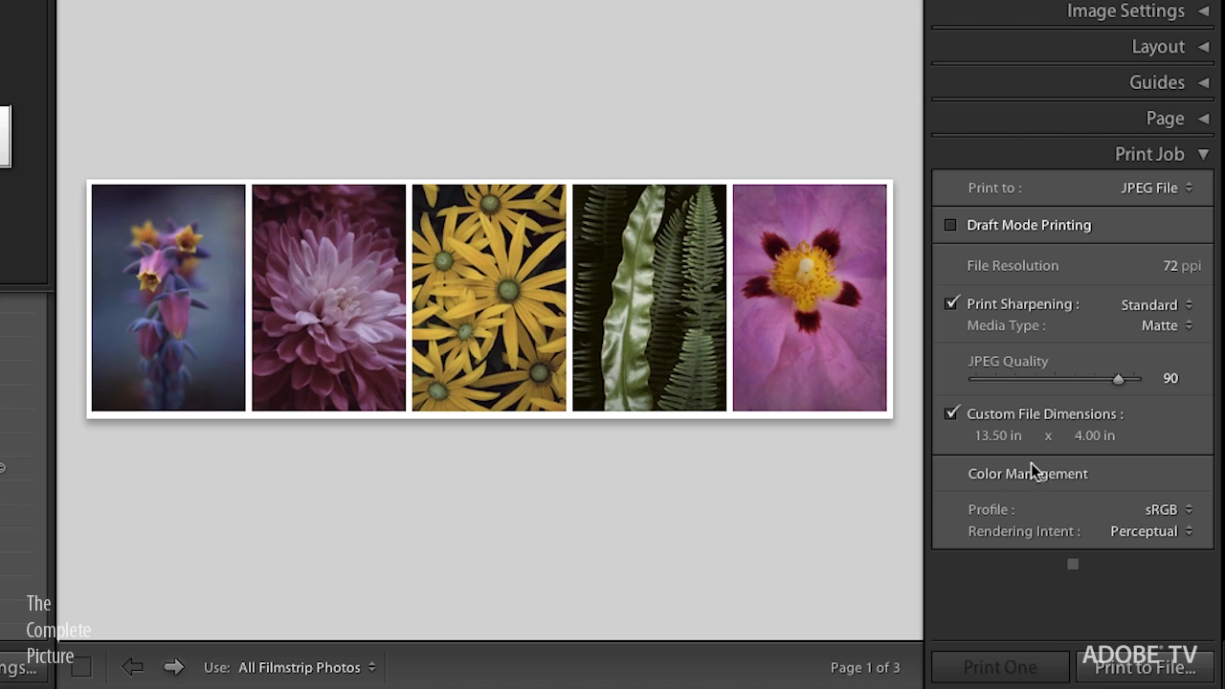
mouse_move(1168, 524)
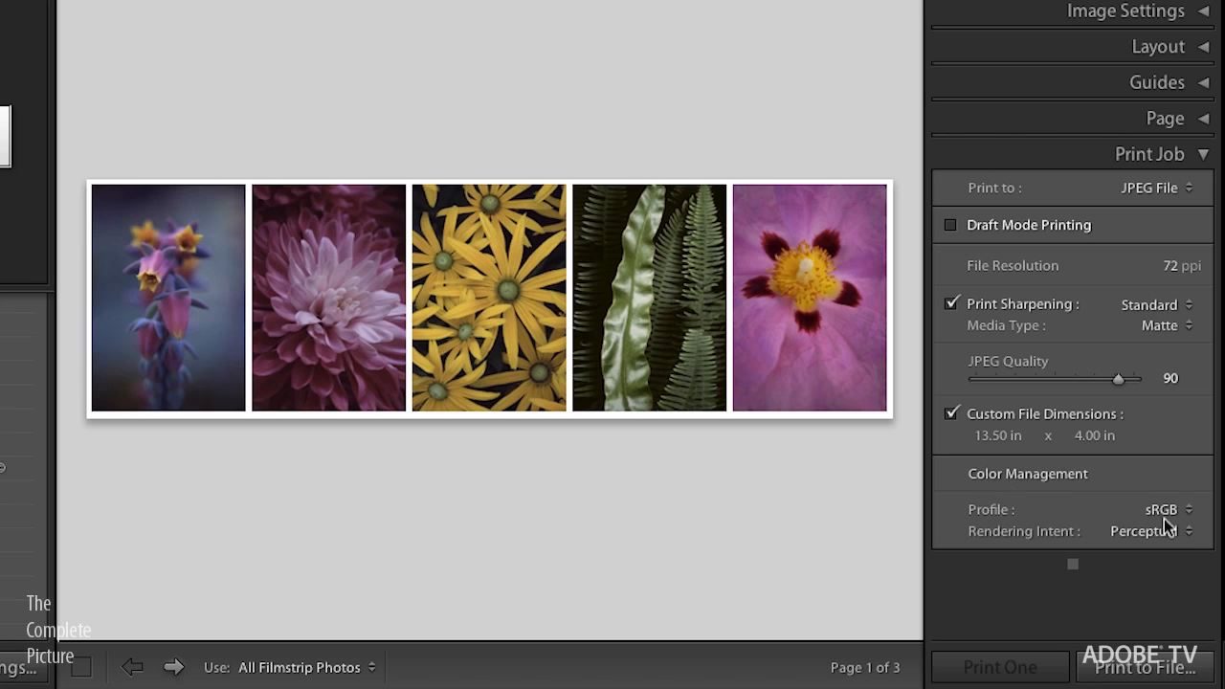
mouse_move(1152, 520)
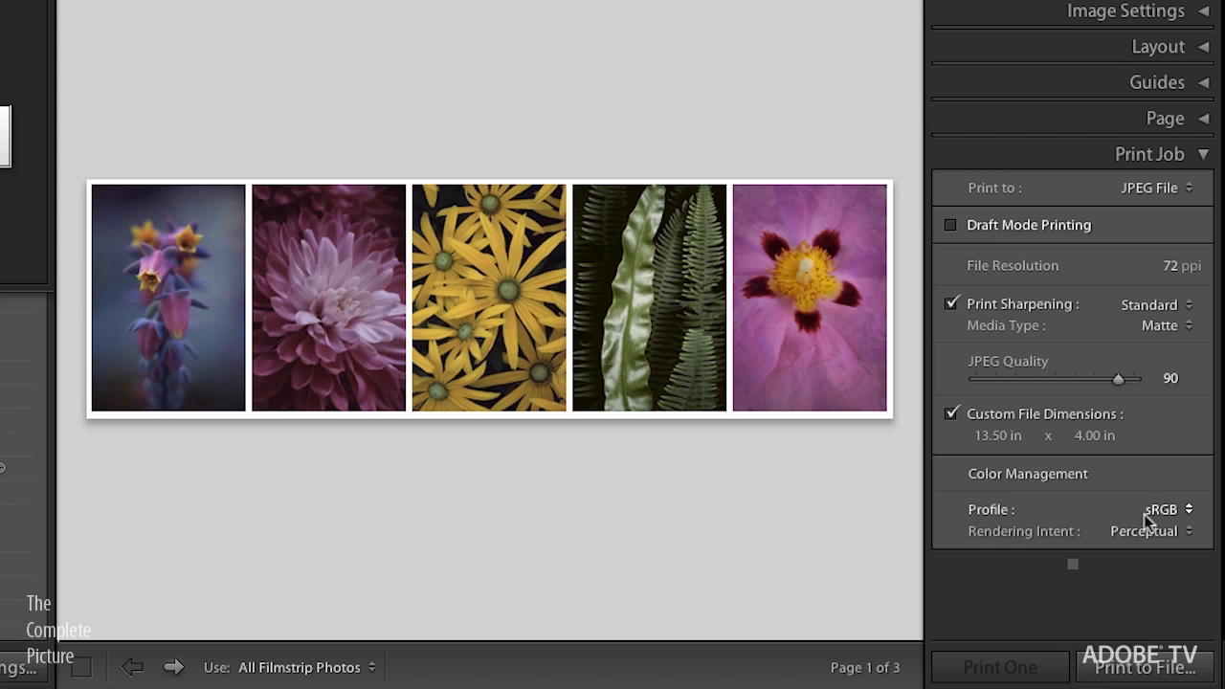
mouse_move(1108, 642)
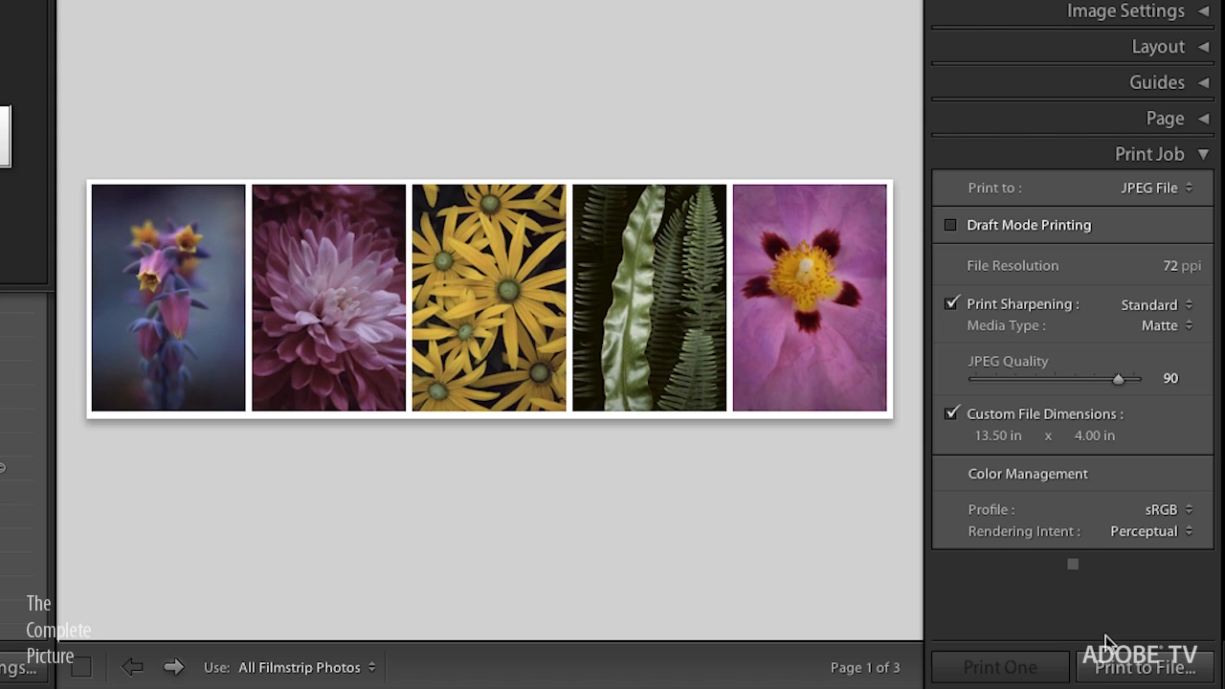
mouse_move(1141, 665)
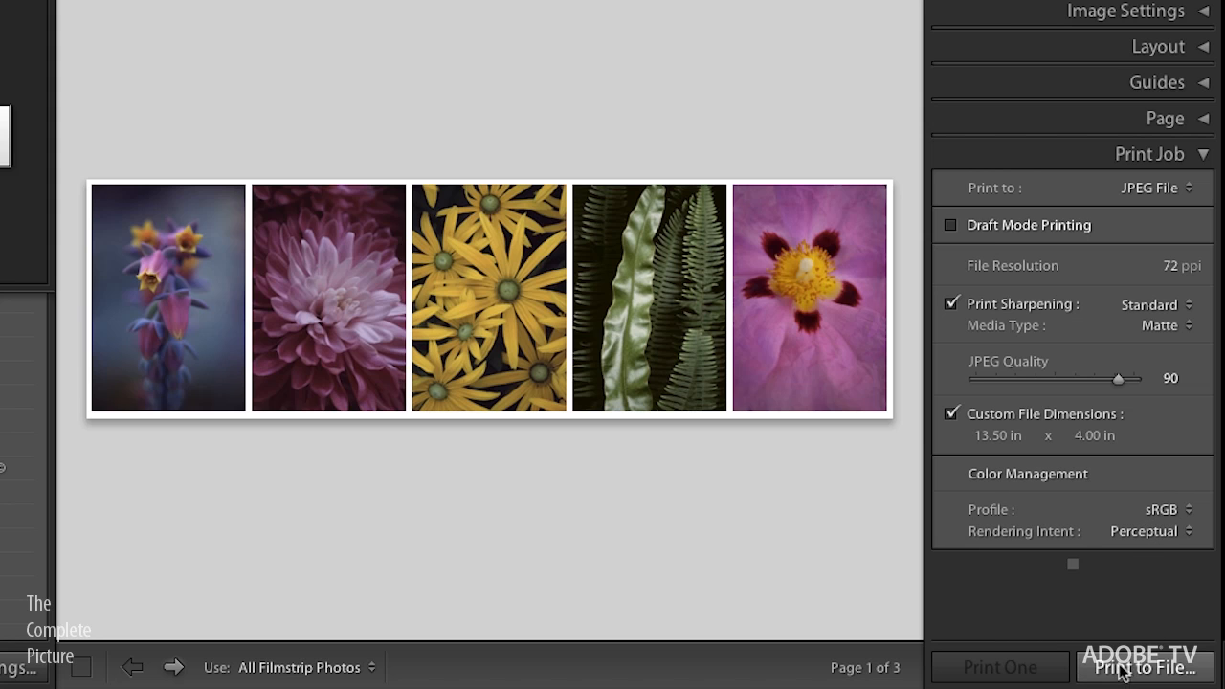
Start Print to File to export the layout pages as JPEGs
click(1140, 665)
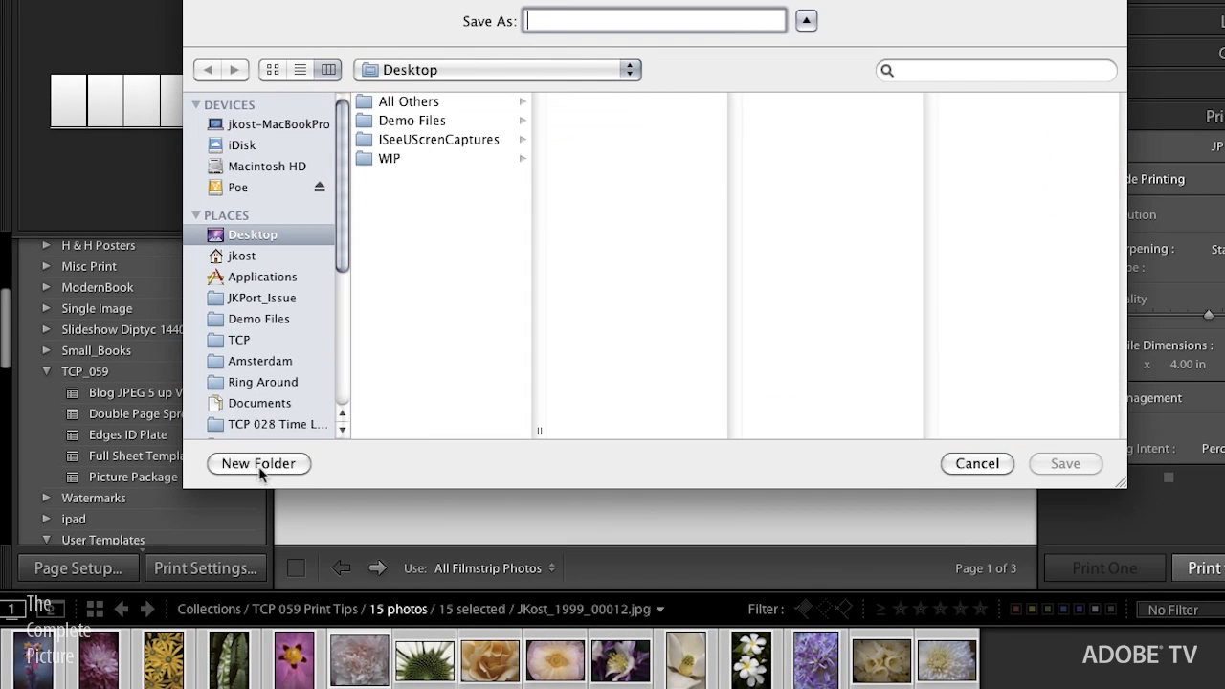
Create a new Desktop folder named 'For my blog'
click(258, 463)
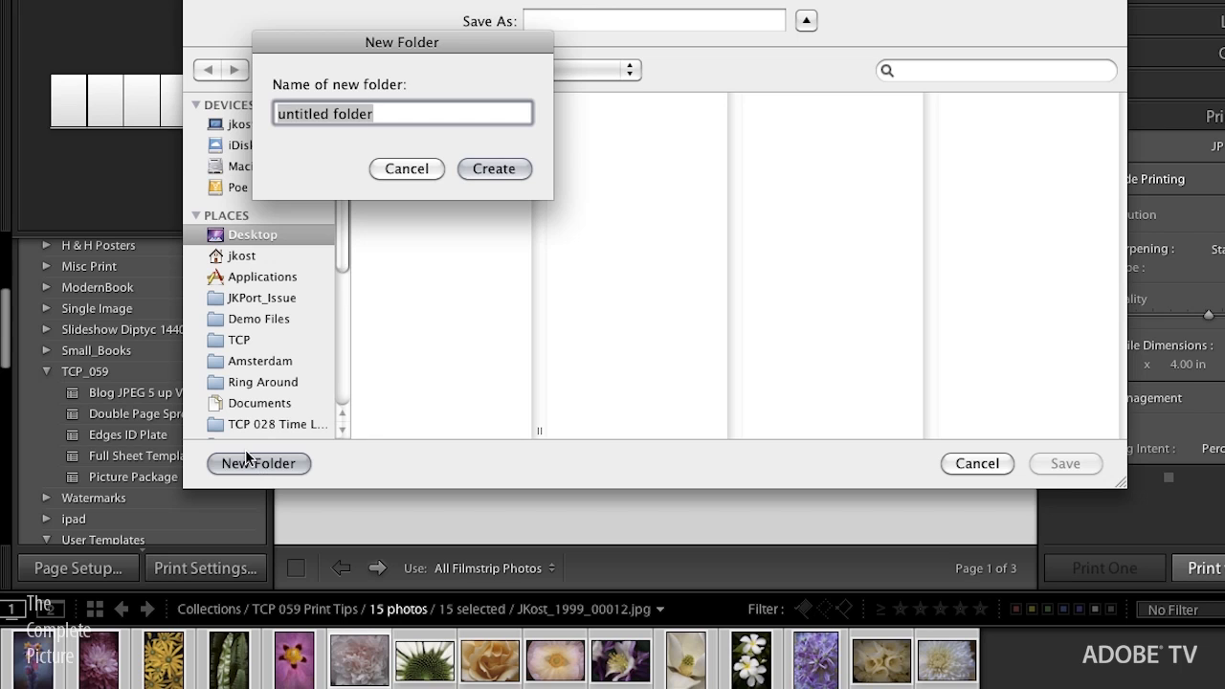
text(For my b)
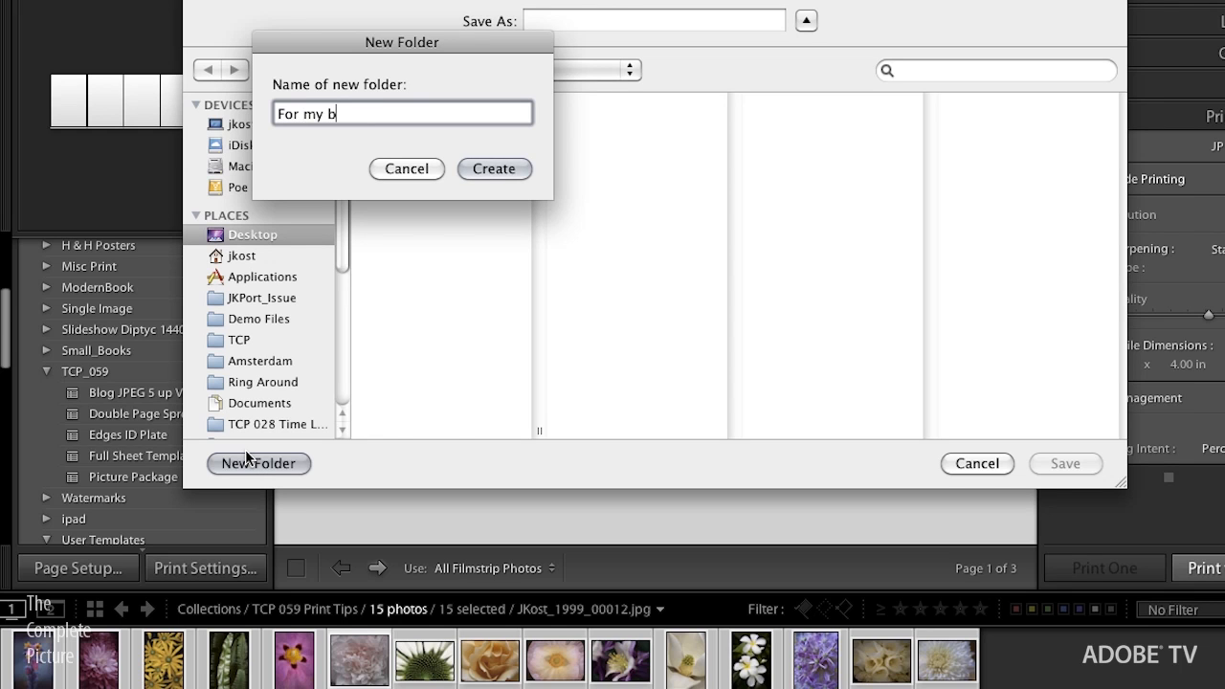
text(log)
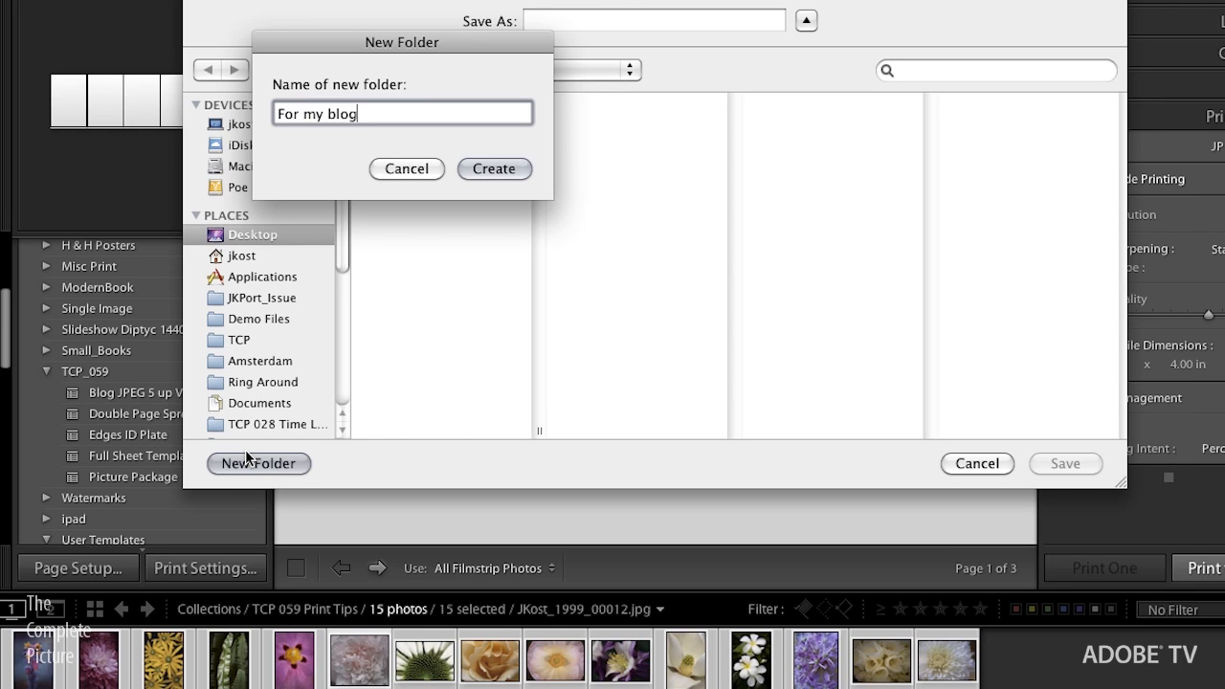
click(494, 168)
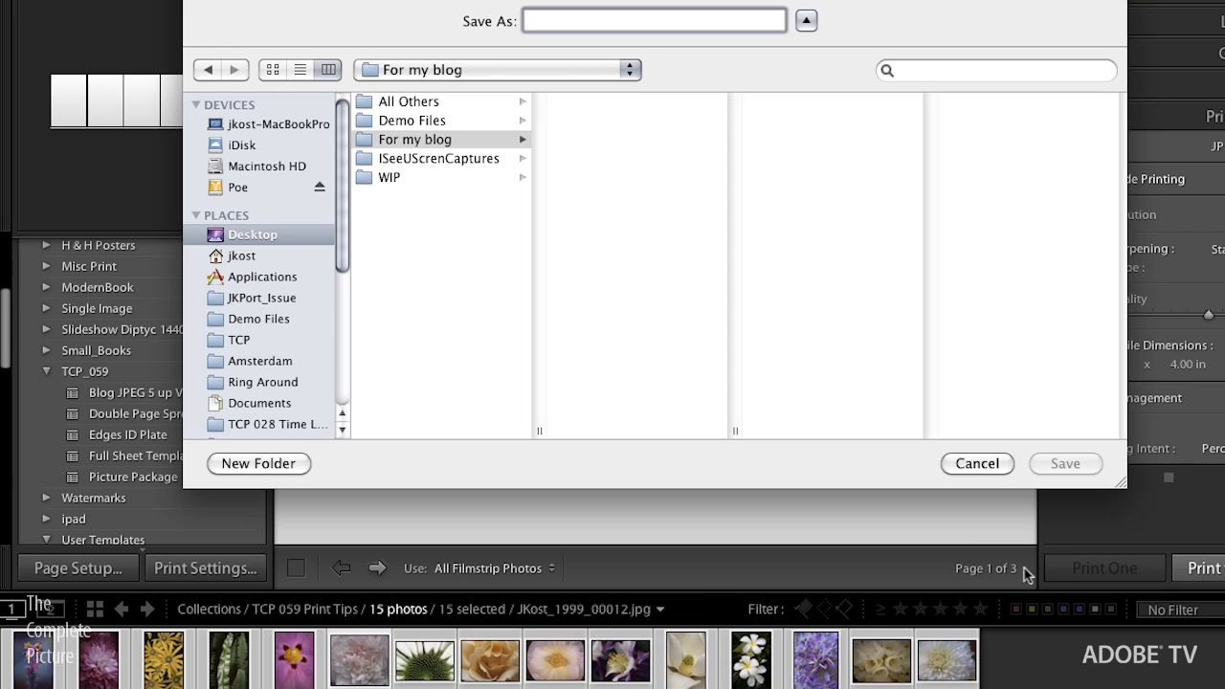
Save the JPEG output into For my blog with the file name 'test'
click(654, 19)
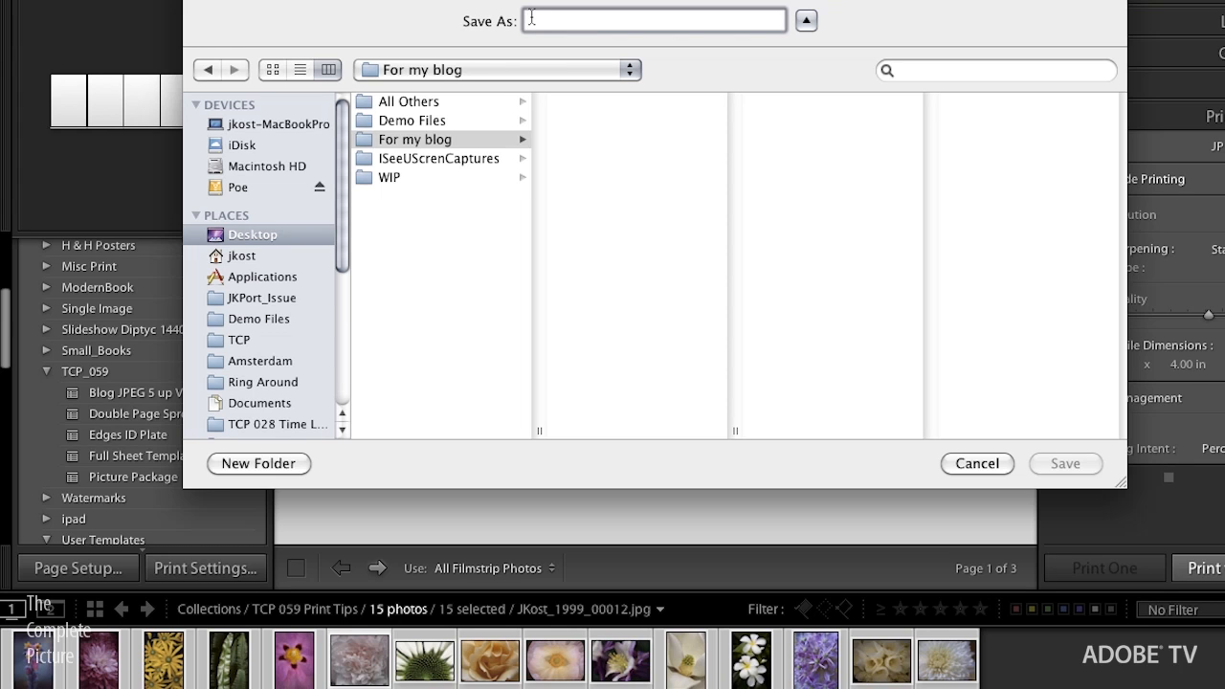
text(test)
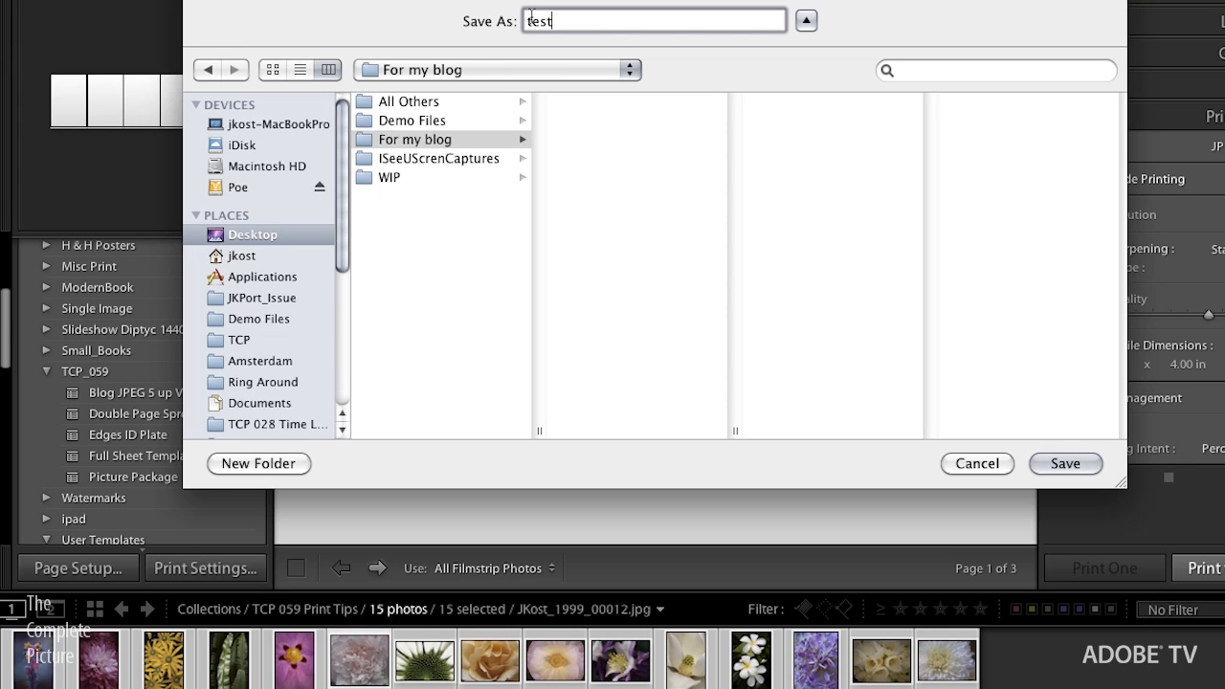
click(1064, 463)
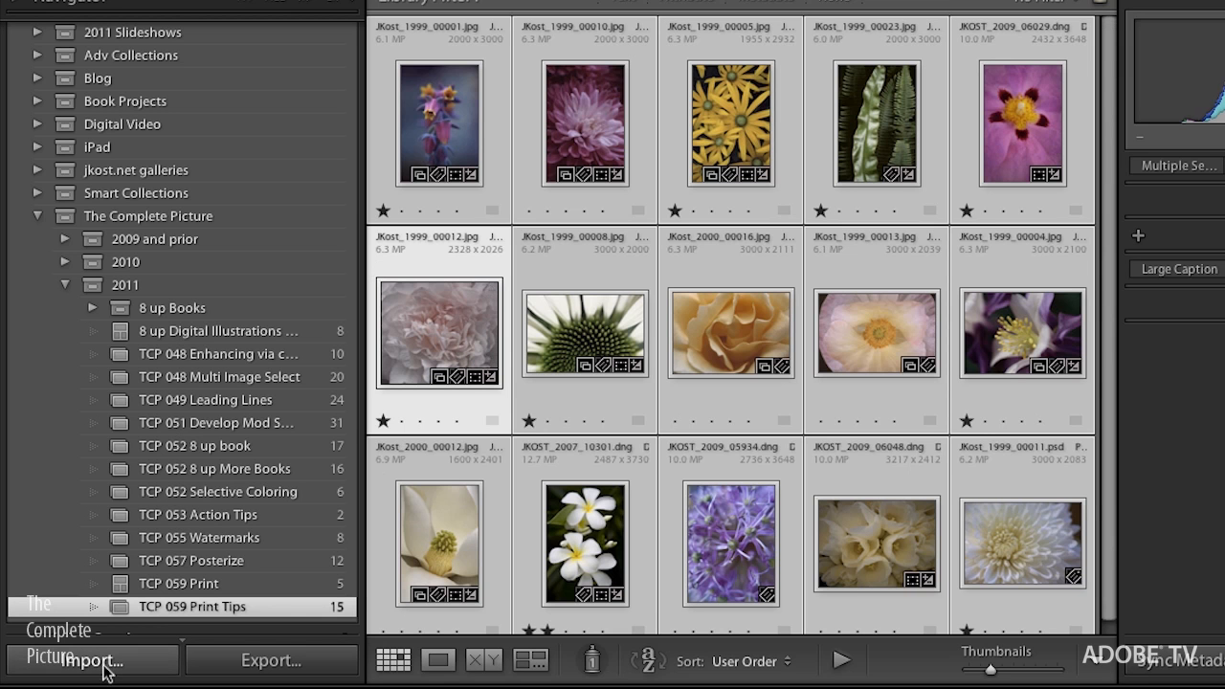
mouse_move(115, 666)
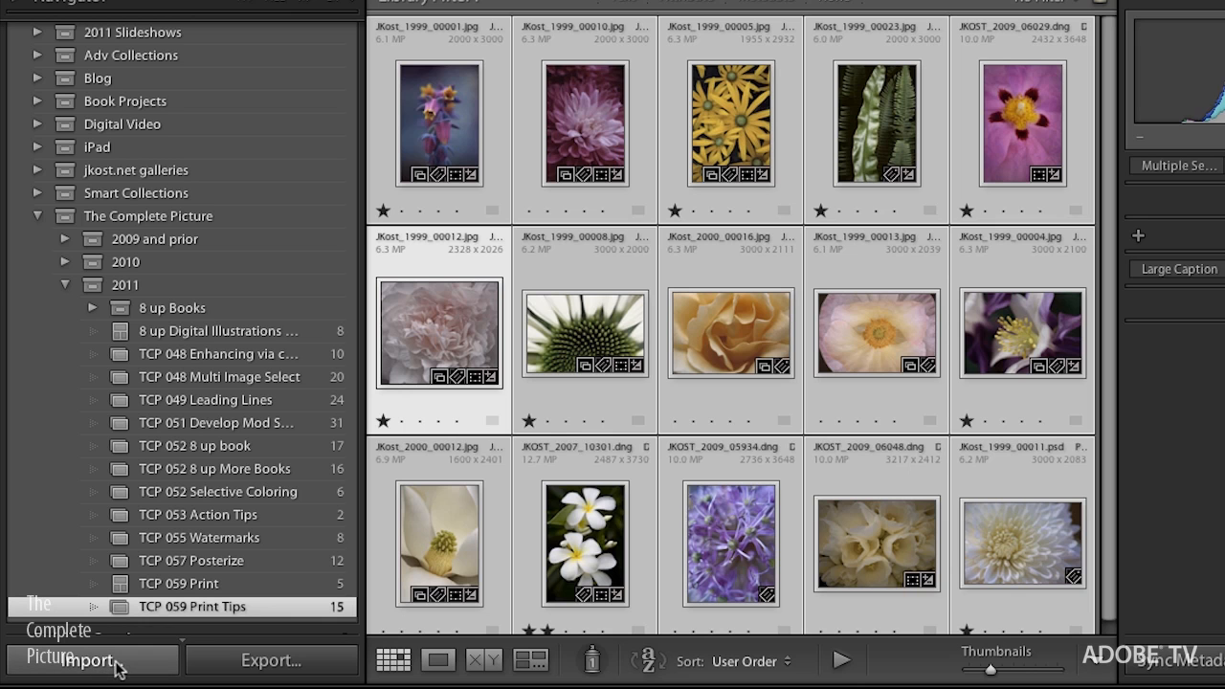
Import the three photos from Desktop/For my blog/test into the catalog without moving them
click(88, 660)
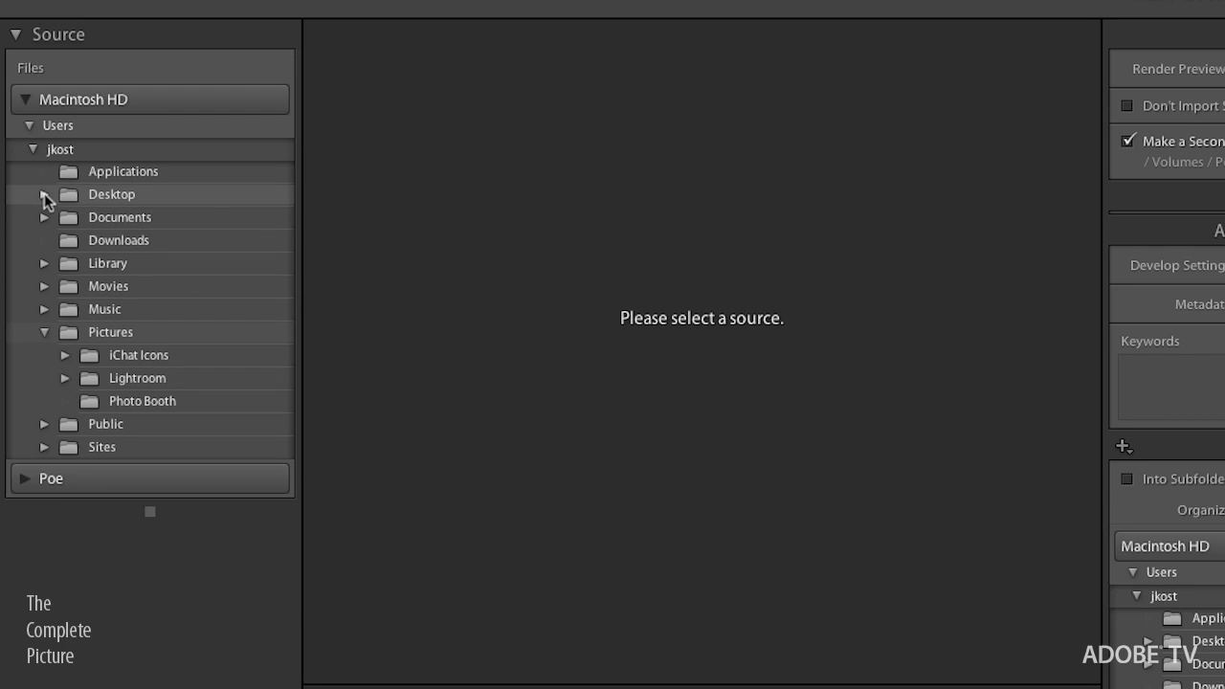
click(44, 195)
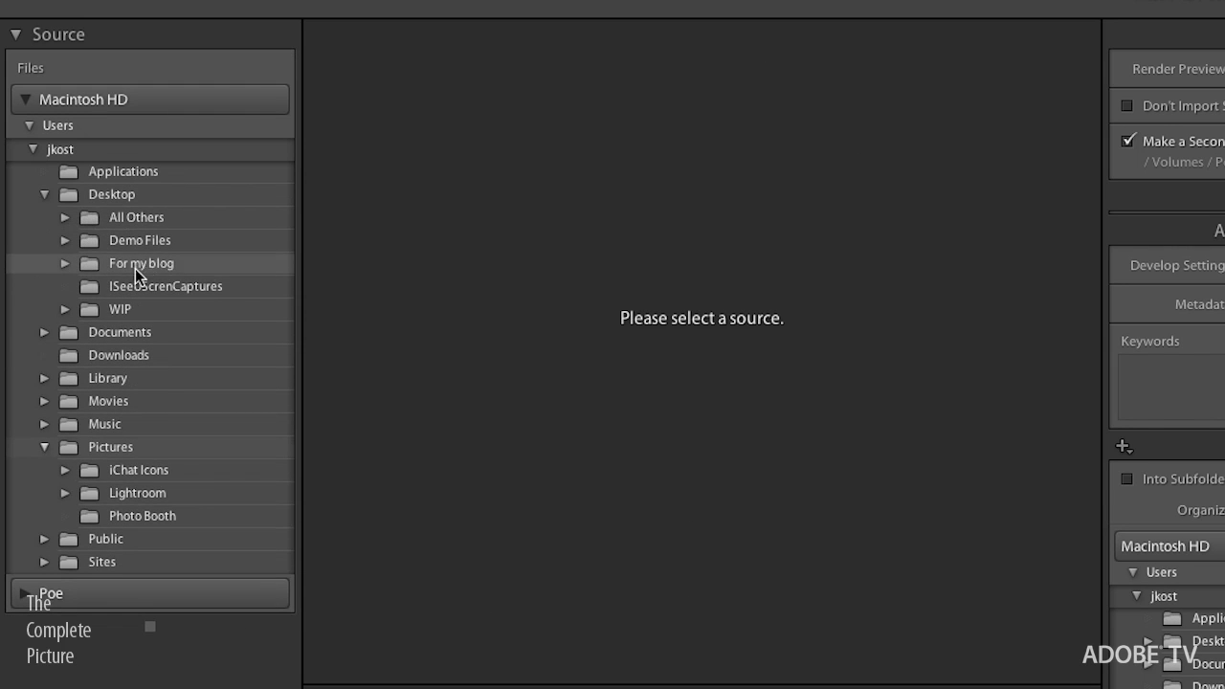
click(141, 262)
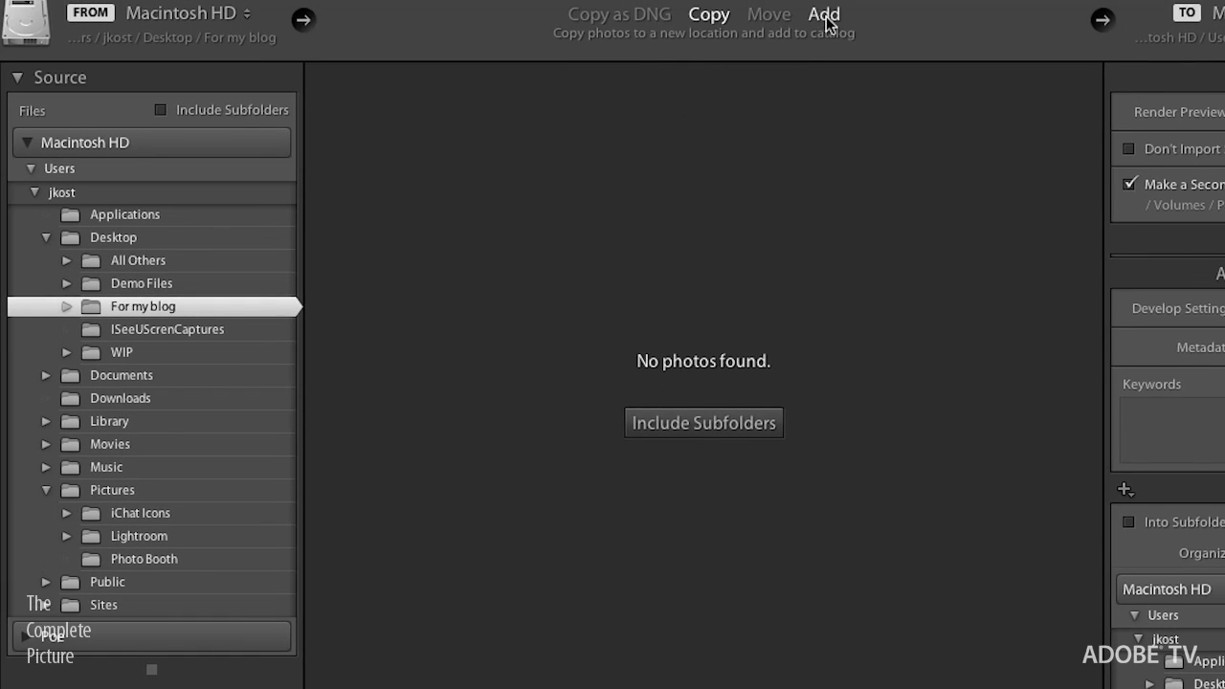
click(823, 13)
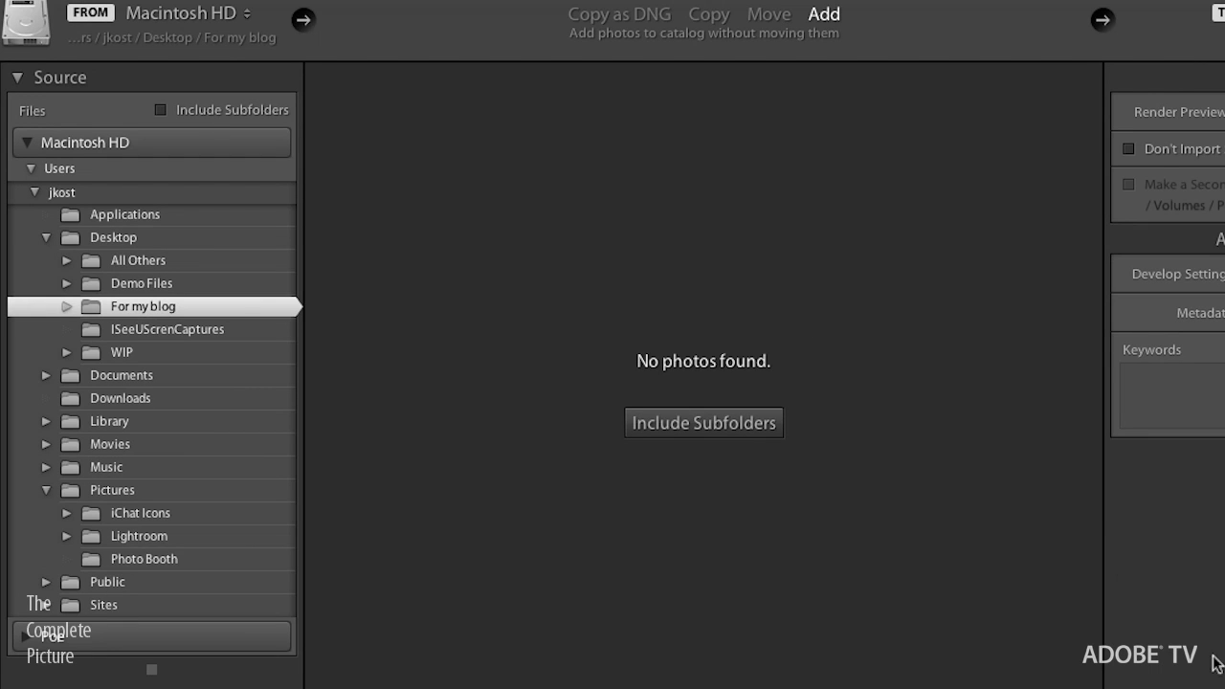
mouse_move(69, 313)
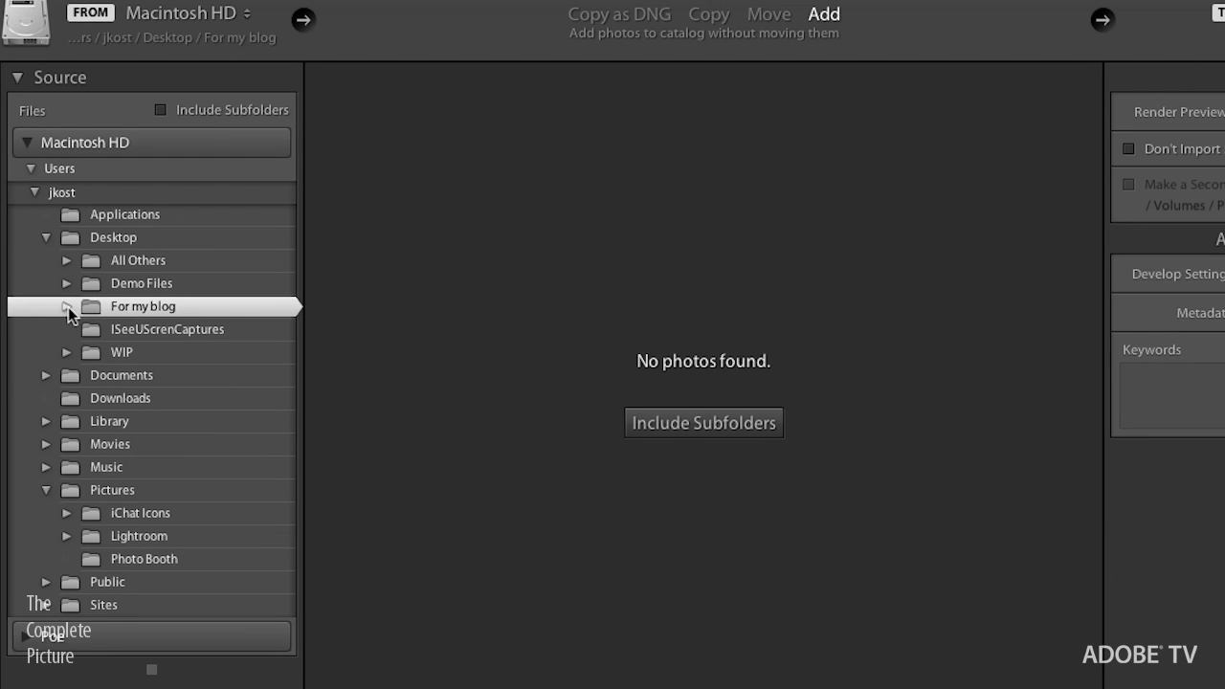
click(67, 306)
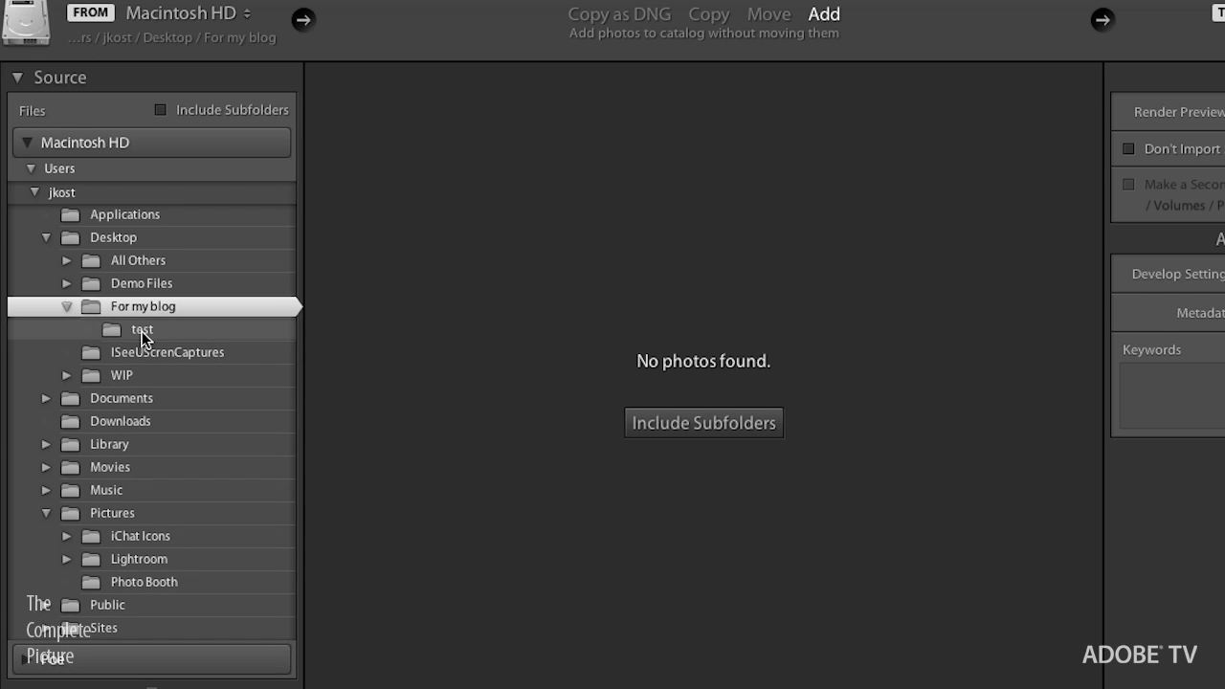
click(141, 329)
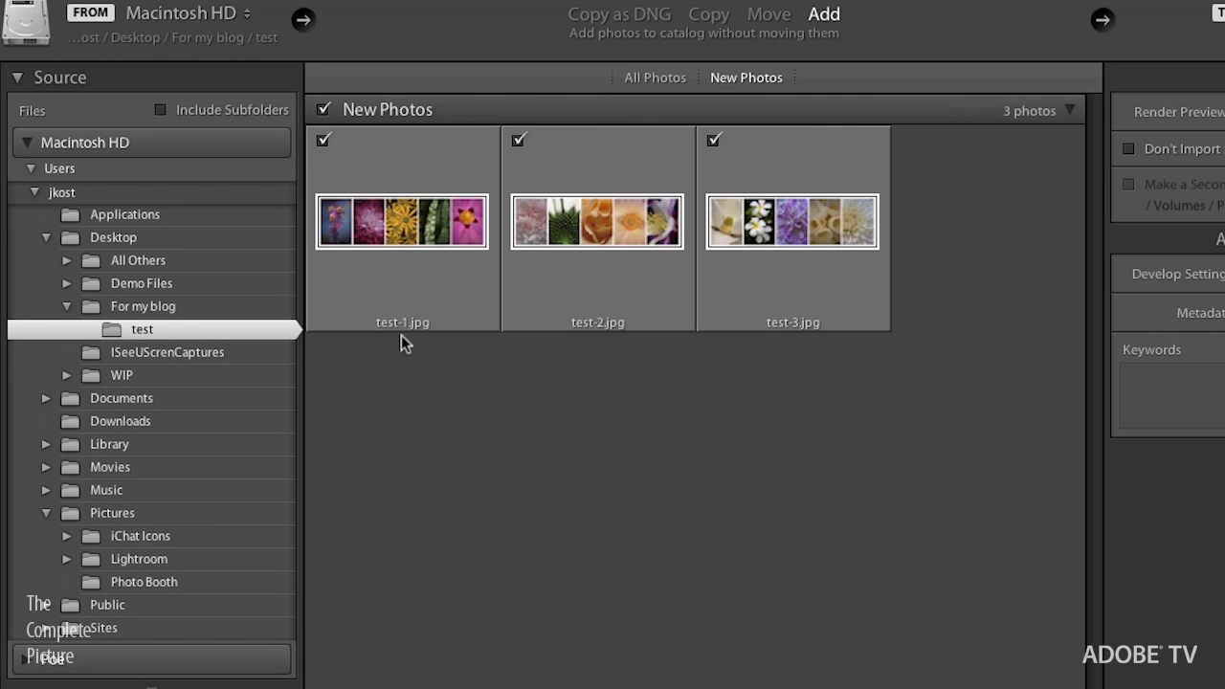
mouse_move(398, 341)
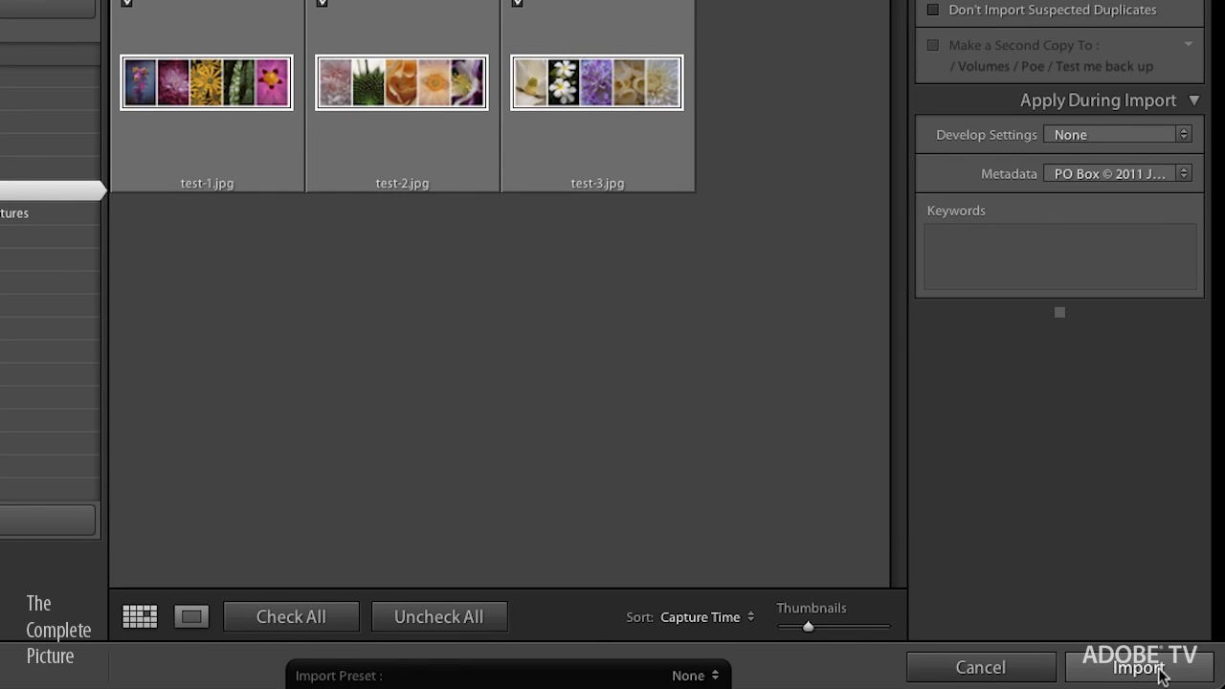
click(1137, 665)
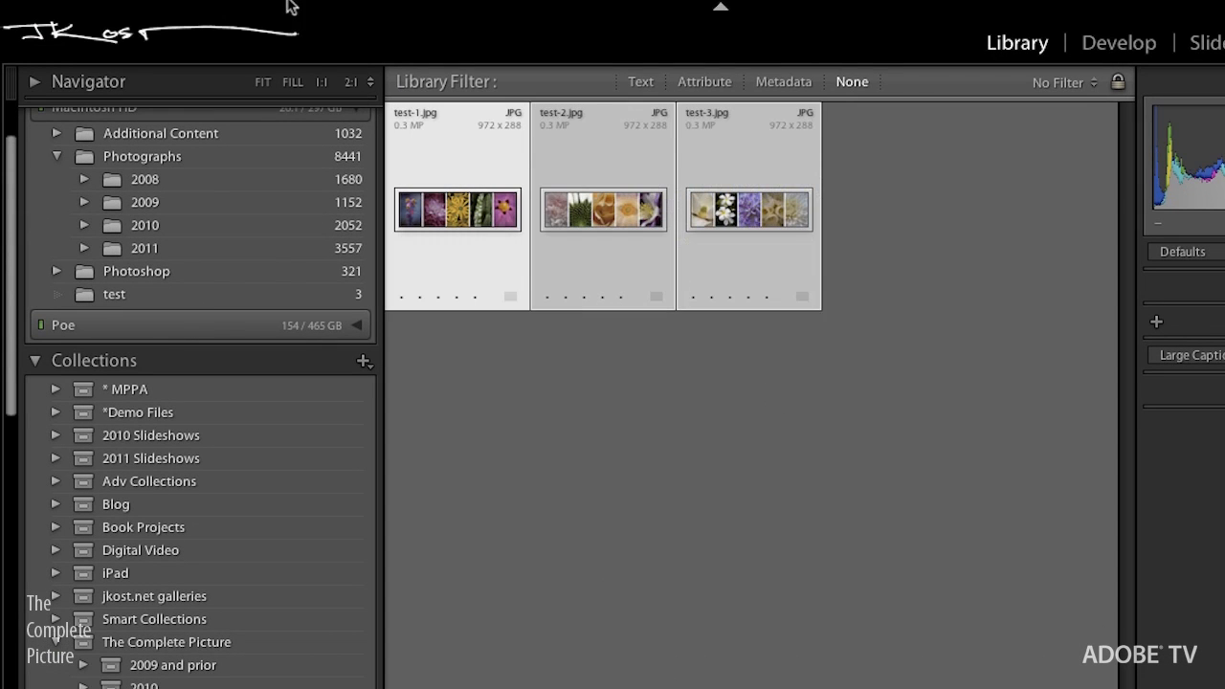
Rename the three photos via Library > Rename Photos with the jkost FNC preset starting at 8000
click(279, 11)
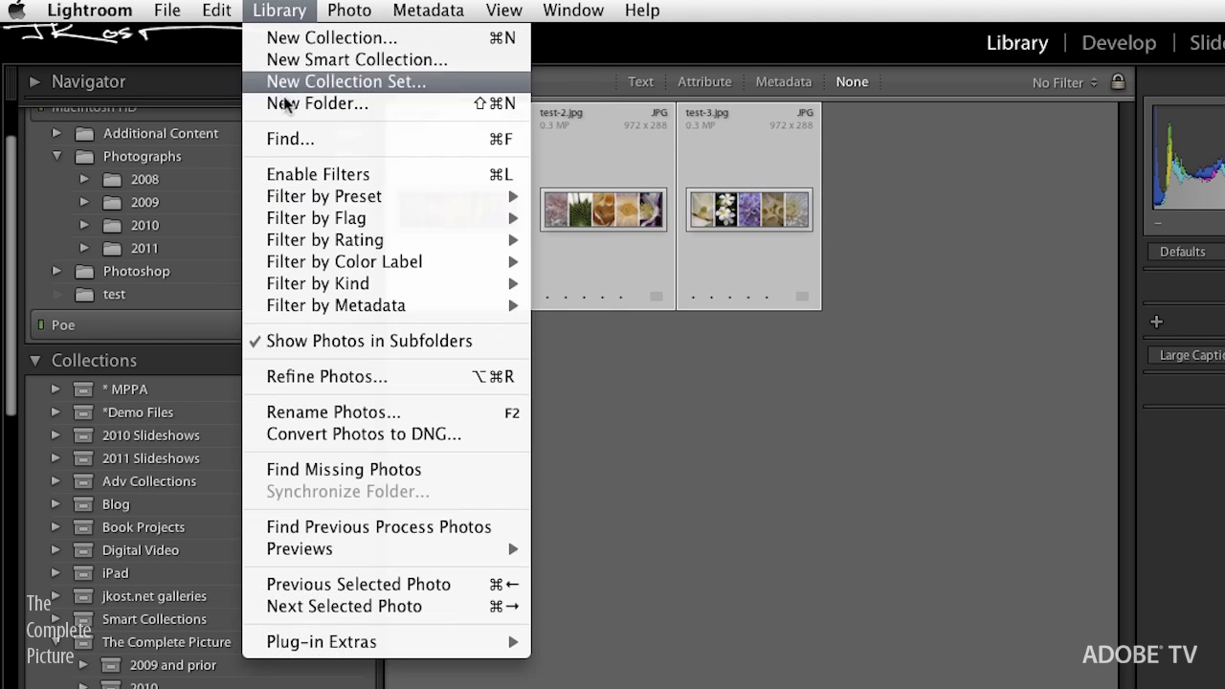
click(333, 411)
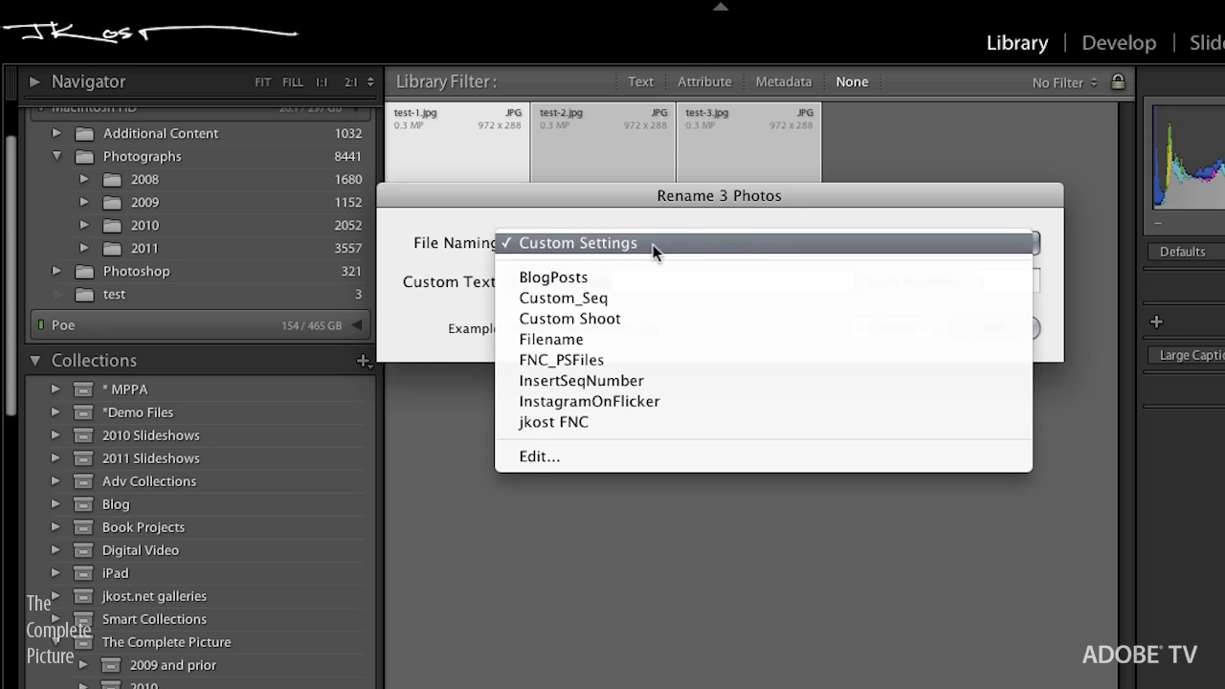
mouse_move(647, 318)
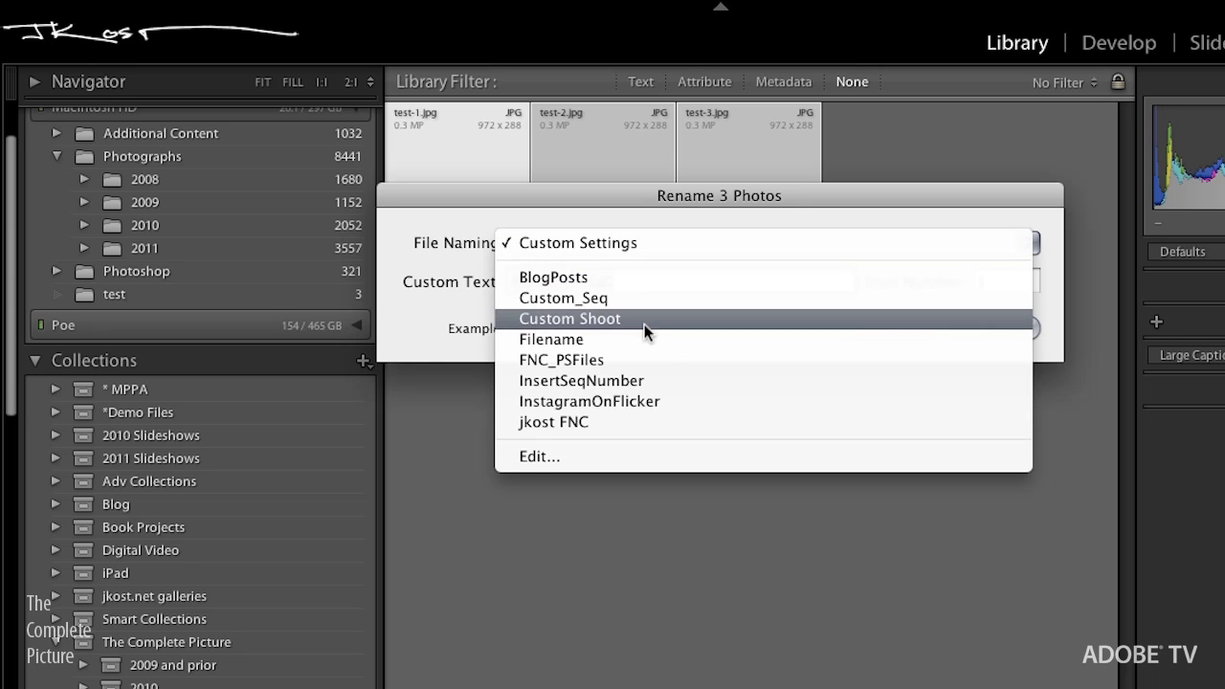
mouse_move(641, 360)
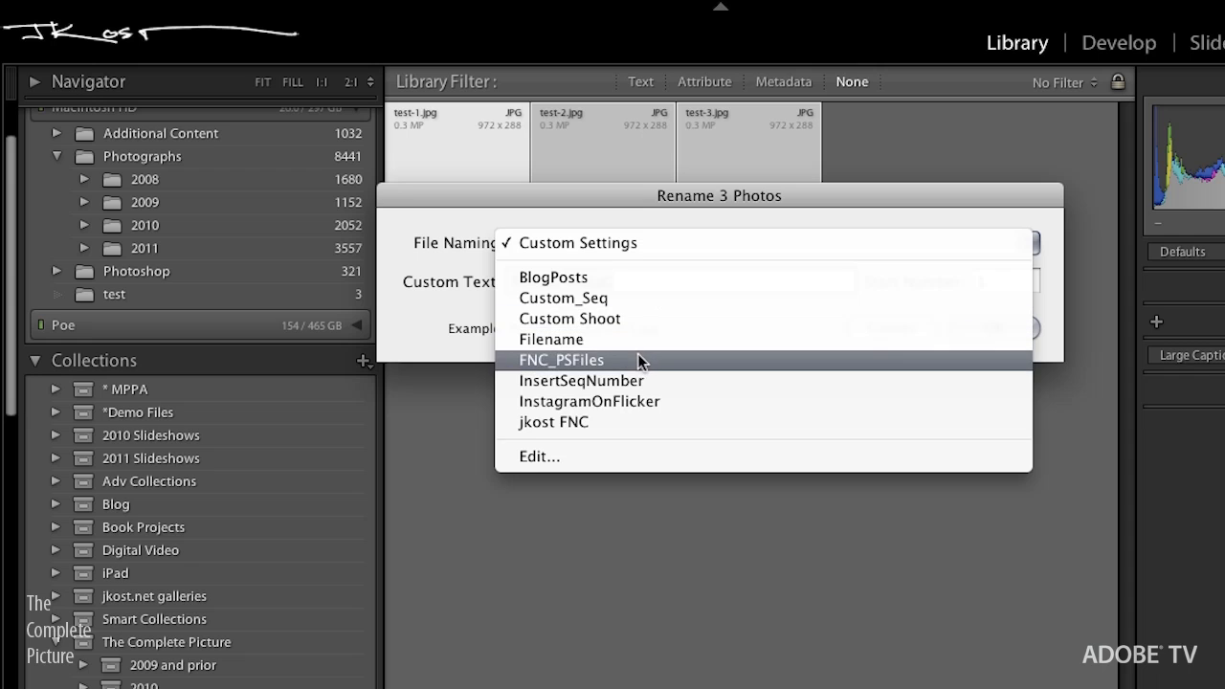
click(553, 423)
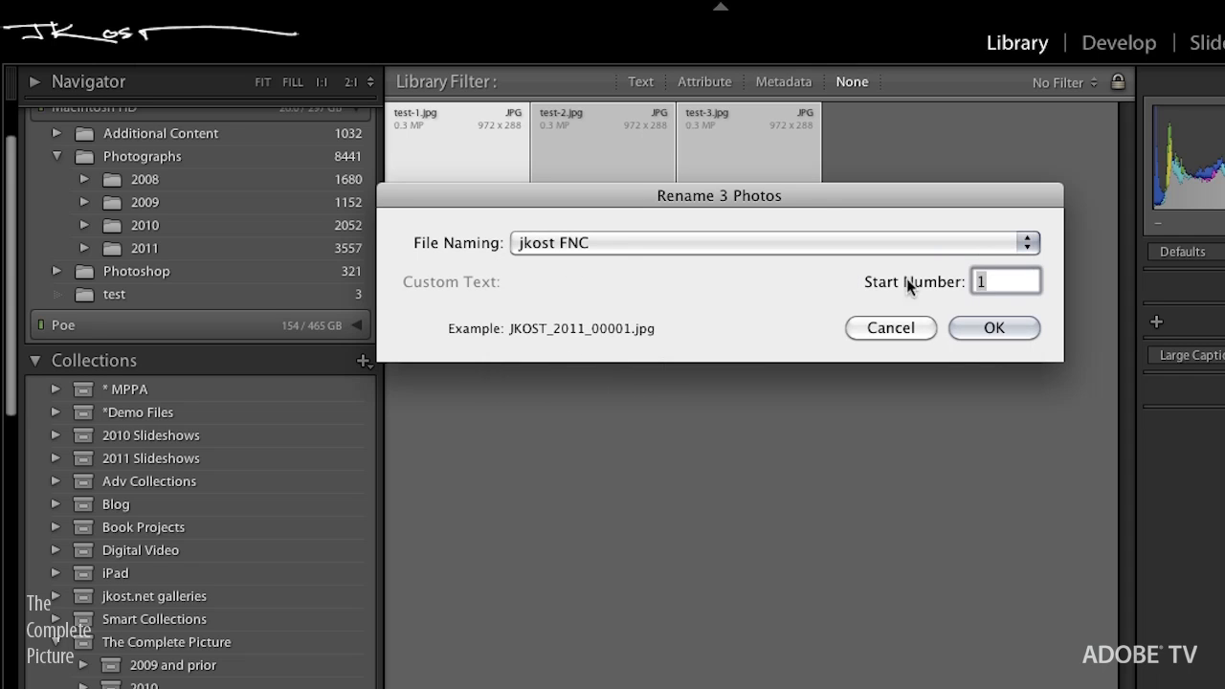
mouse_move(865, 287)
text(8000)
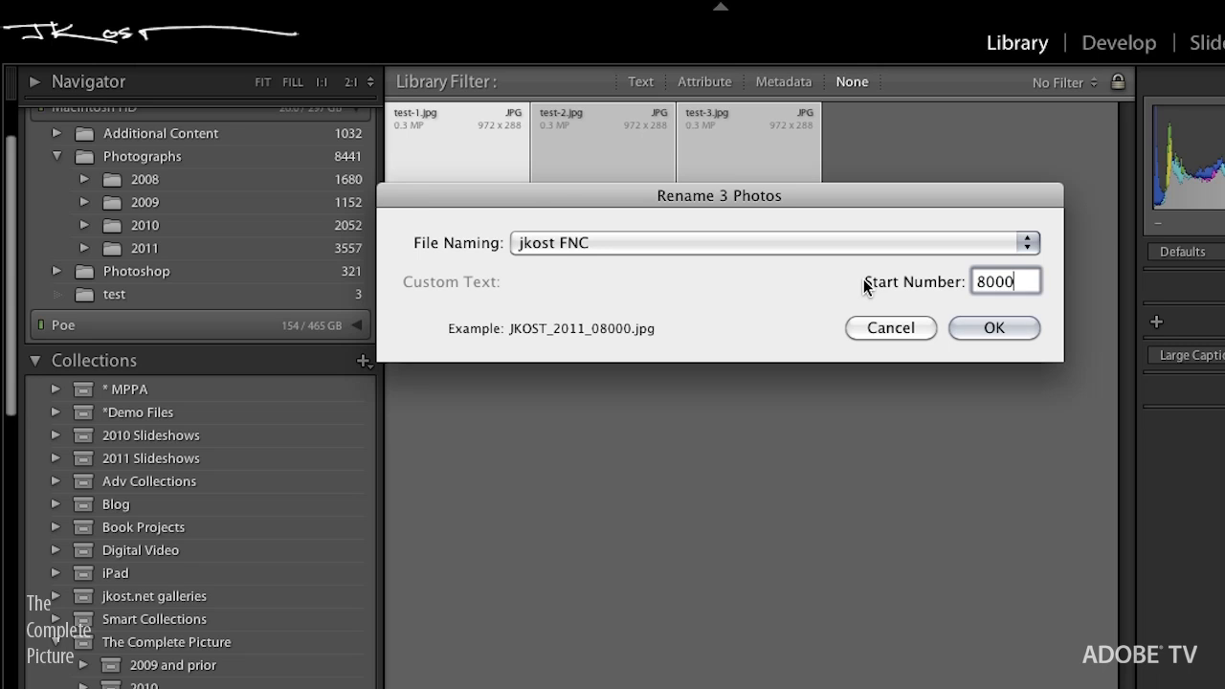
click(993, 327)
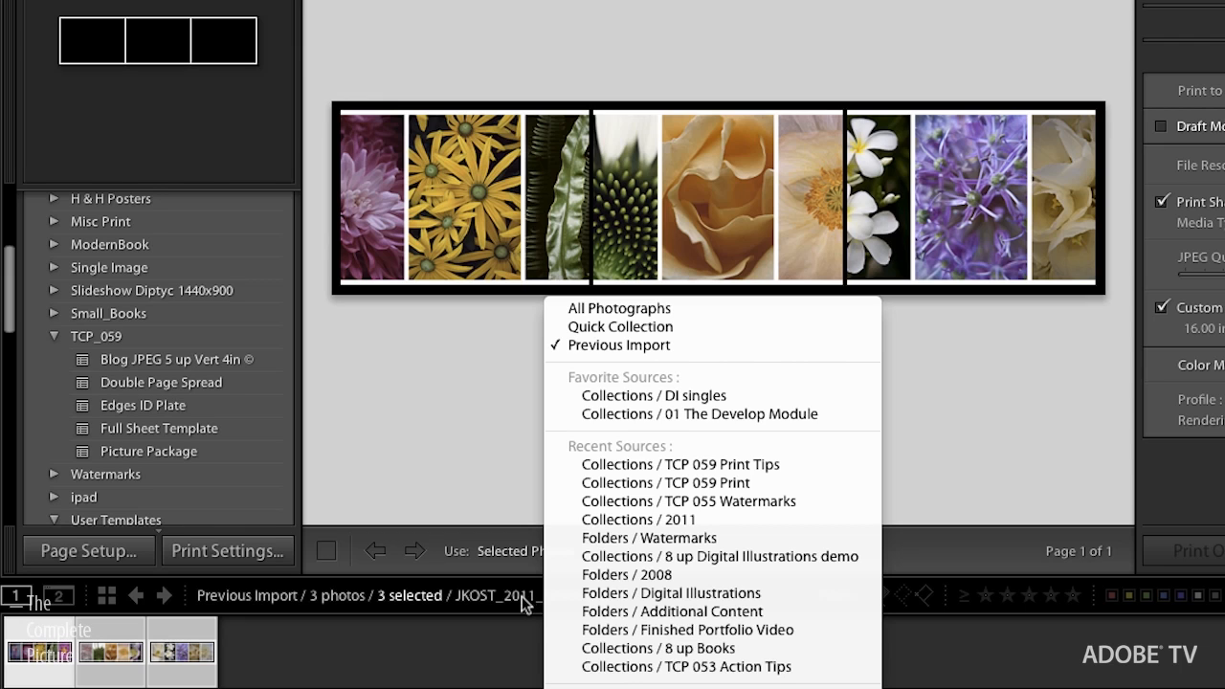
mouse_move(639, 436)
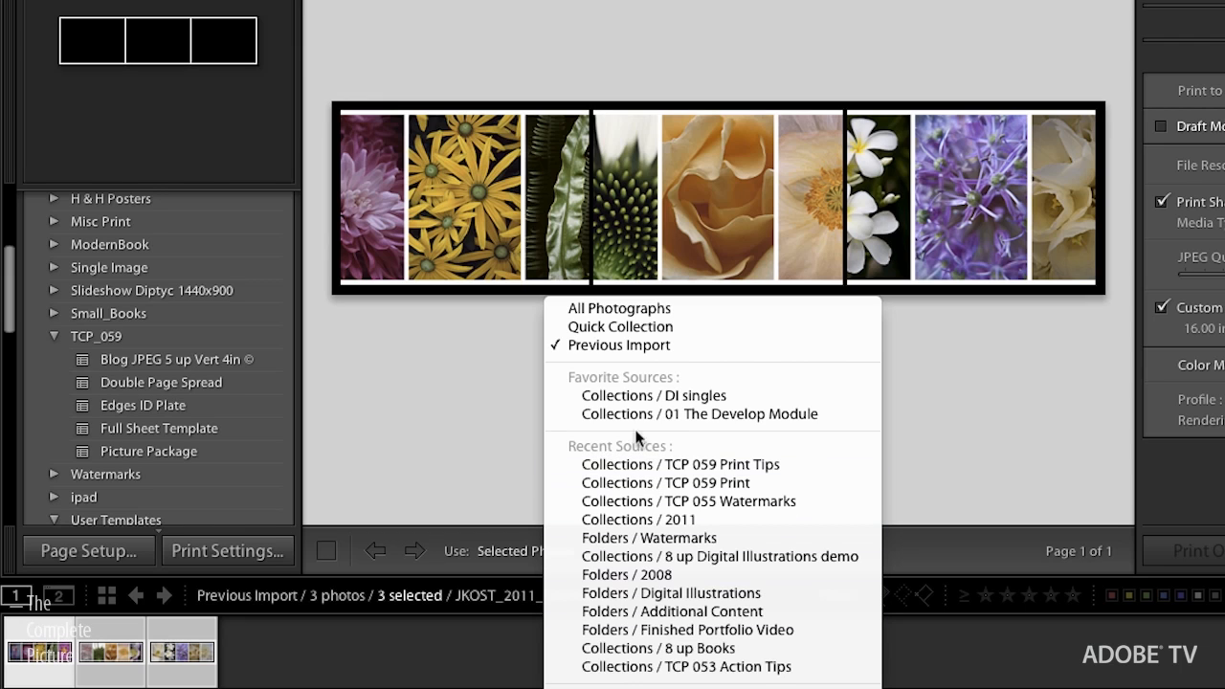
mouse_move(639, 465)
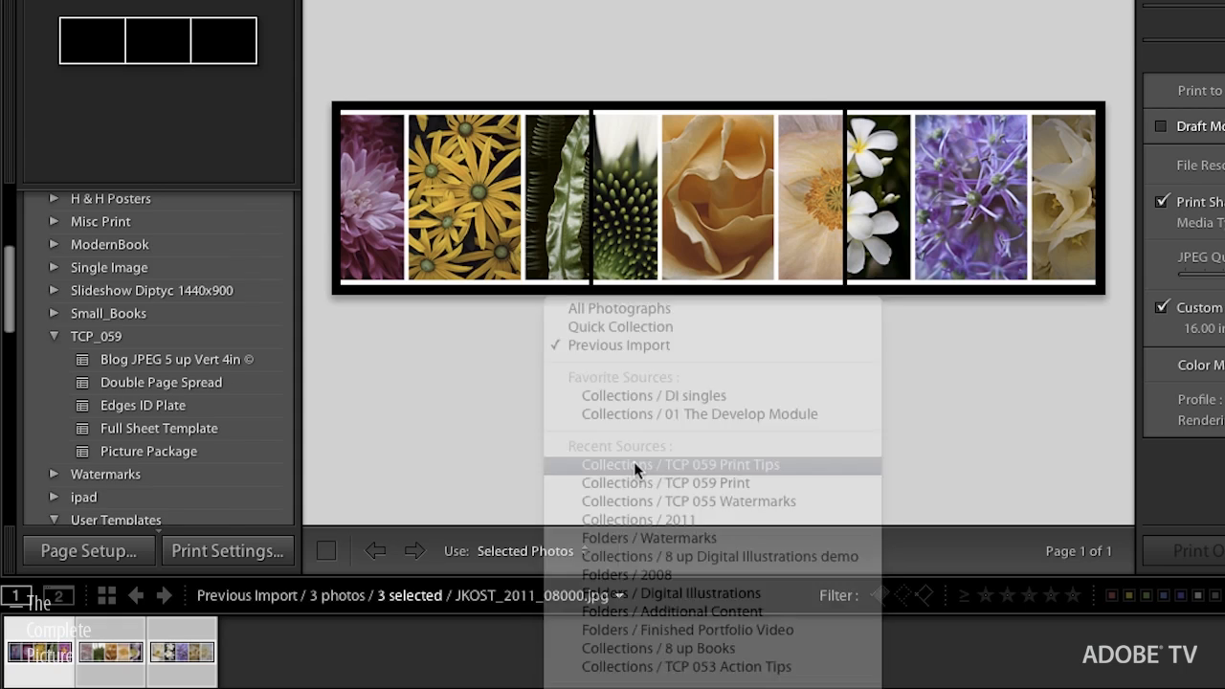
Use the TCP 059 Print Tips collection as source and apply the Double Page Spread template
click(679, 465)
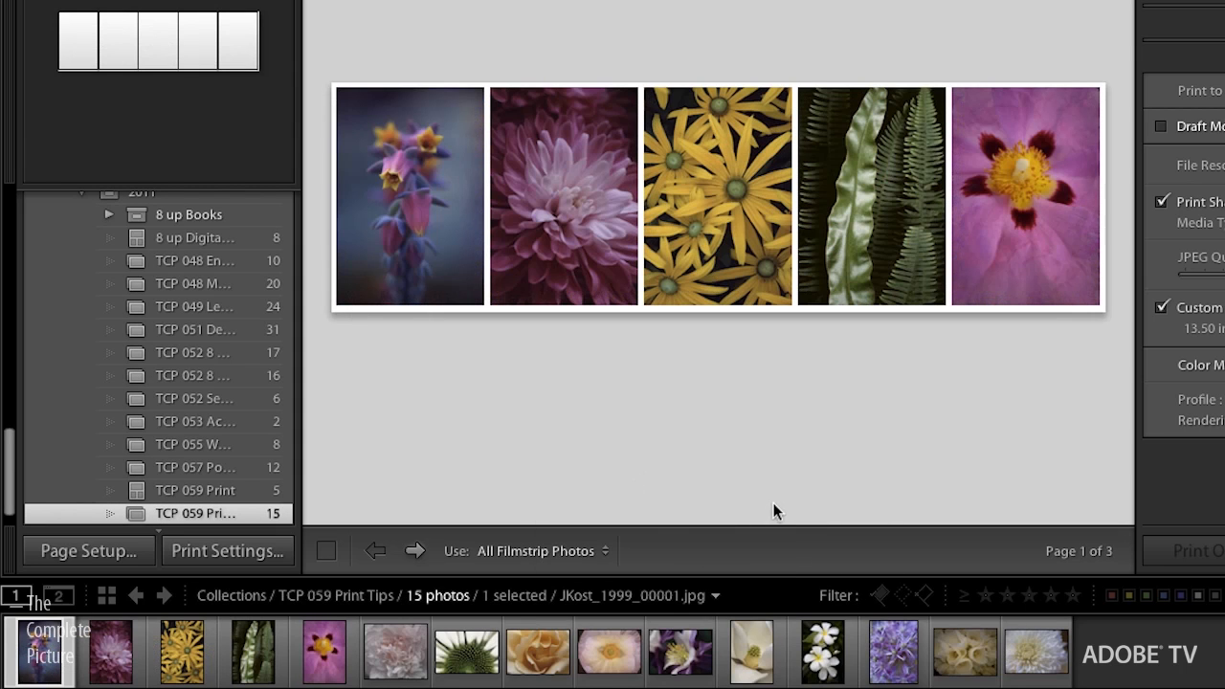
mouse_move(10, 455)
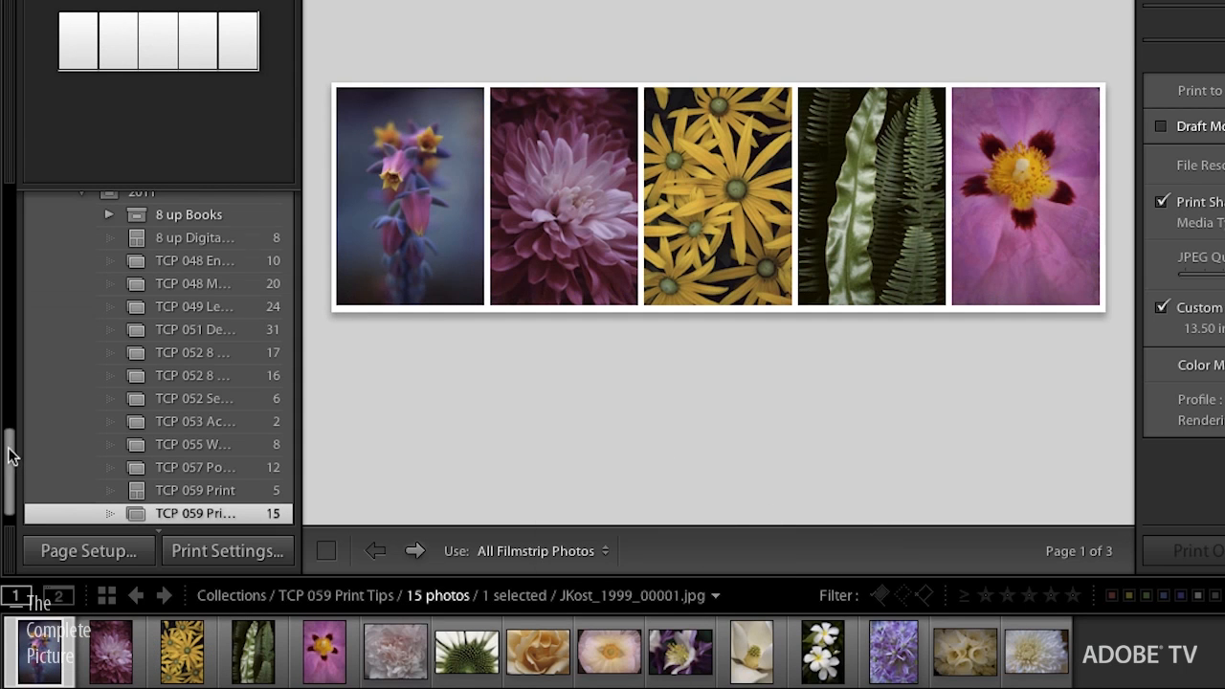
scroll(up, 3)
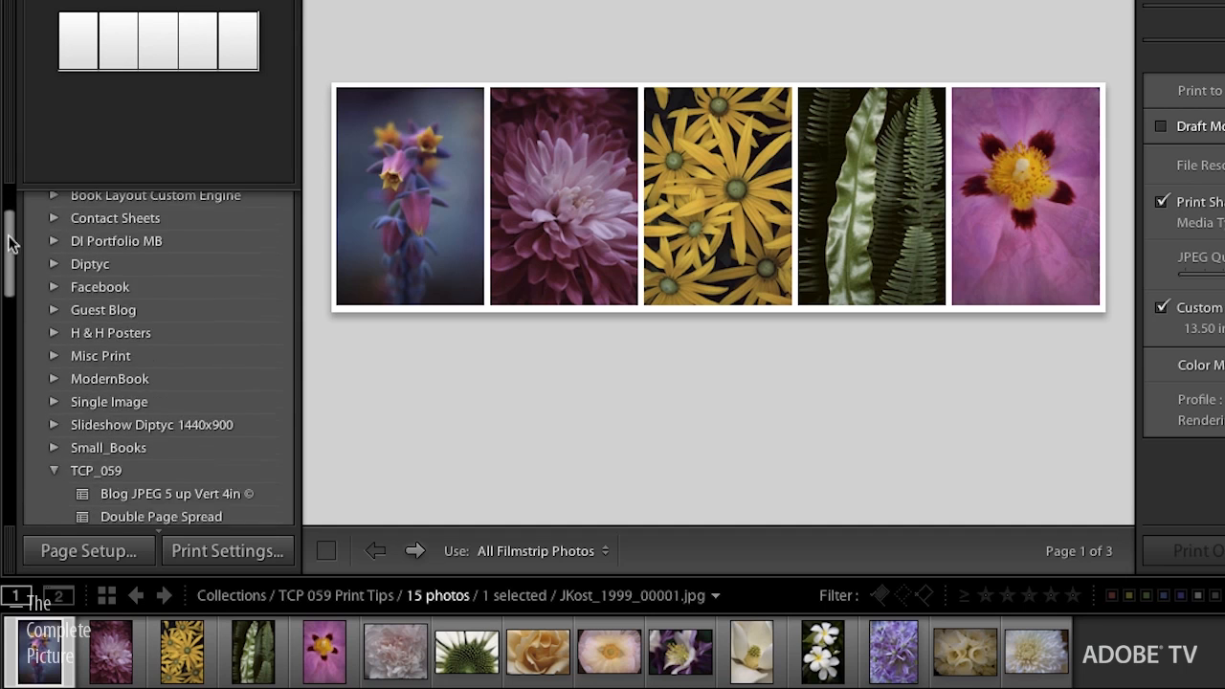
click(161, 340)
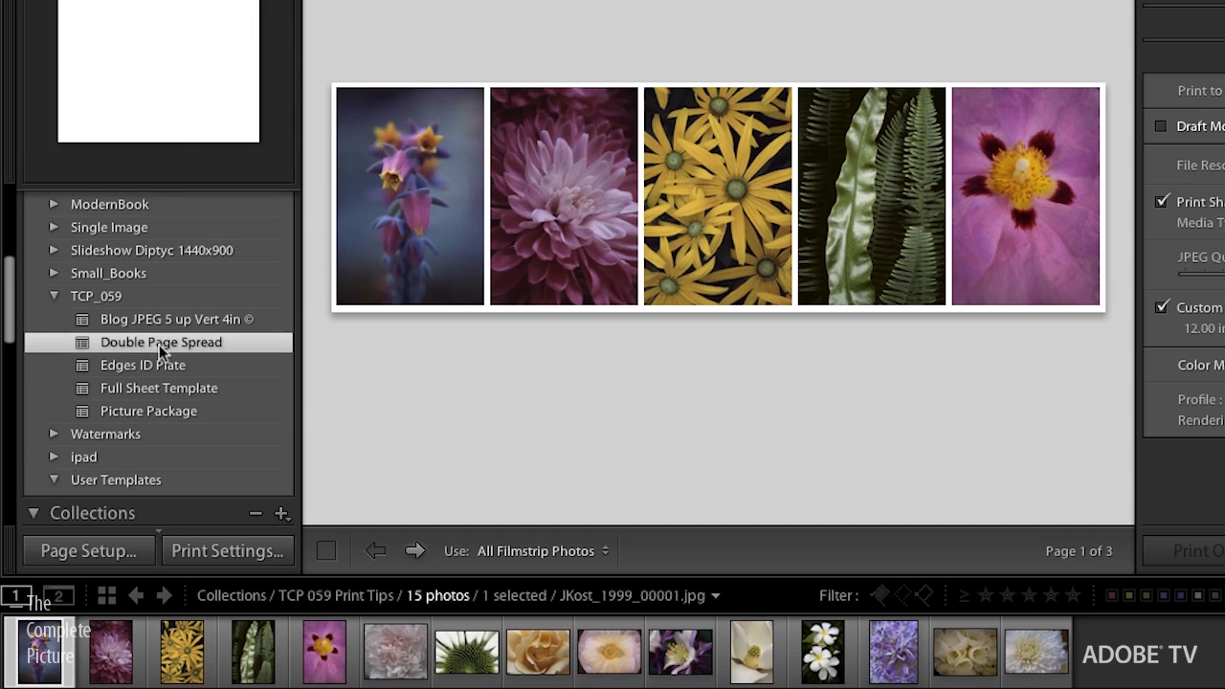
Fill the Custom Package cells with the peony and rose photos and review the Cells and Print Job panels
click(161, 340)
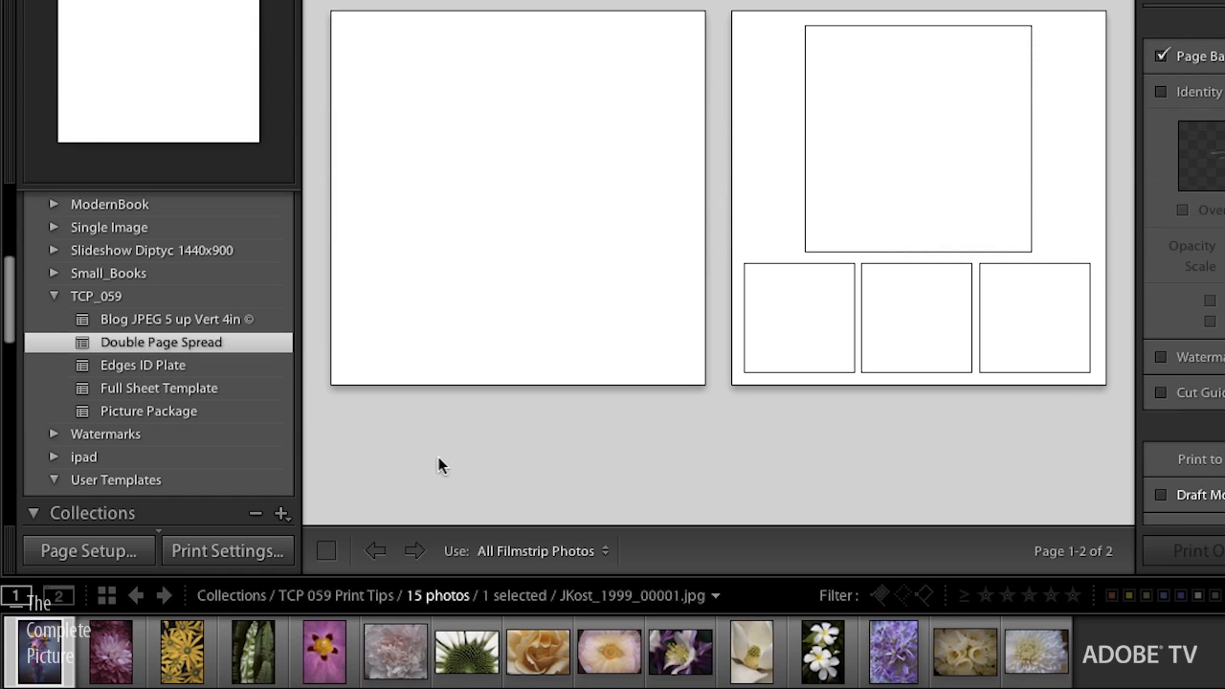
mouse_move(631, 602)
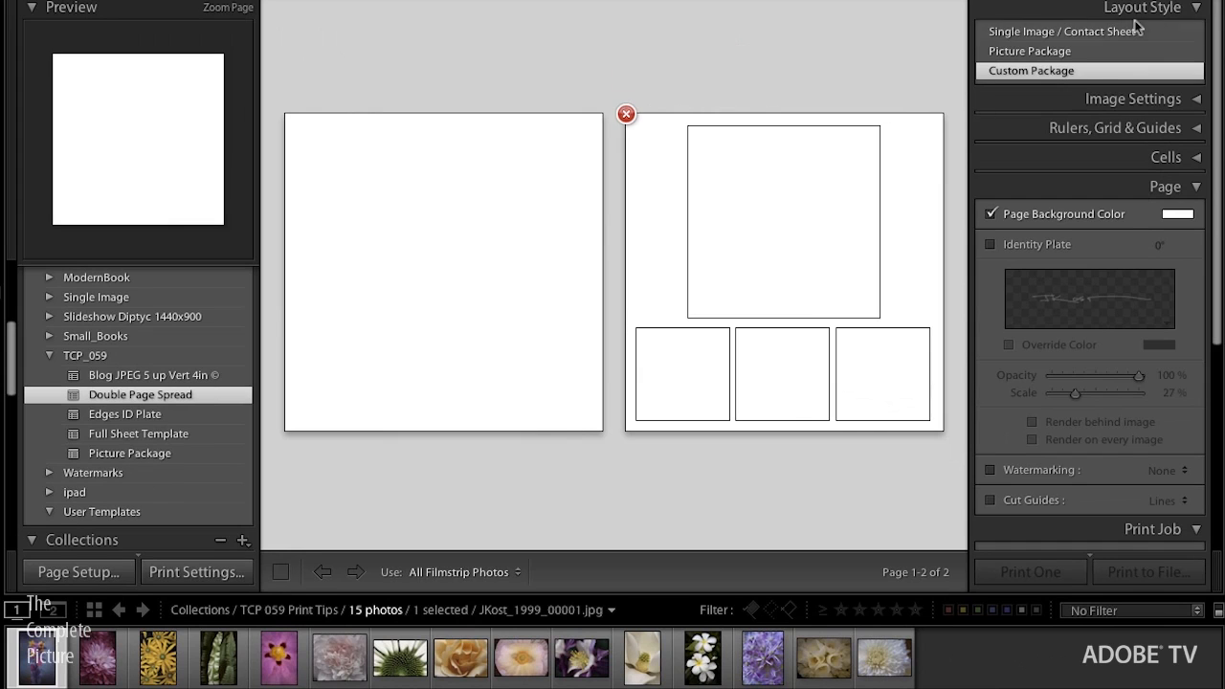
click(338, 658)
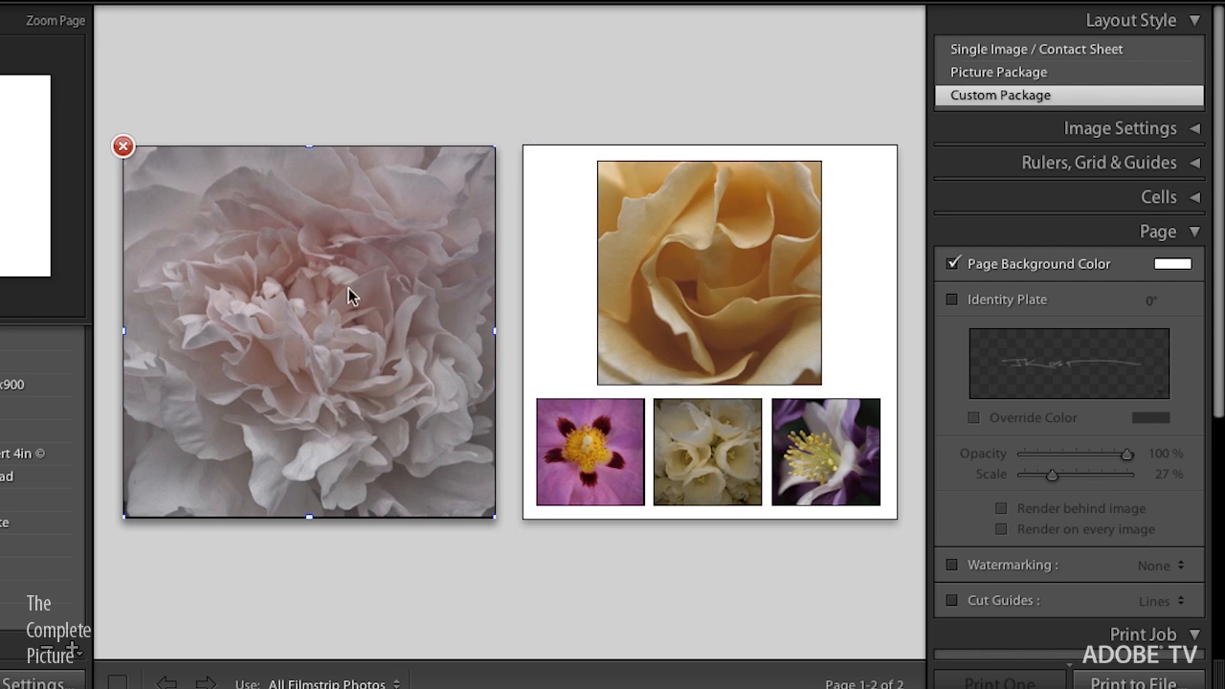
click(708, 334)
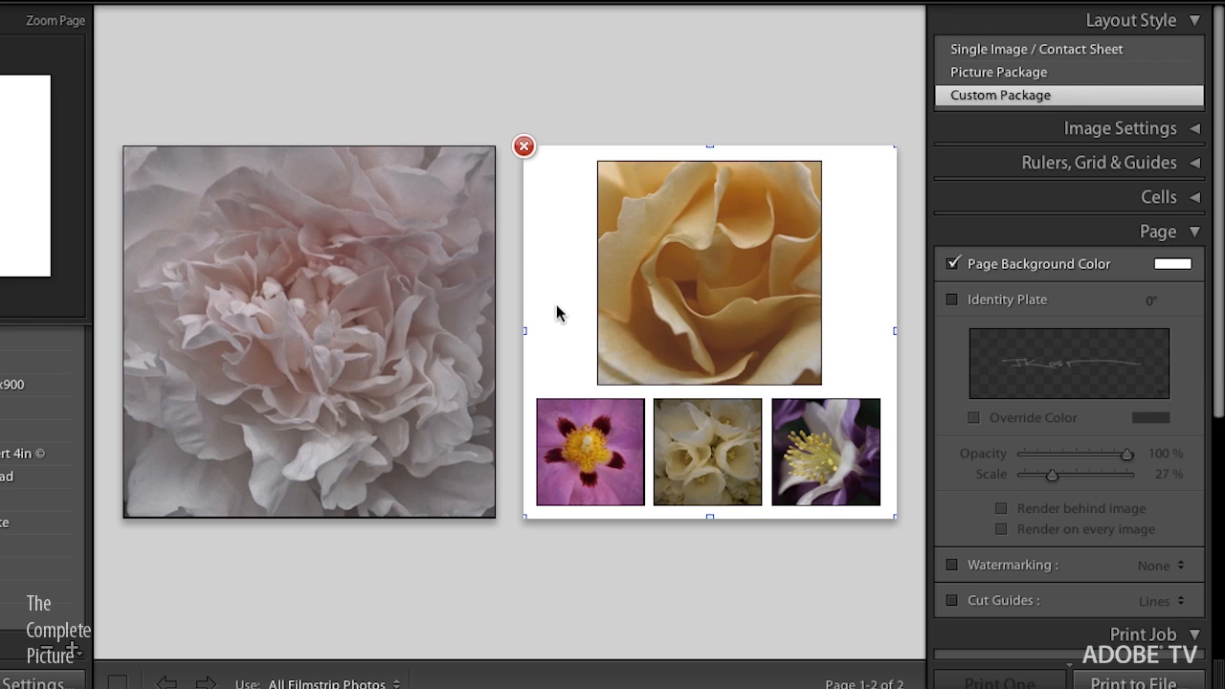
mouse_move(559, 318)
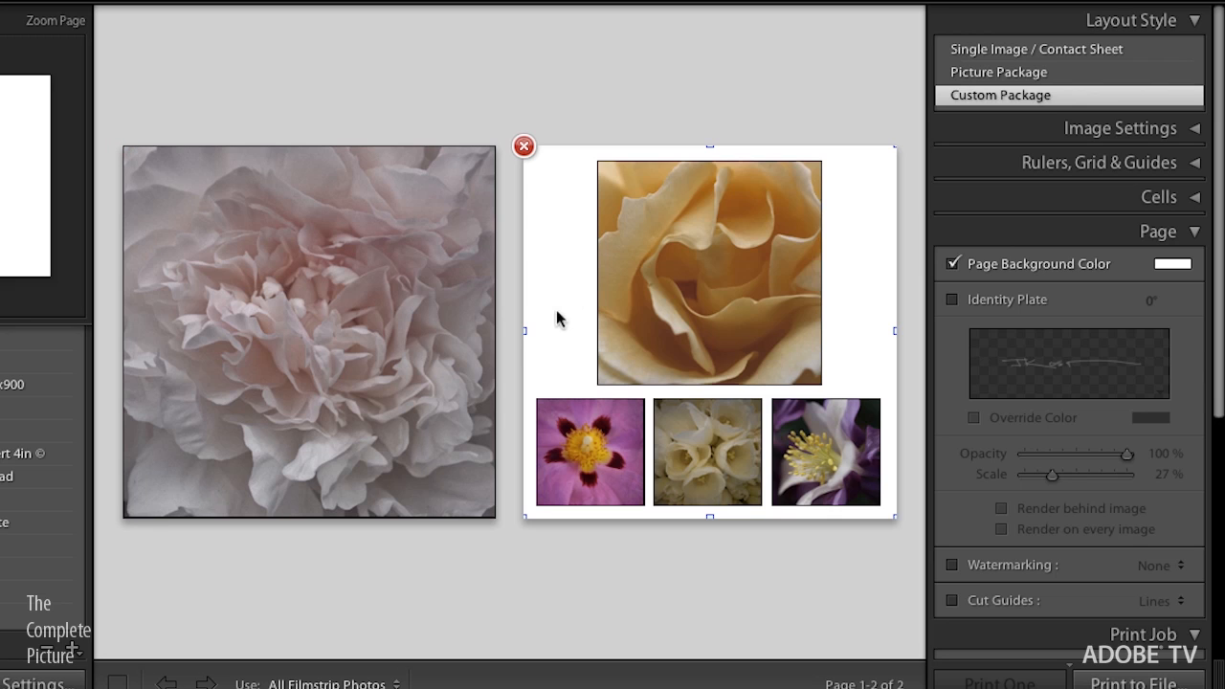
mouse_move(907, 566)
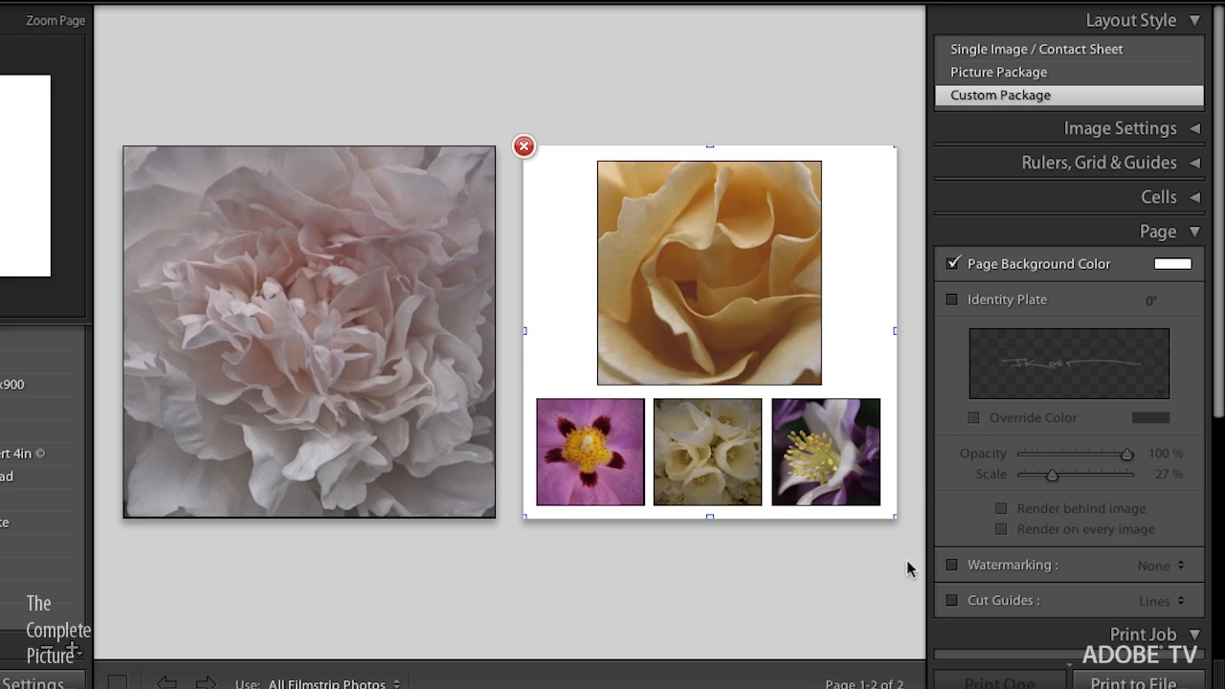
mouse_move(557, 306)
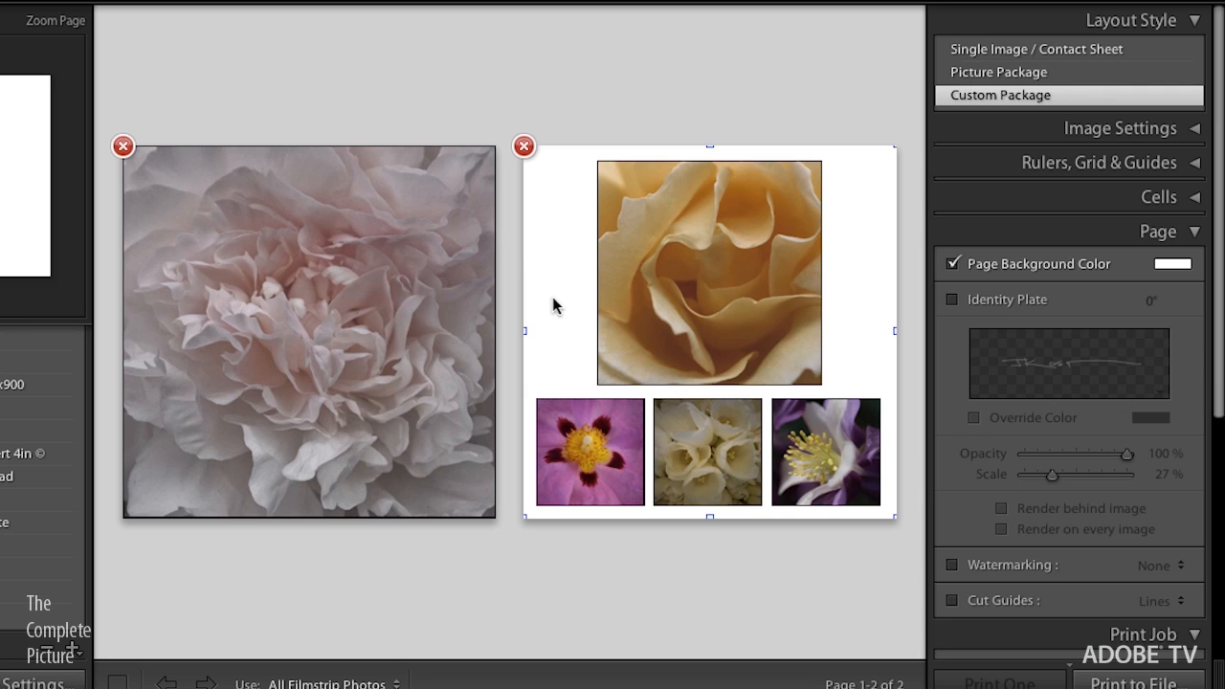
click(1160, 195)
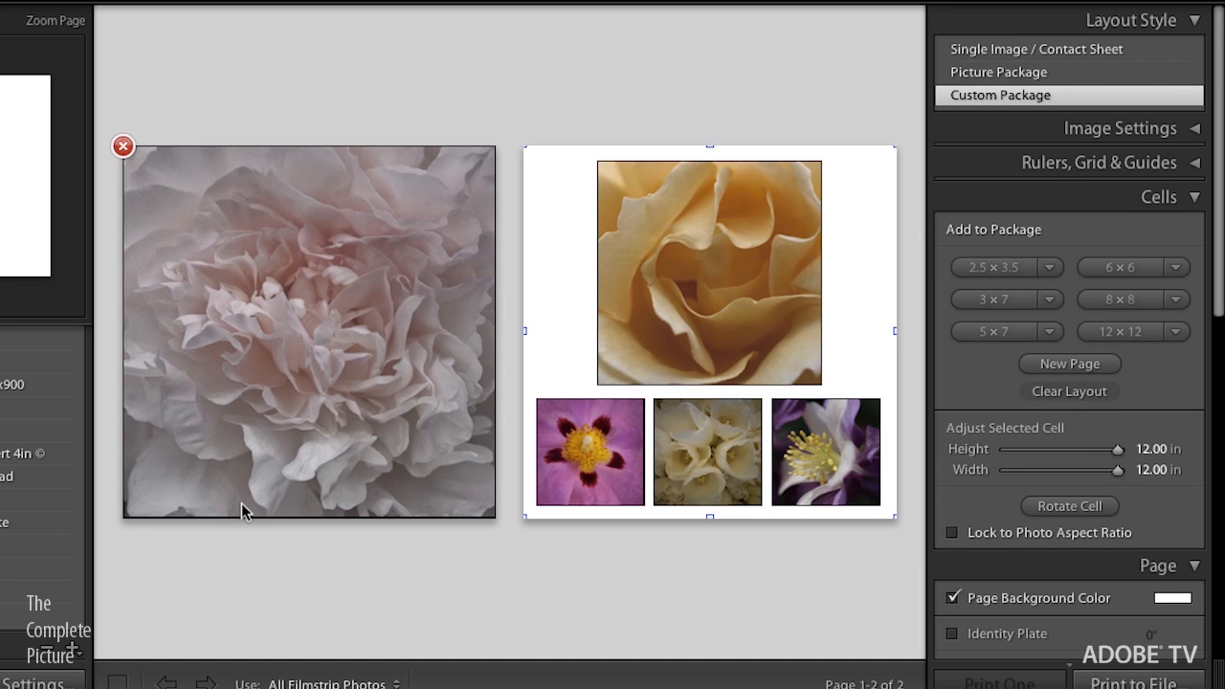
mouse_move(182, 501)
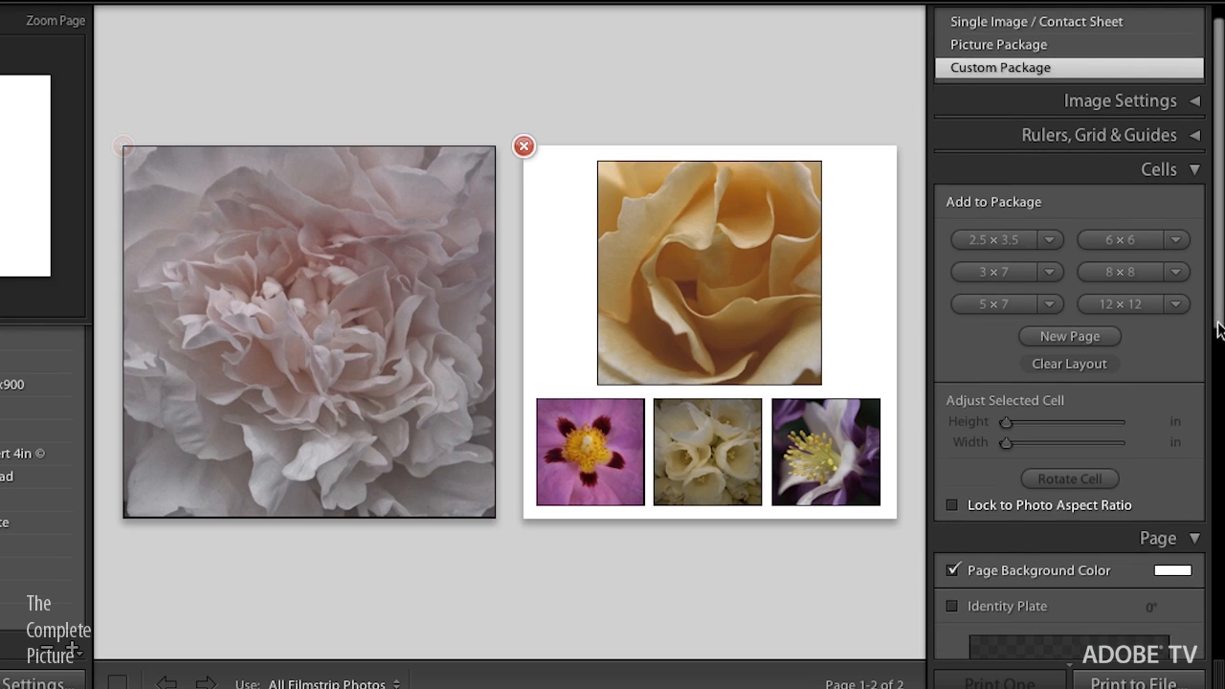
scroll(down, 3)
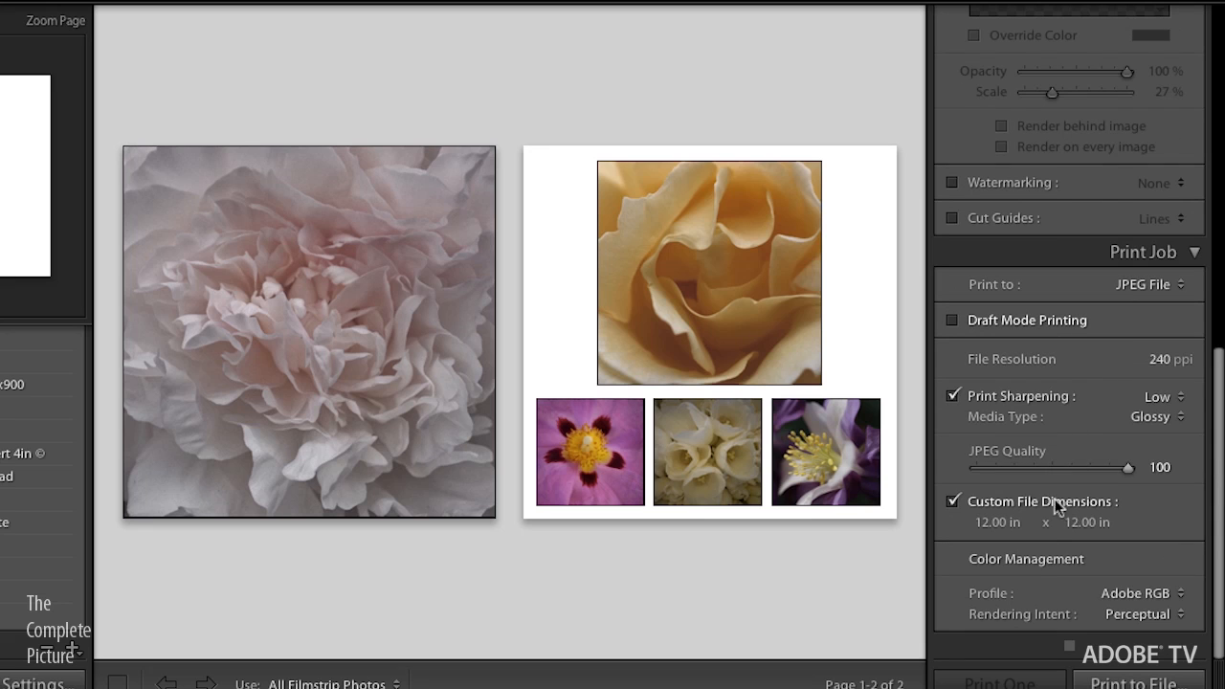
mouse_move(1048, 520)
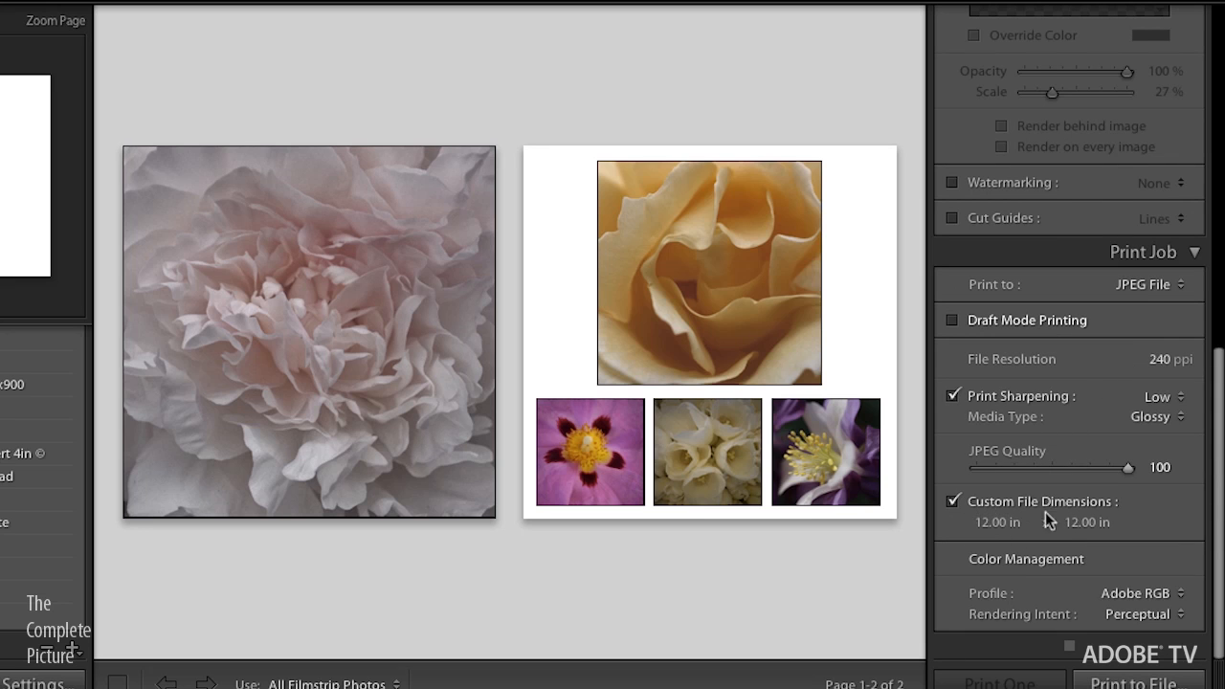
mouse_move(1217, 367)
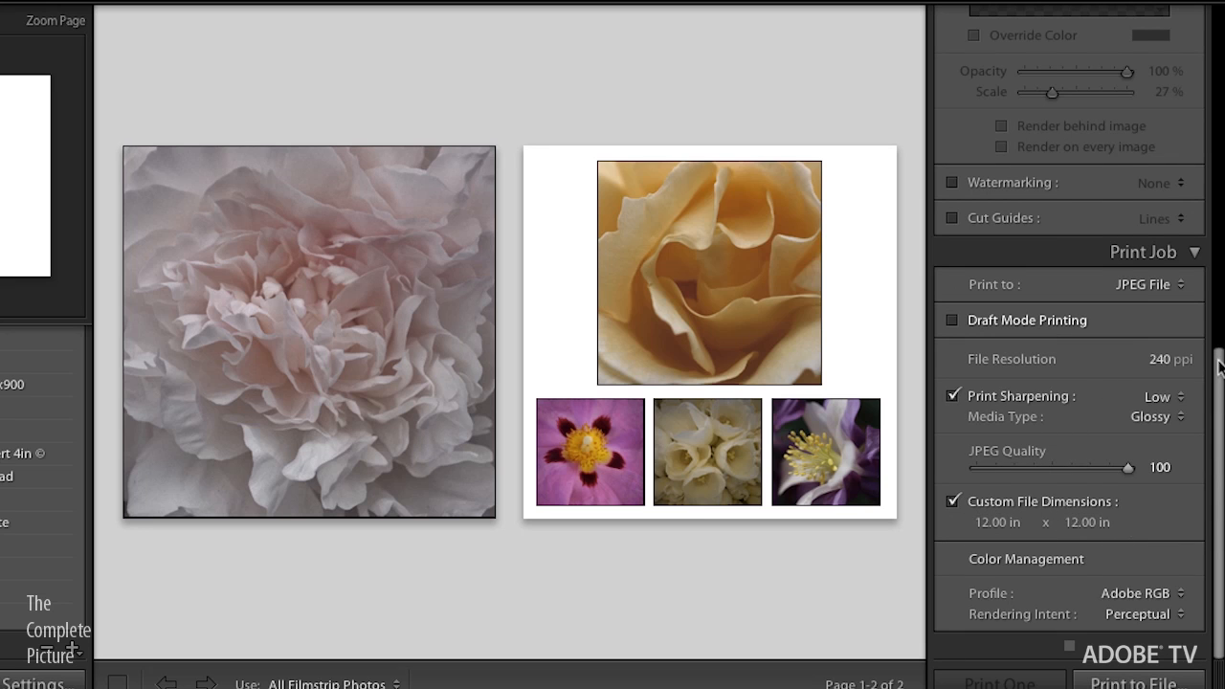
Add a 12×12 cell on a new page, then delete that empty cell and its blank page
scroll(up, 3)
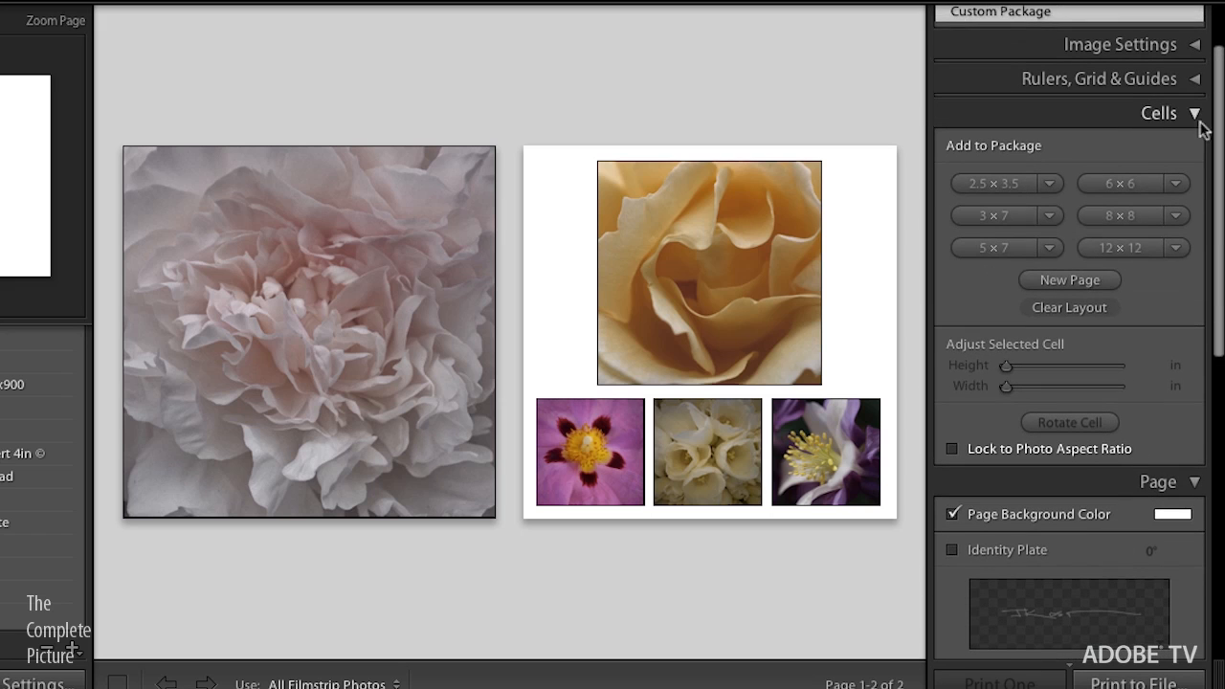
click(1119, 247)
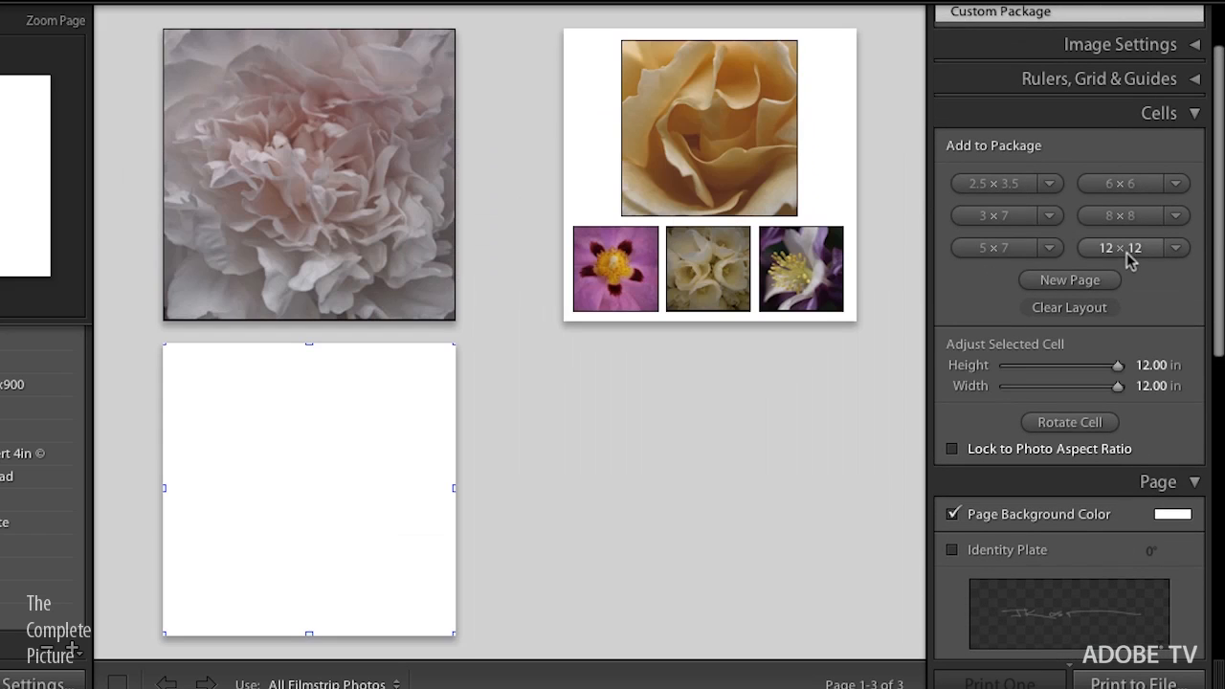
mouse_move(1108, 276)
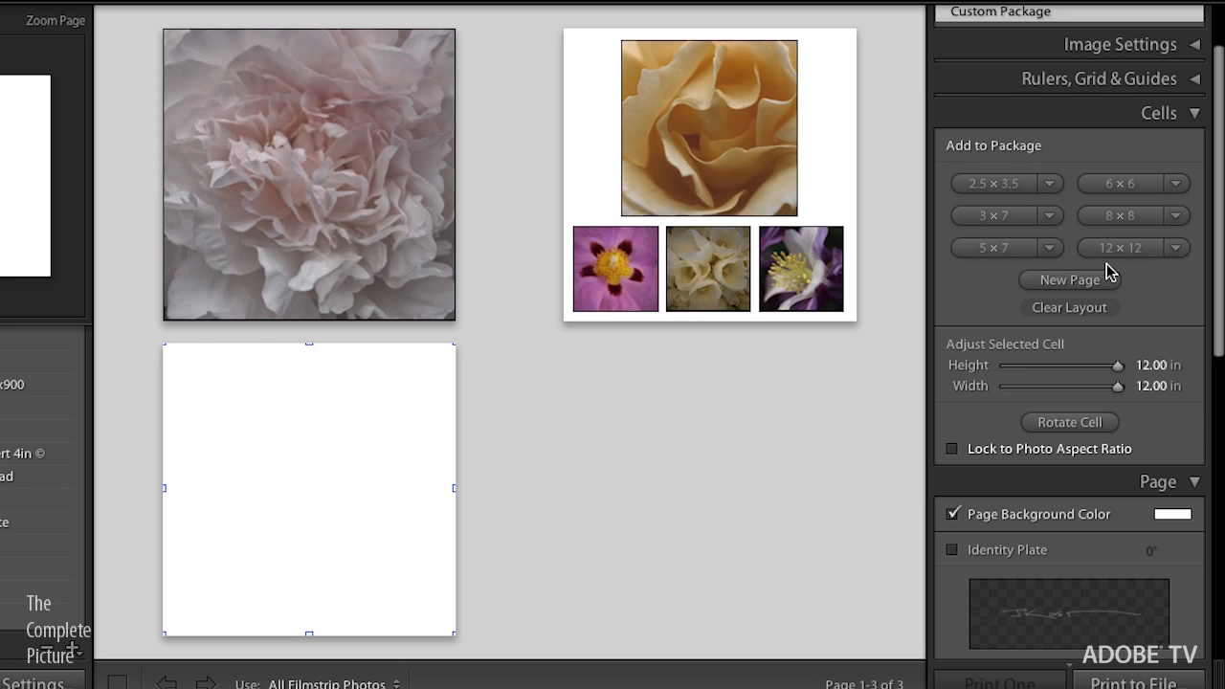
mouse_move(310, 239)
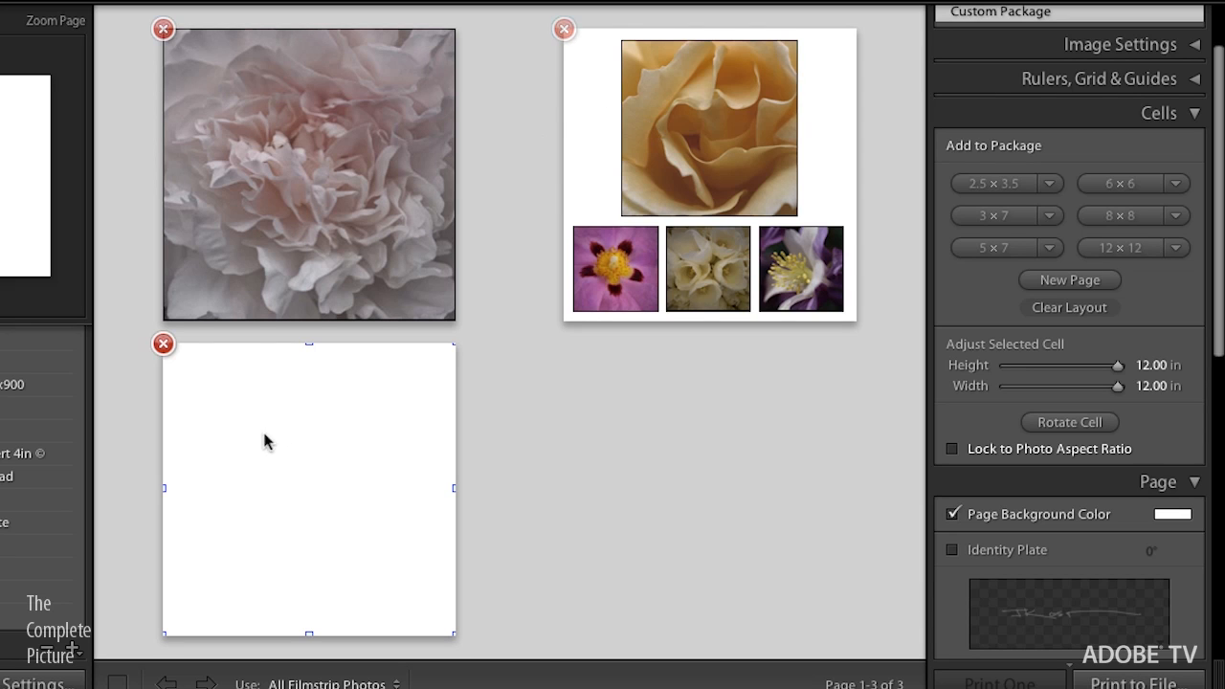
mouse_move(421, 345)
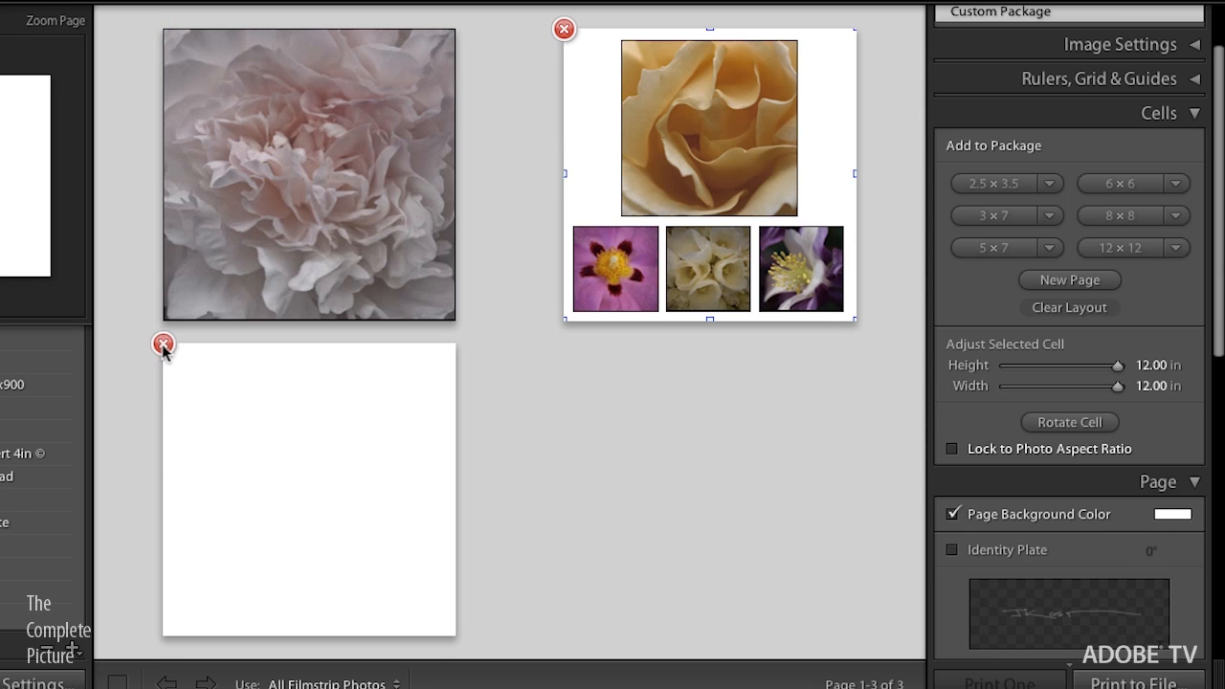
click(164, 344)
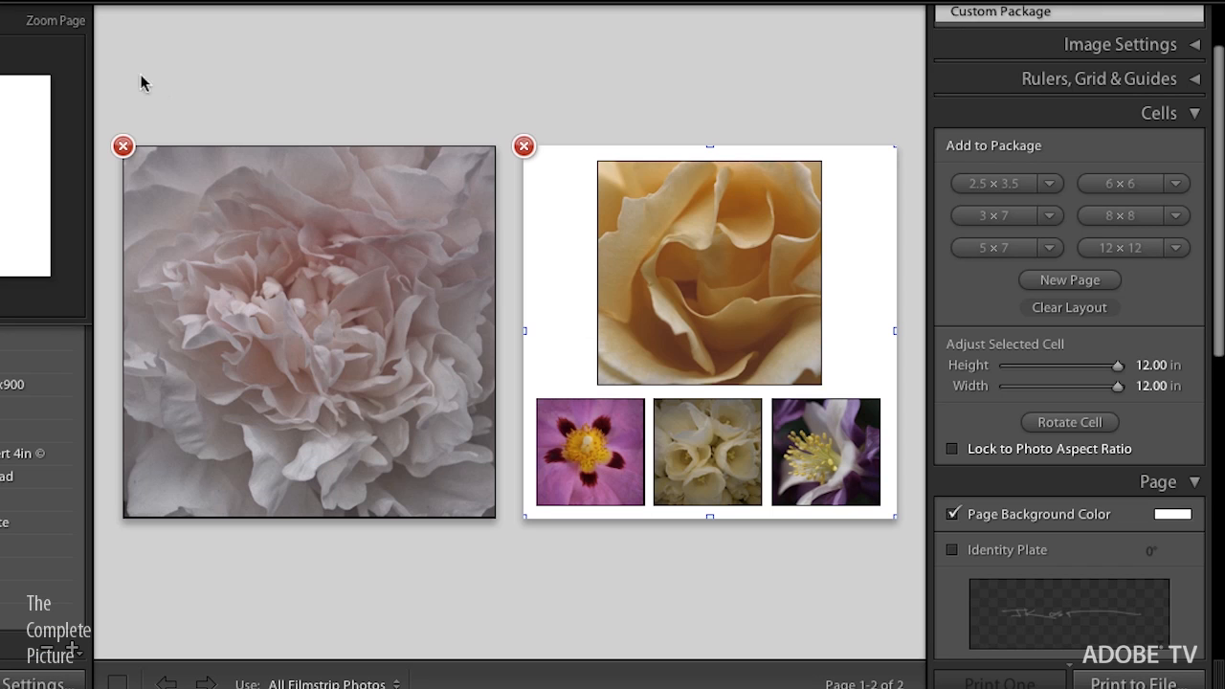
mouse_move(42, 30)
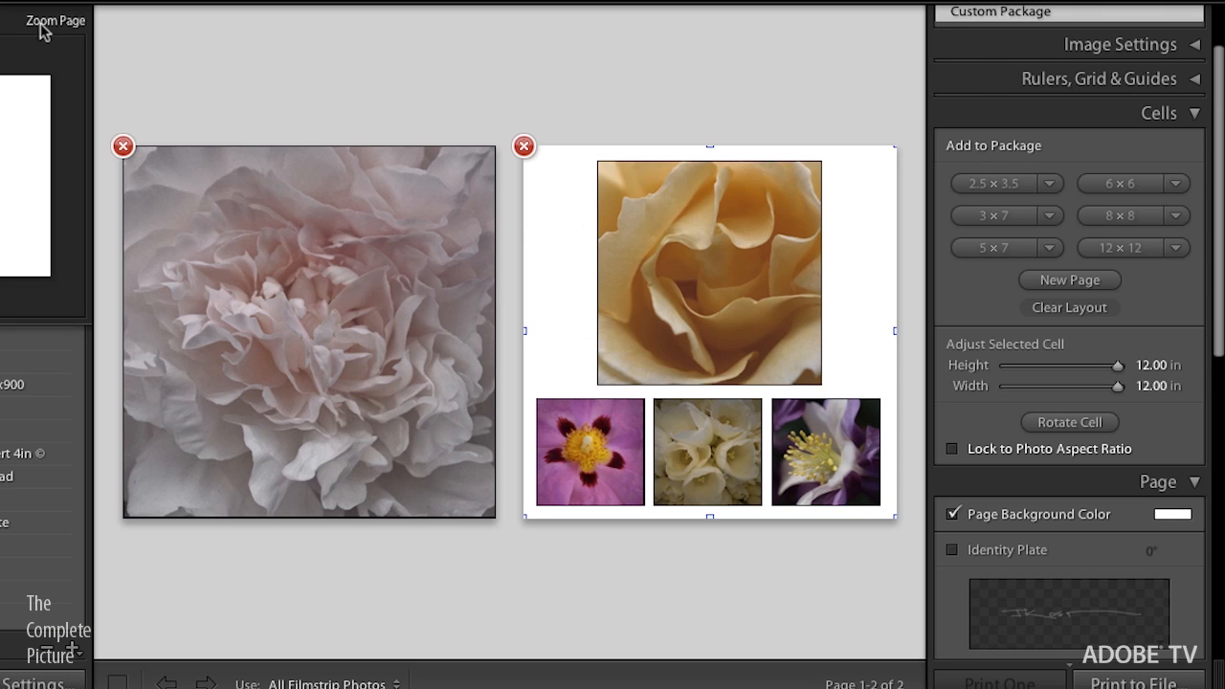
click(54, 20)
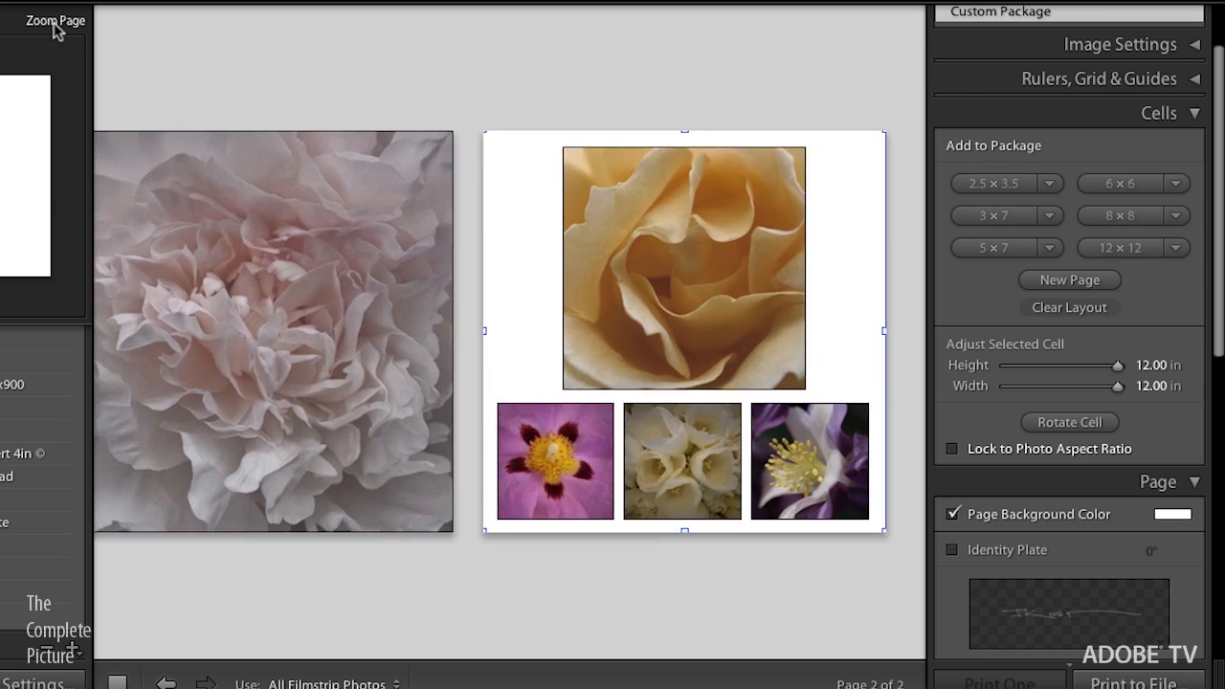
click(54, 19)
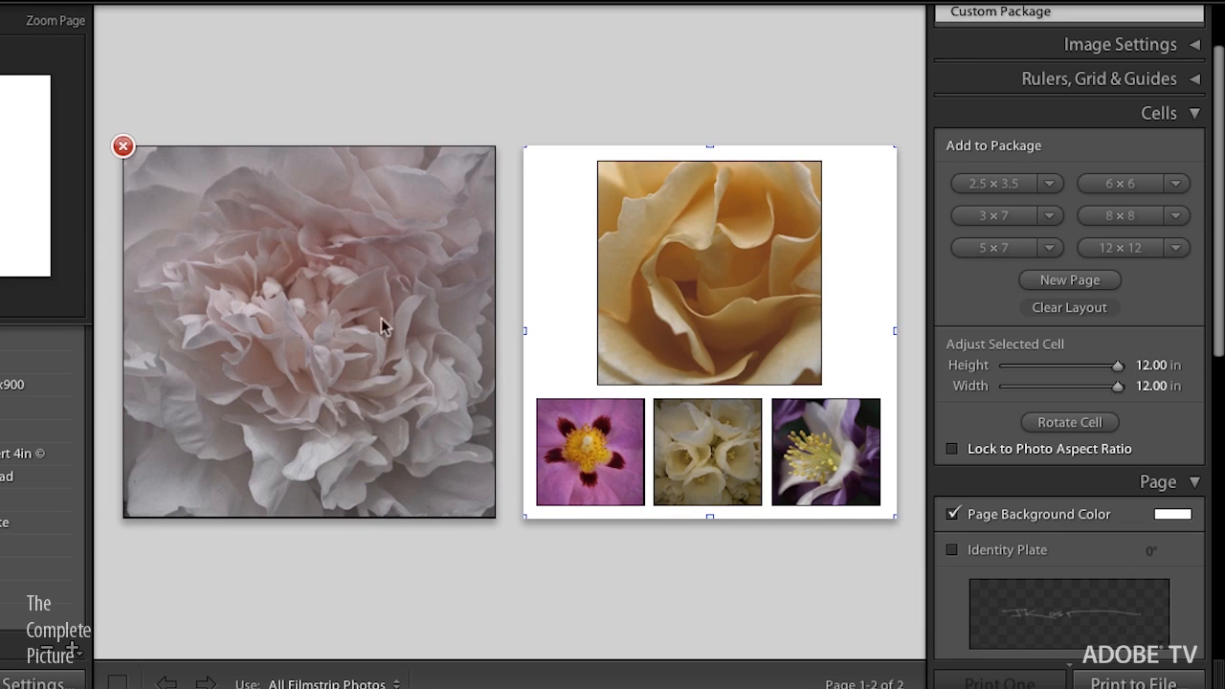
mouse_move(563, 336)
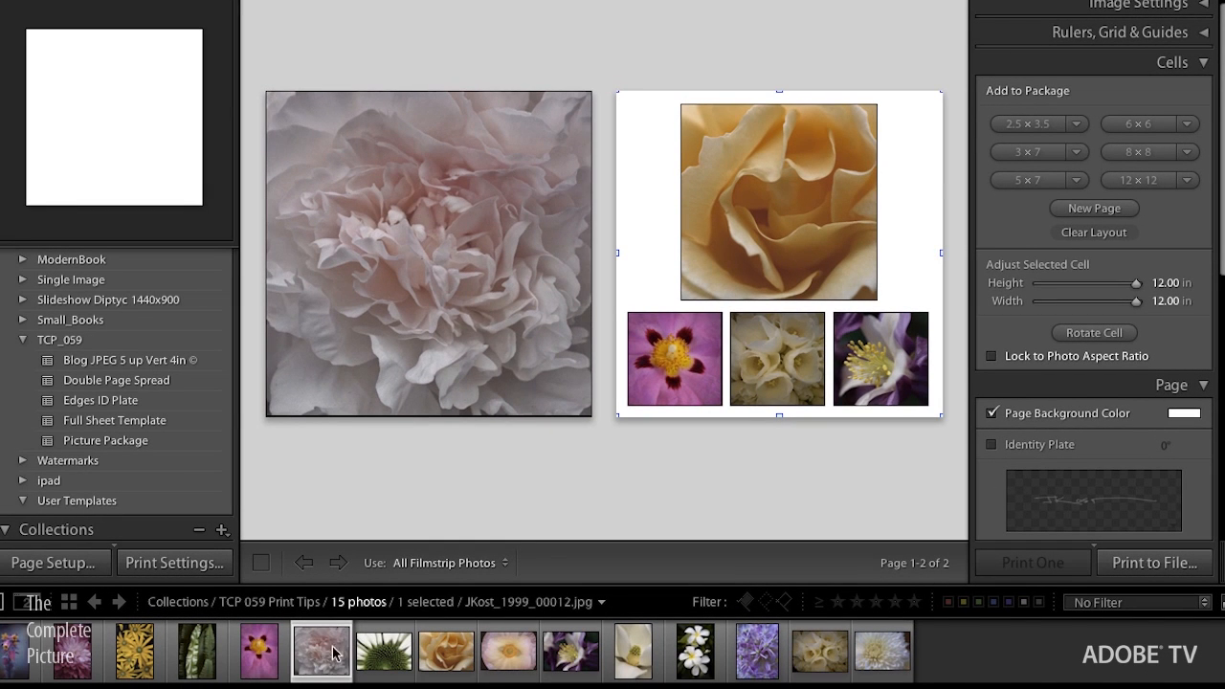
mouse_move(333, 655)
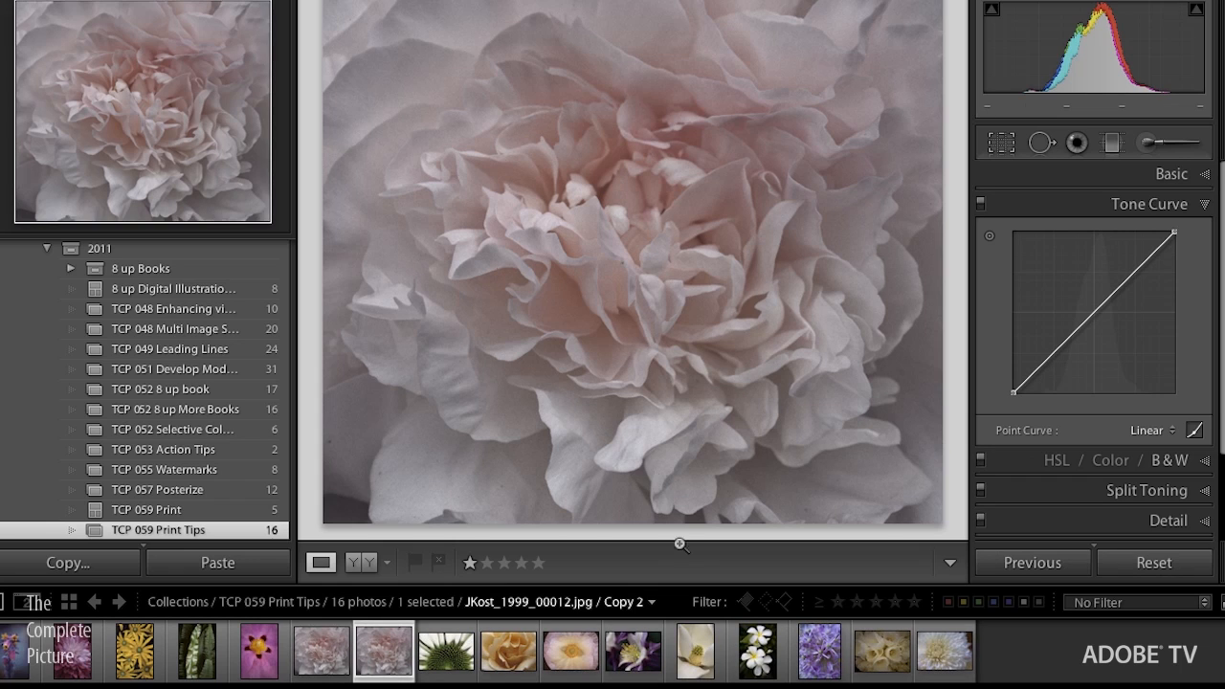
mouse_move(551, 498)
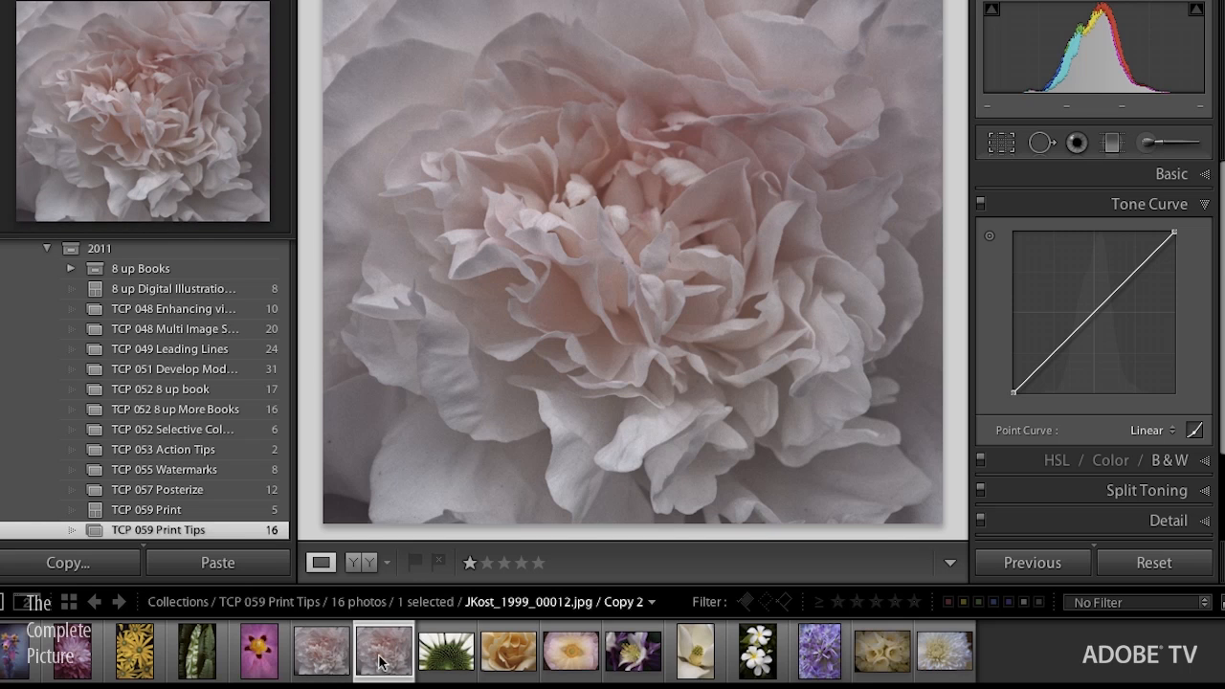
mouse_move(375, 670)
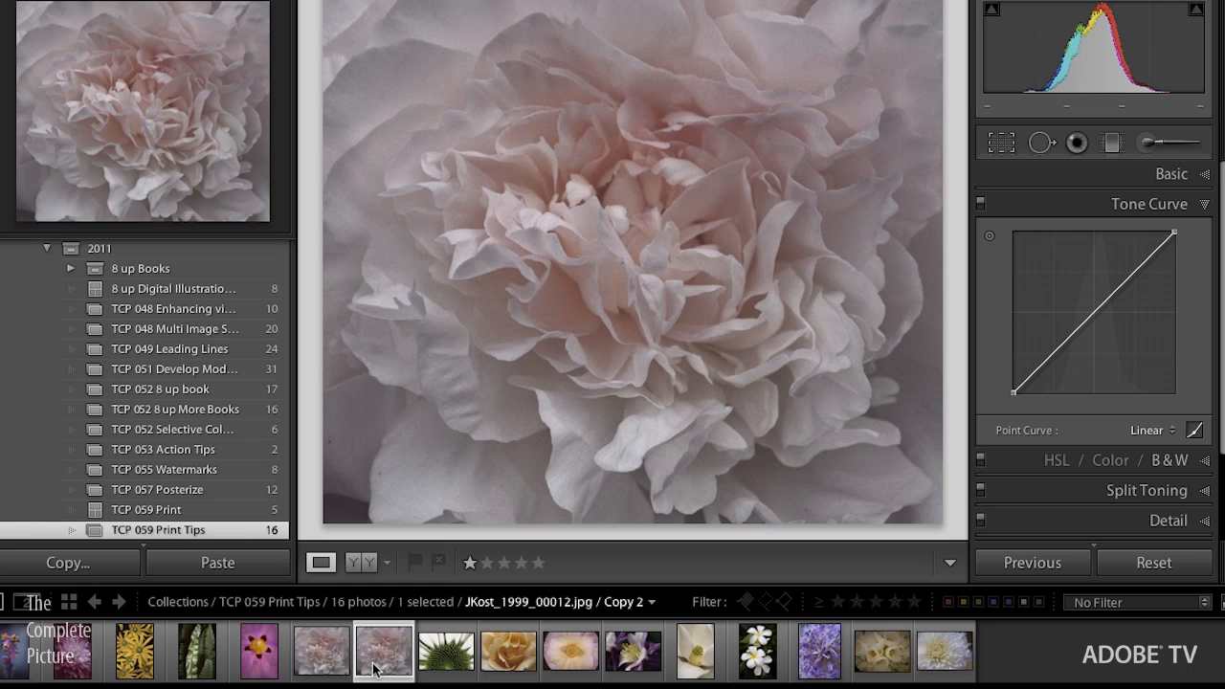
mouse_move(1122, 416)
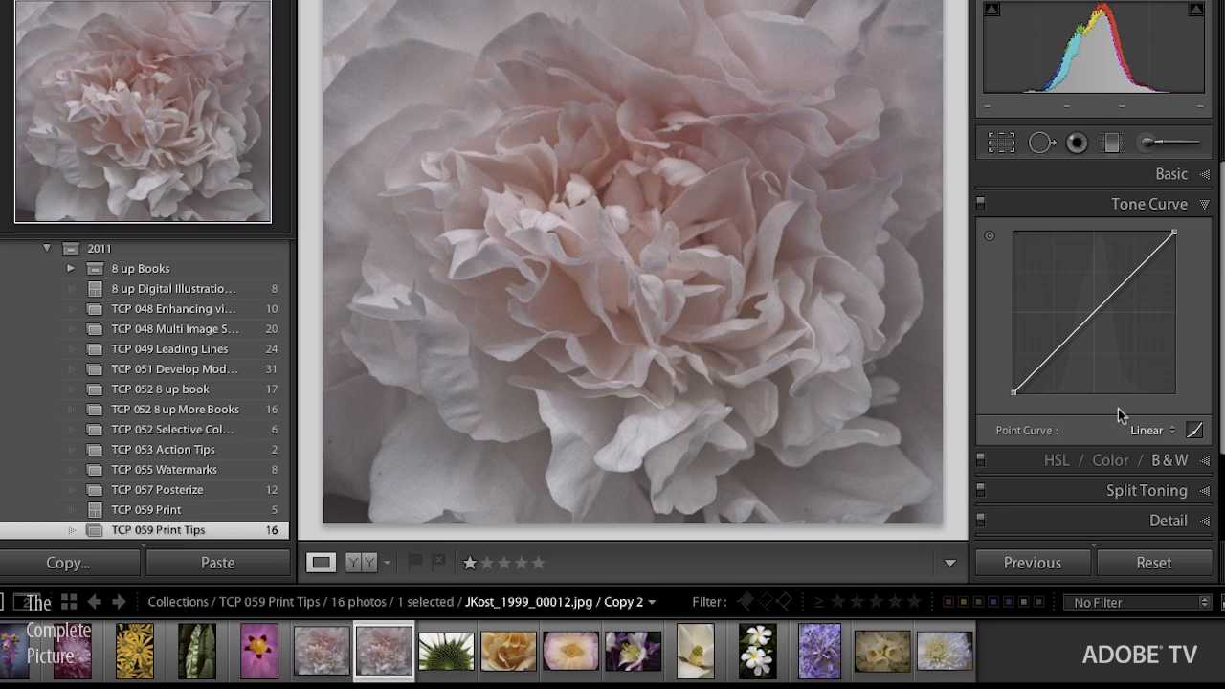
mouse_move(1020, 387)
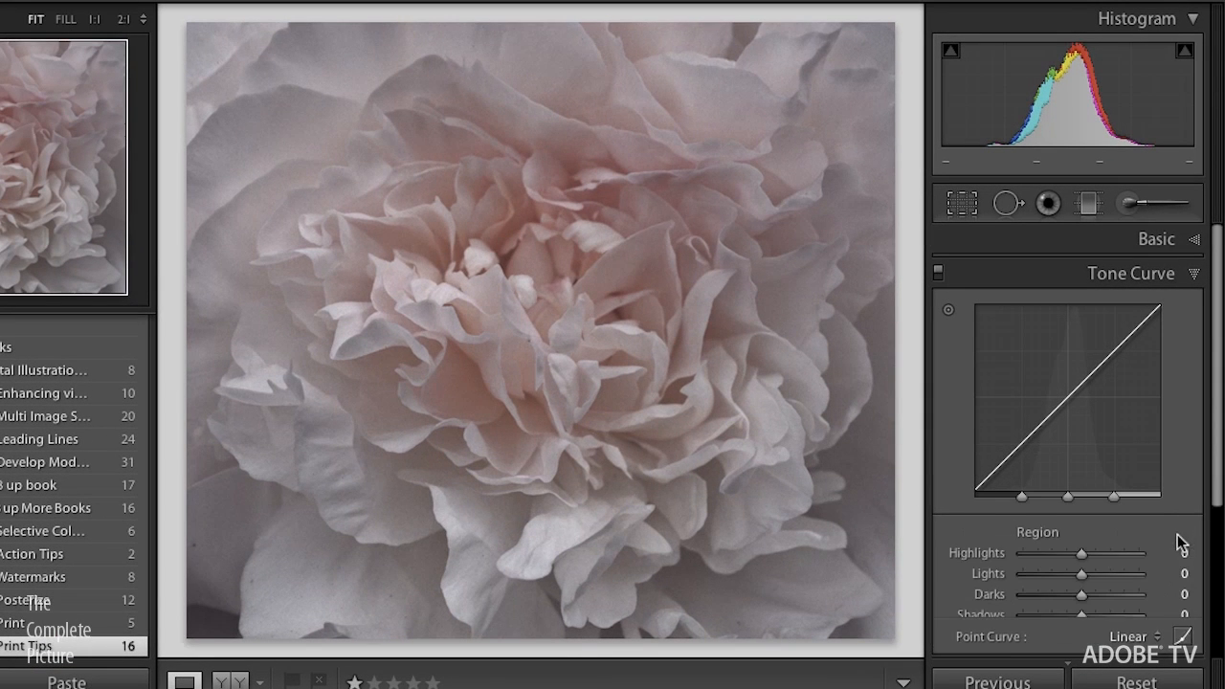
mouse_move(1175, 578)
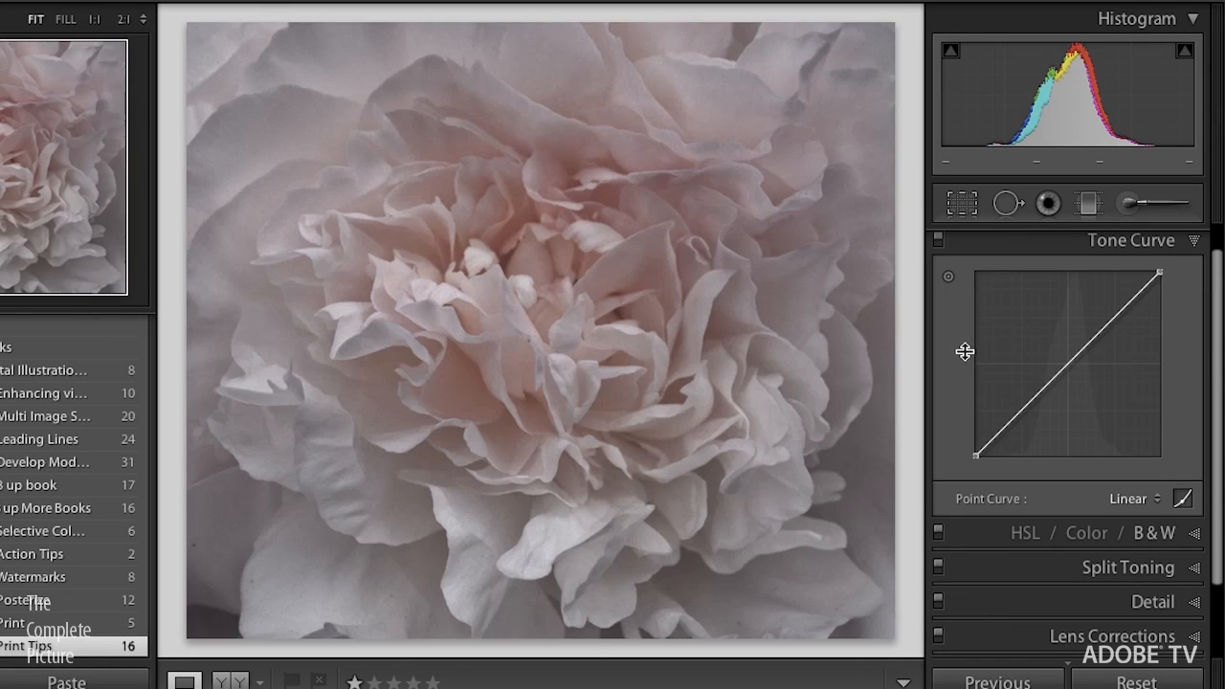
Lift the tone curve's black point straight up to wash the peony copy pale
drag(972, 455, 972, 350)
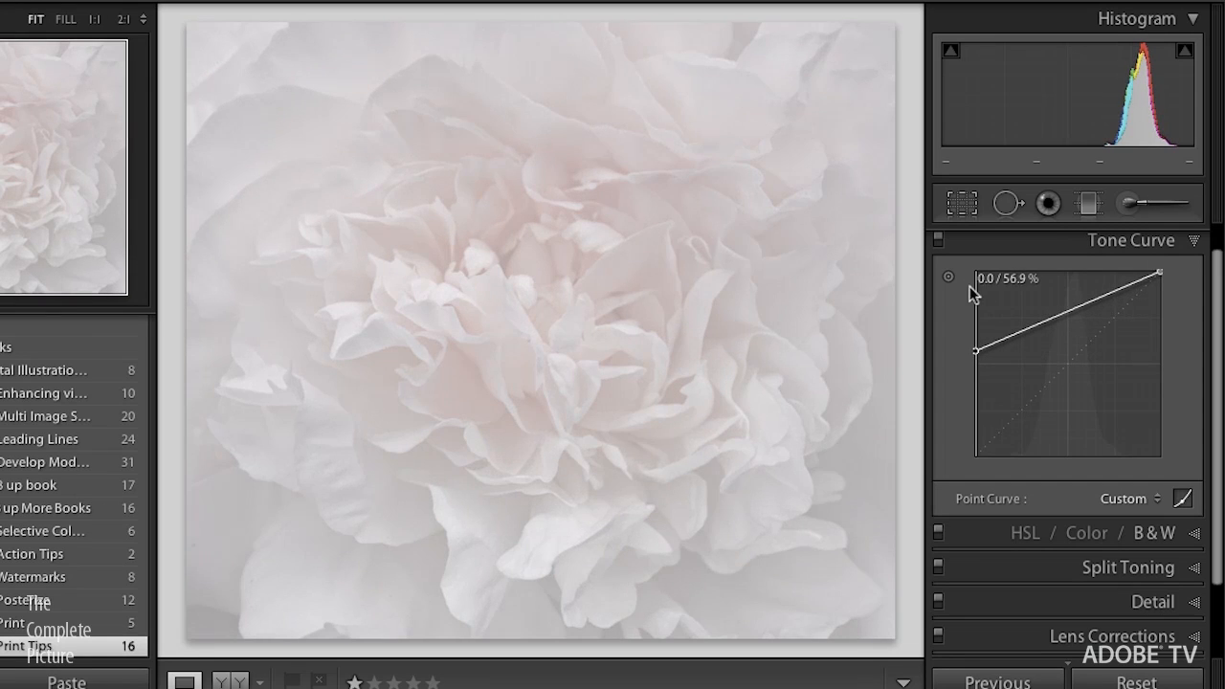
mouse_move(654, 419)
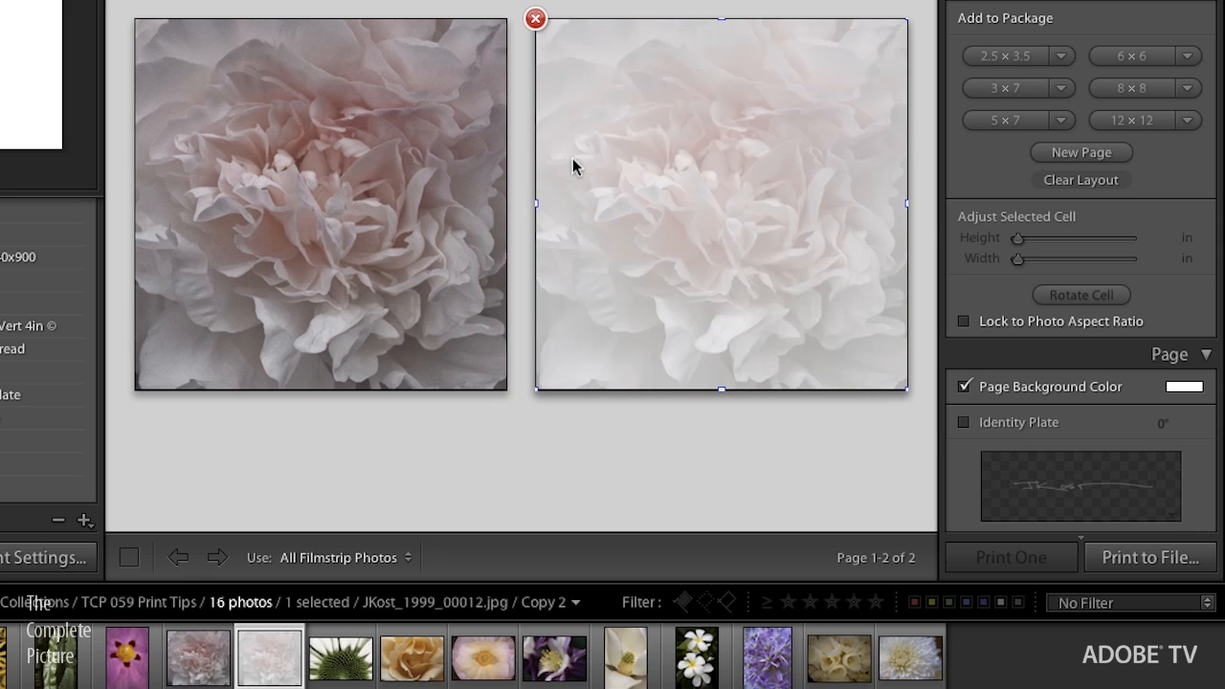
mouse_move(524, 227)
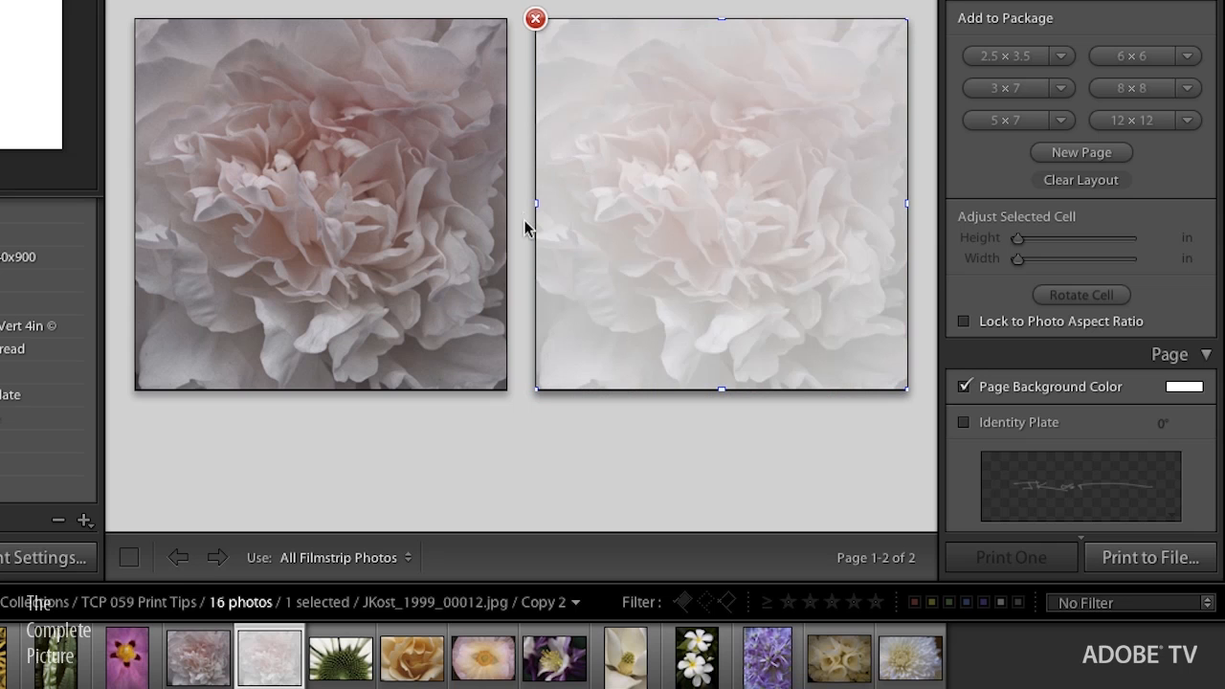
mouse_move(558, 155)
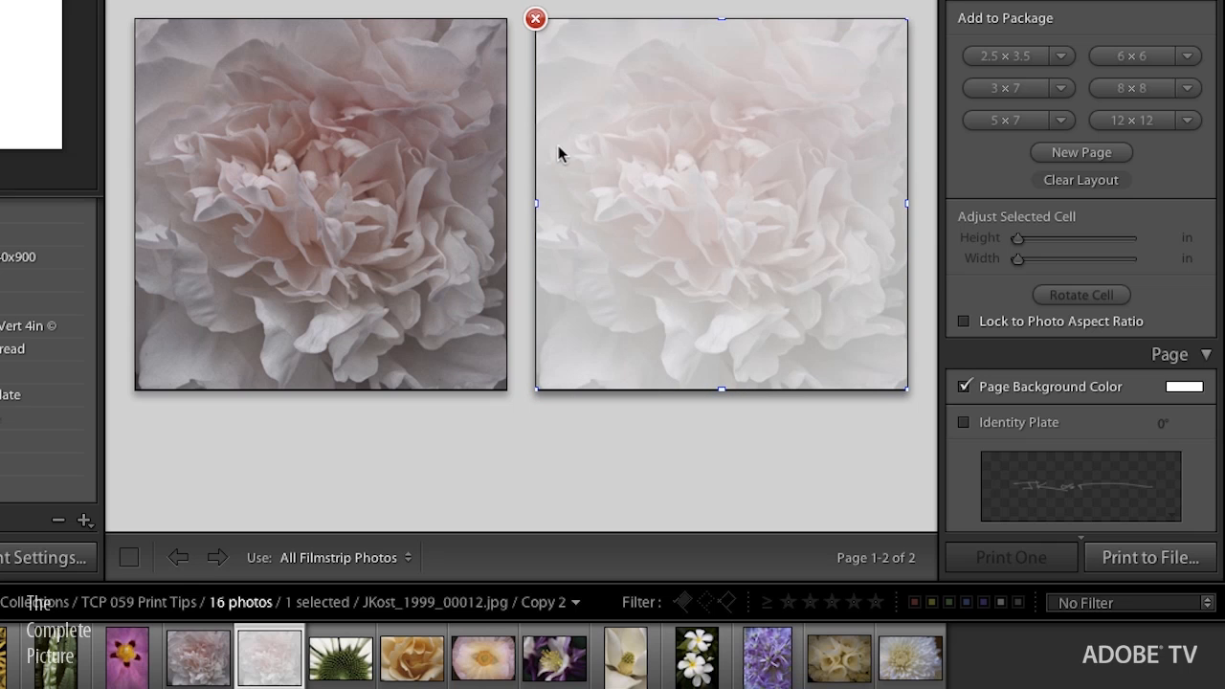
Send the faded peony cell to the back so it sits behind the rose collage on page 2
right_click(559, 157)
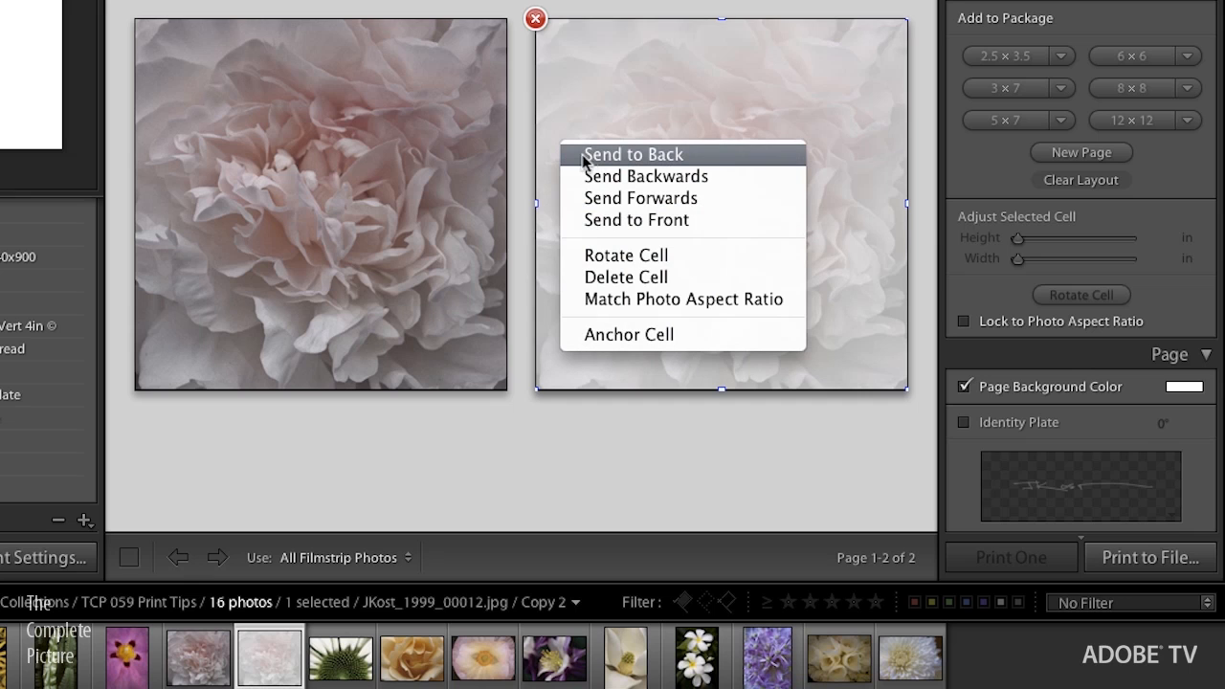
mouse_move(571, 165)
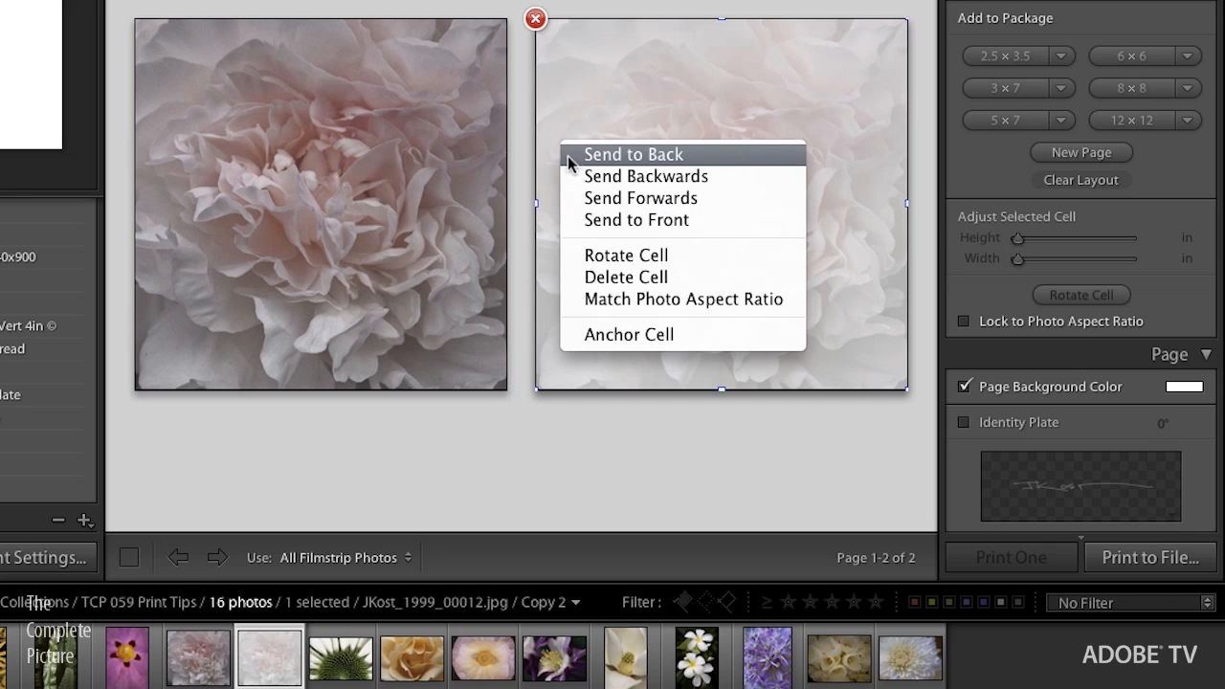
click(631, 153)
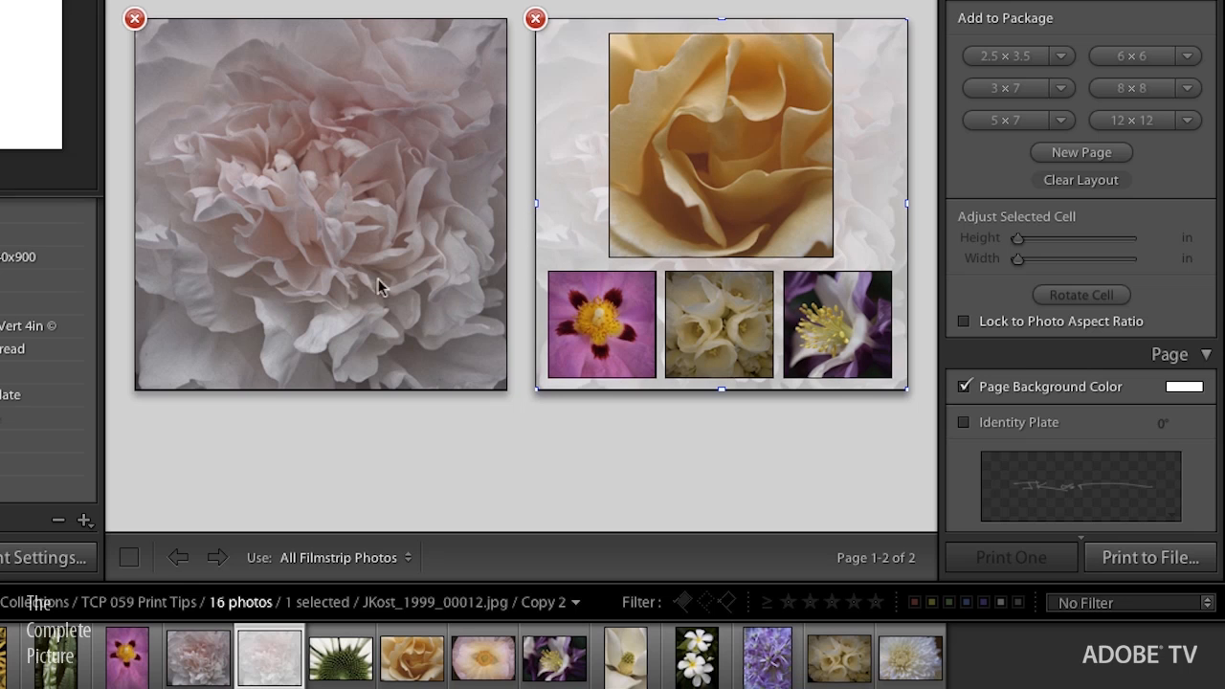
mouse_move(570, 242)
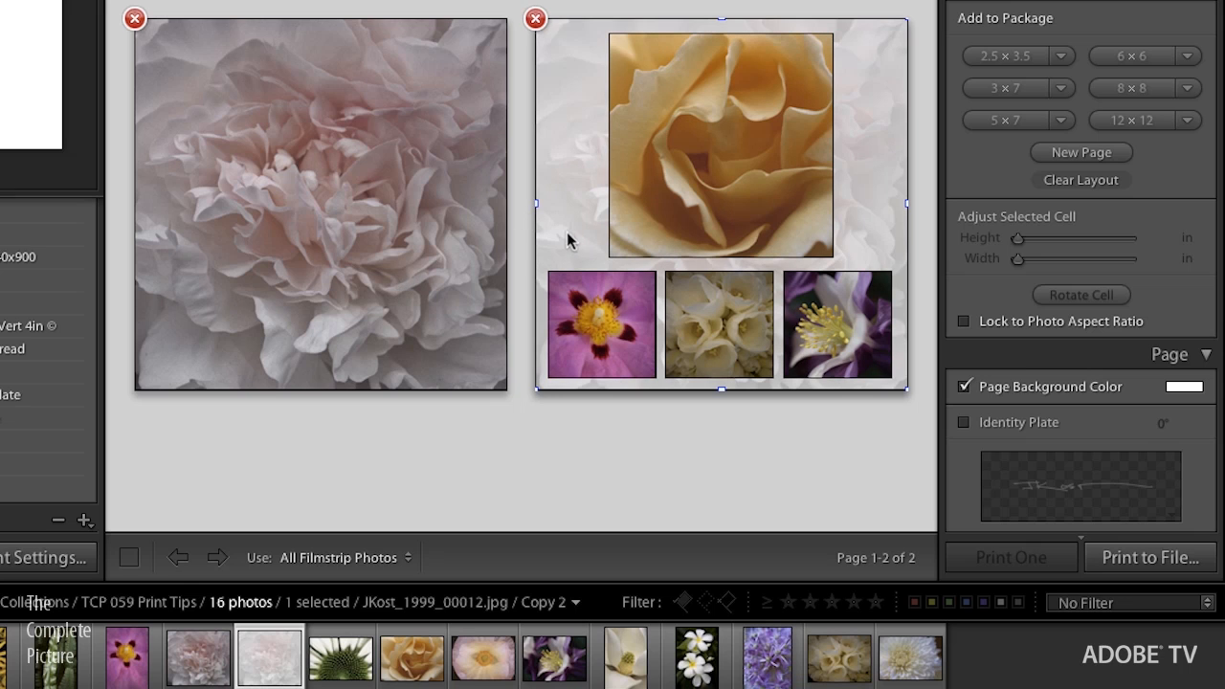
mouse_move(421, 253)
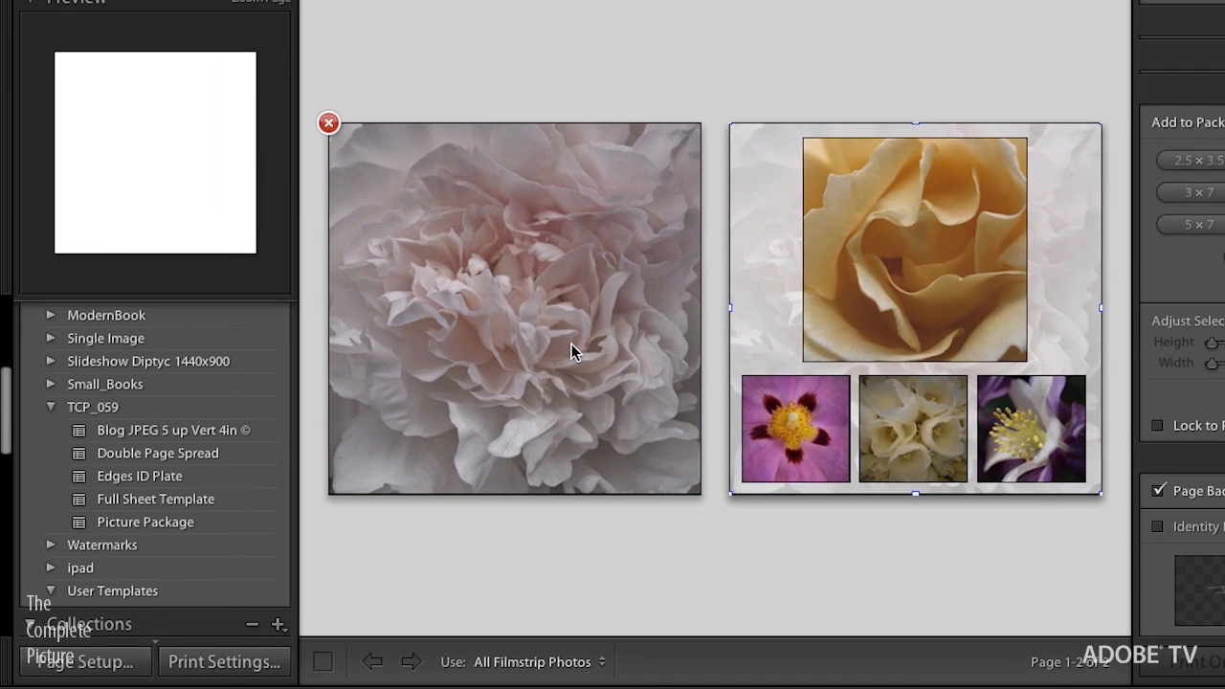
Add the signature identity plate in Page settings and position it beneath the right-hand photo
click(140, 475)
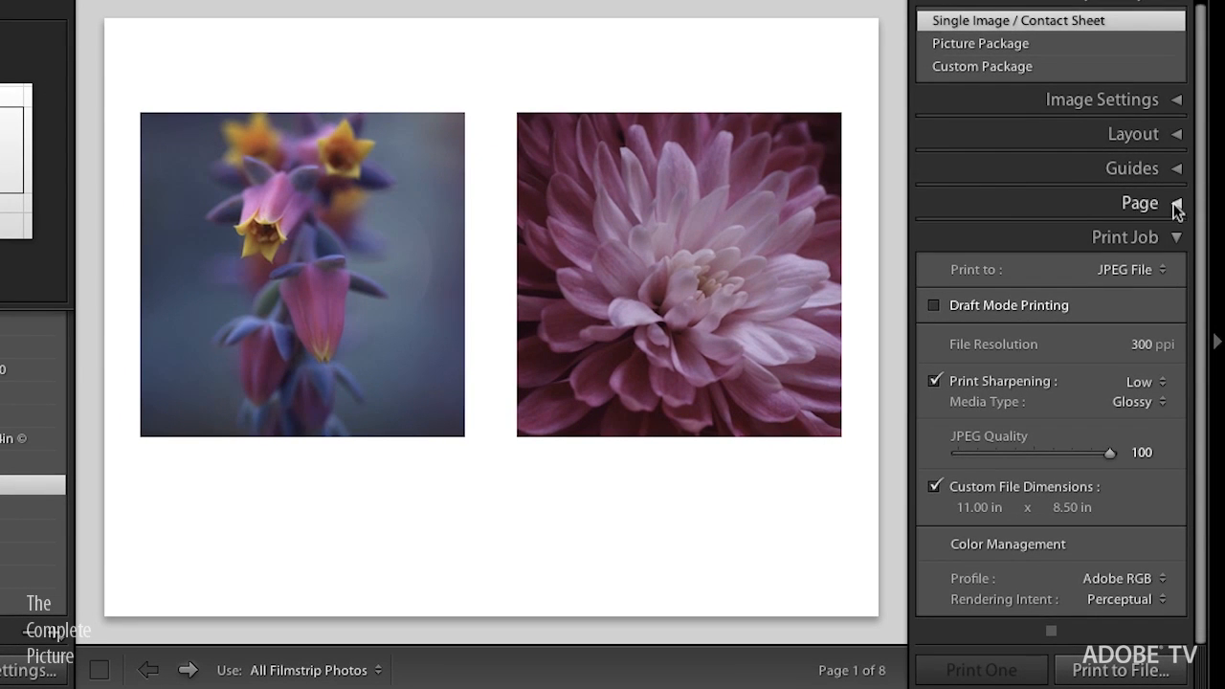
click(1174, 203)
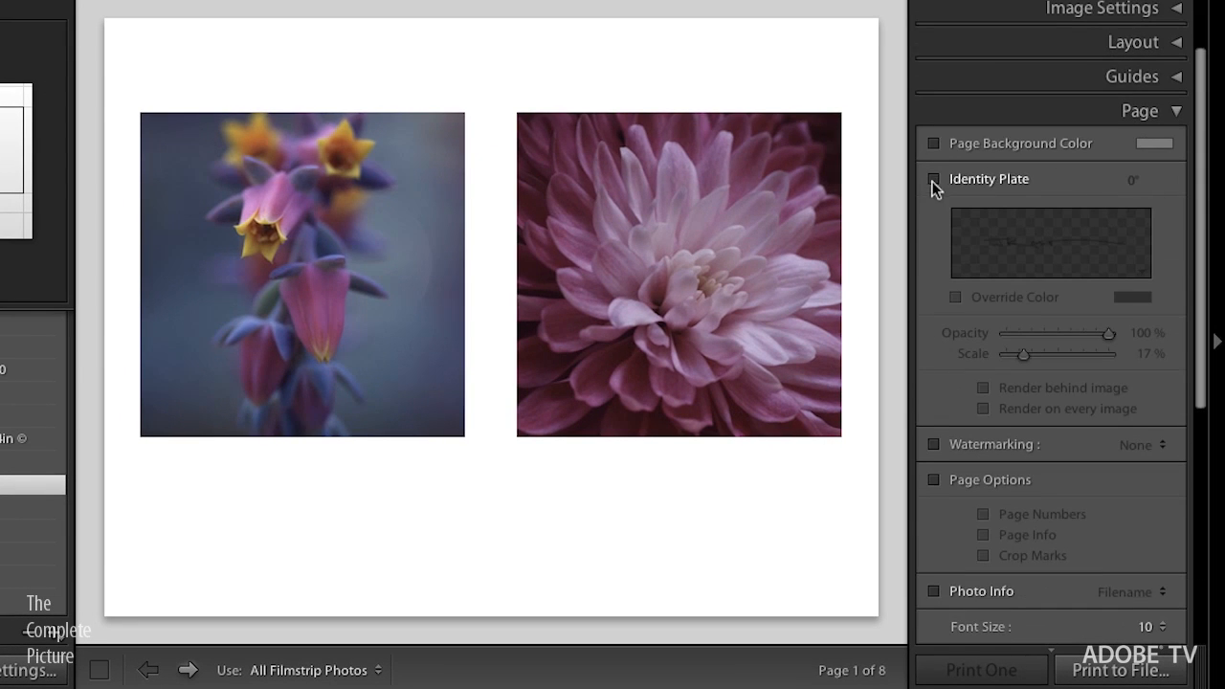
click(934, 180)
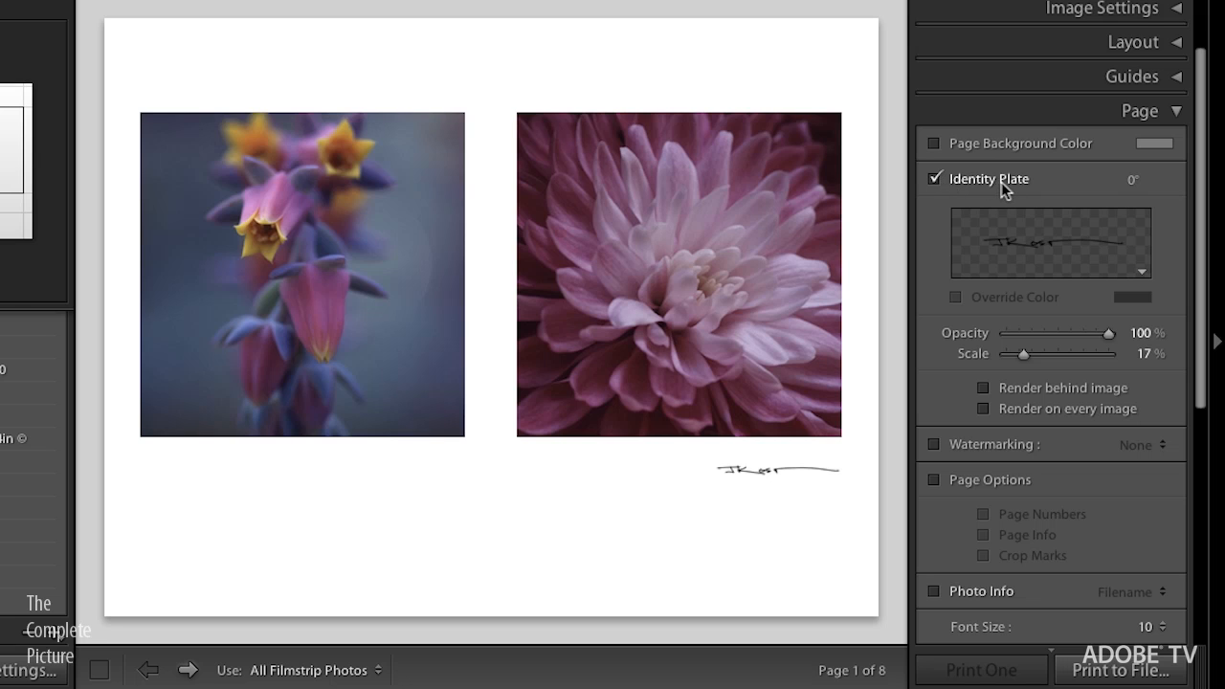
click(775, 469)
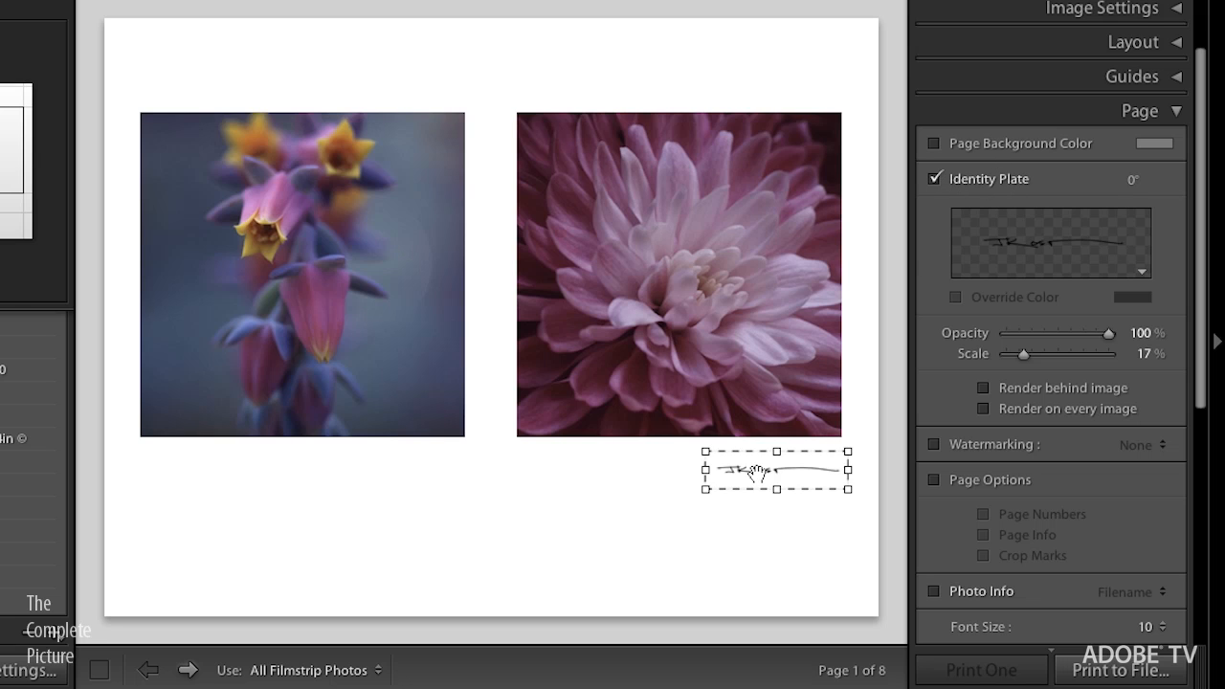
drag(775, 469, 769, 469)
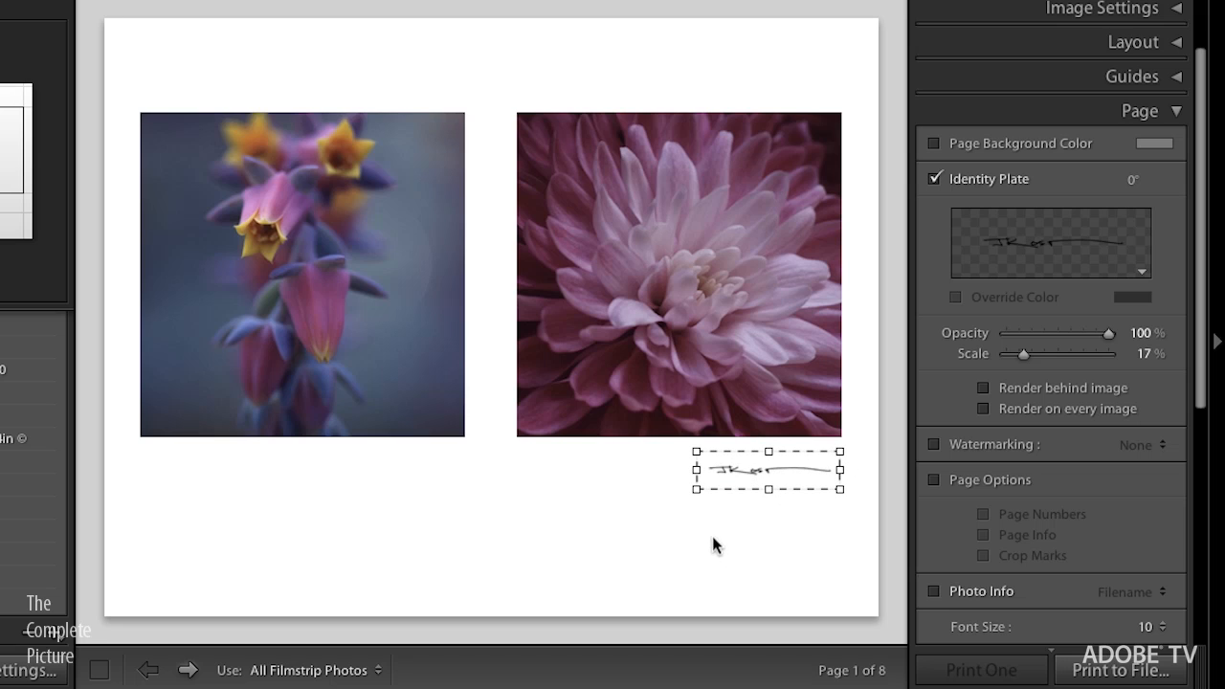
mouse_move(1022, 428)
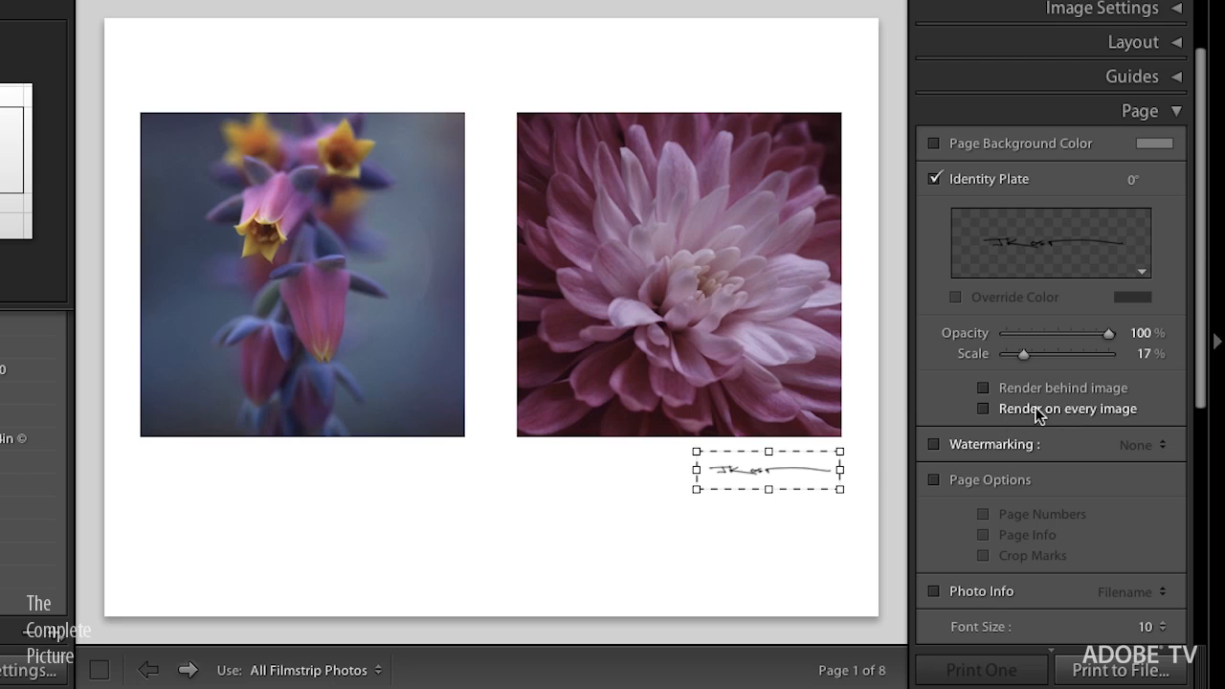
mouse_move(1029, 394)
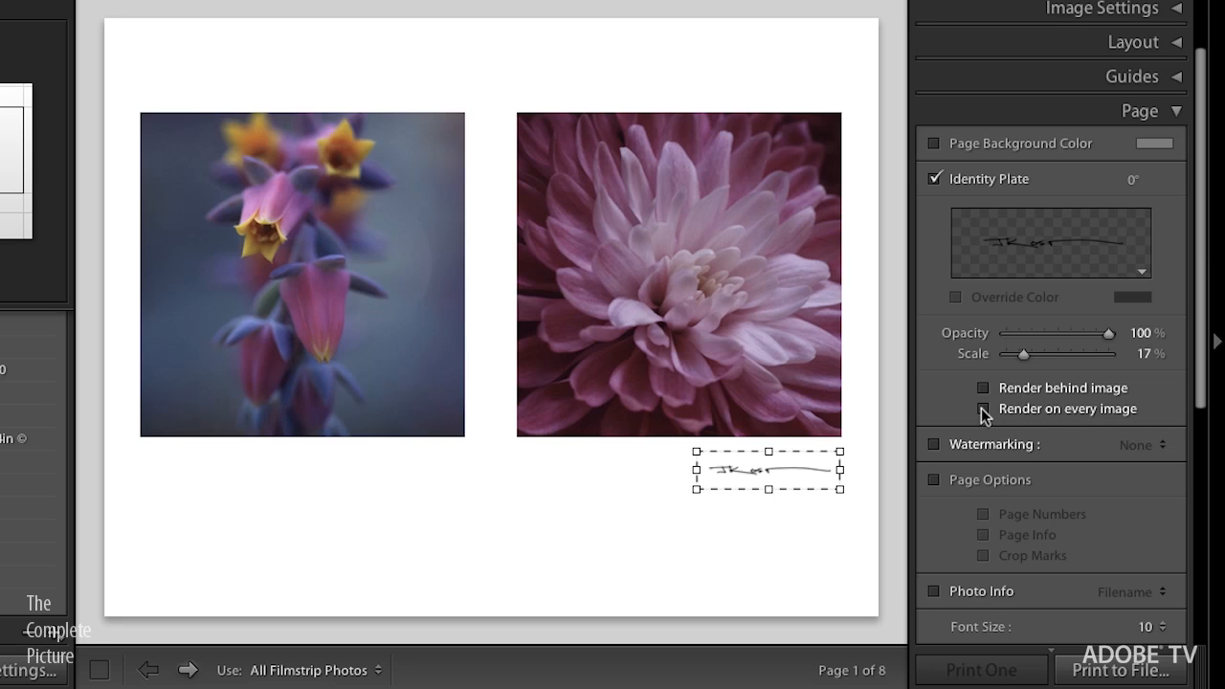
Enlarge the signature identity plate to 99% scale and bring up its editor
click(979, 410)
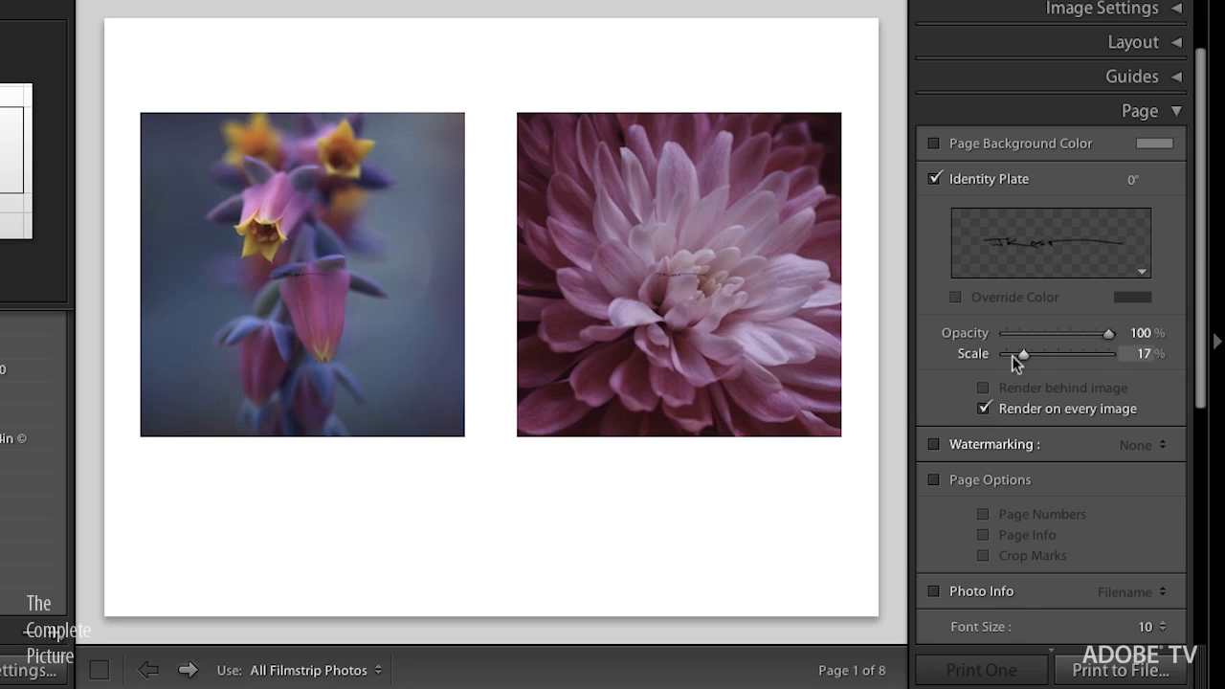
drag(1017, 353, 1094, 352)
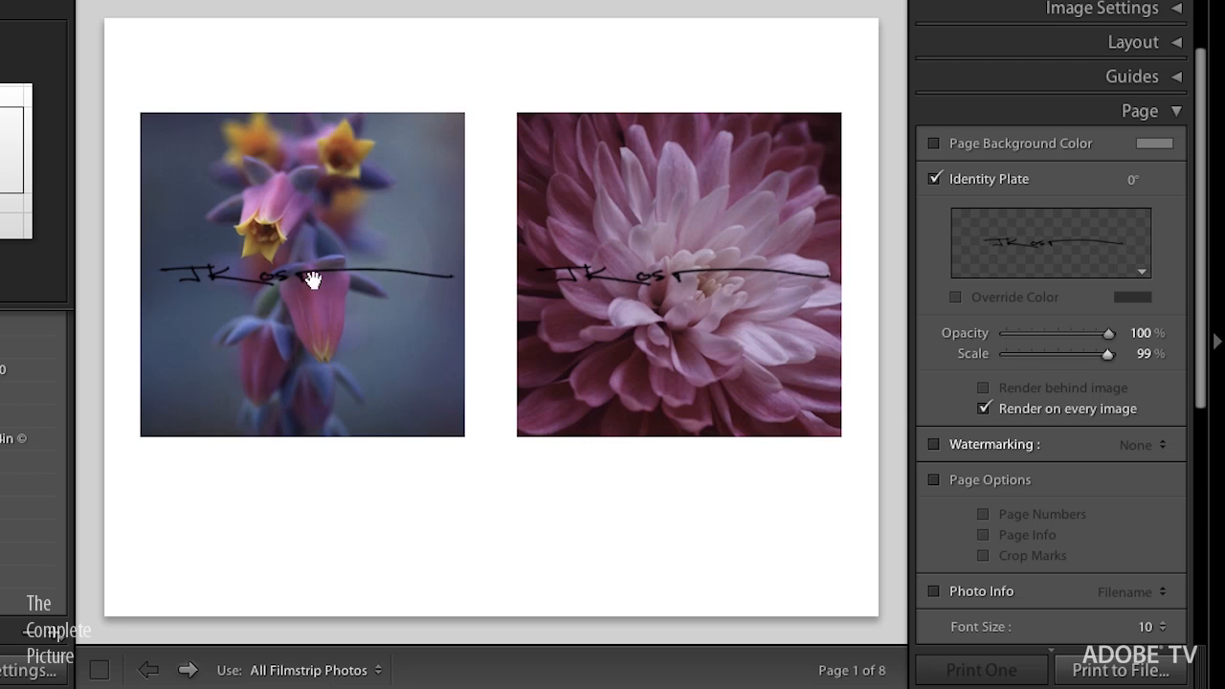
mouse_move(620, 290)
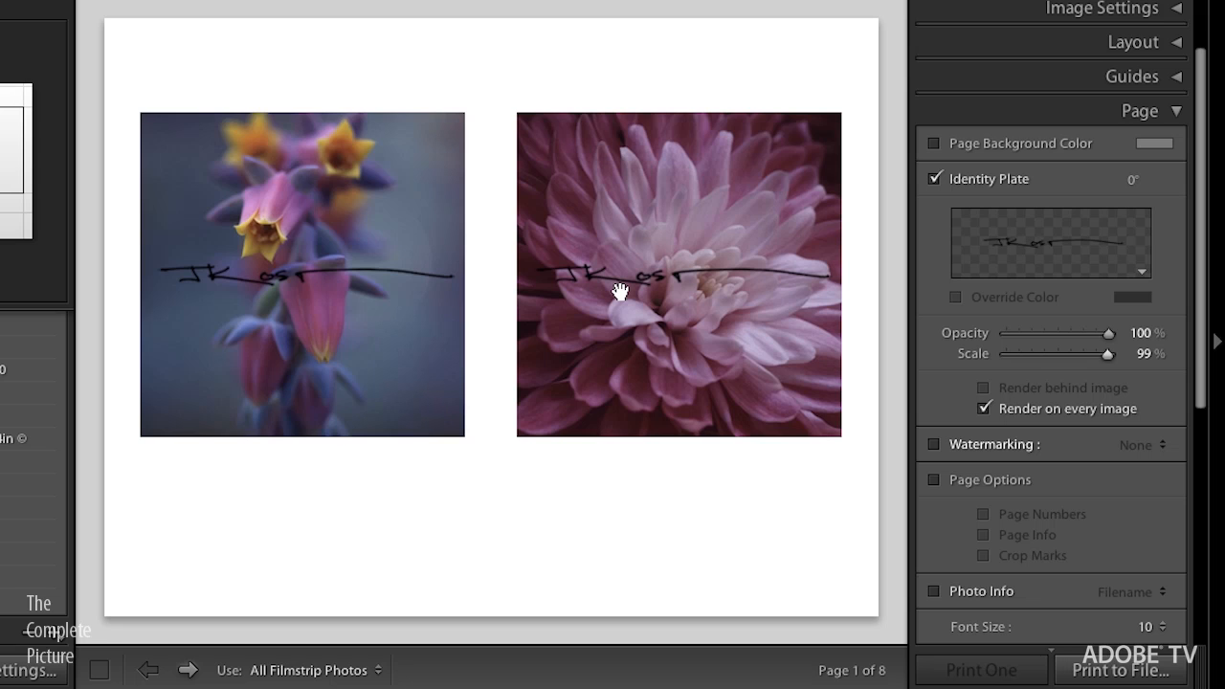
mouse_move(1155, 279)
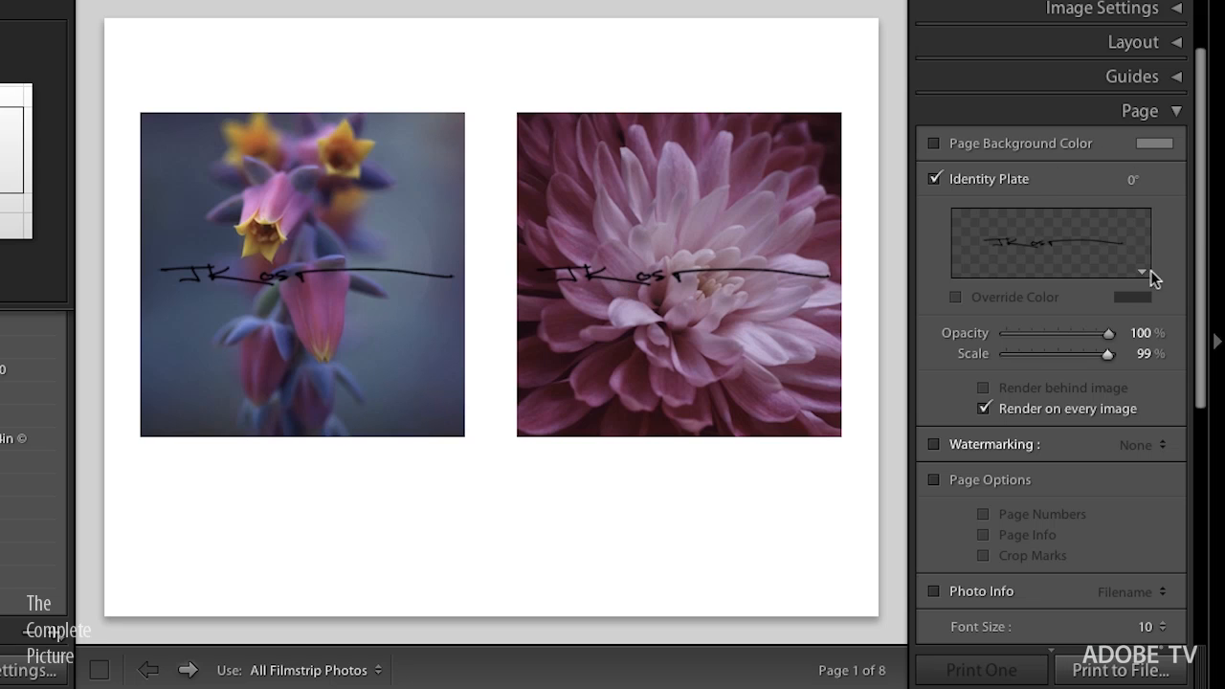
click(1152, 272)
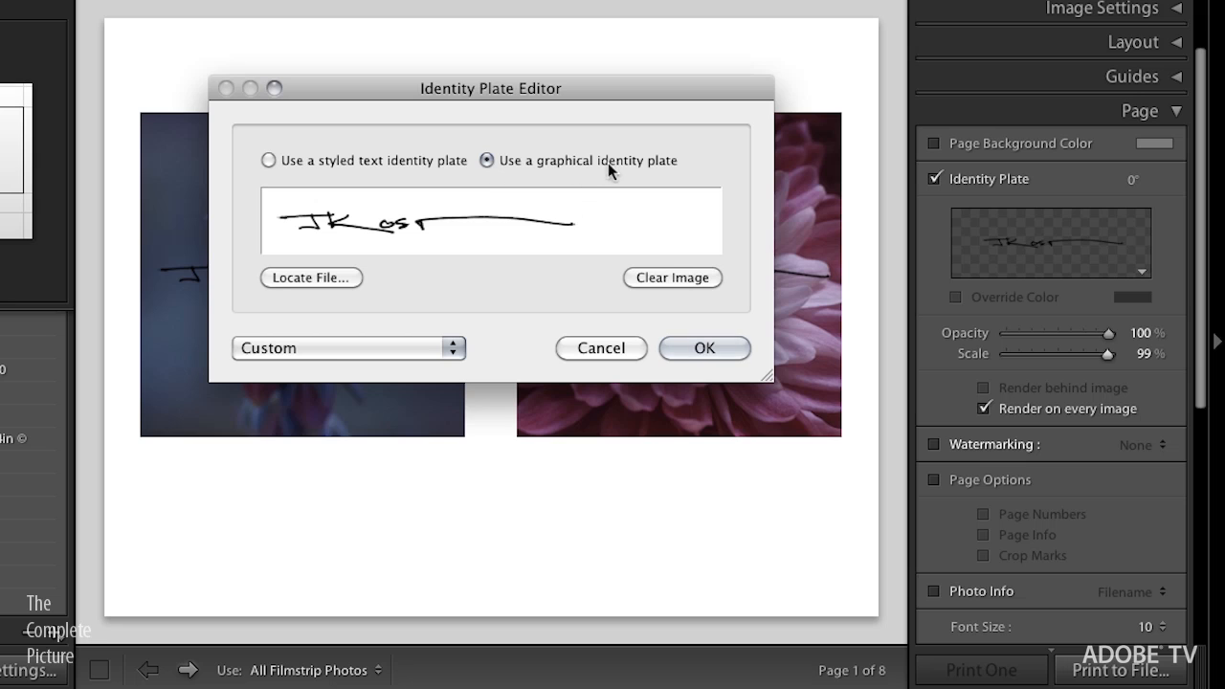
mouse_move(513, 176)
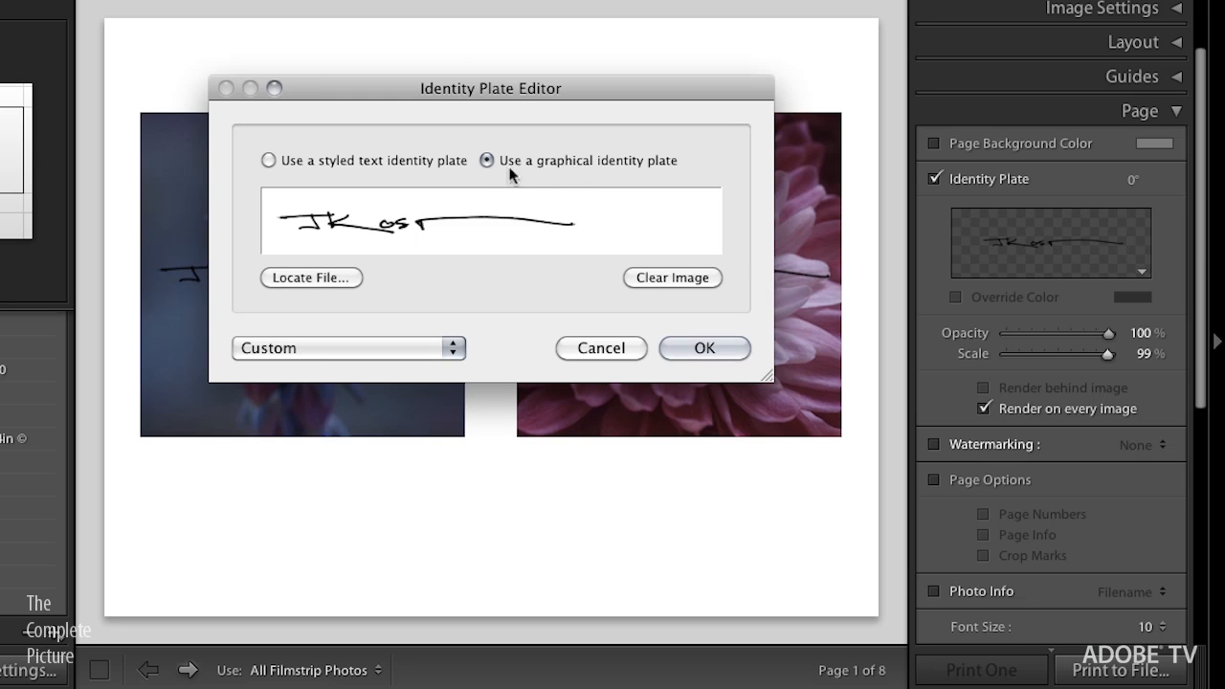
Locate 5x5_150ppiEdge.png under Demo Files > Lightroom > LR3_Demo > Additional Content > Identity Plates > Print
click(310, 277)
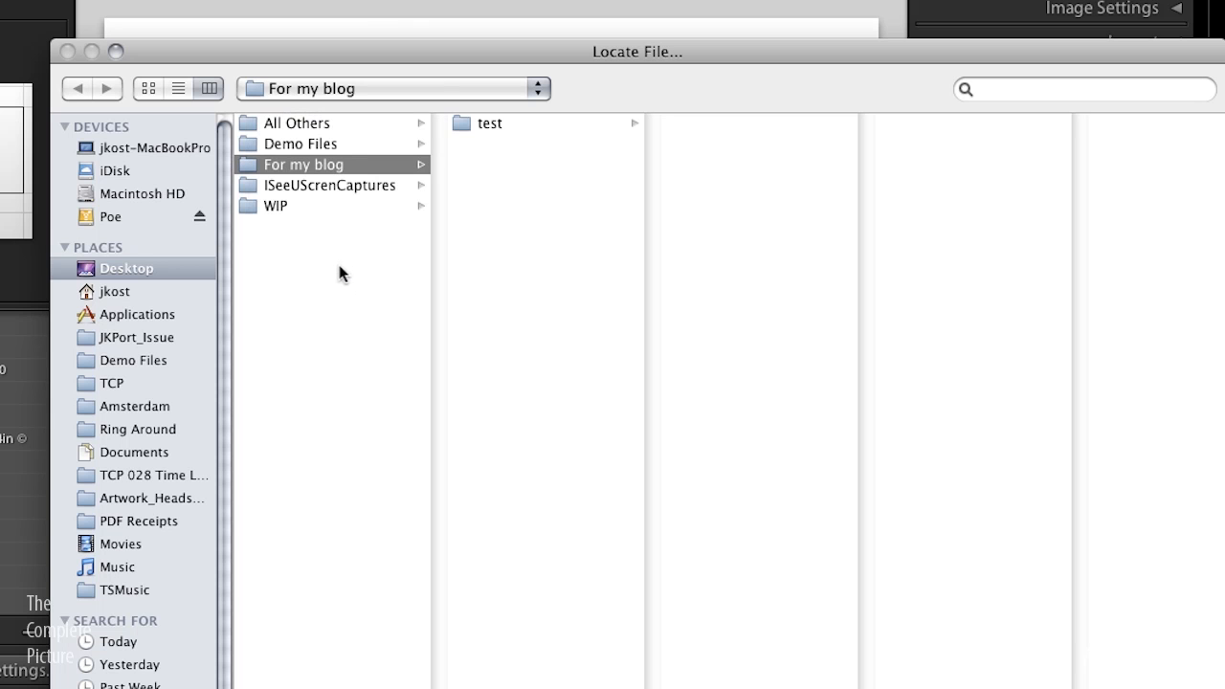
click(134, 359)
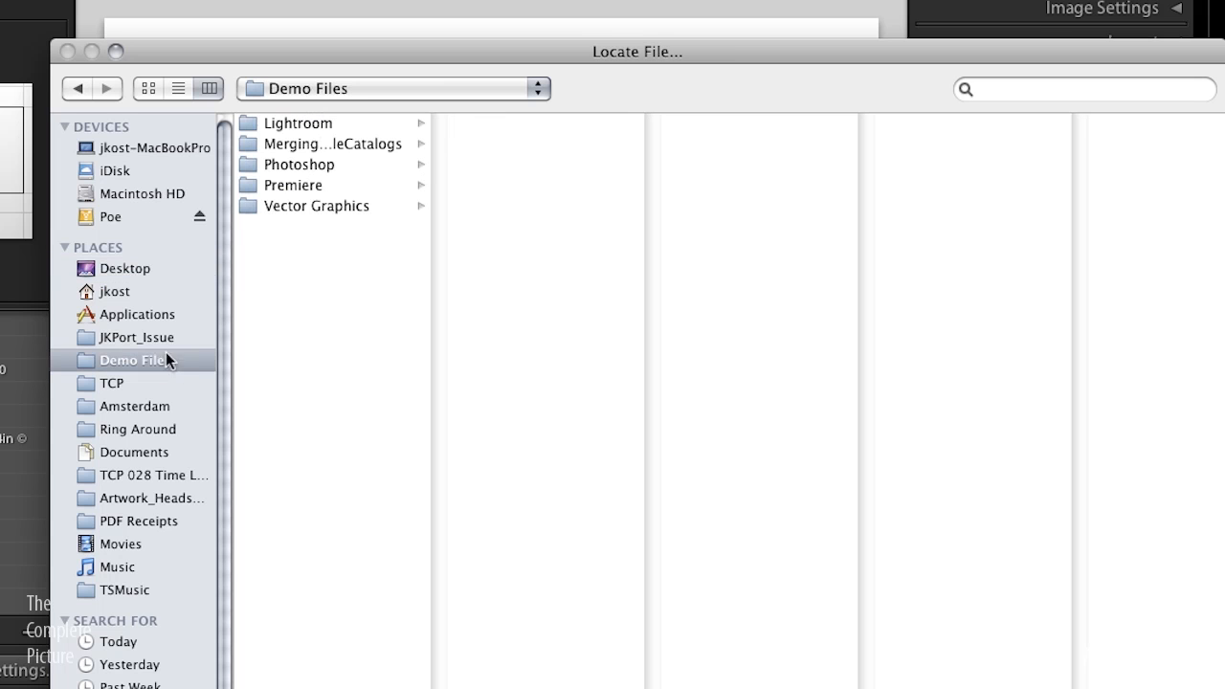
click(517, 122)
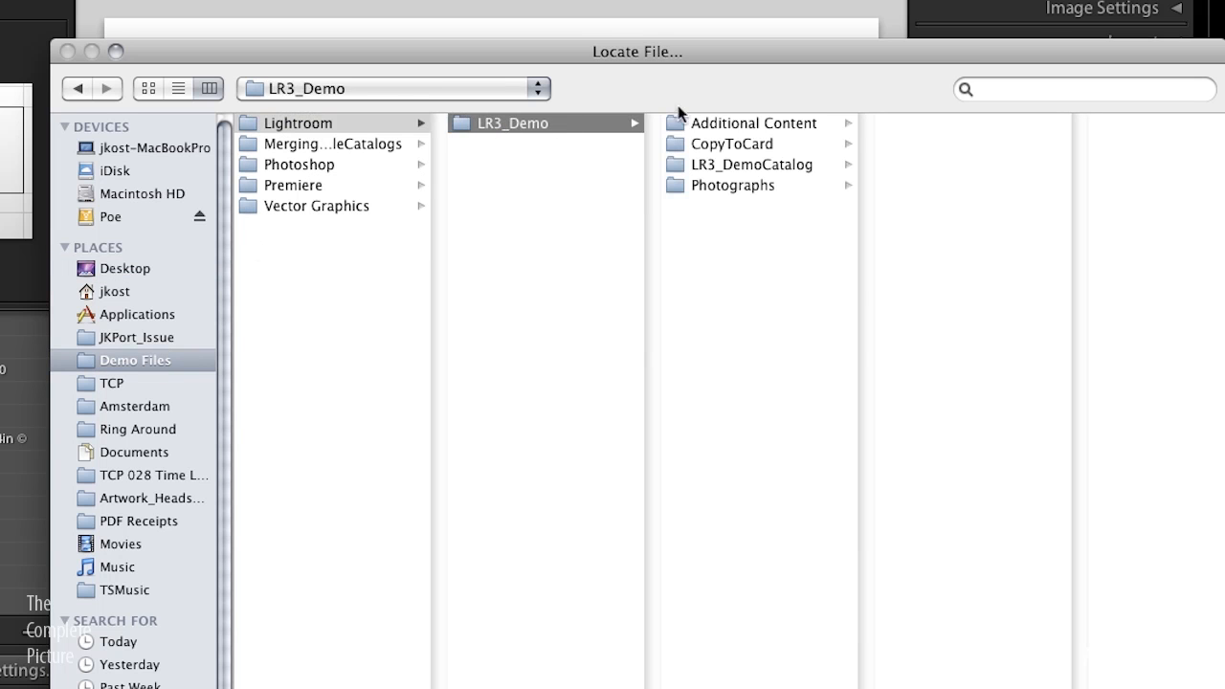
click(754, 122)
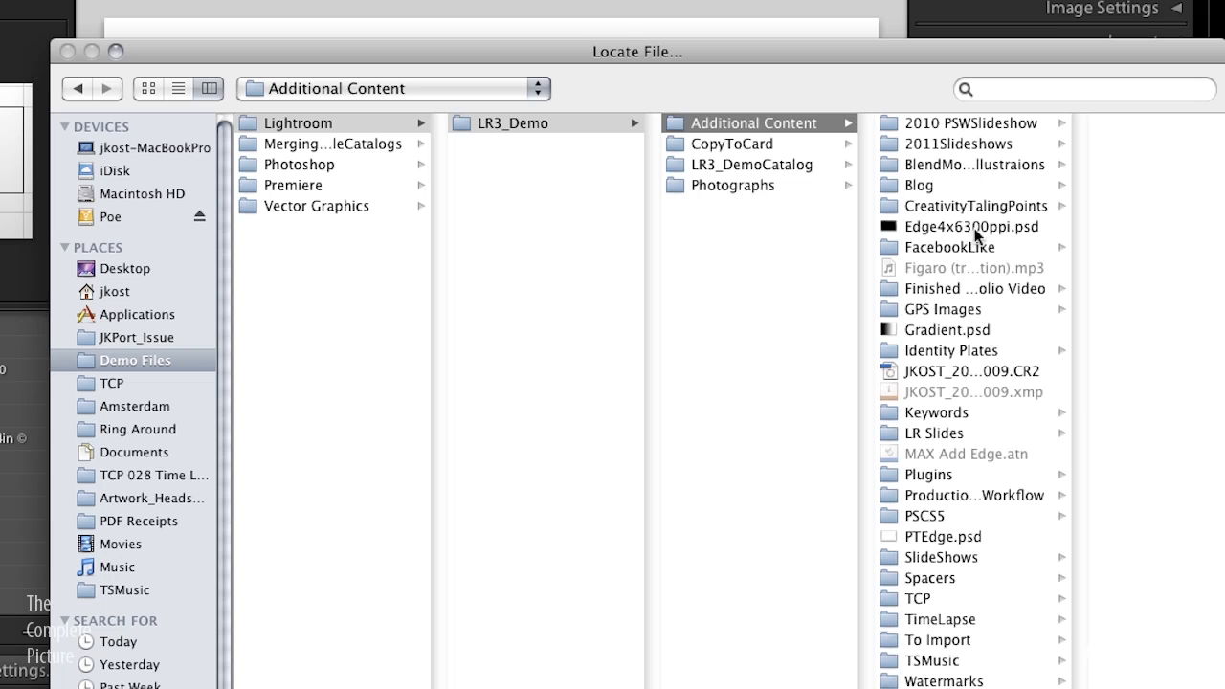
mouse_move(949, 356)
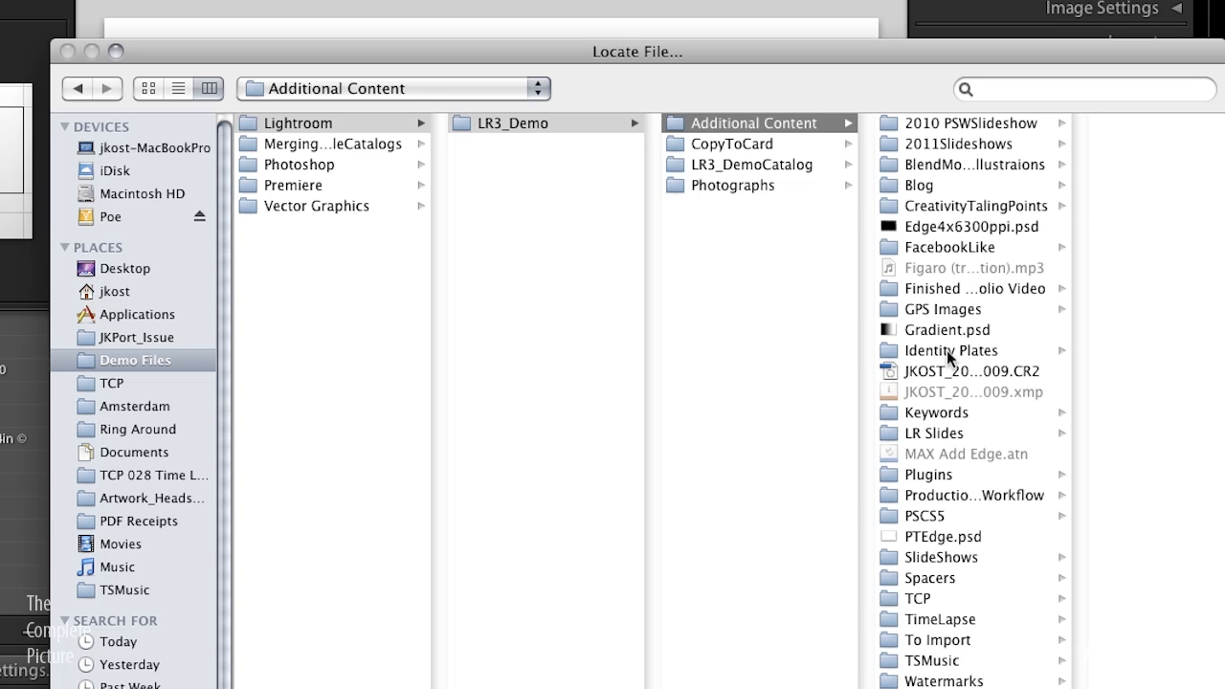
click(949, 350)
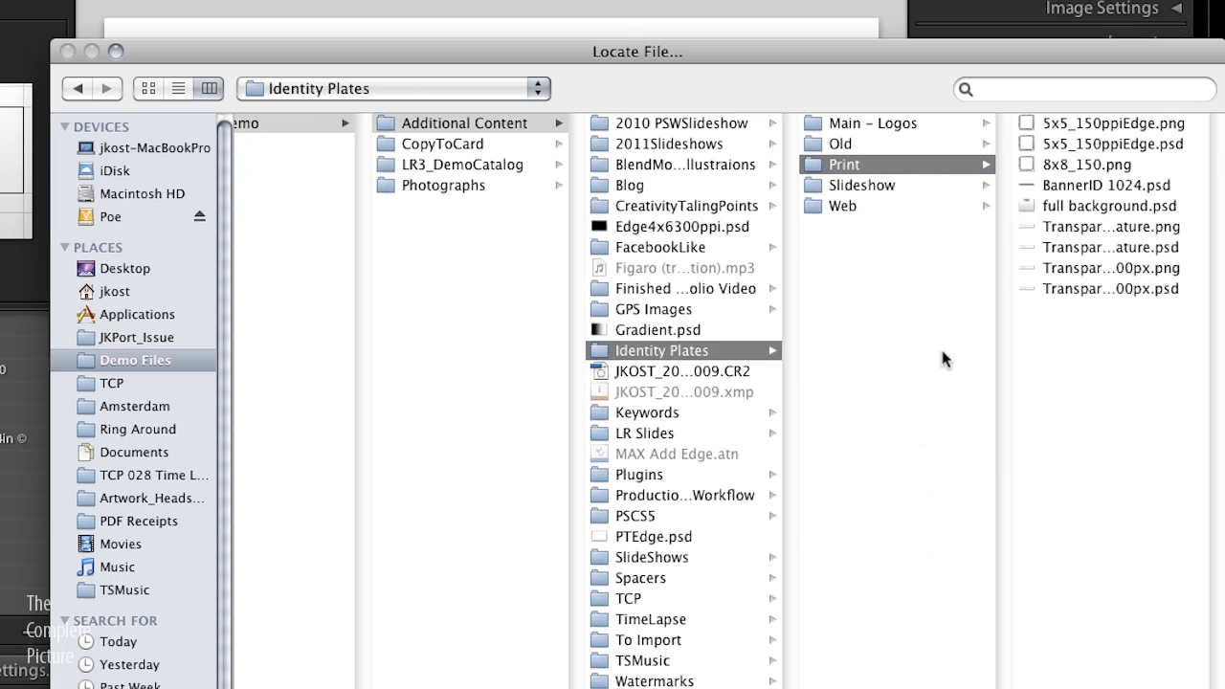
click(869, 144)
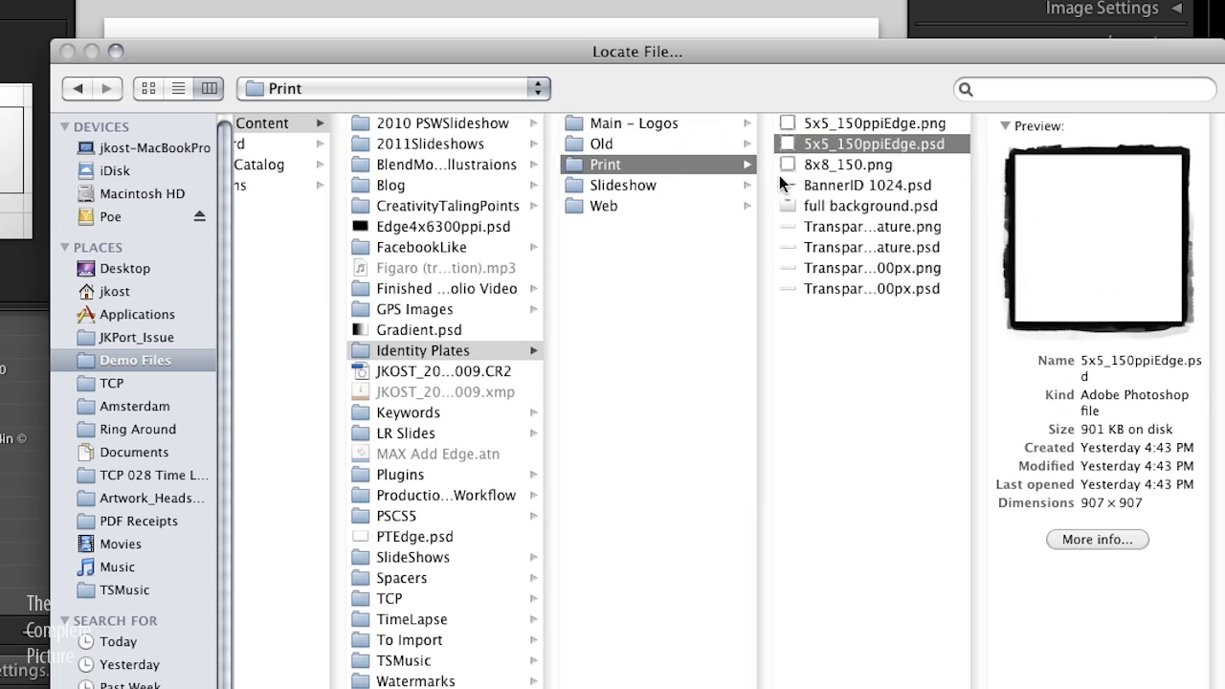
mouse_move(884, 157)
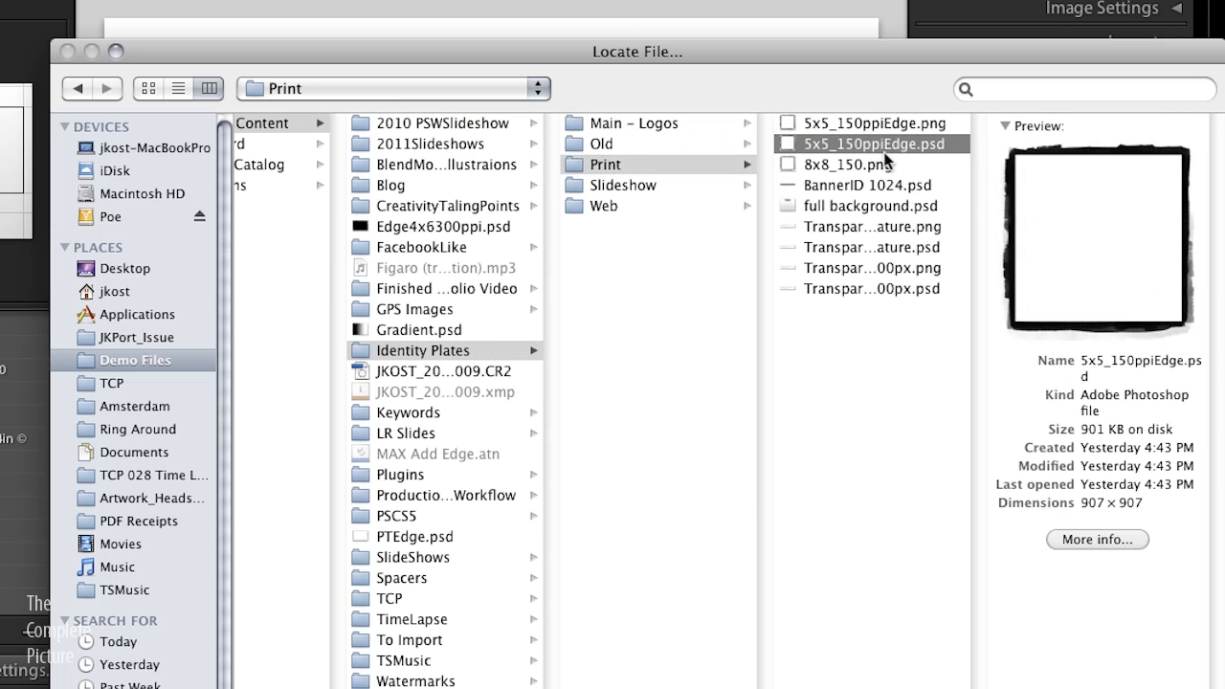
mouse_move(865, 153)
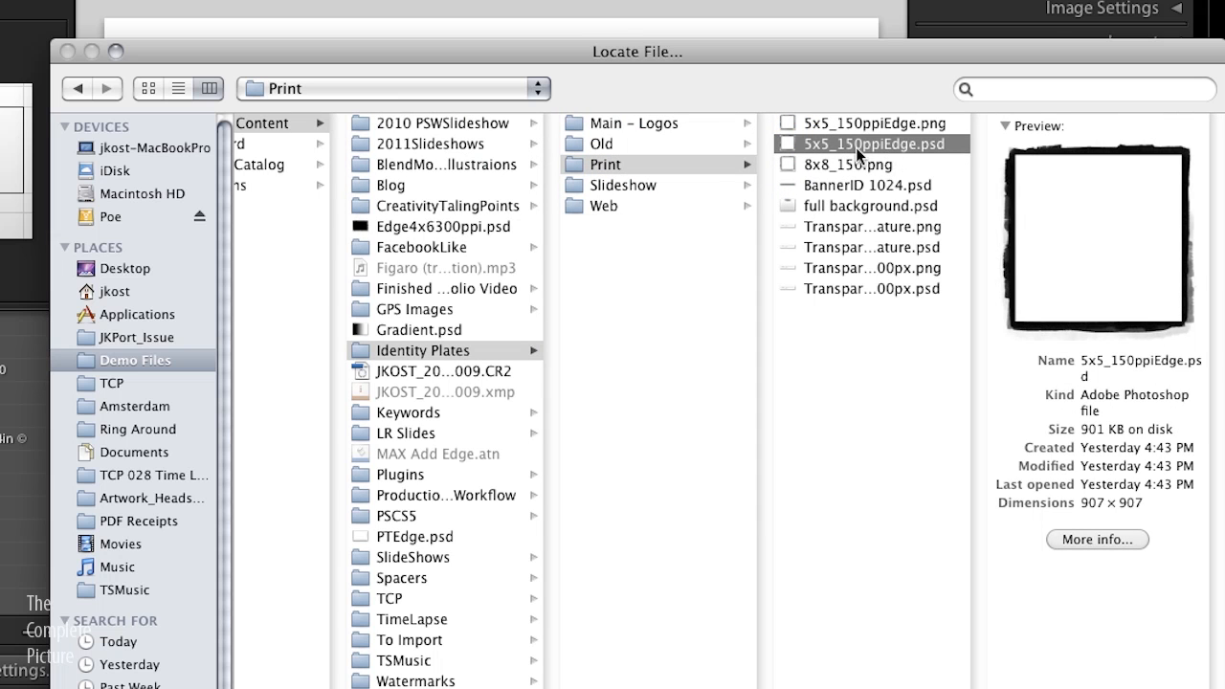
mouse_move(842, 188)
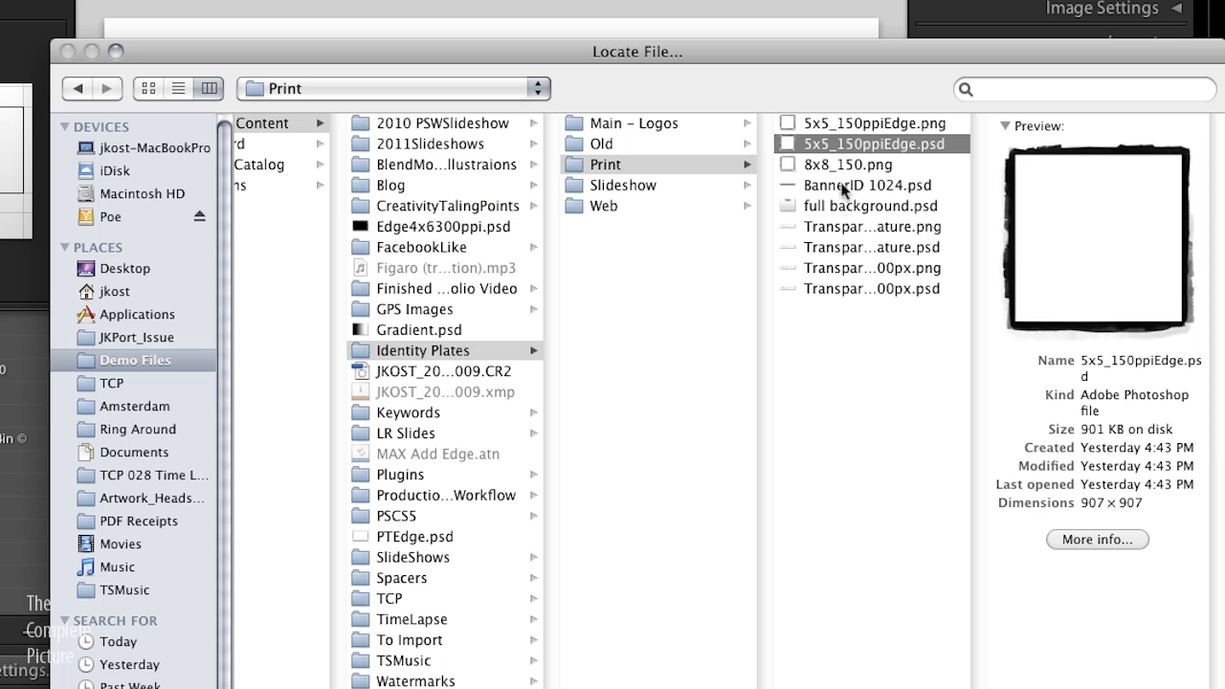
mouse_move(895, 152)
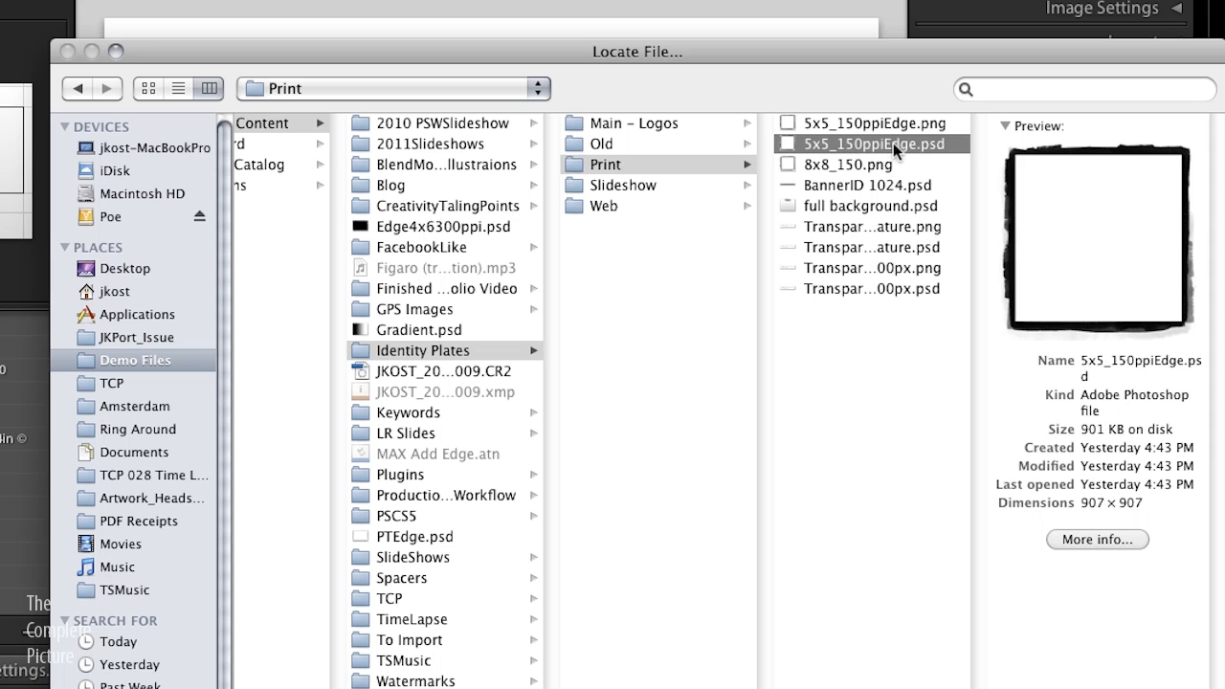
mouse_move(922, 161)
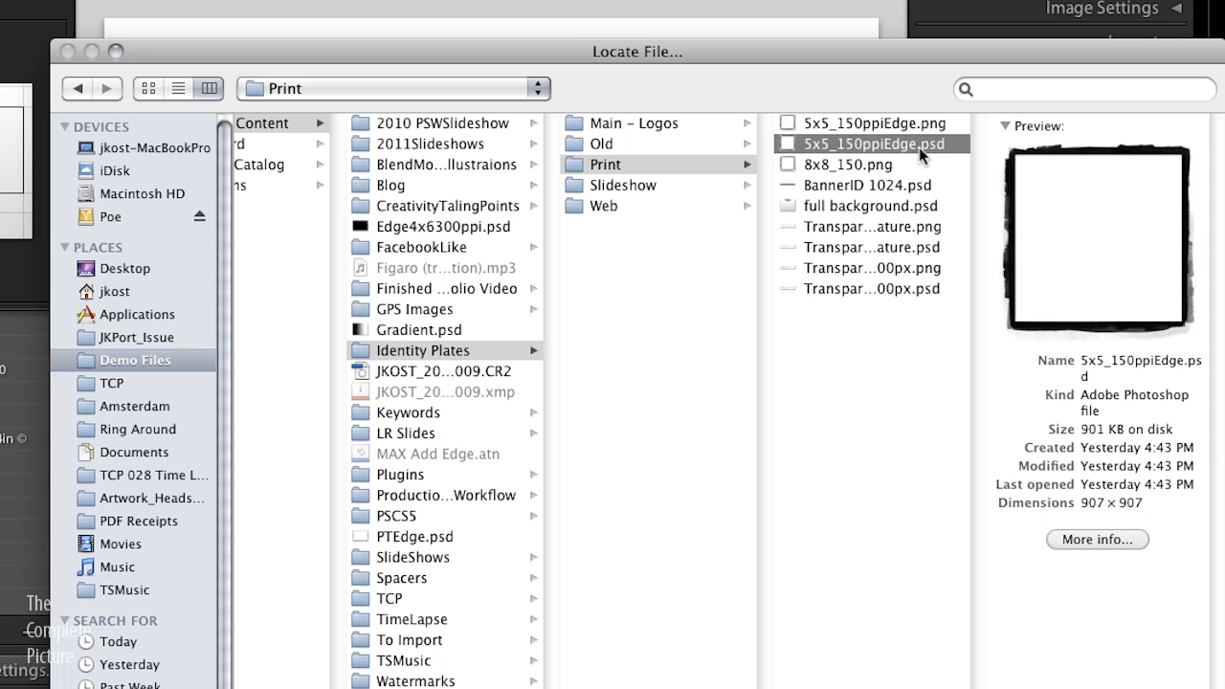
mouse_move(1011, 201)
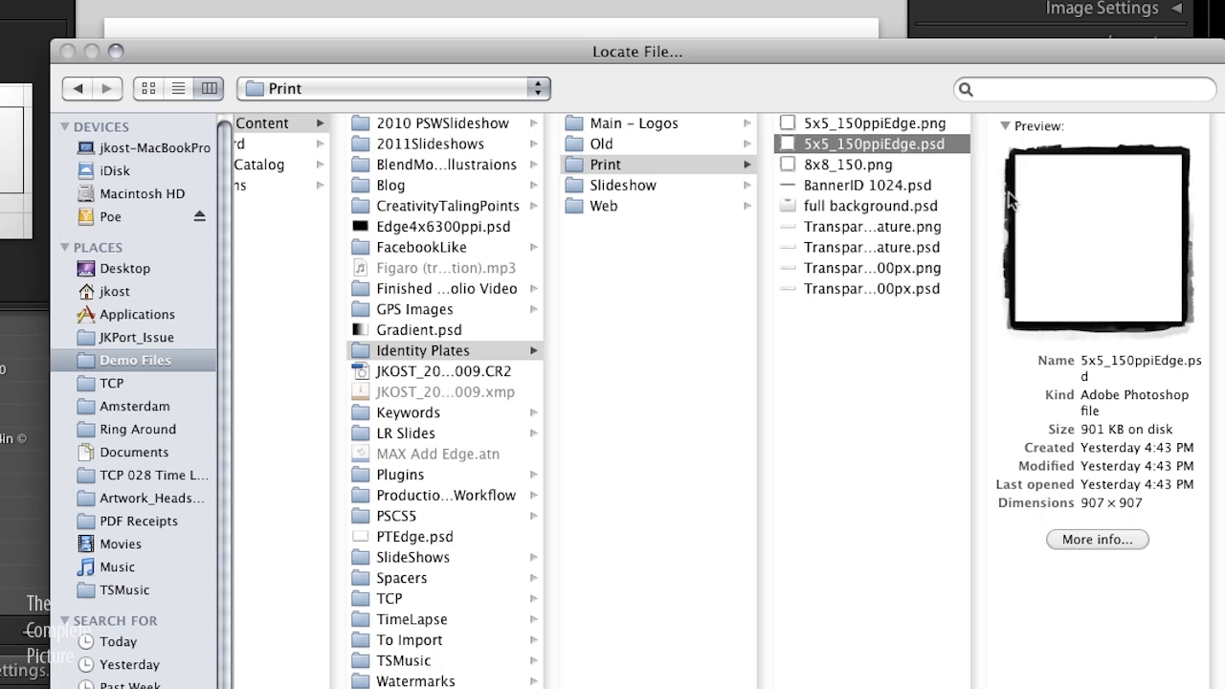
mouse_move(1150, 251)
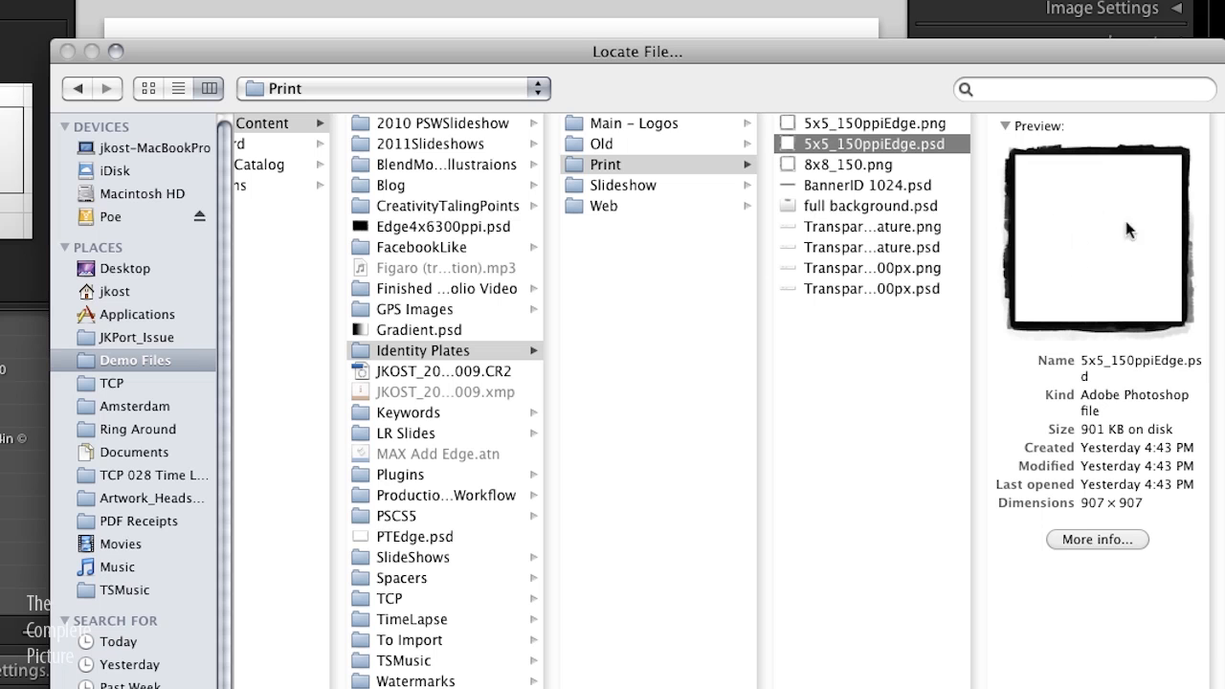
mouse_move(999, 170)
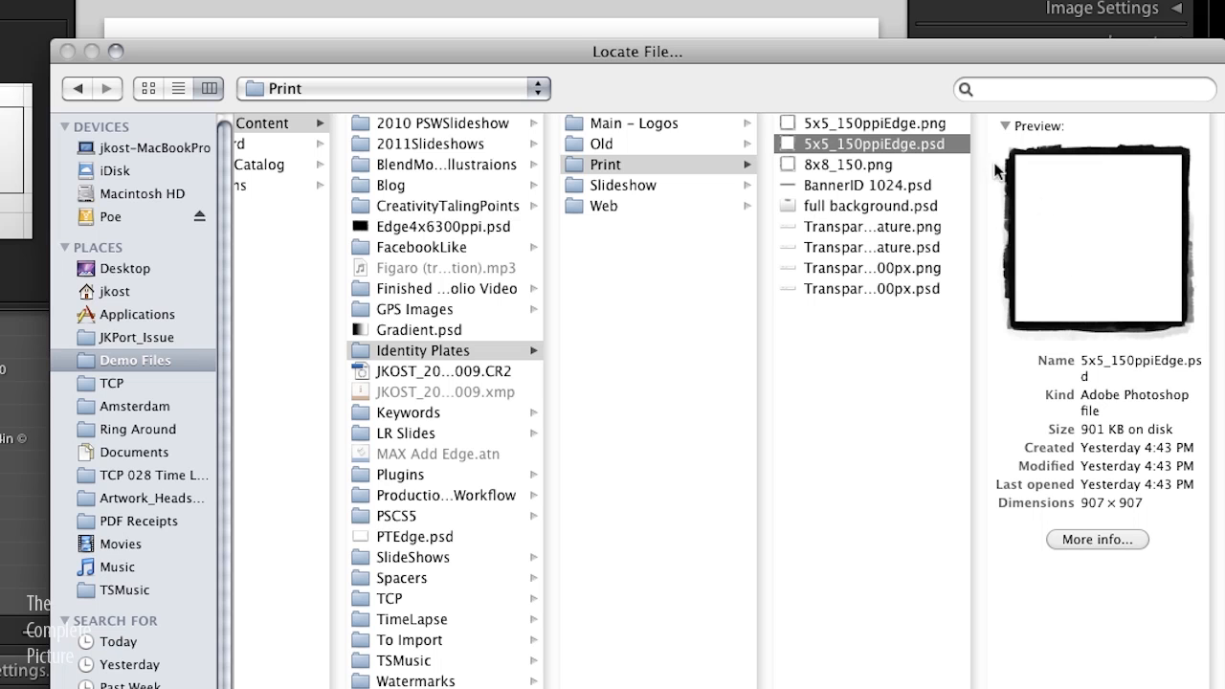
click(865, 123)
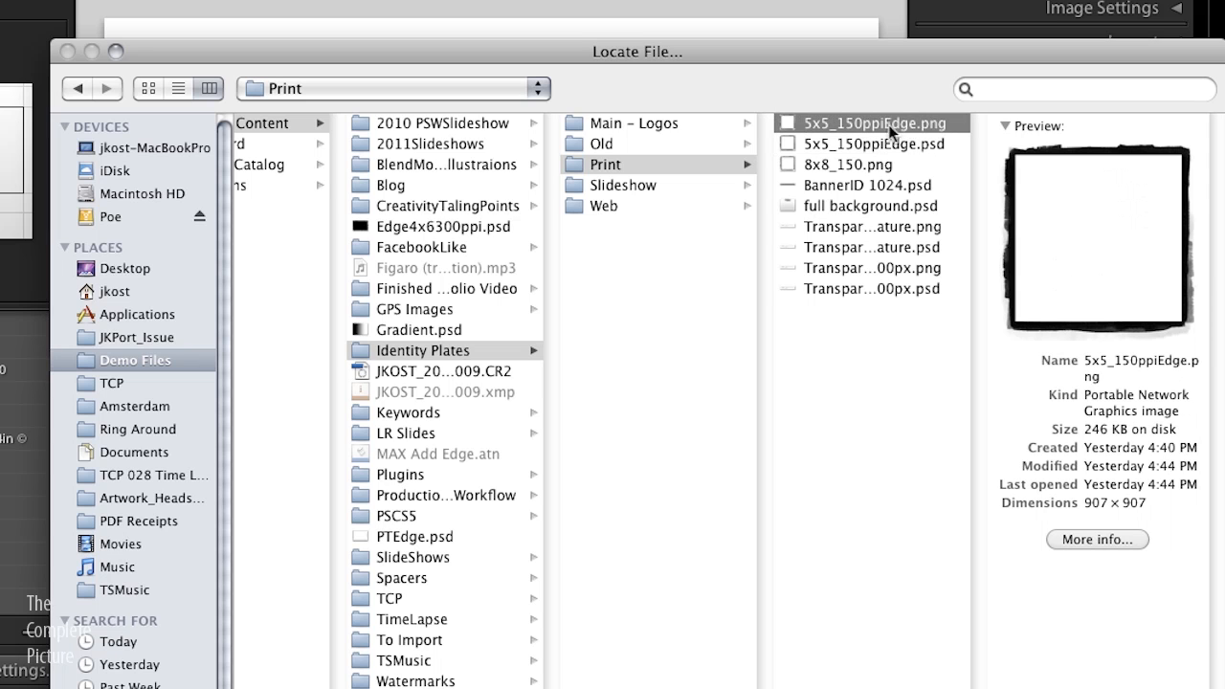
mouse_move(899, 151)
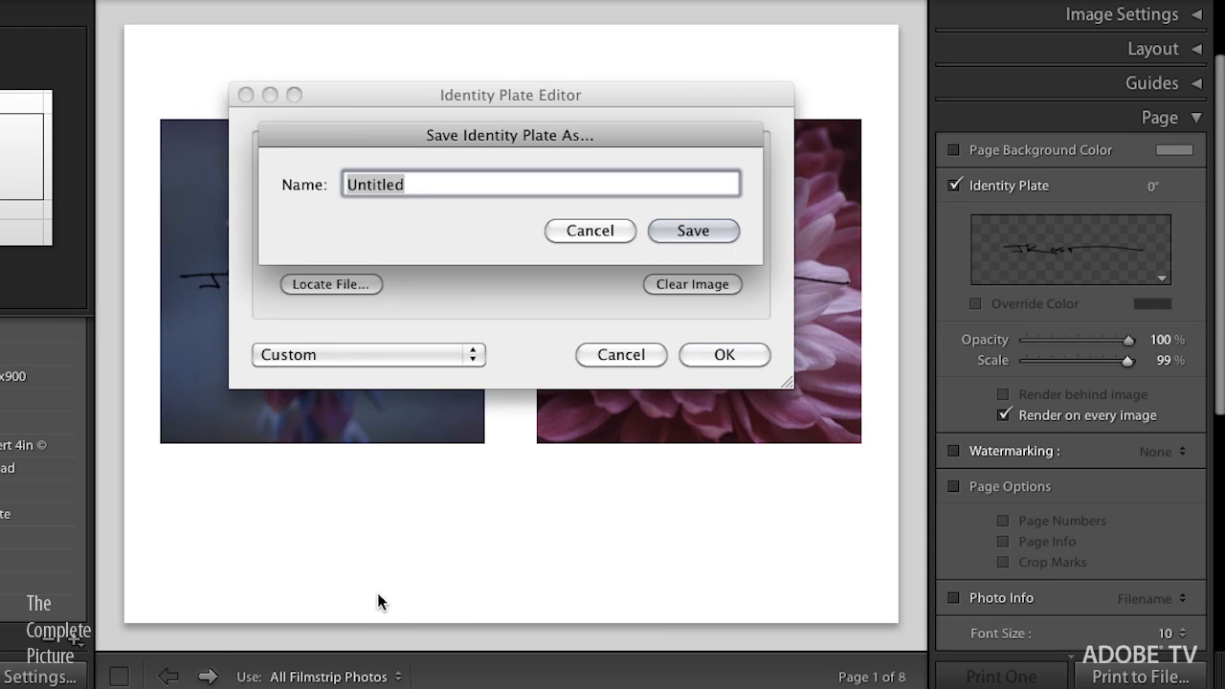
Save the edge graphic as identity plate 'TCP adding edge IP'
text(TCP adding edge)
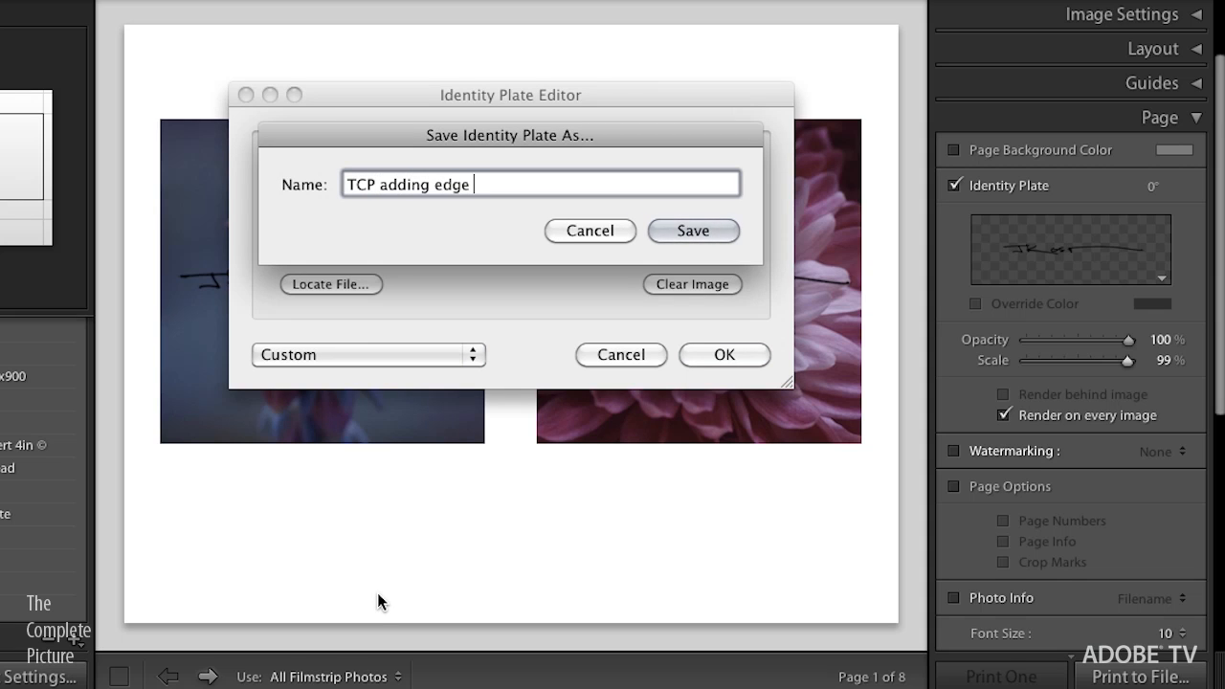
text(IP)
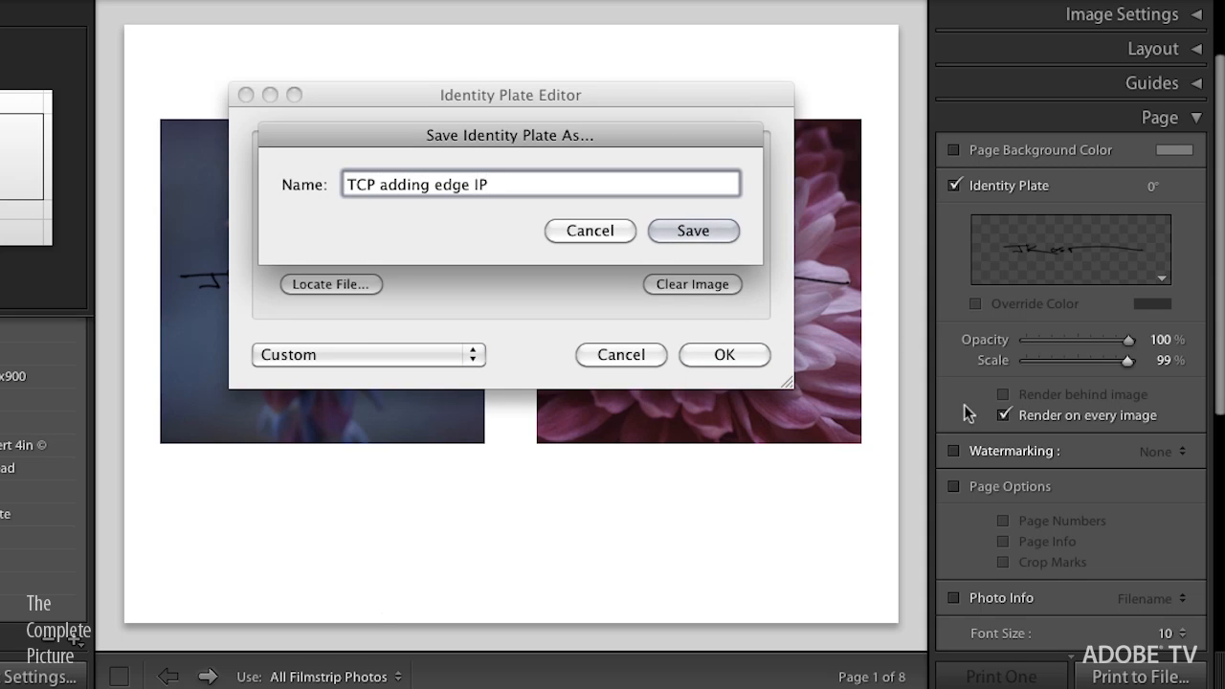
click(693, 229)
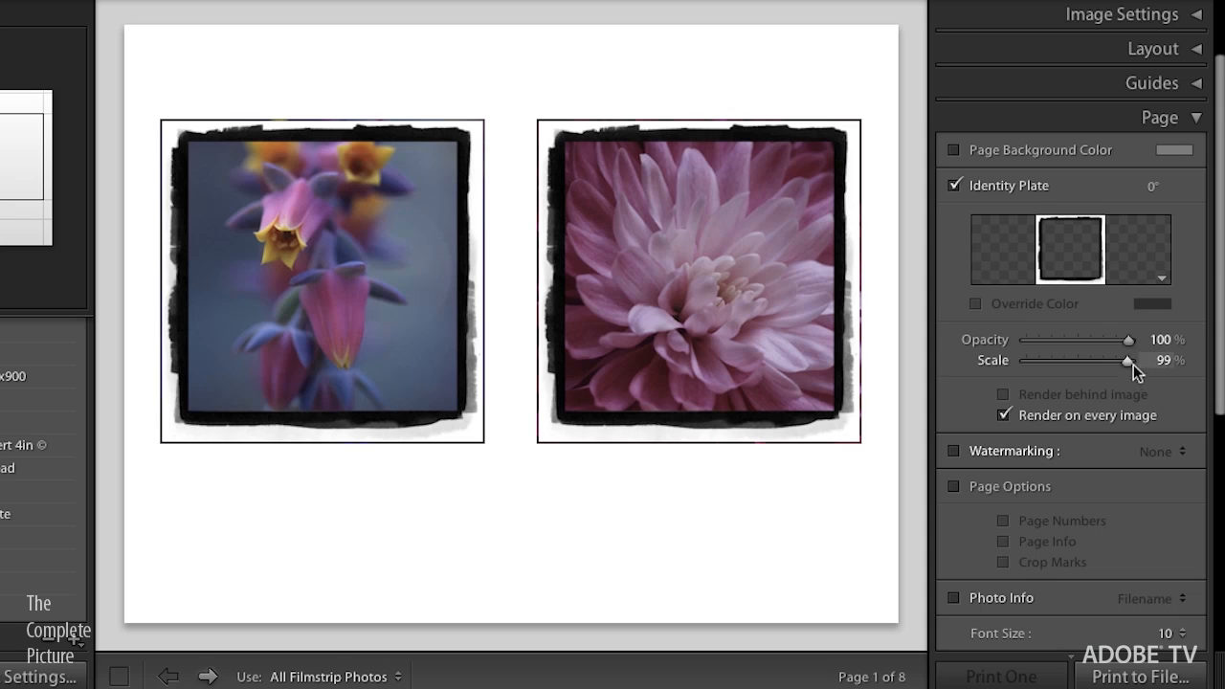
Raise the edge identity plate scale from 99% to 100%
drag(1127, 360, 1134, 359)
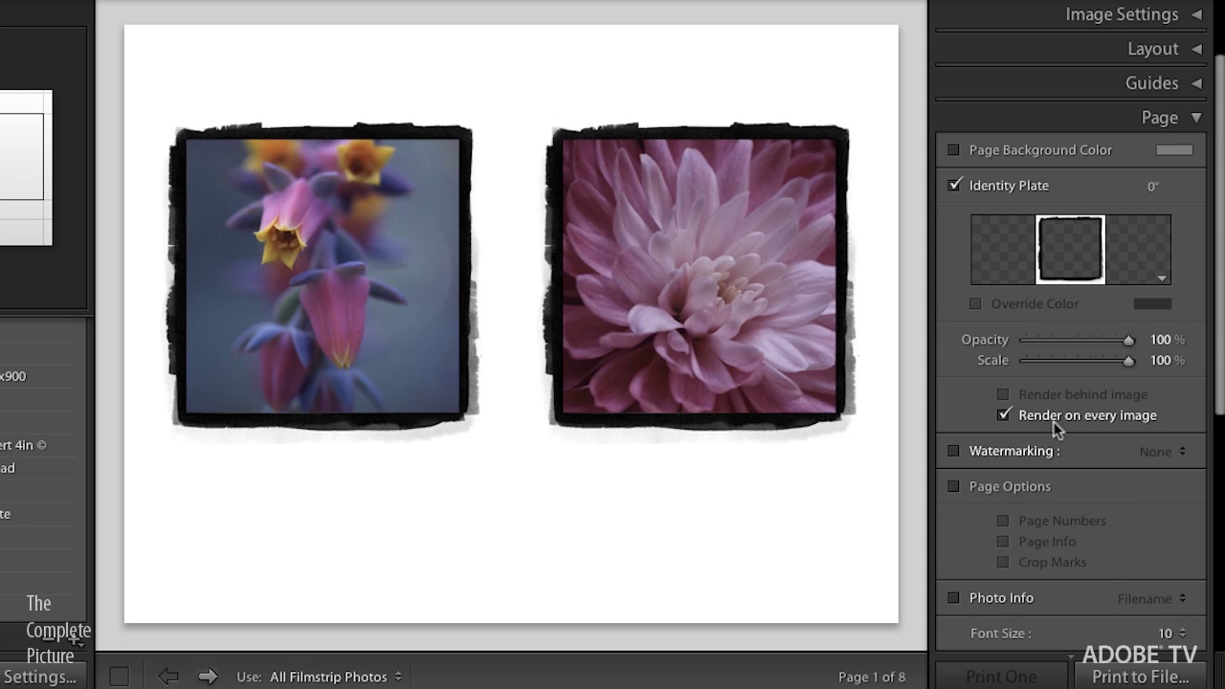
mouse_move(1111, 436)
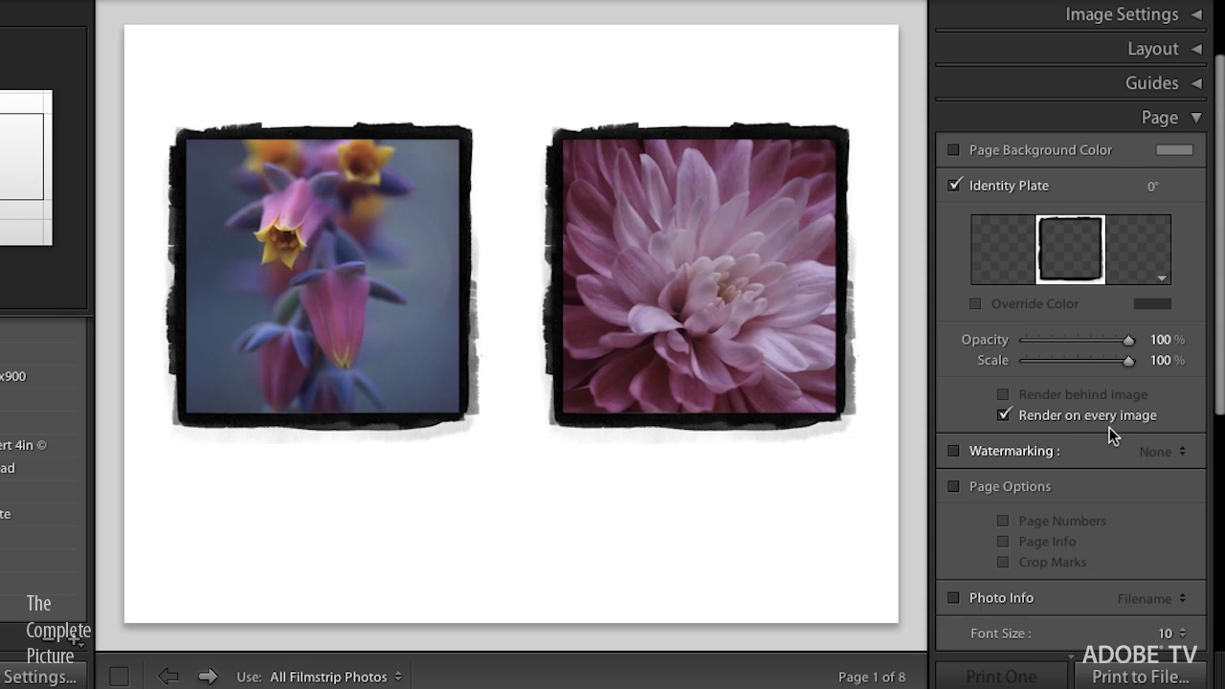
mouse_move(1043, 413)
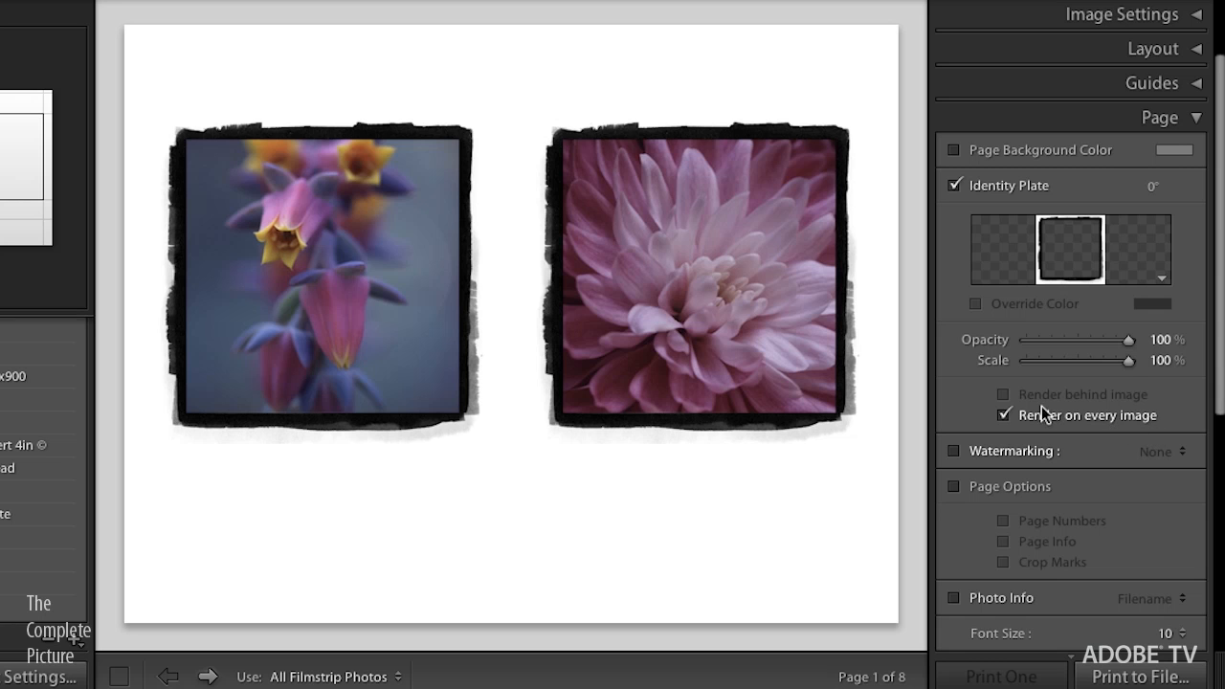
mouse_move(1100, 417)
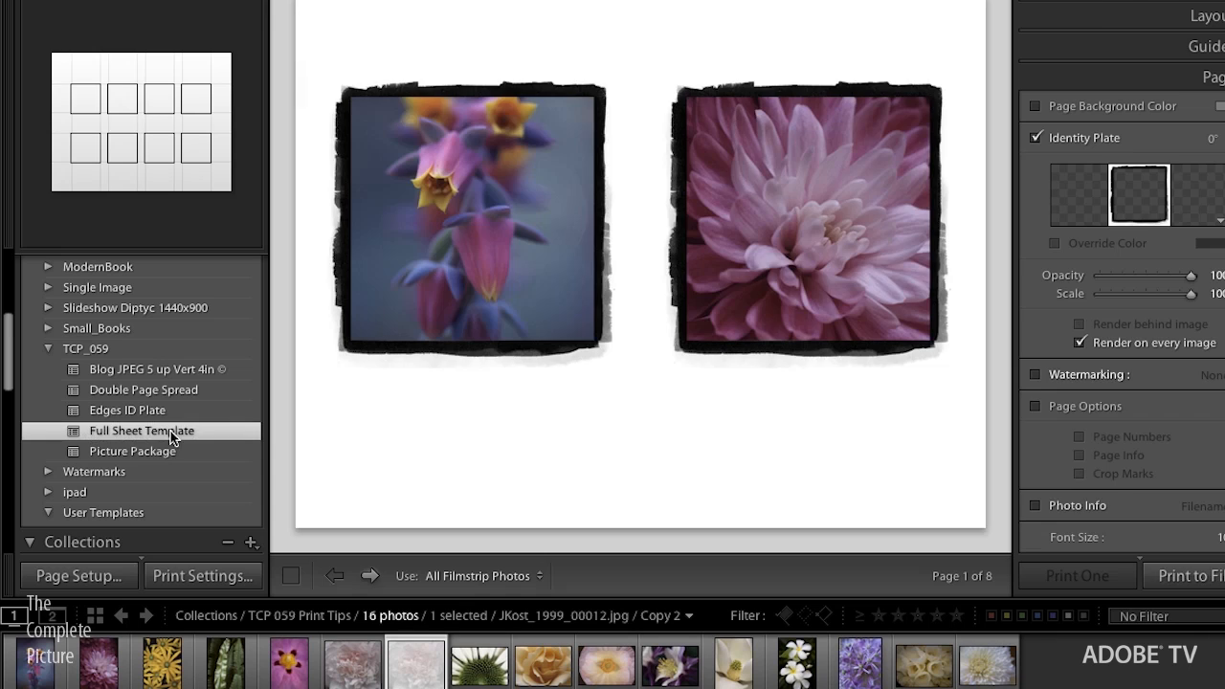
Apply the Full Sheet Template and fill its eight cells with flower photos from the Filmstrip
click(132, 451)
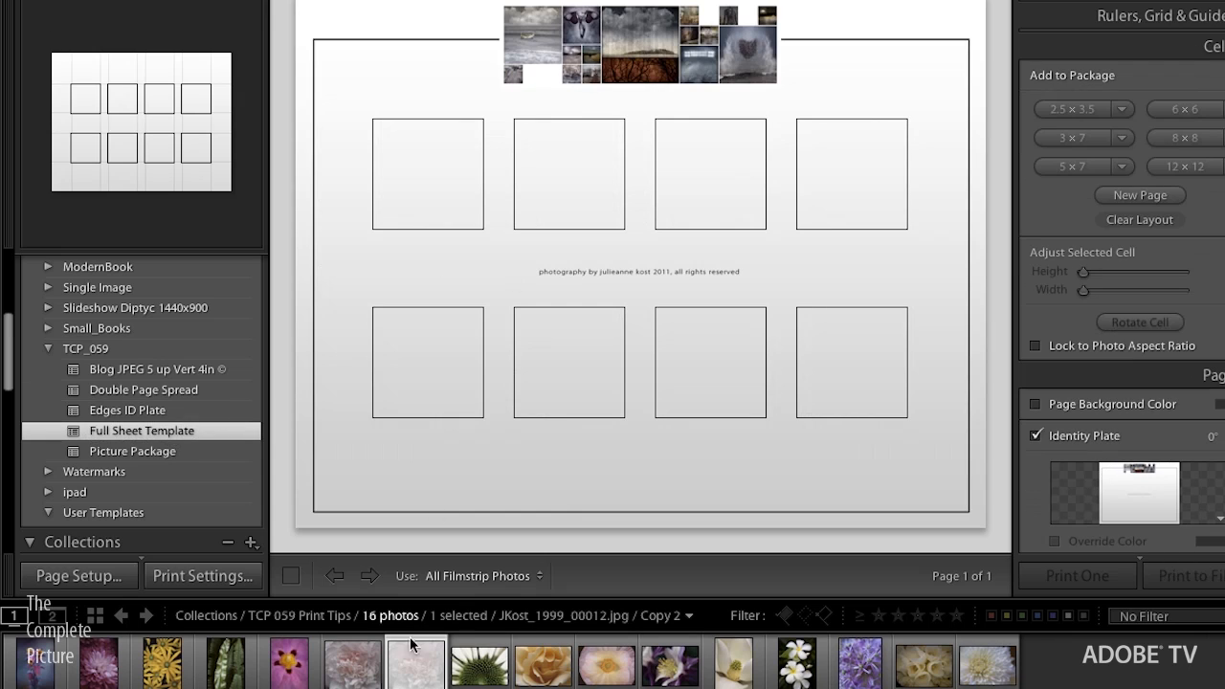
drag(476, 660, 428, 172)
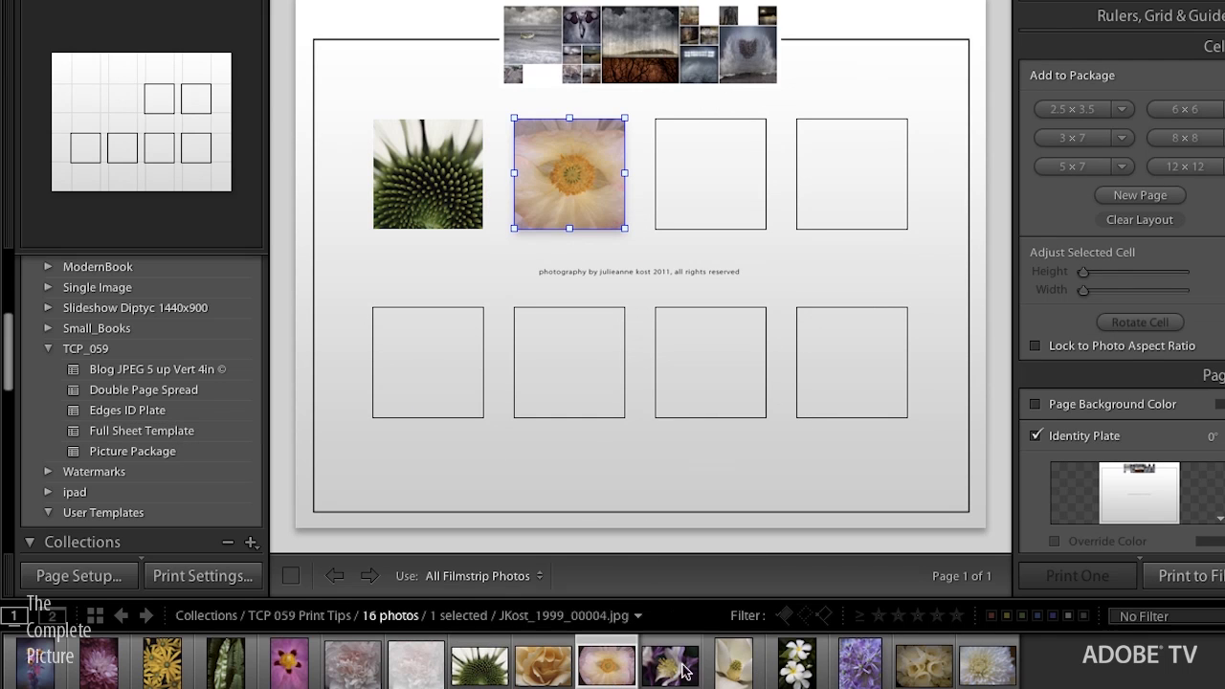
click(922, 660)
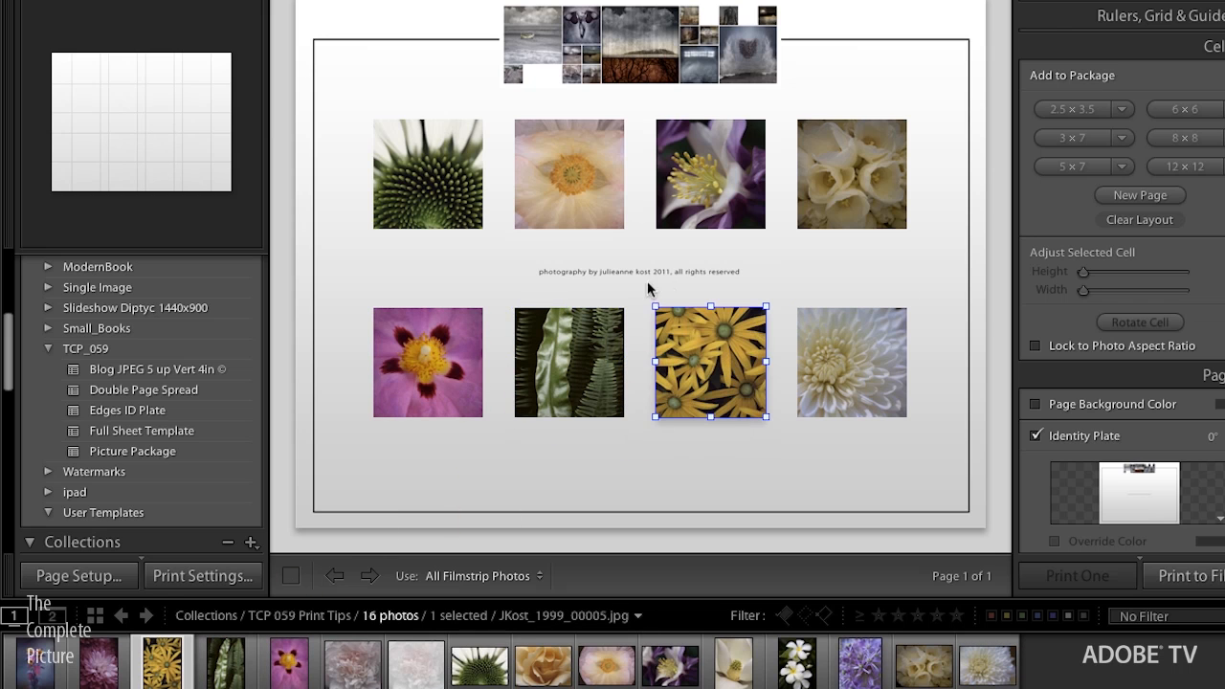
mouse_move(559, 69)
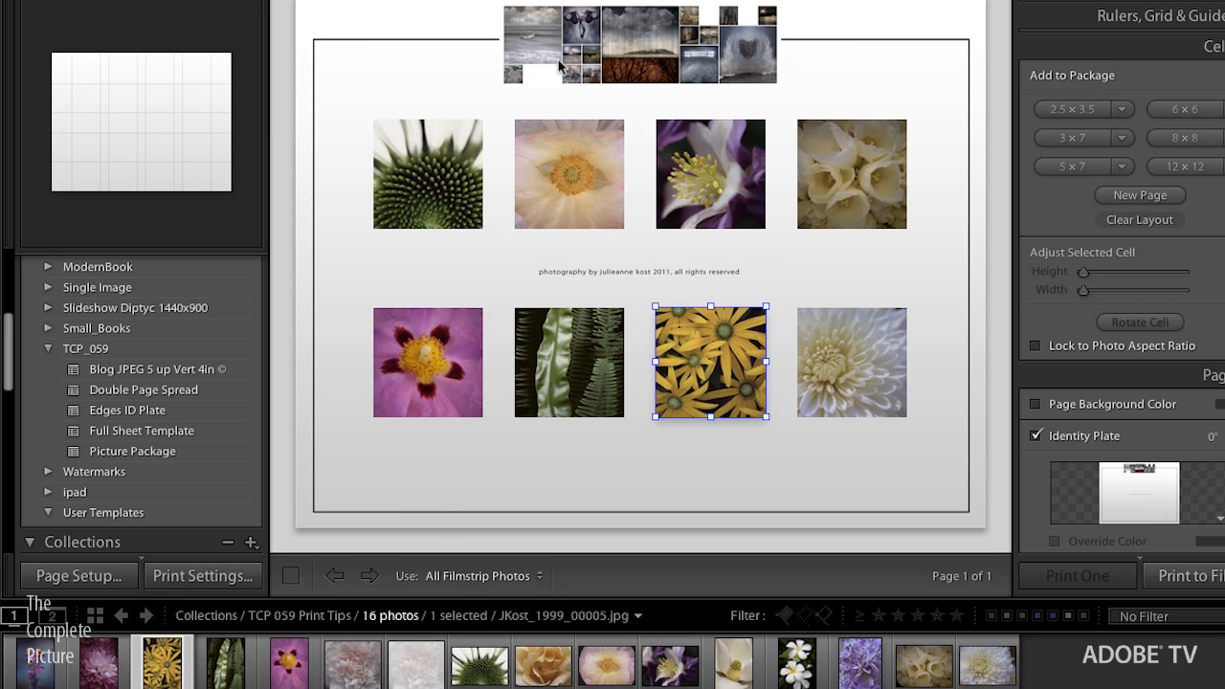
mouse_move(826, 479)
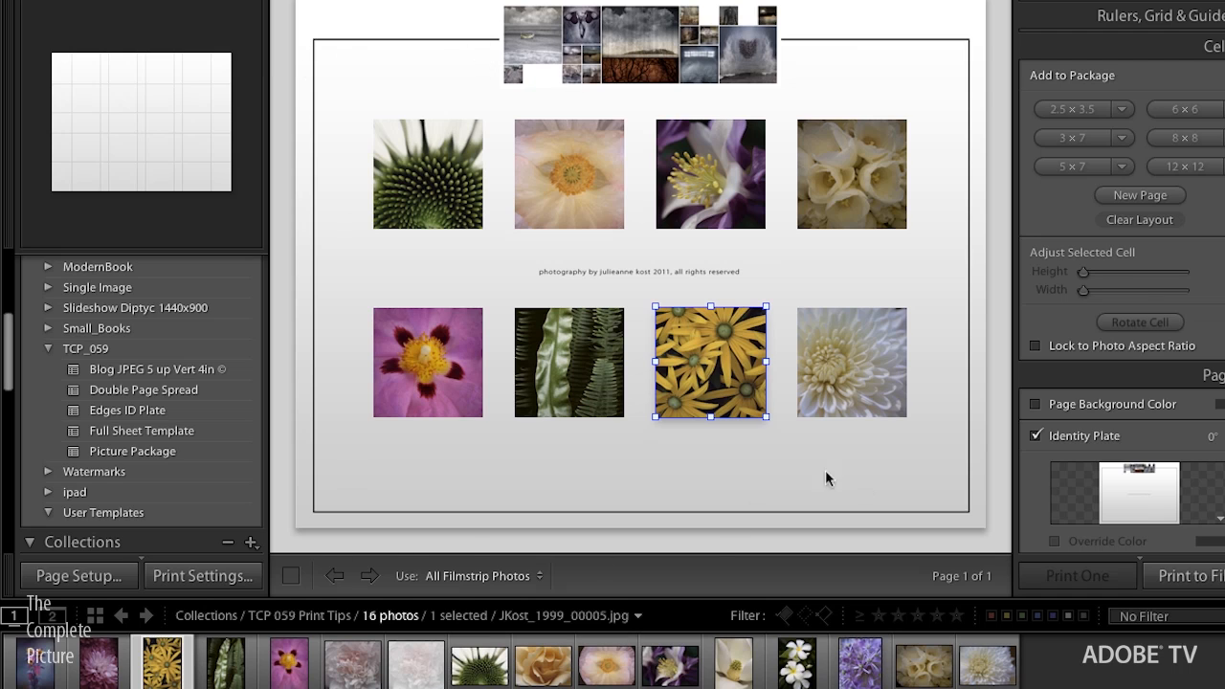
mouse_move(864, 490)
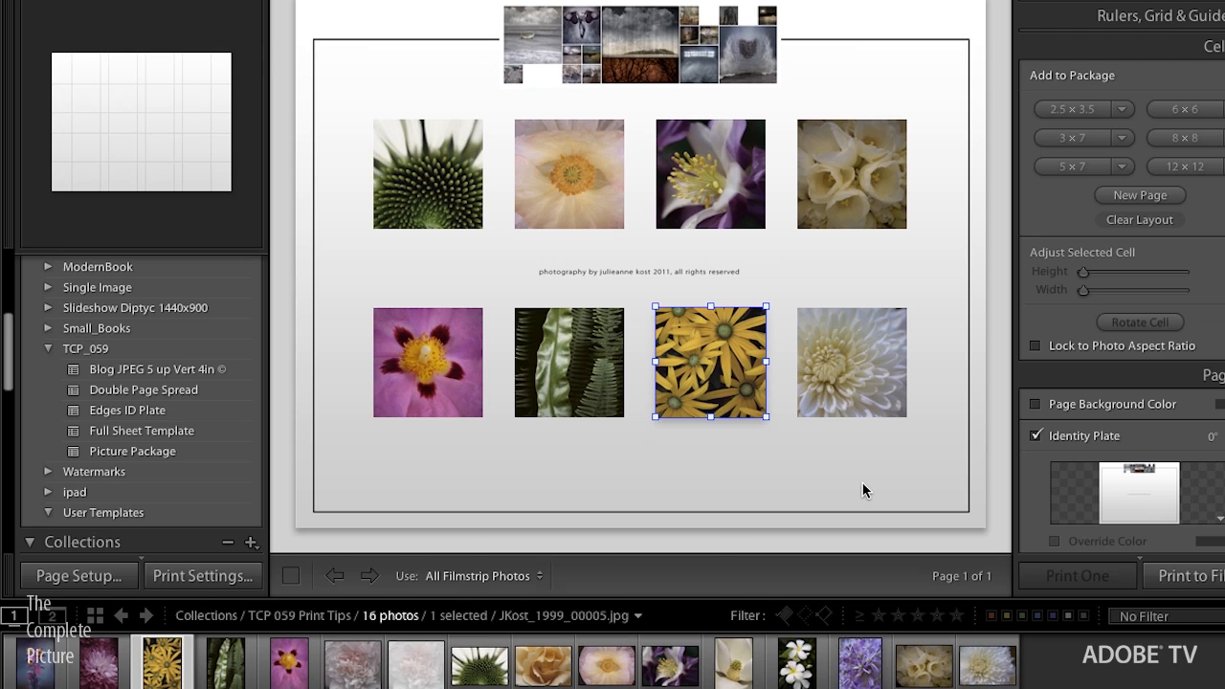
mouse_move(564, 283)
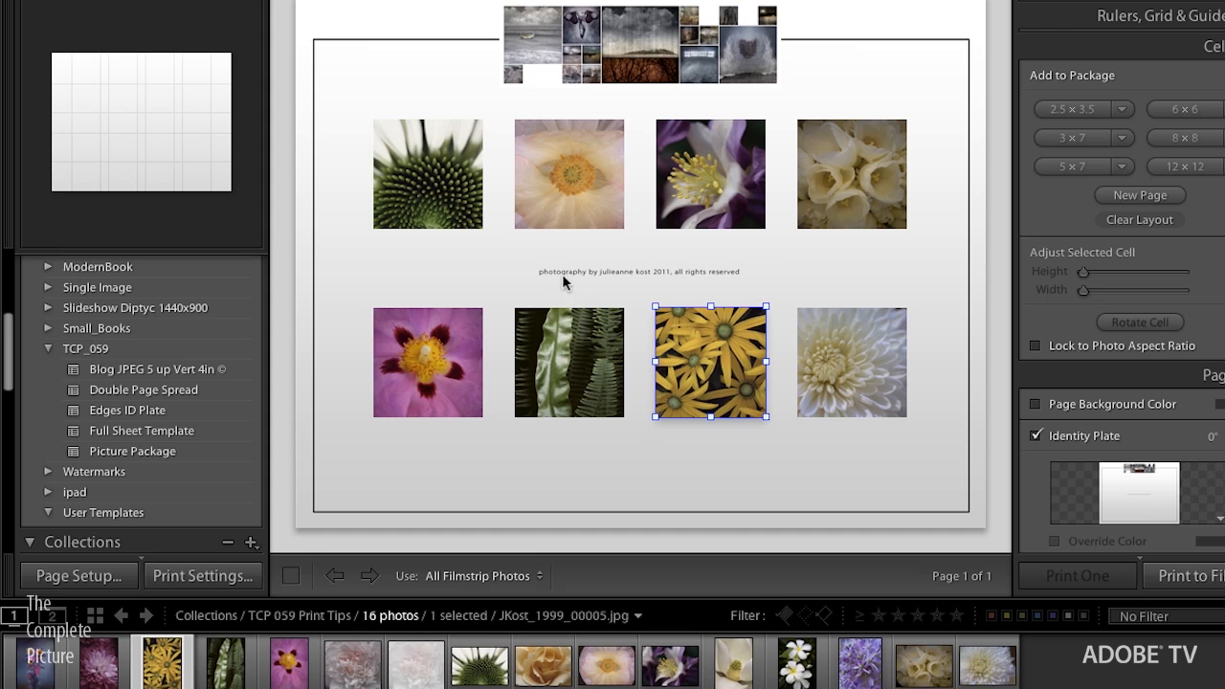
mouse_move(344, 287)
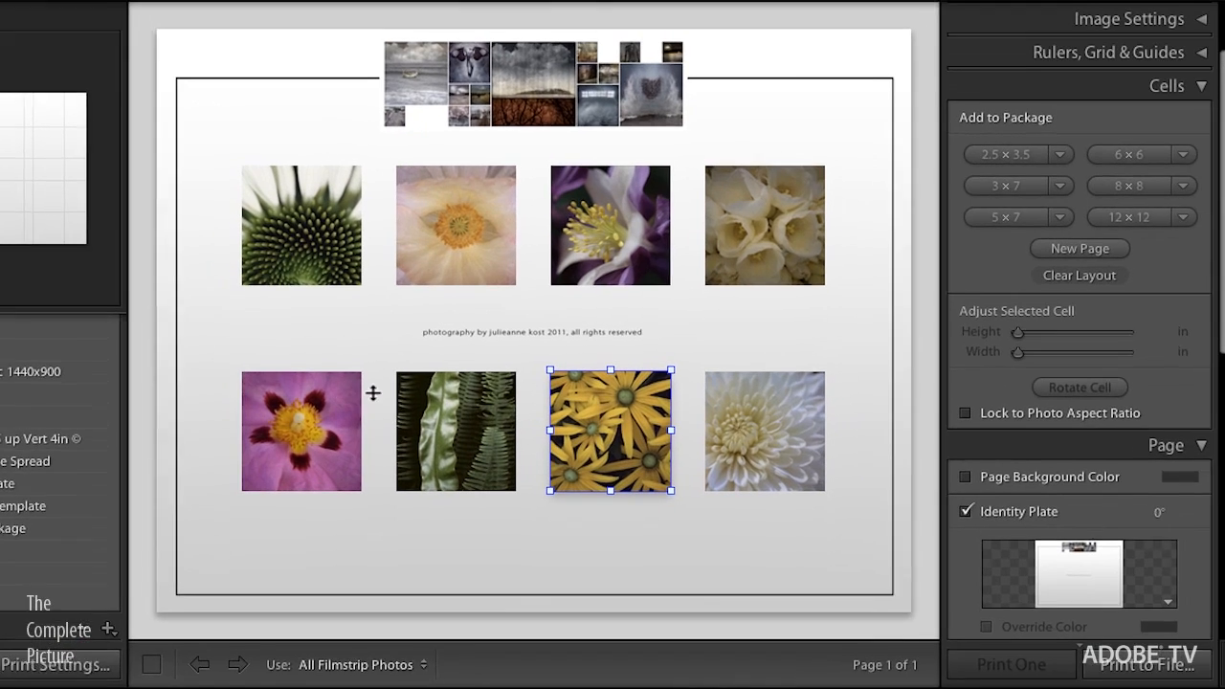
Trial Render on every image on and off, then re-check Render behind image for the identity plate
scroll(down, 3)
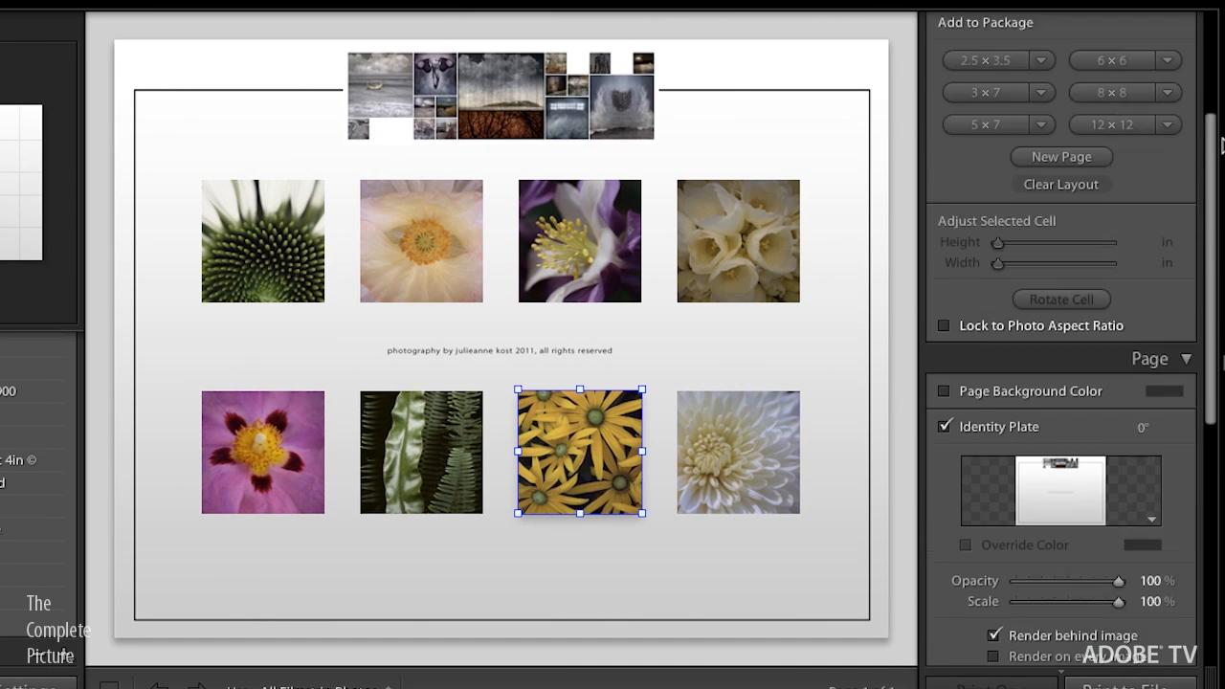
scroll(down, 3)
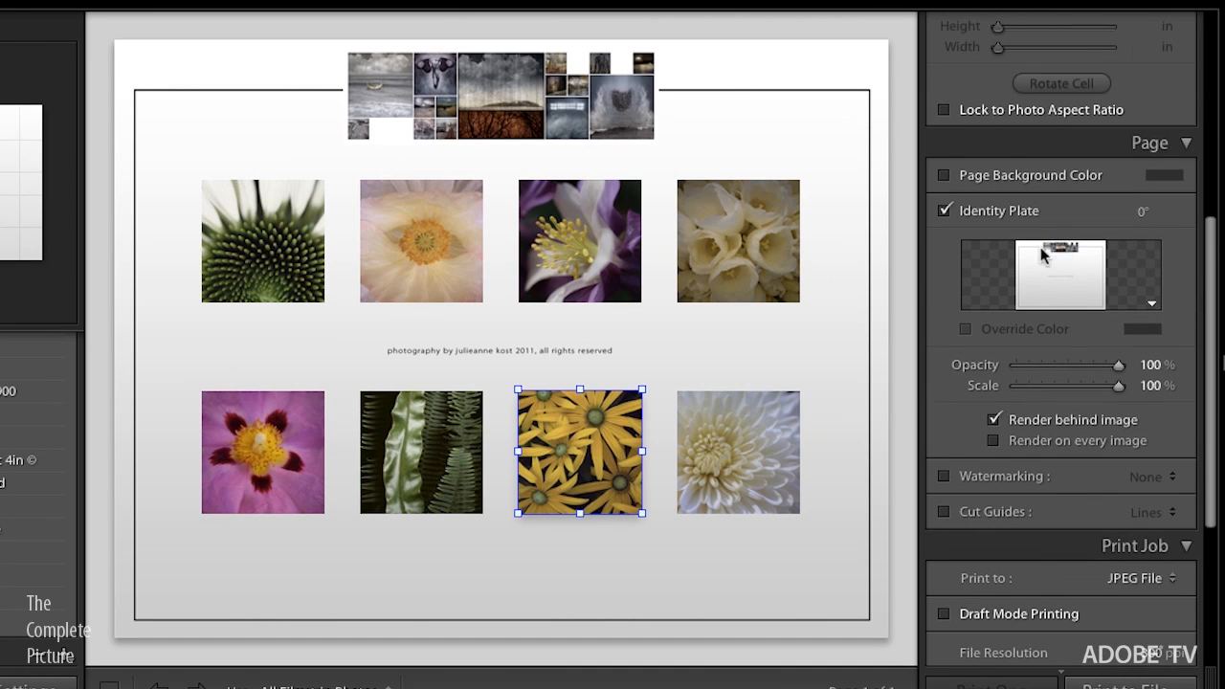
mouse_move(1044, 291)
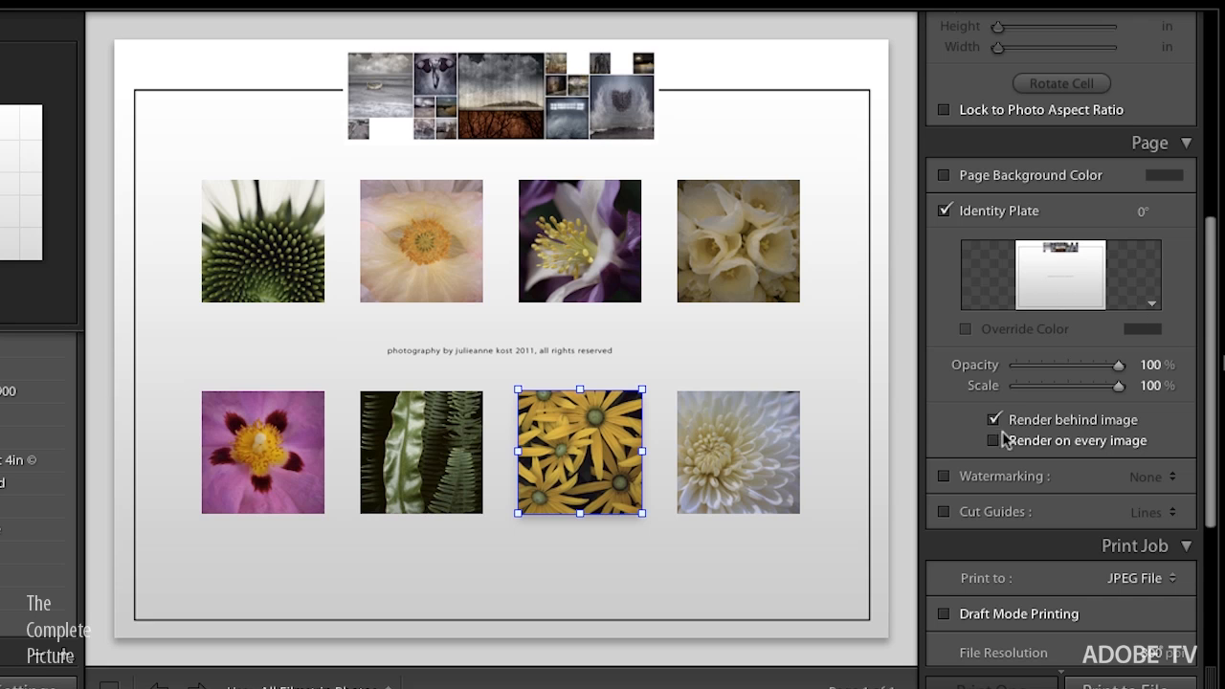
click(995, 440)
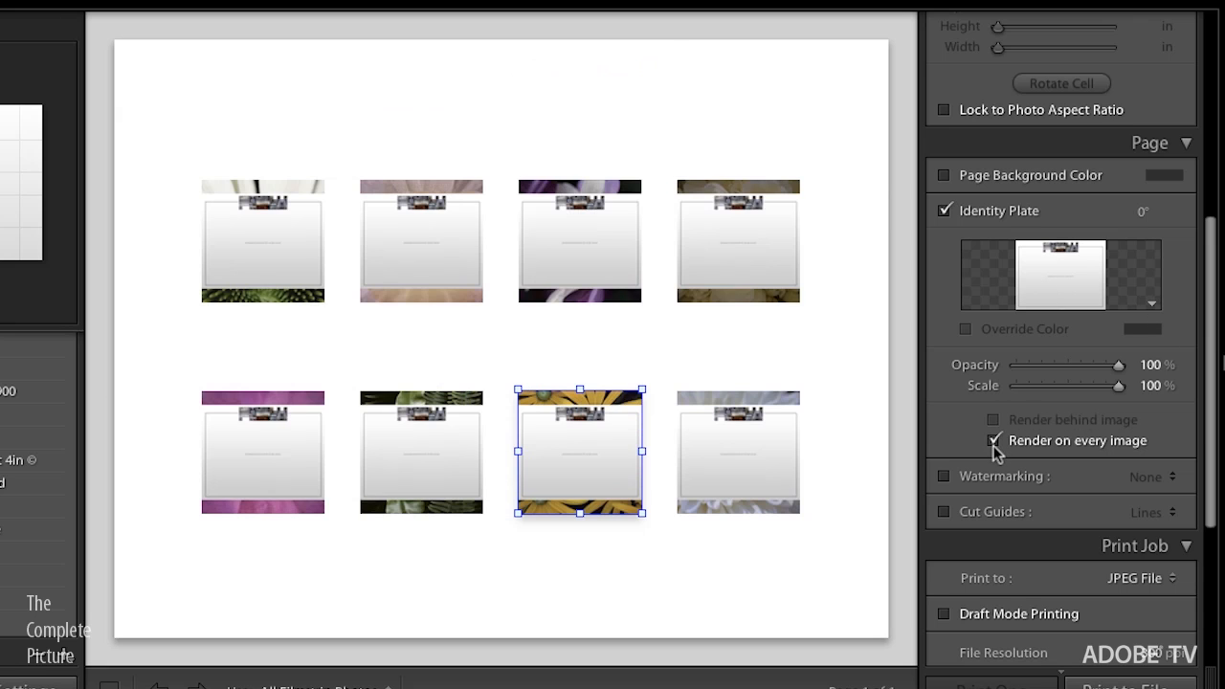
click(993, 440)
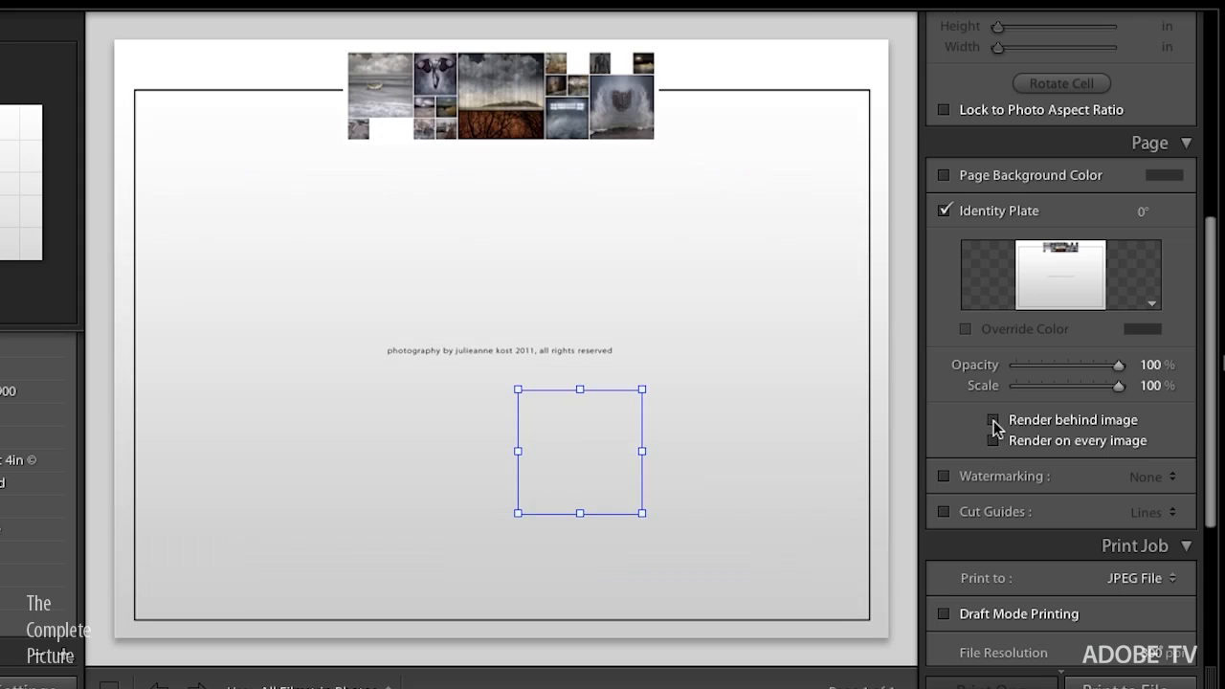
click(995, 421)
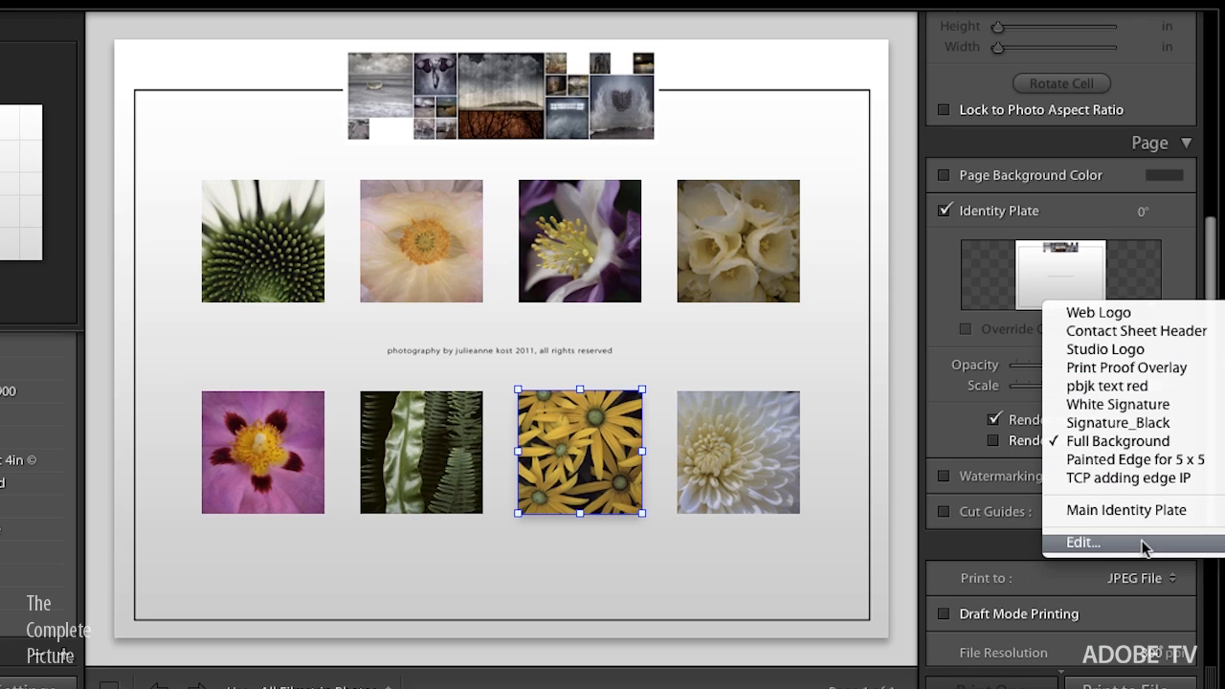
mouse_move(1125, 545)
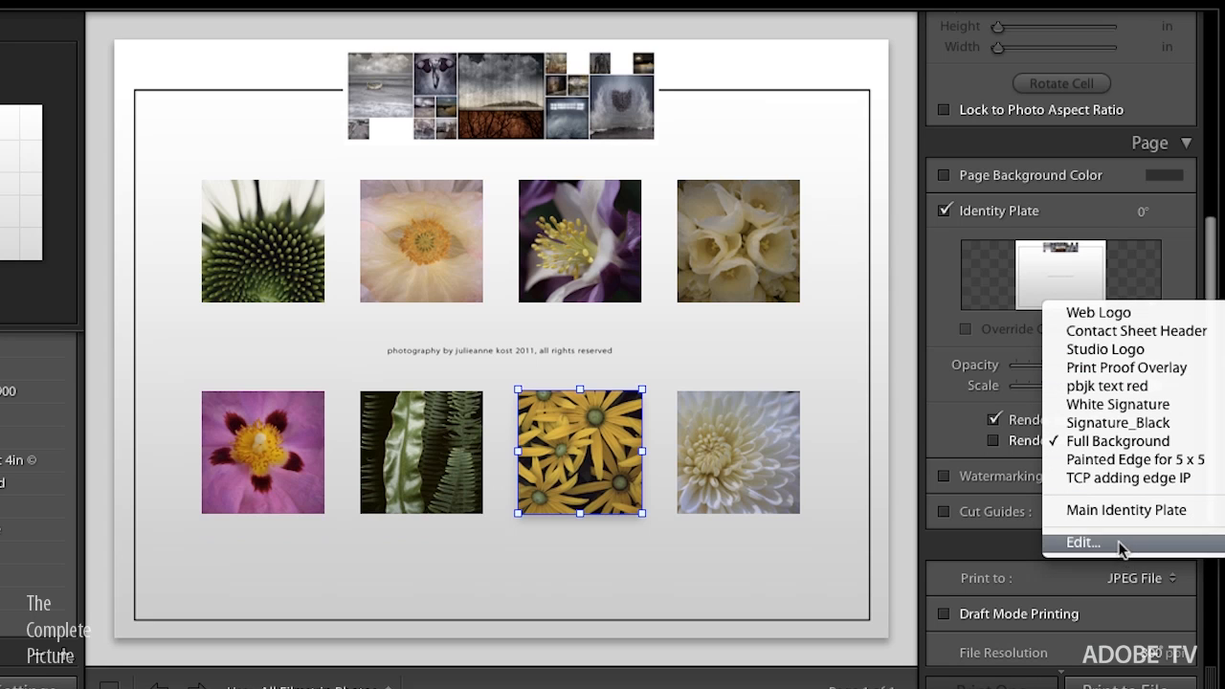
click(1083, 541)
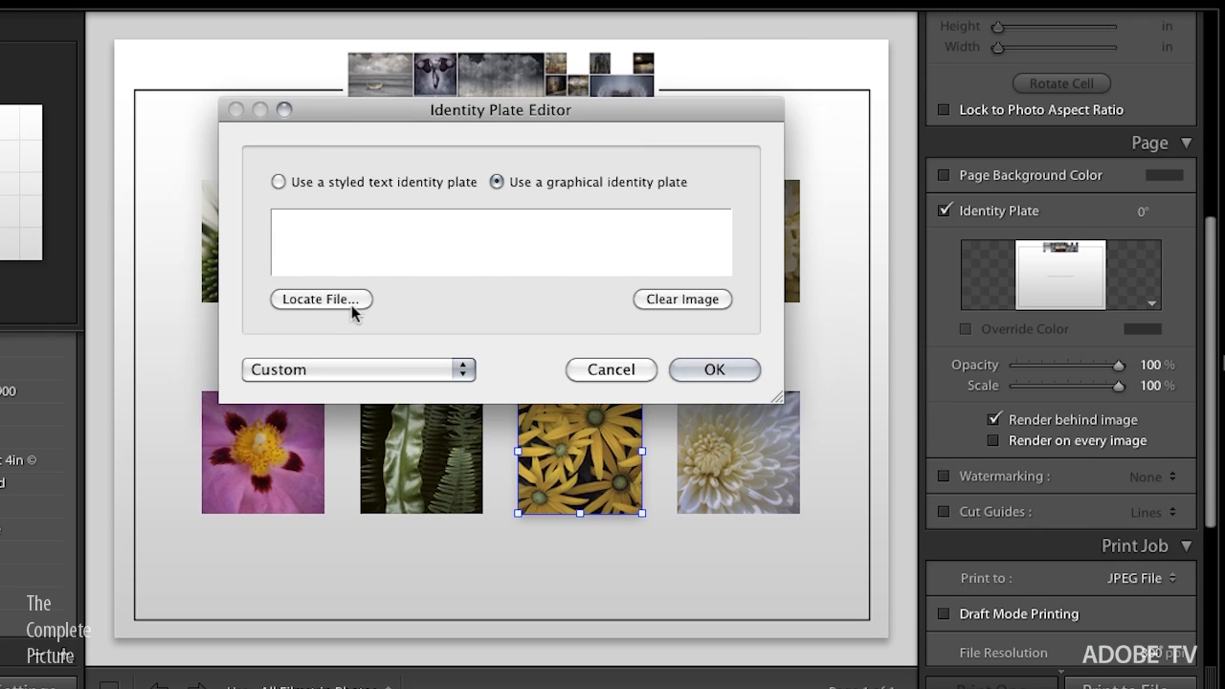
click(321, 298)
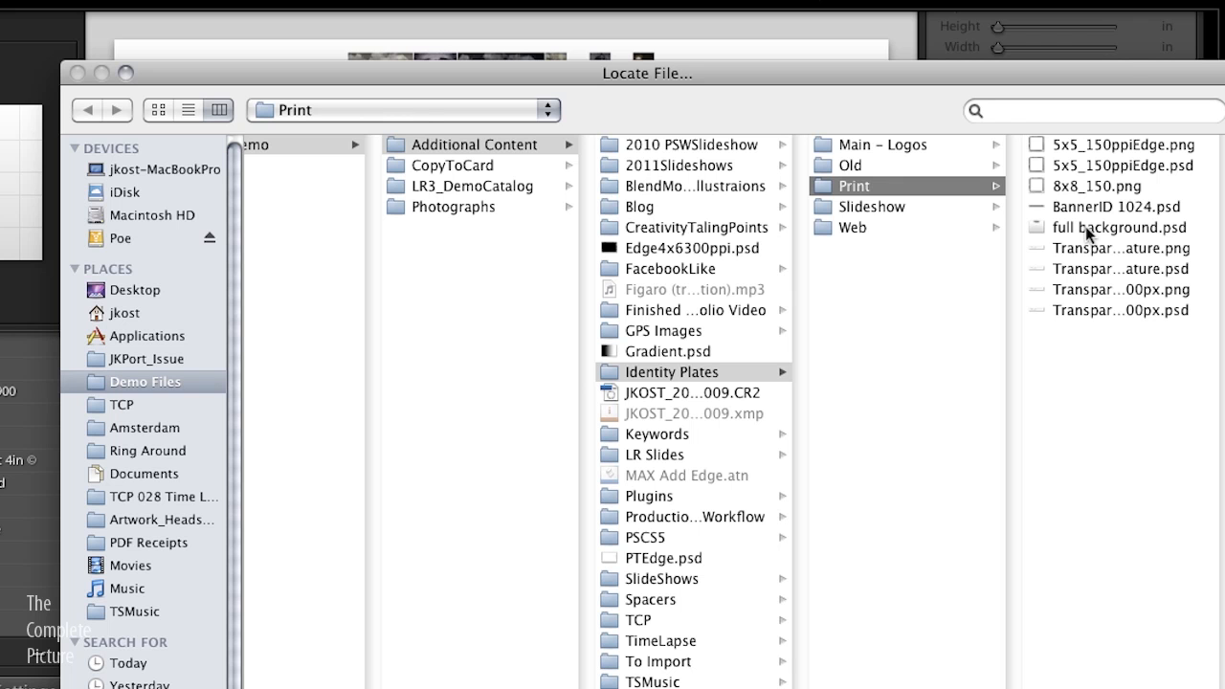
click(1118, 226)
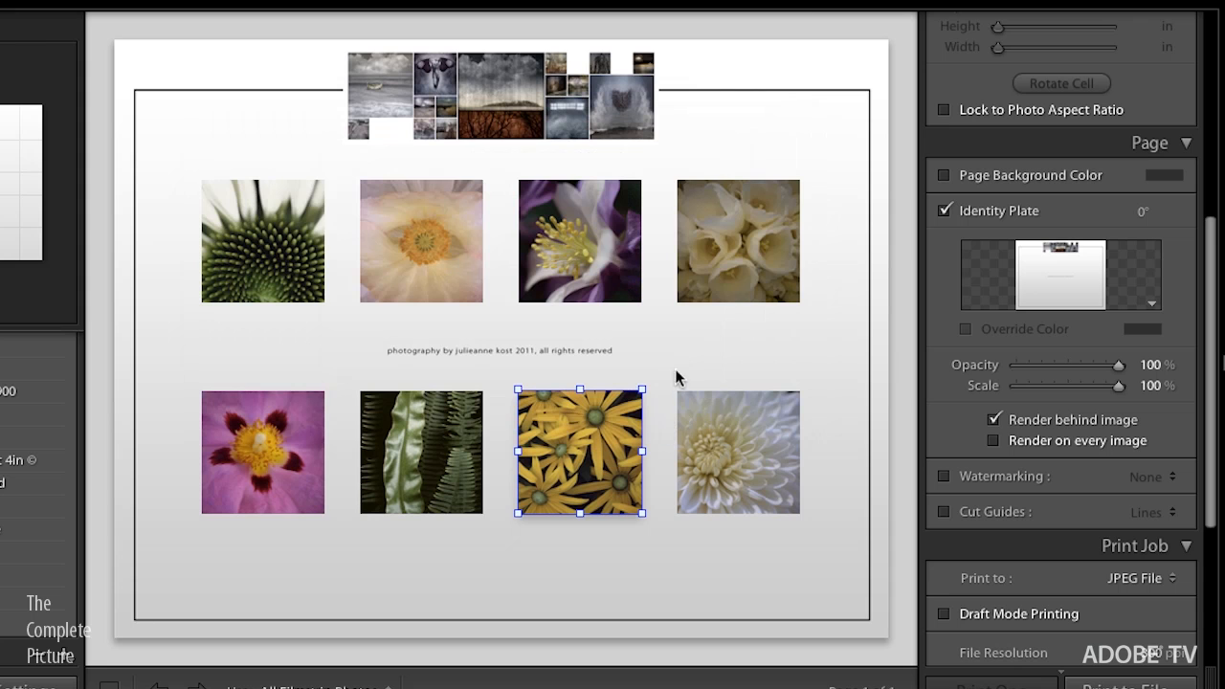
mouse_move(678, 342)
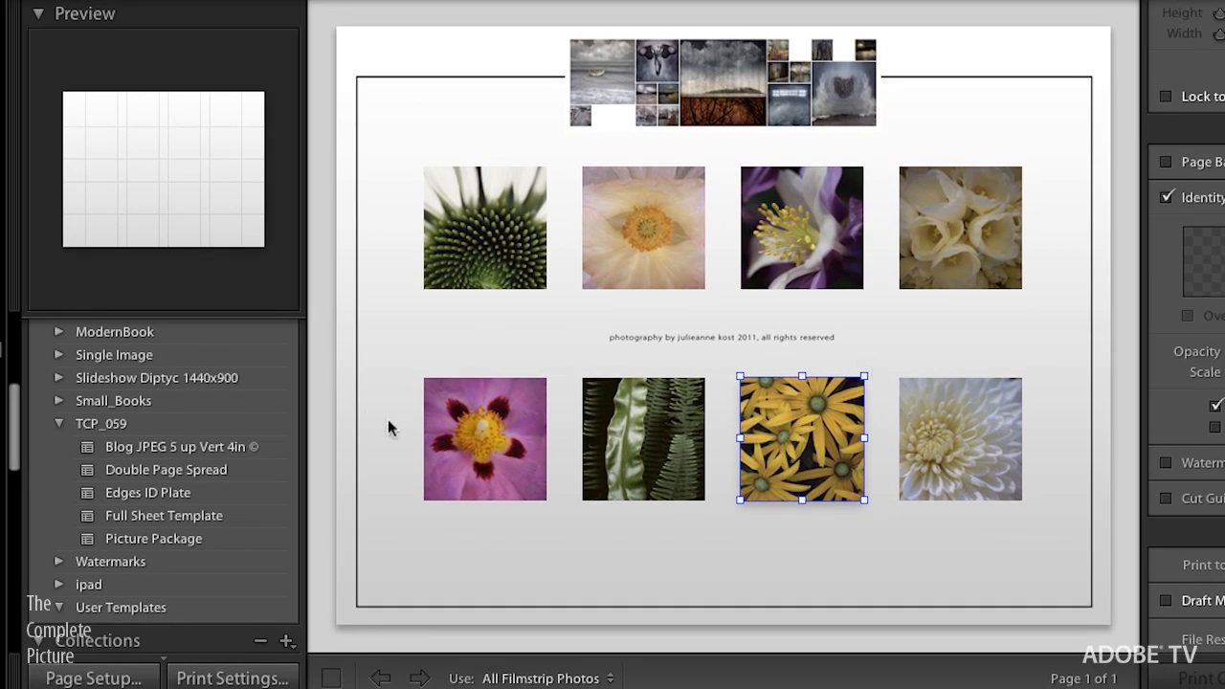
click(153, 537)
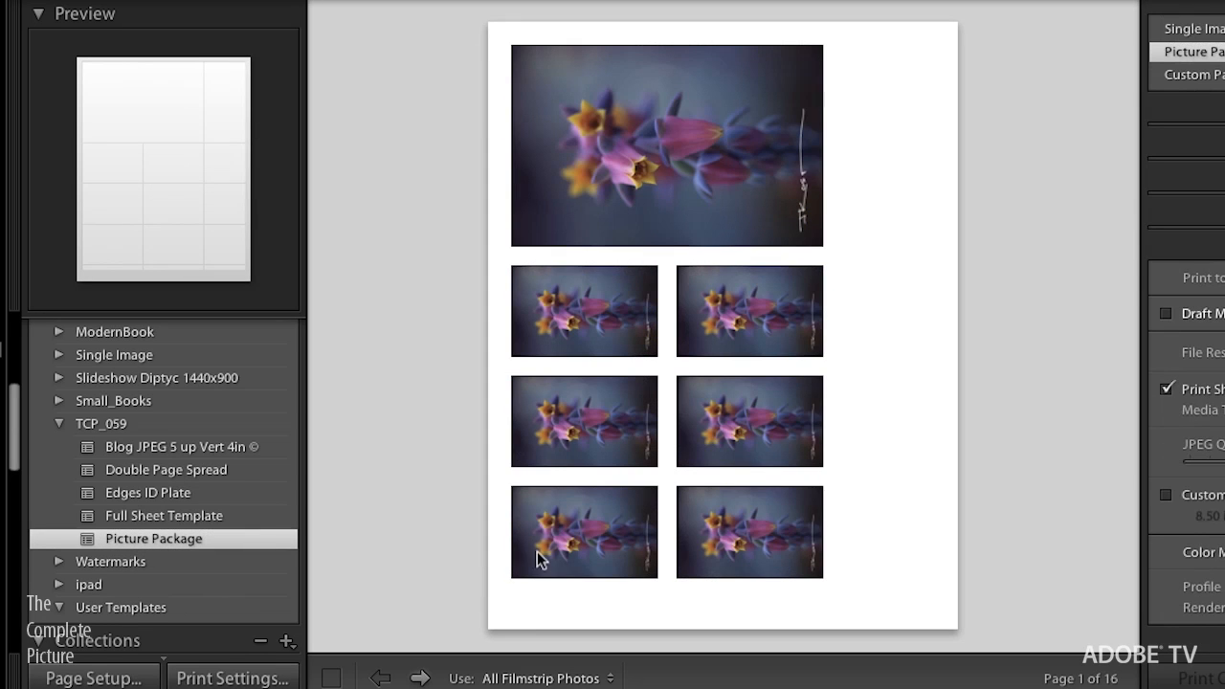
mouse_move(526, 551)
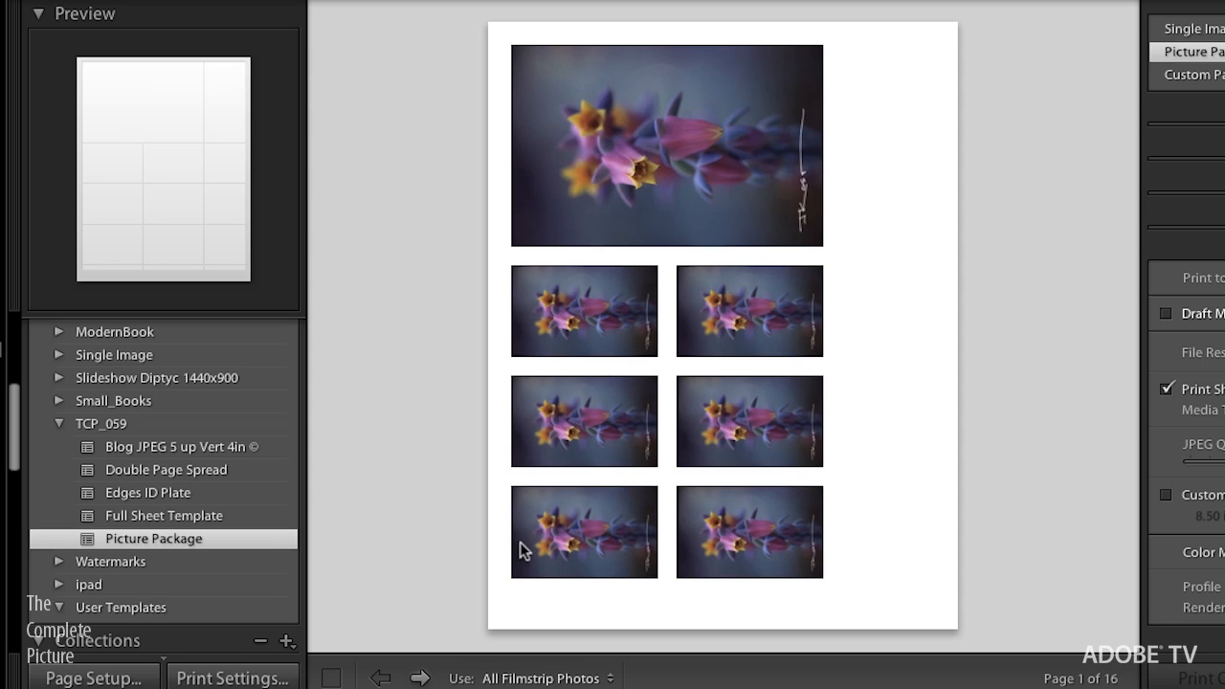
mouse_move(502, 524)
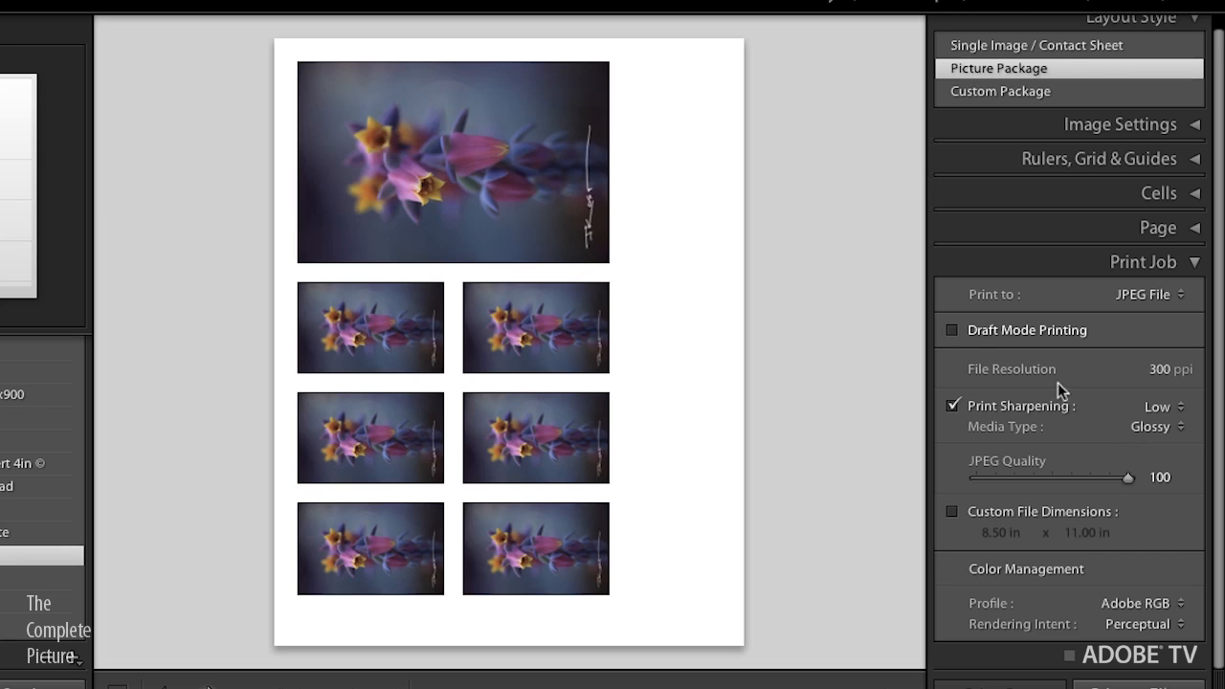
mouse_move(1139, 420)
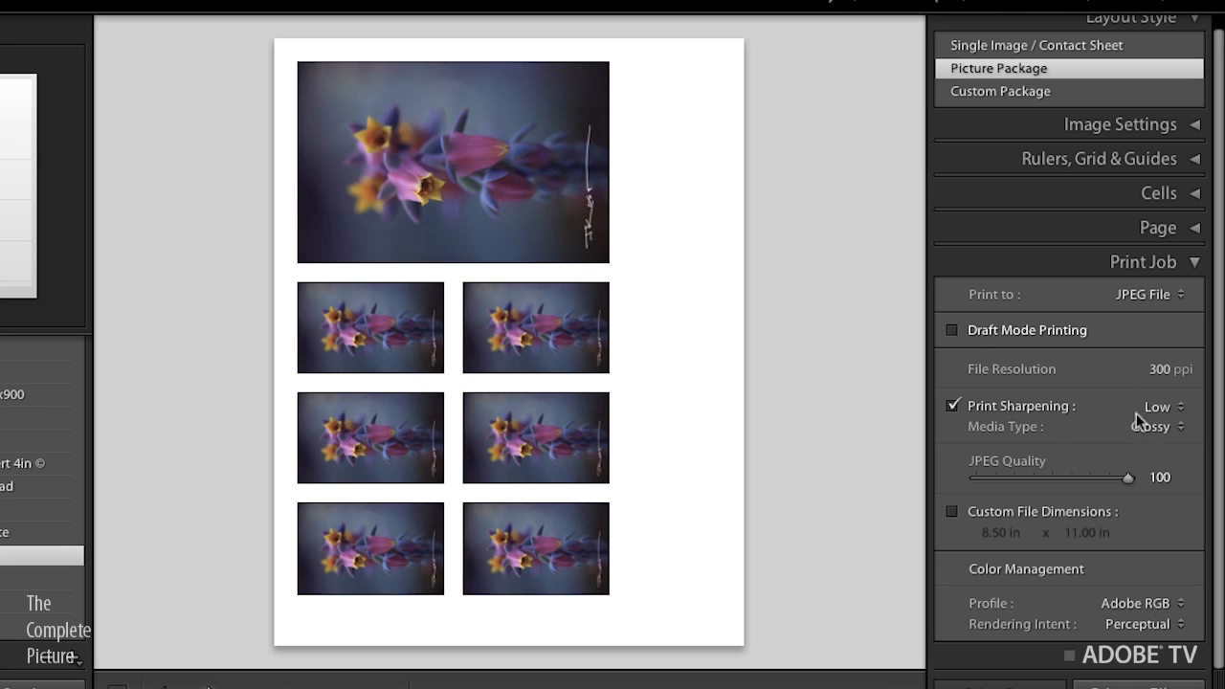
Keep Glossy media type and set Print Sharpening to Standard for the JPEG output
click(1158, 424)
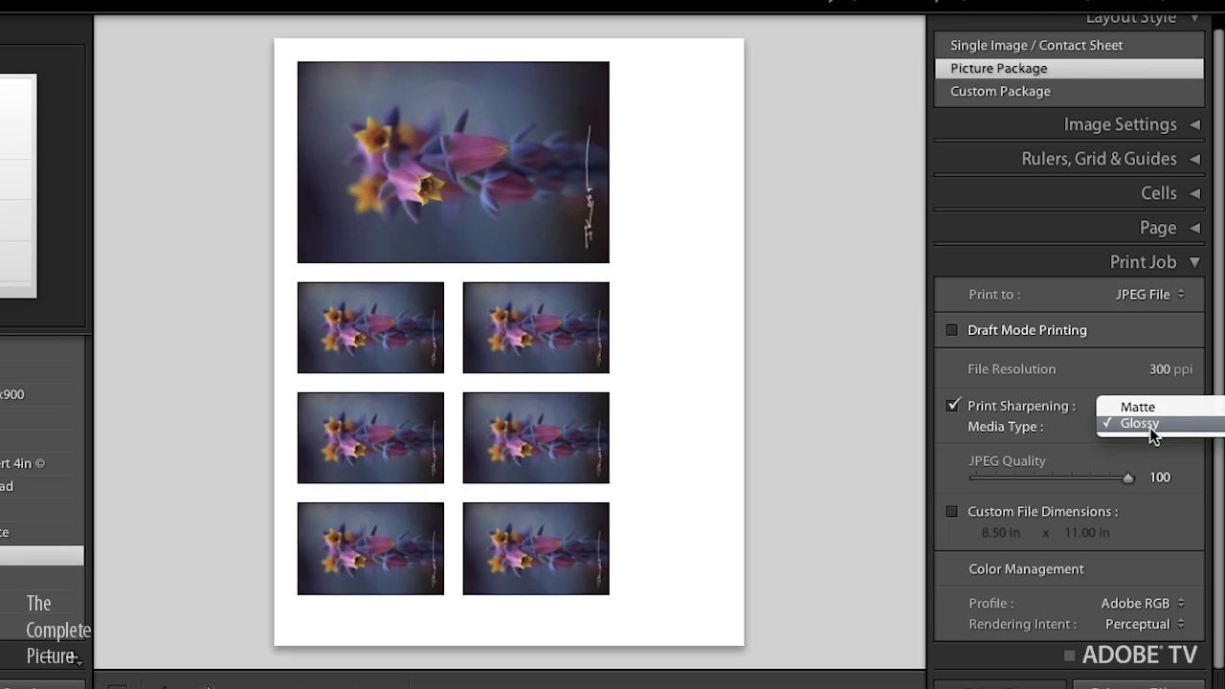
click(1137, 423)
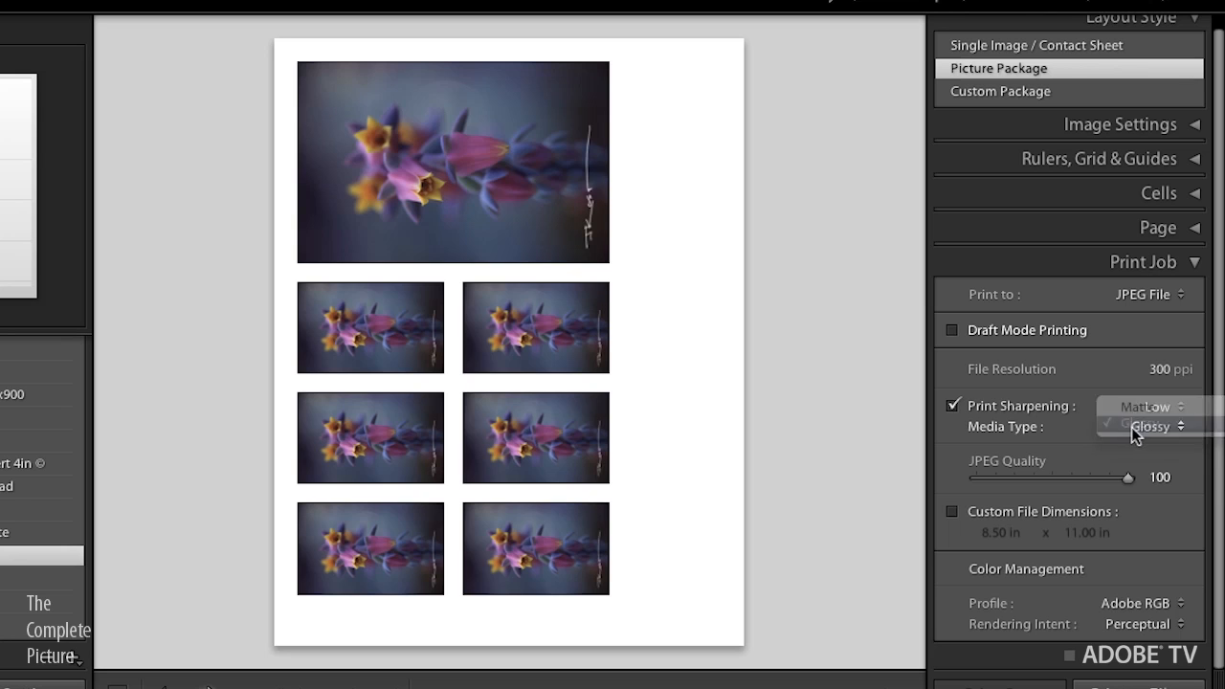
click(1148, 406)
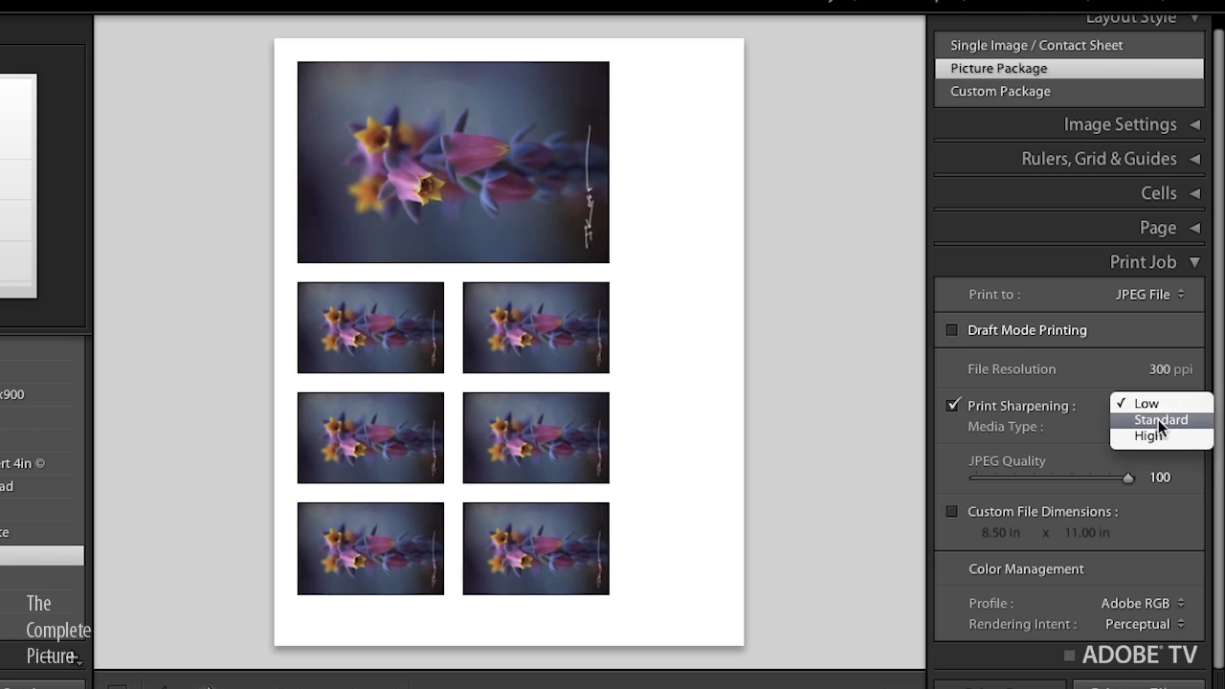
click(1160, 421)
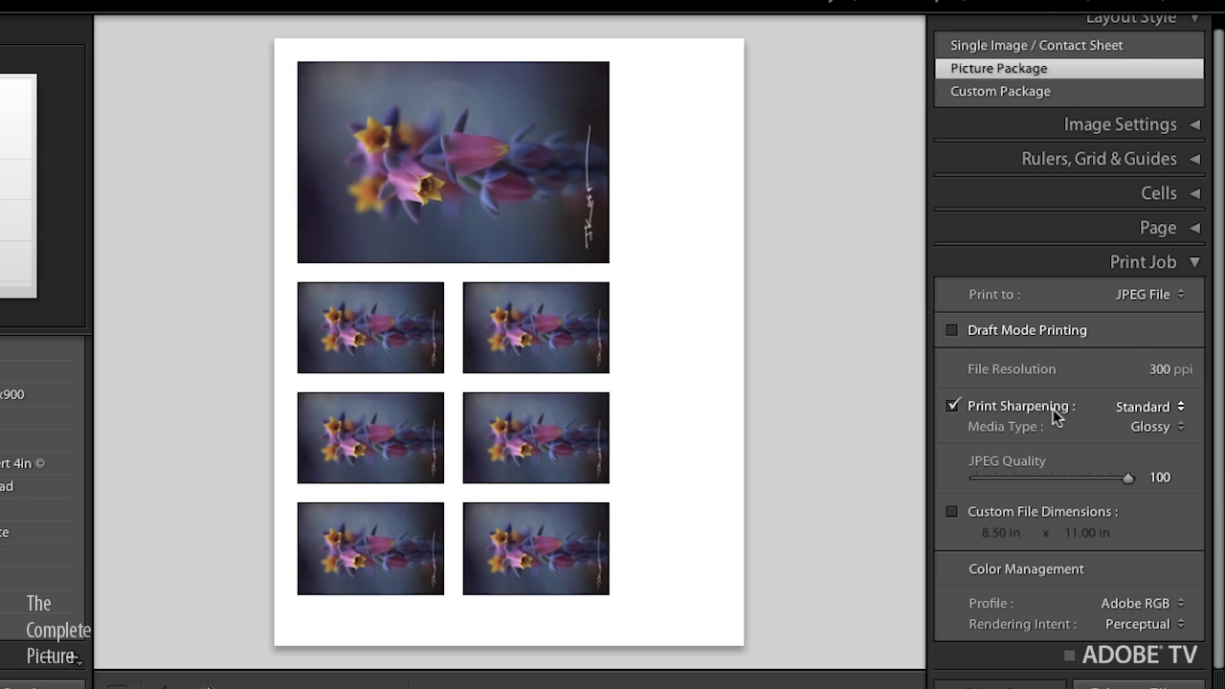
mouse_move(668, 417)
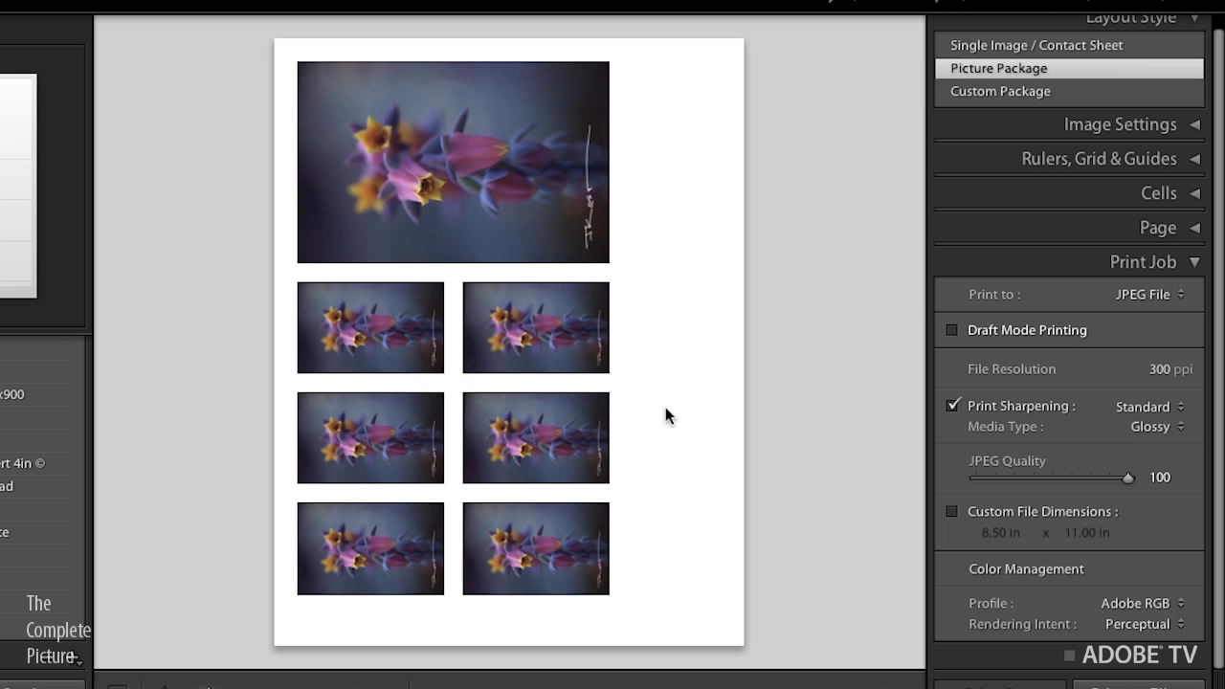
mouse_move(329, 343)
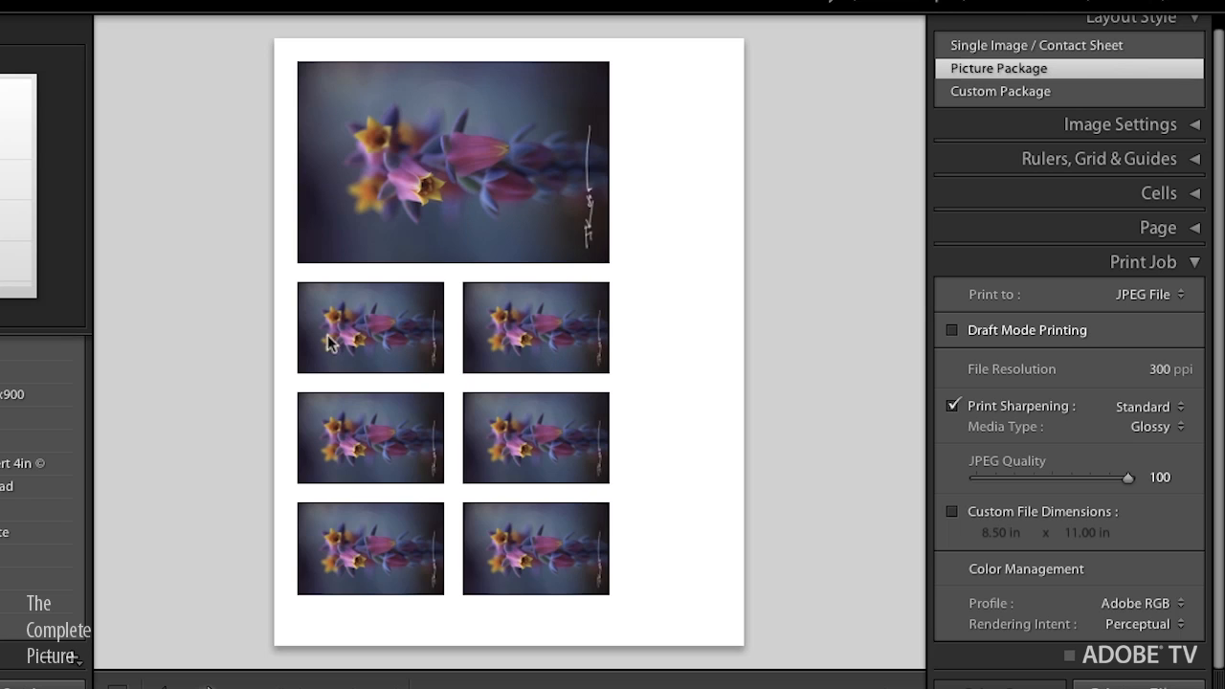
mouse_move(406, 348)
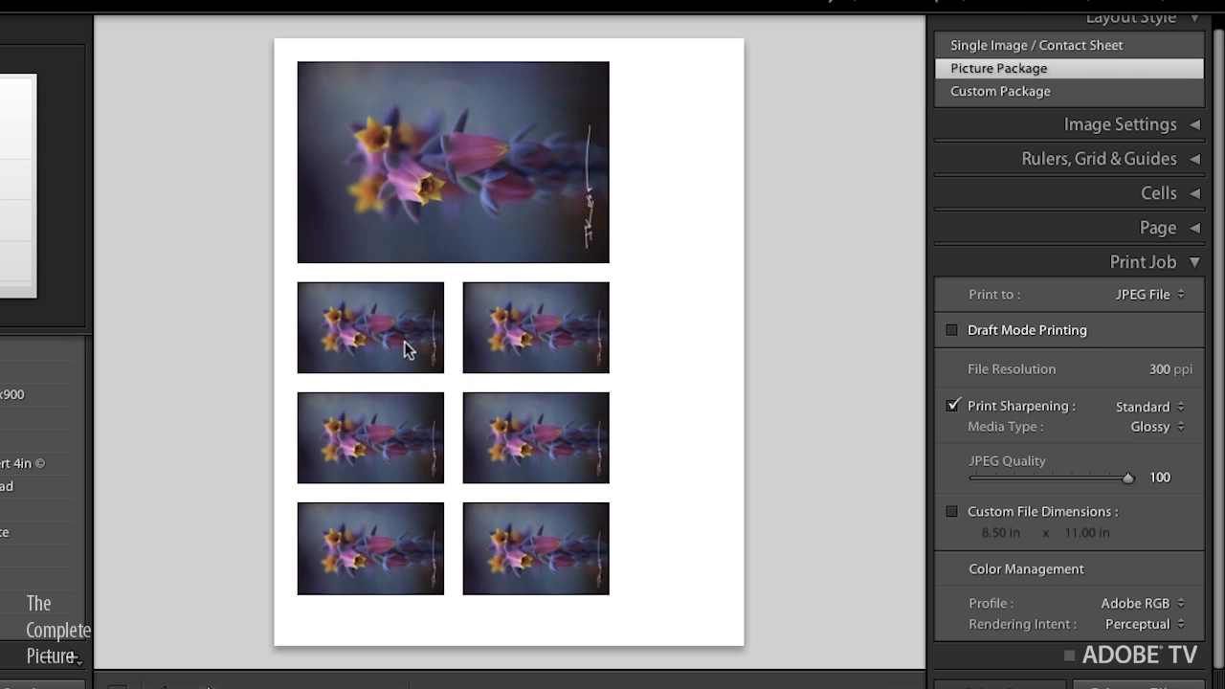
mouse_move(429, 516)
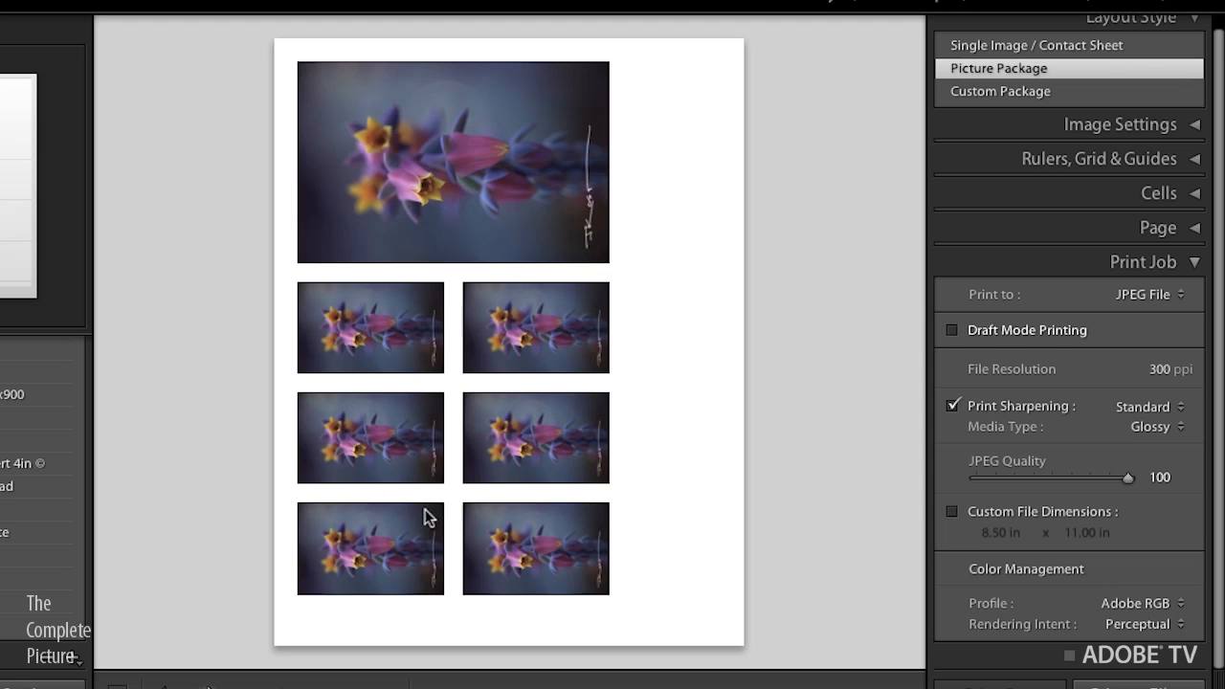
mouse_move(452, 159)
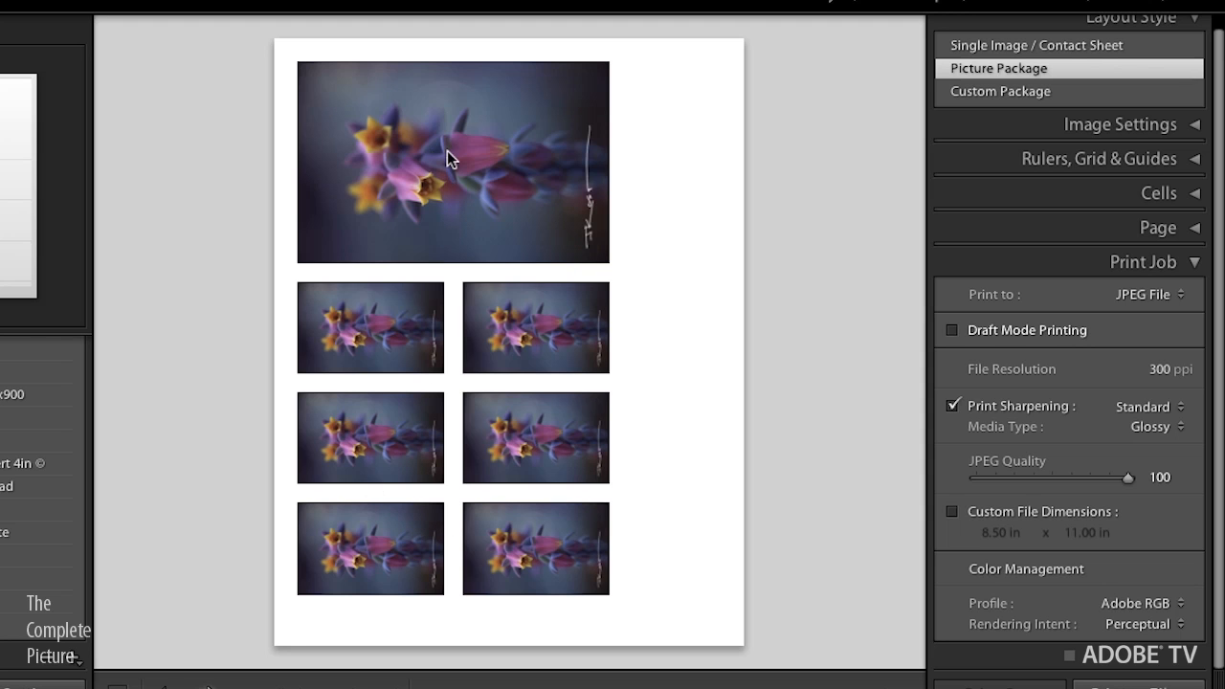
mouse_move(1058, 387)
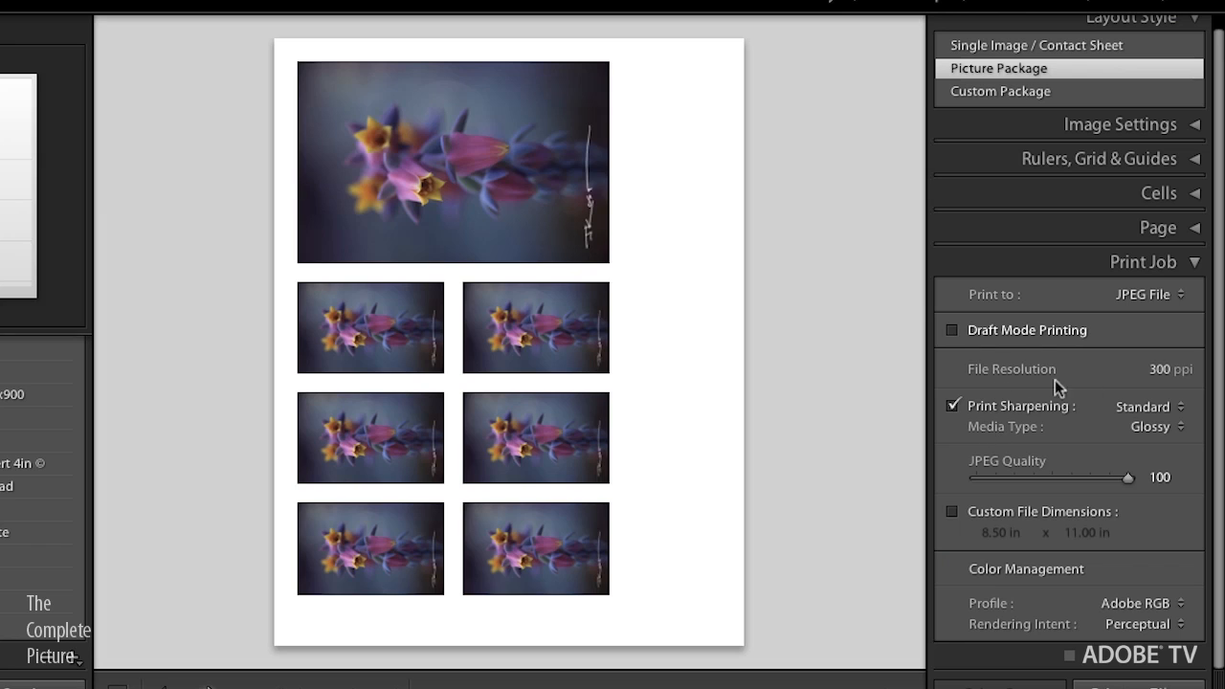
Set Print to: Printer and uncheck Print Resolution
click(1142, 295)
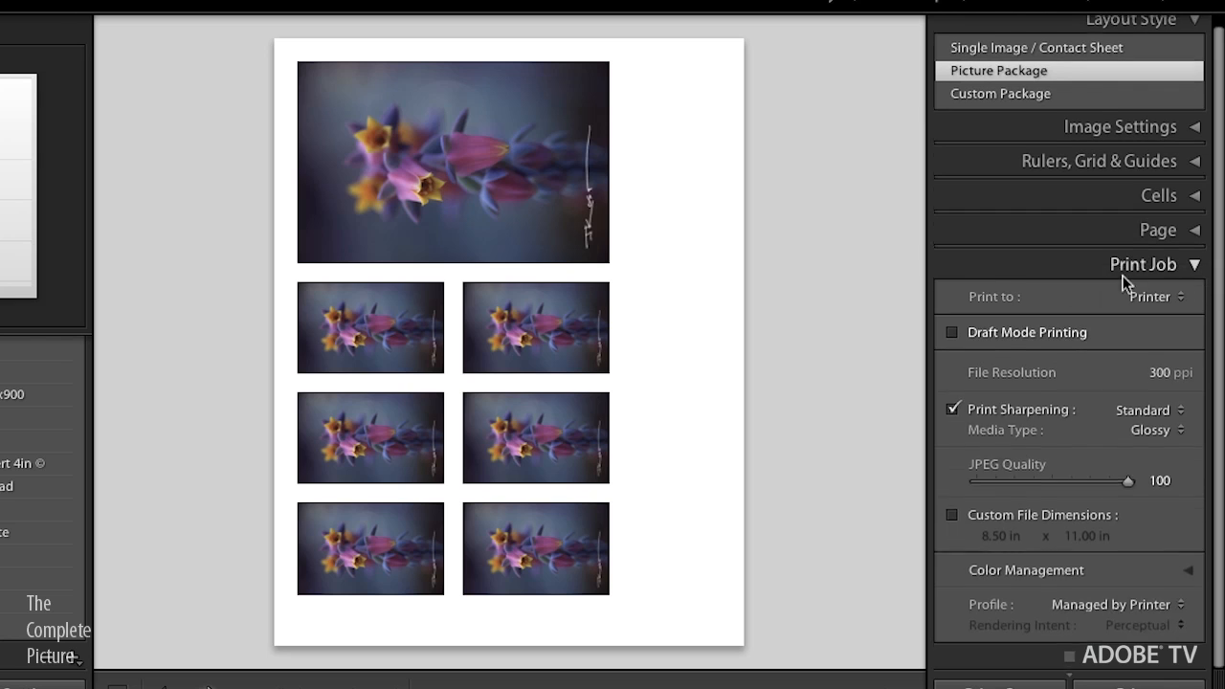
click(1148, 306)
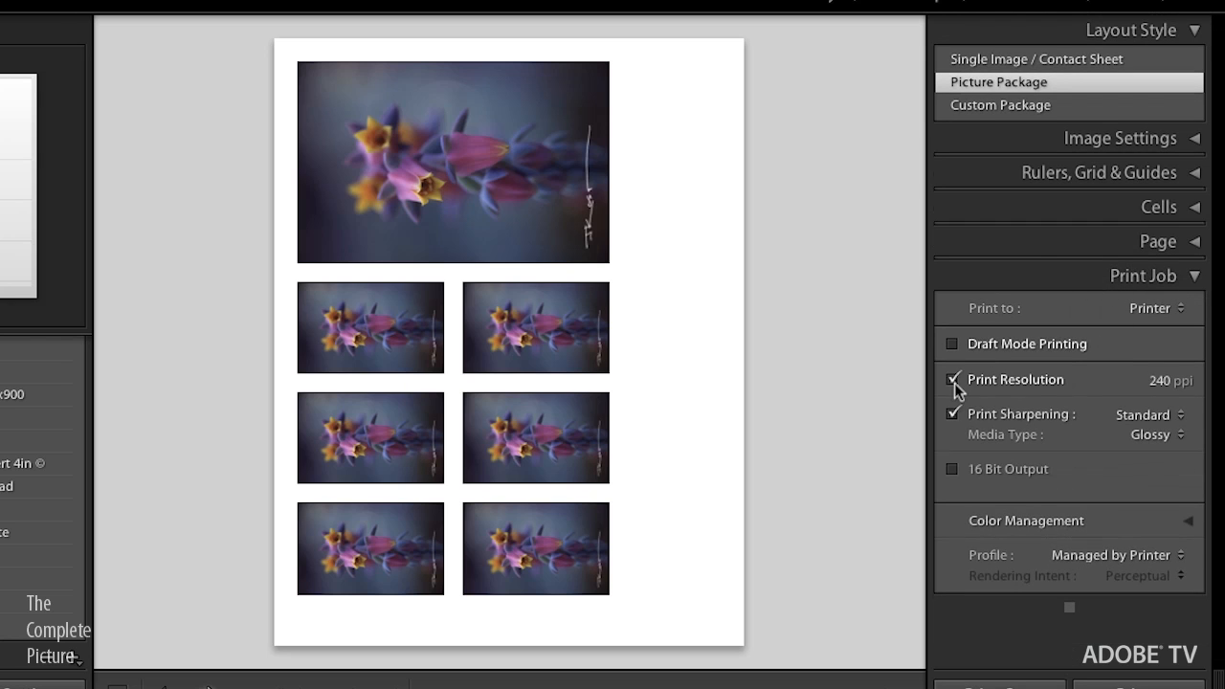
click(951, 379)
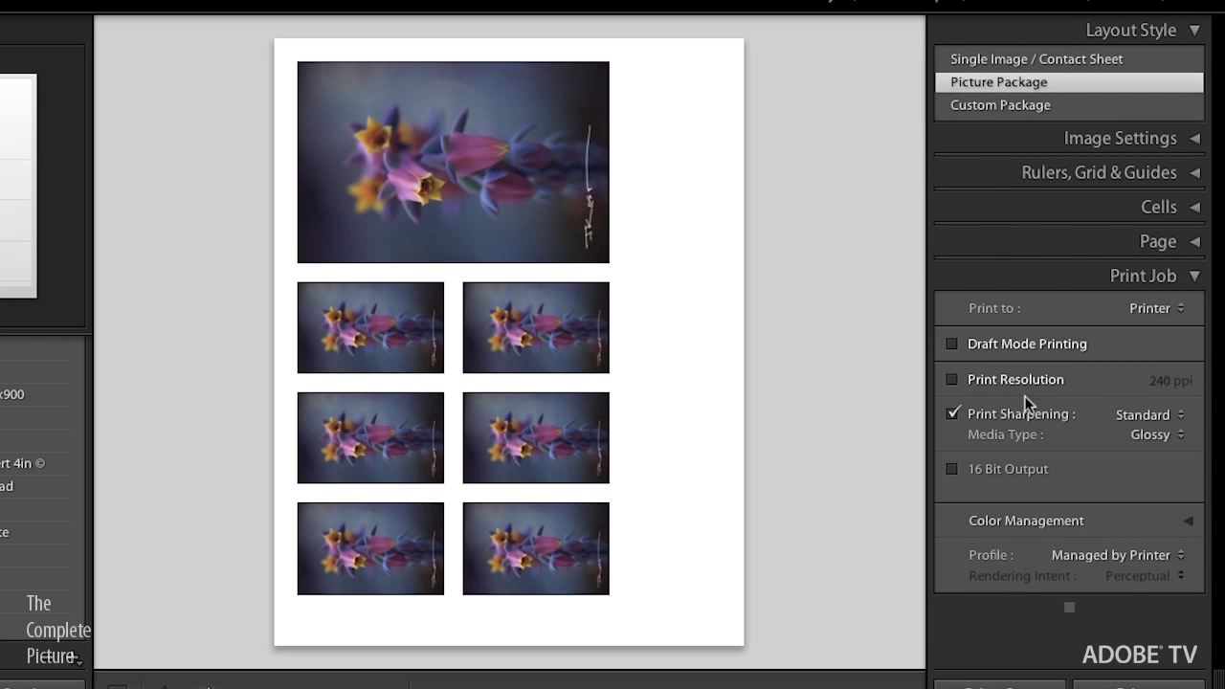
mouse_move(961, 394)
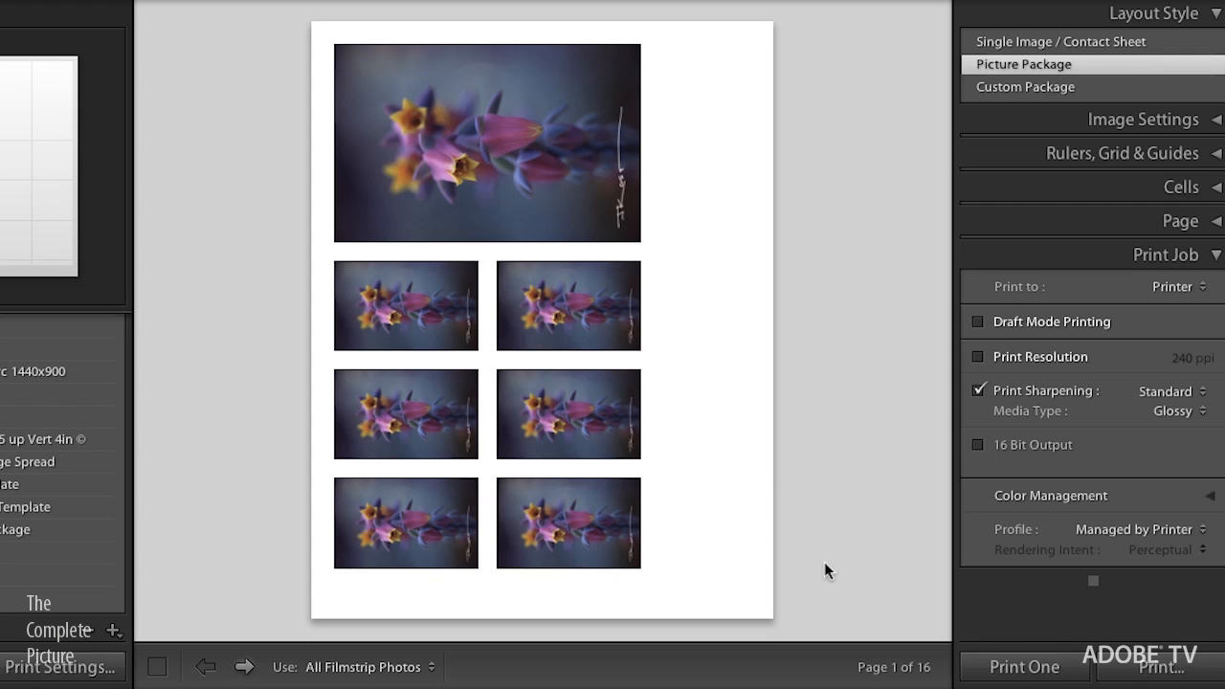
mouse_move(1024, 666)
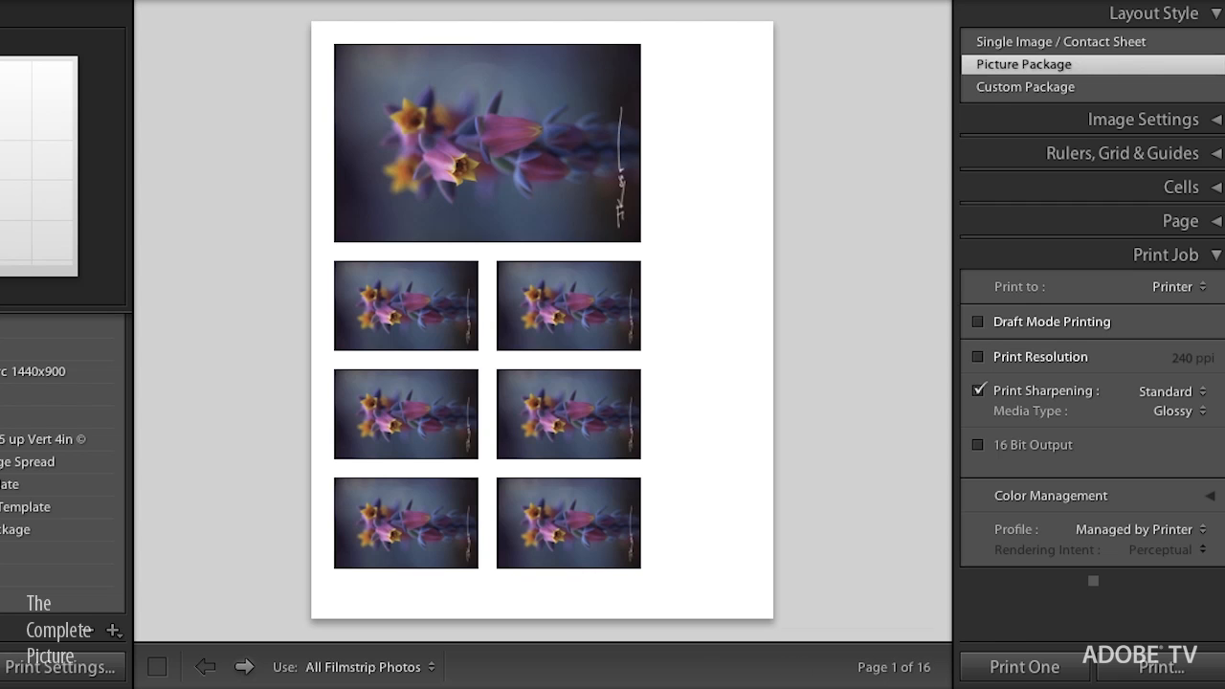
mouse_move(183, 608)
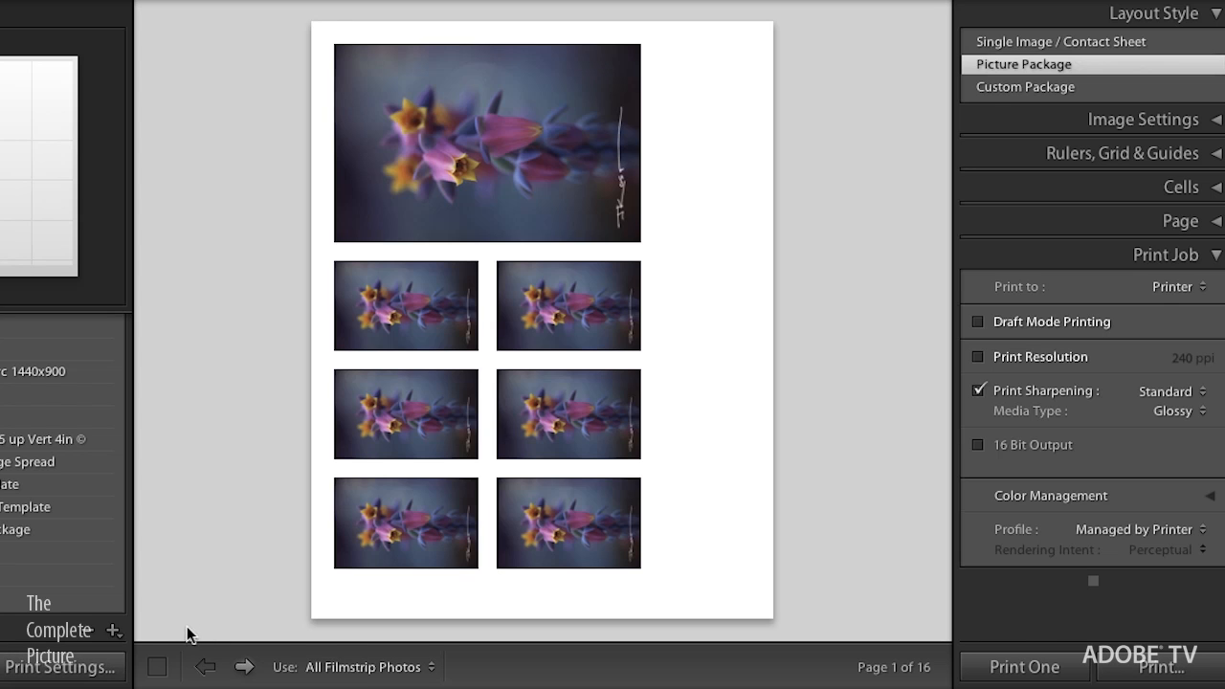
mouse_move(10, 673)
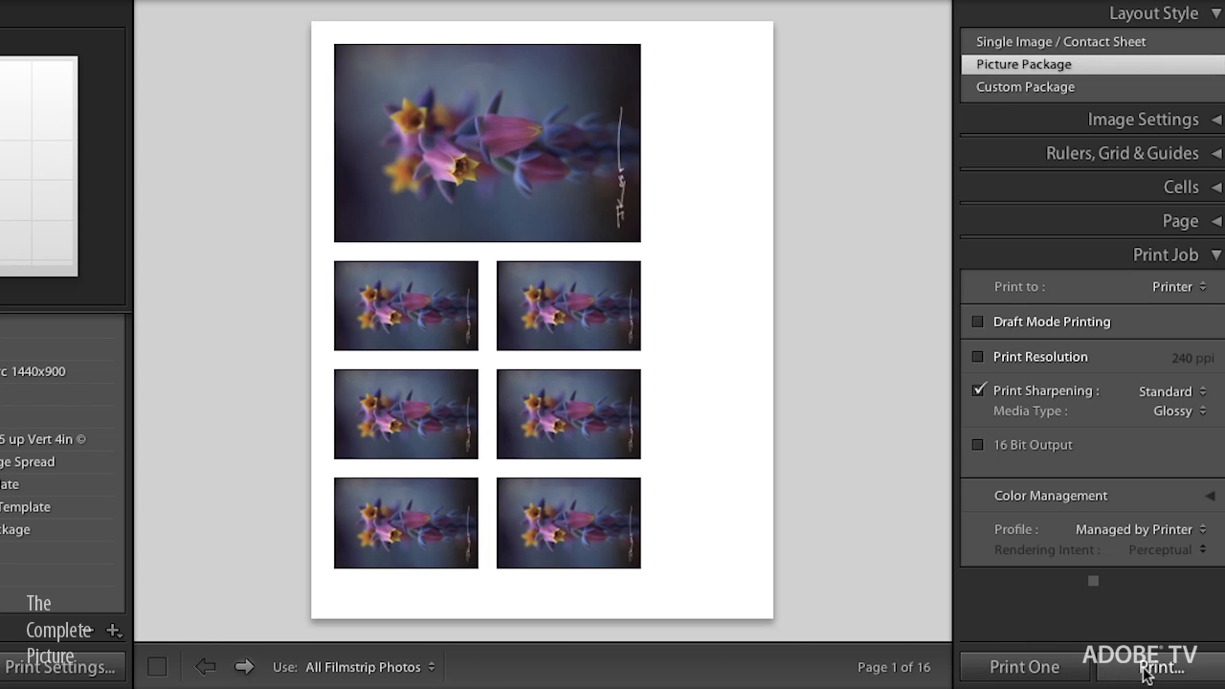
mouse_move(57, 666)
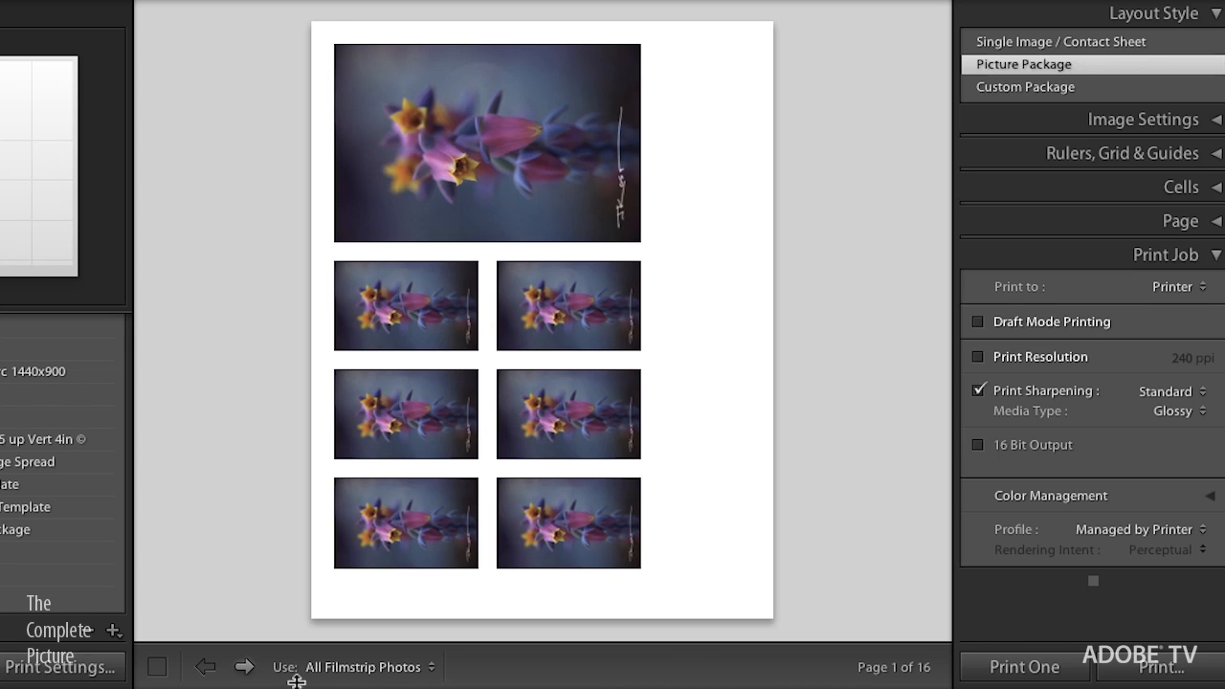
mouse_move(1183, 671)
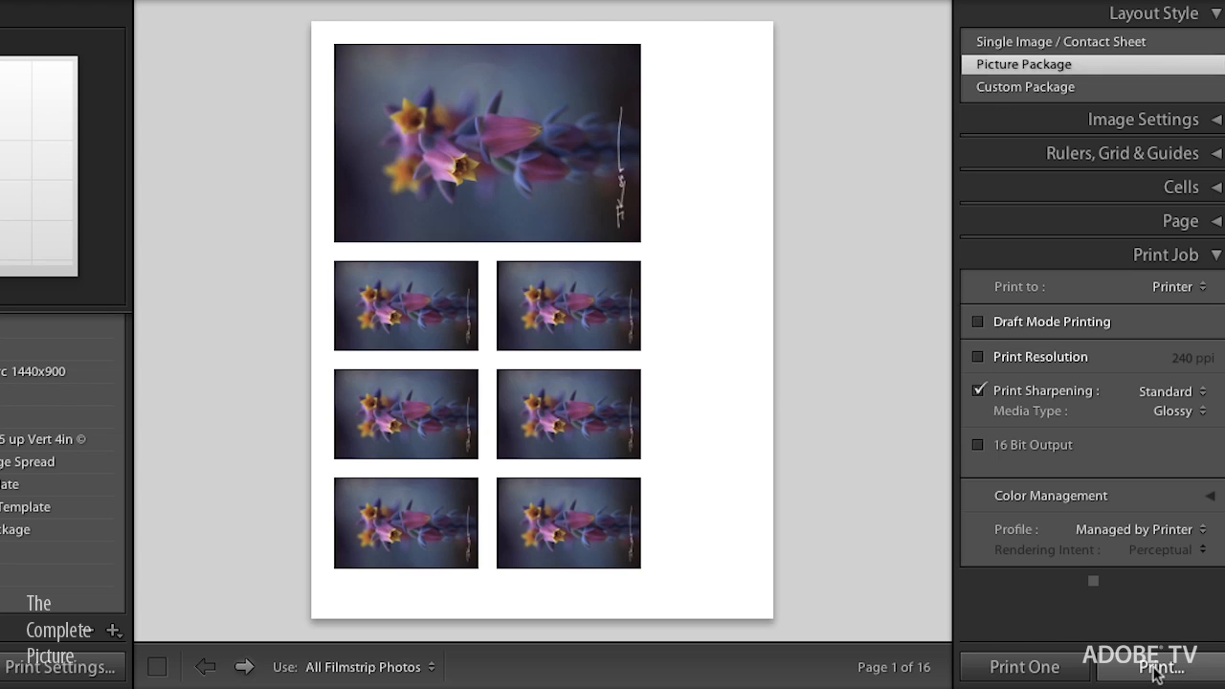
Bring up the system Print dialog for the 16-page flower package, one collated copy
click(1156, 666)
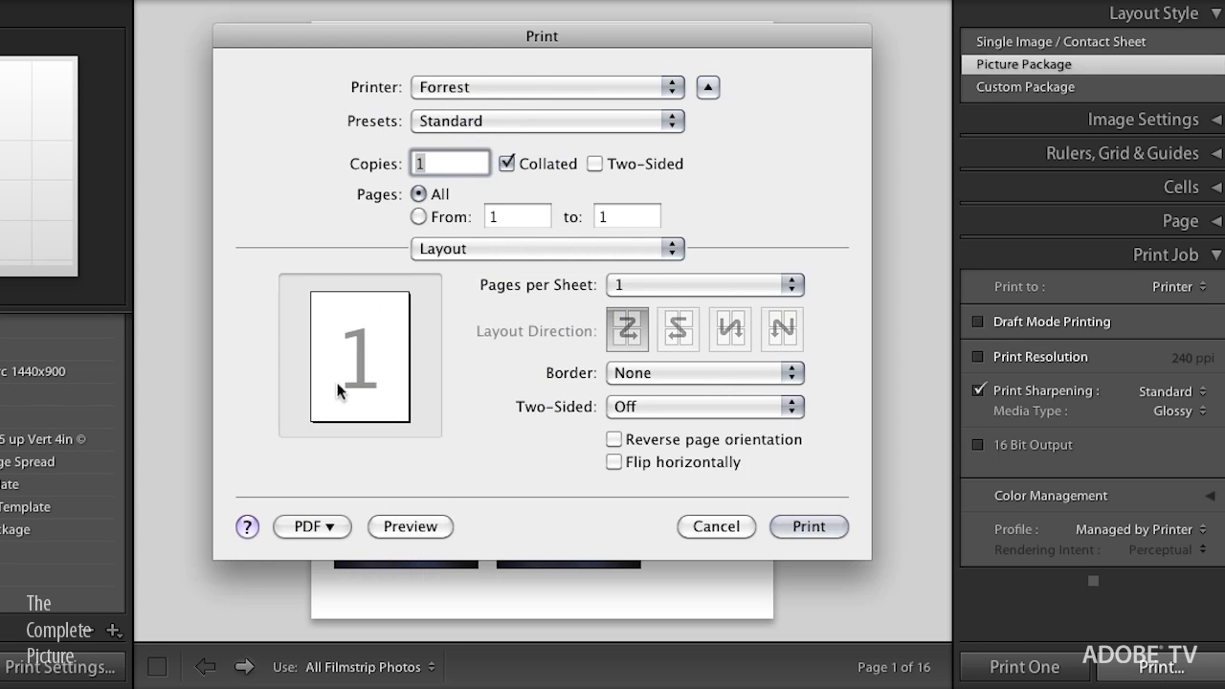
mouse_move(487, 329)
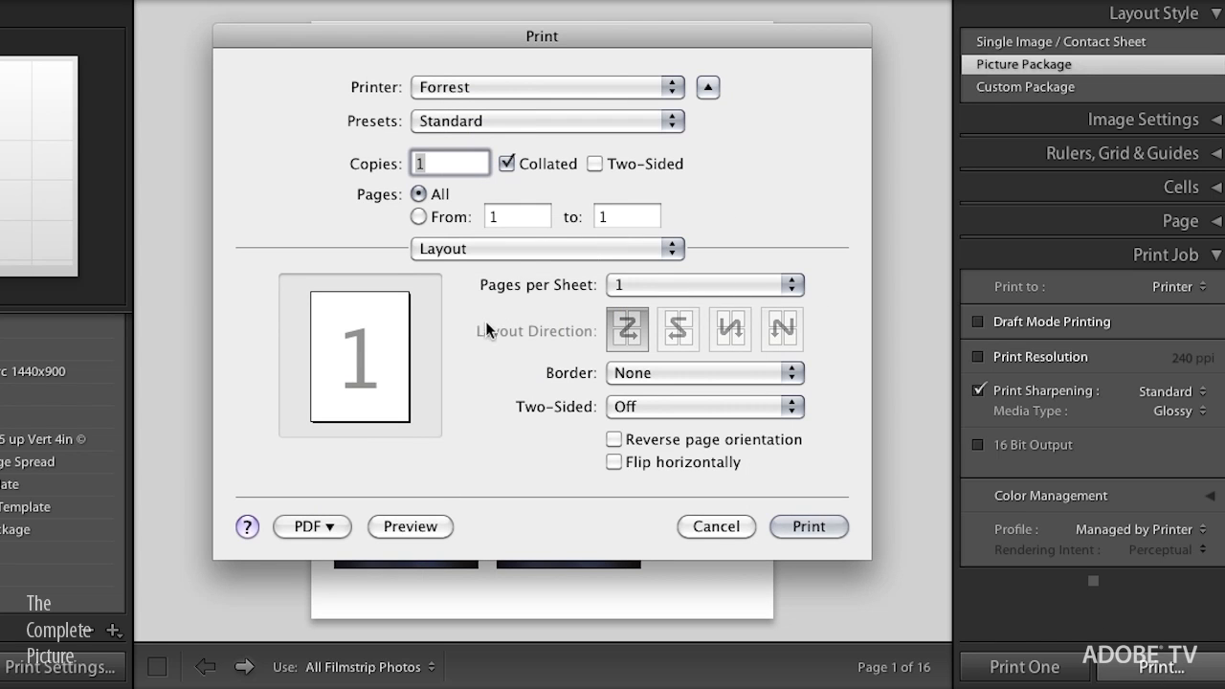
mouse_move(479, 298)
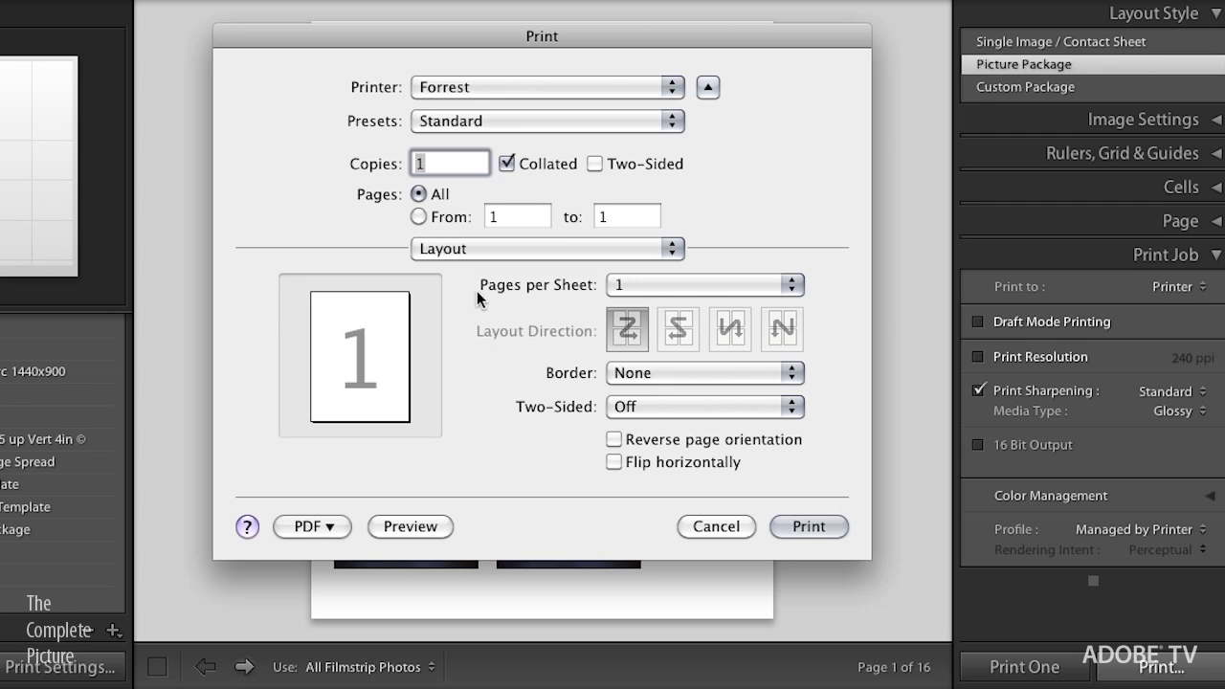
mouse_move(459, 296)
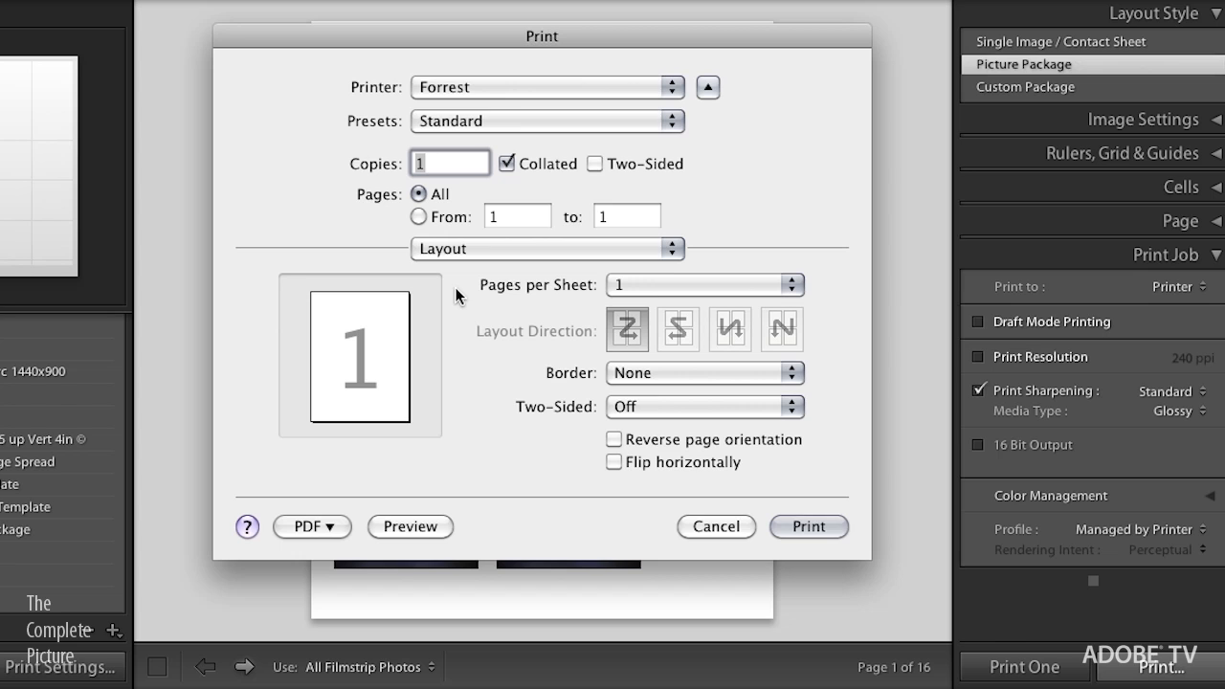
mouse_move(595, 581)
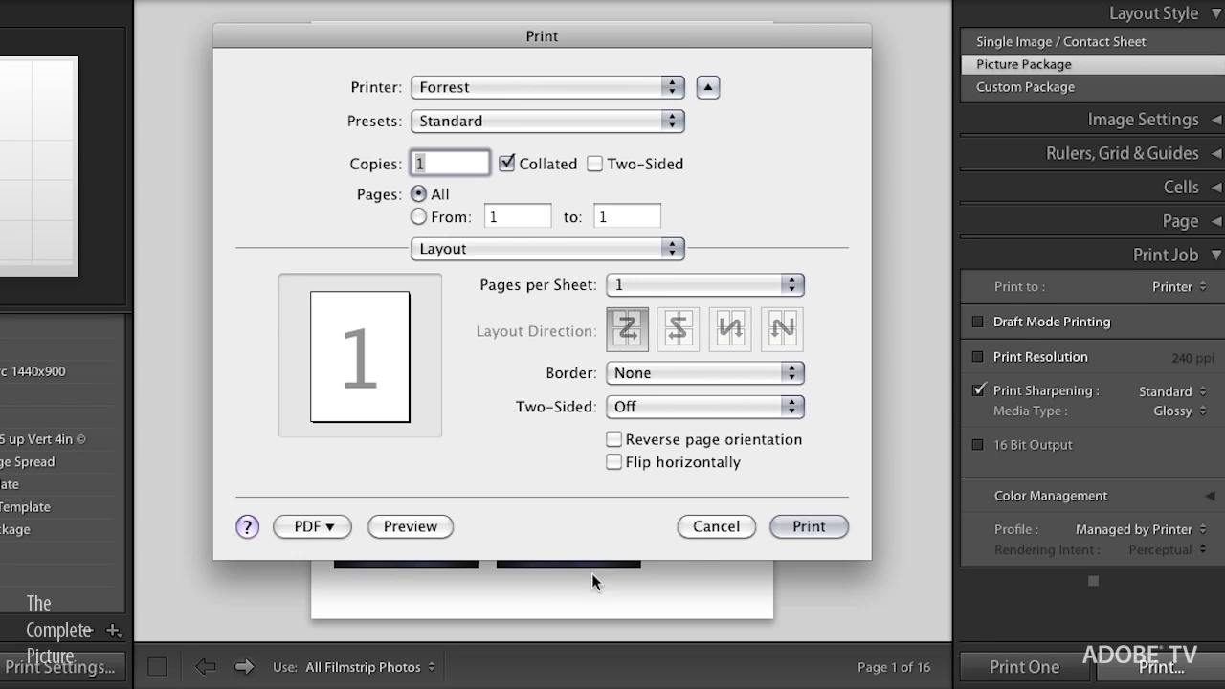
mouse_move(718, 538)
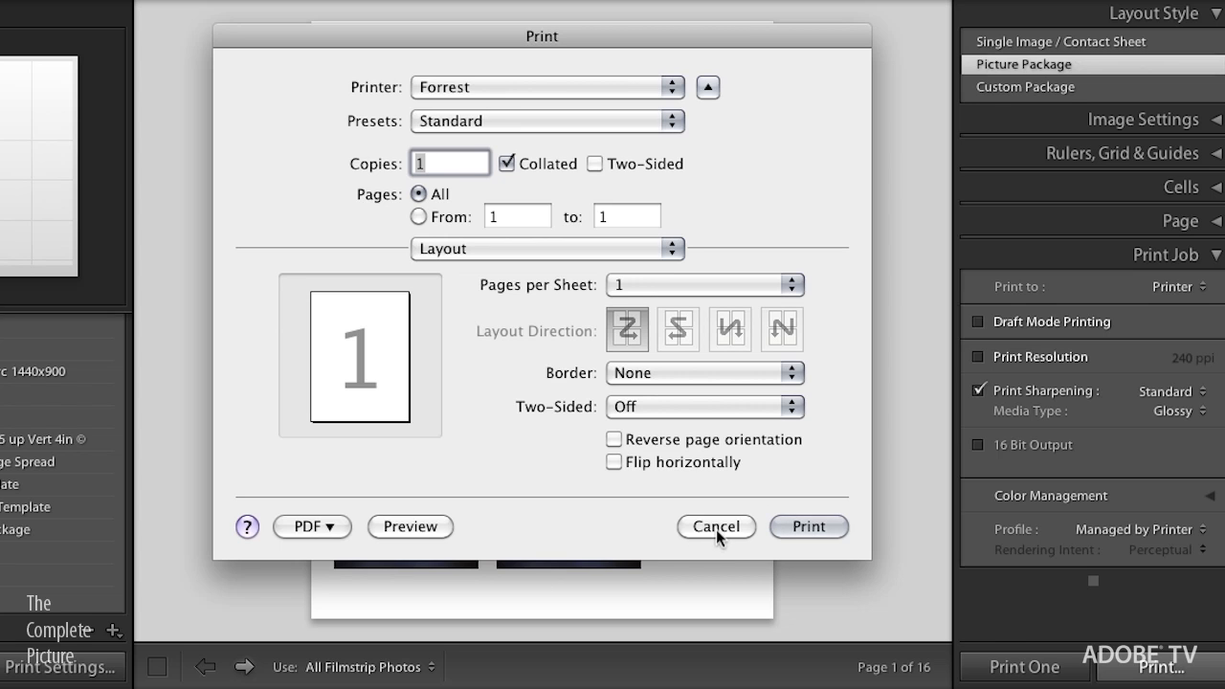
Cancel printing and step forward through the package pages to page 5, the pink flower
click(716, 526)
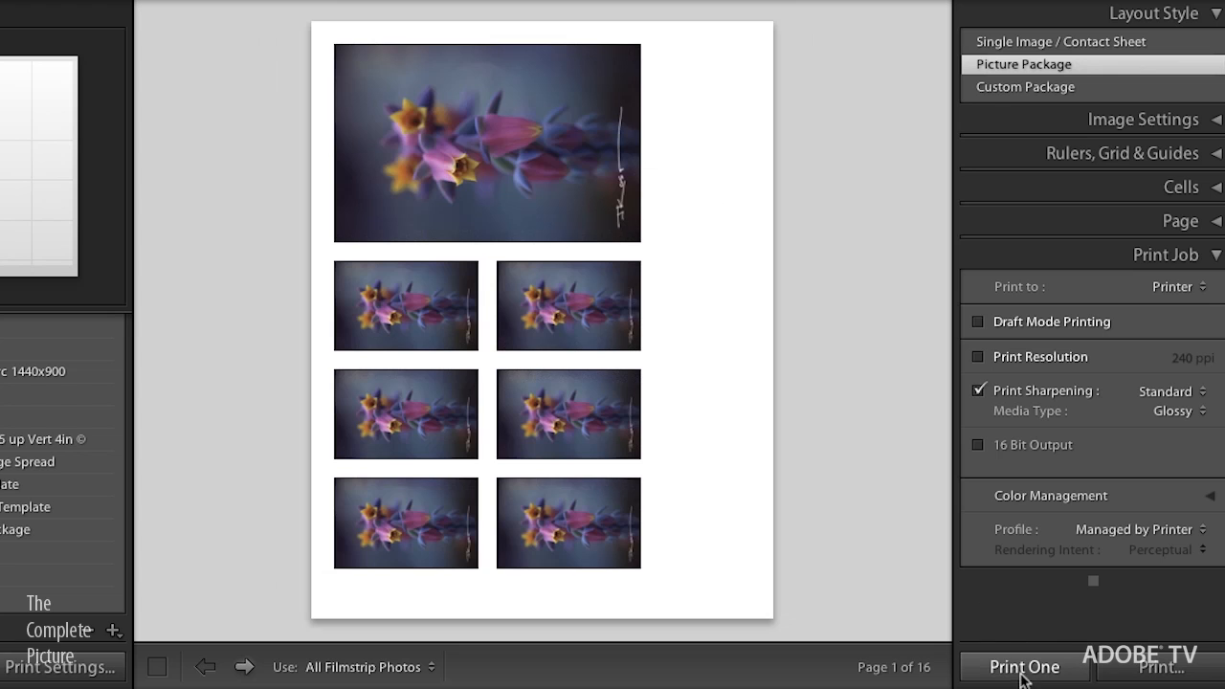
mouse_move(972, 666)
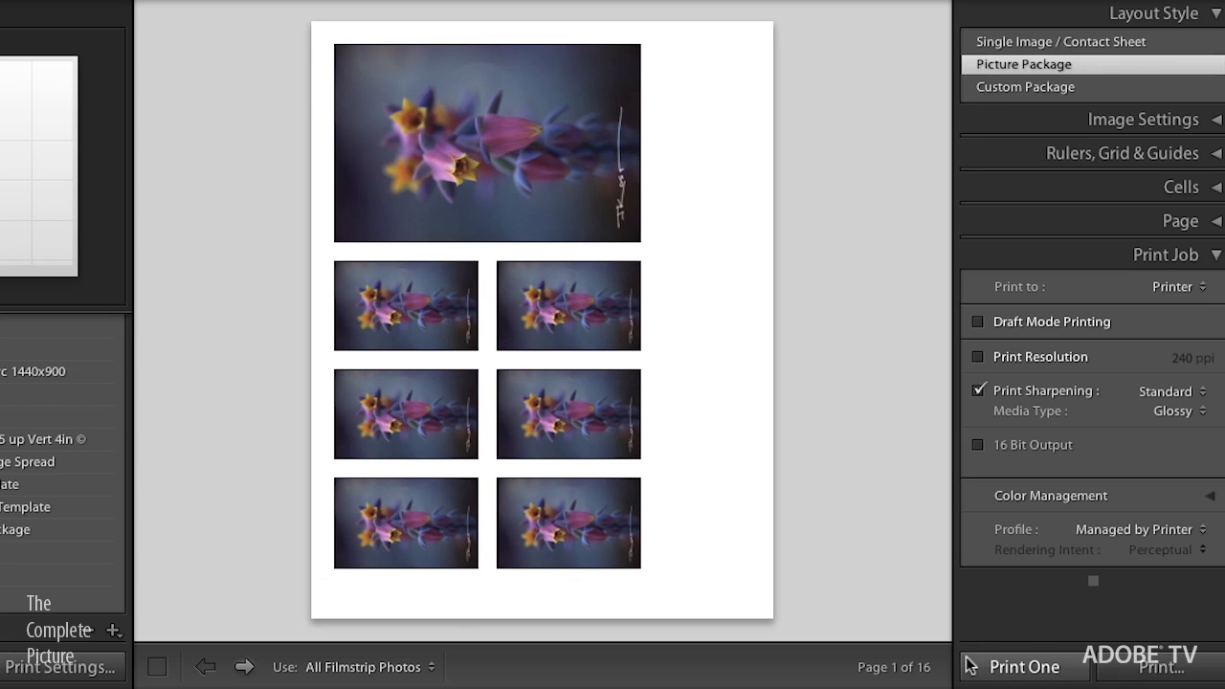
click(245, 666)
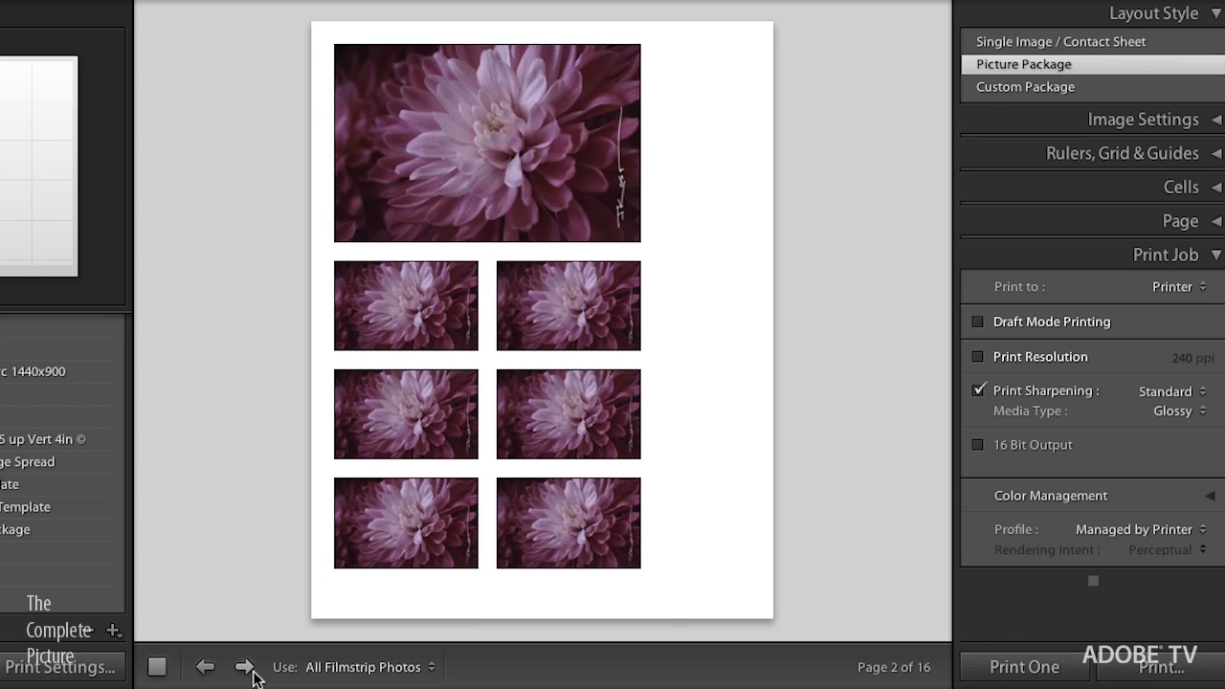
click(245, 666)
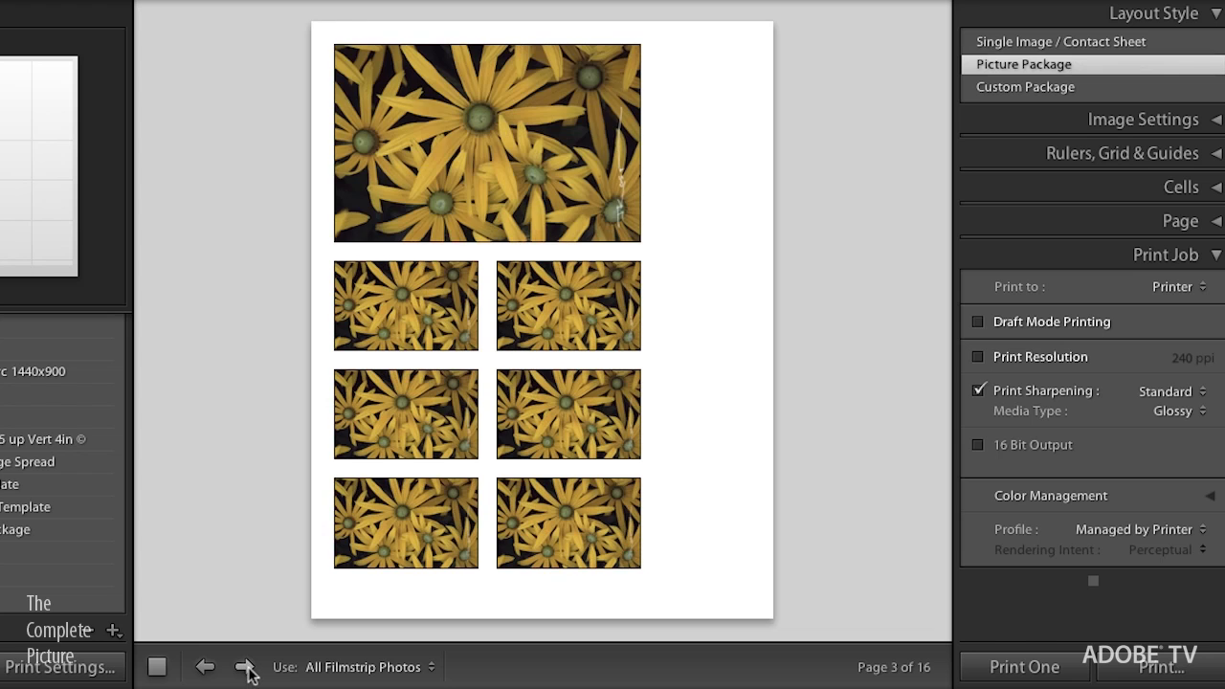
click(245, 666)
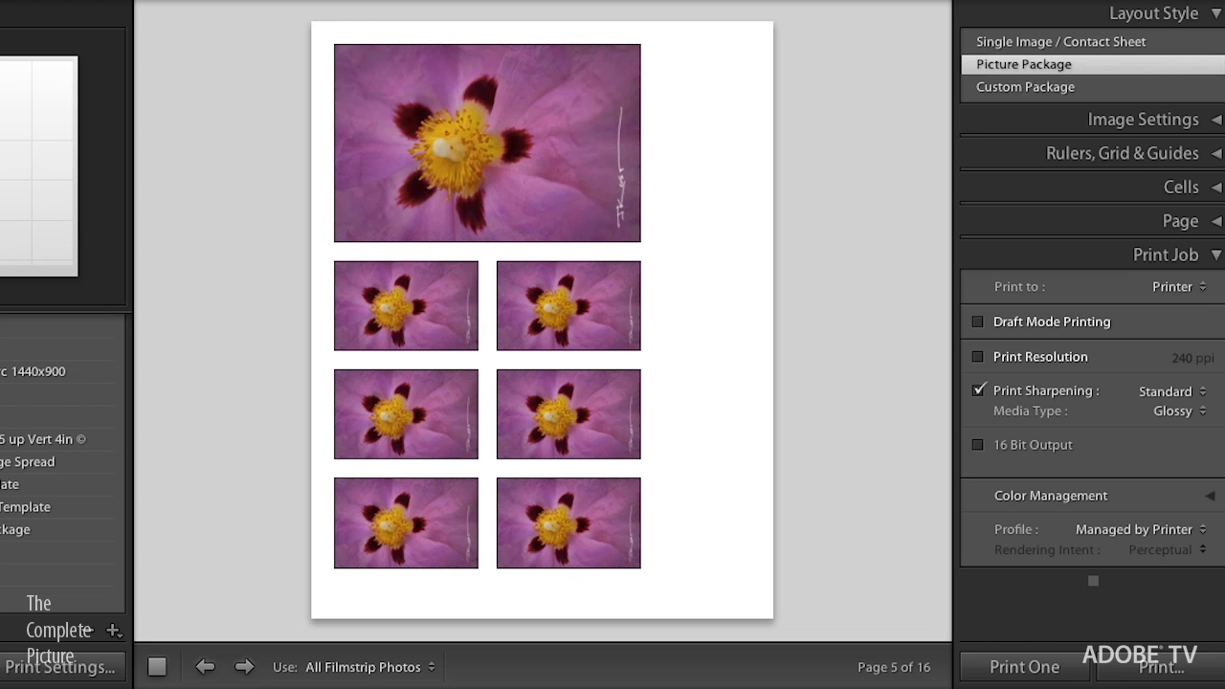
mouse_move(947, 666)
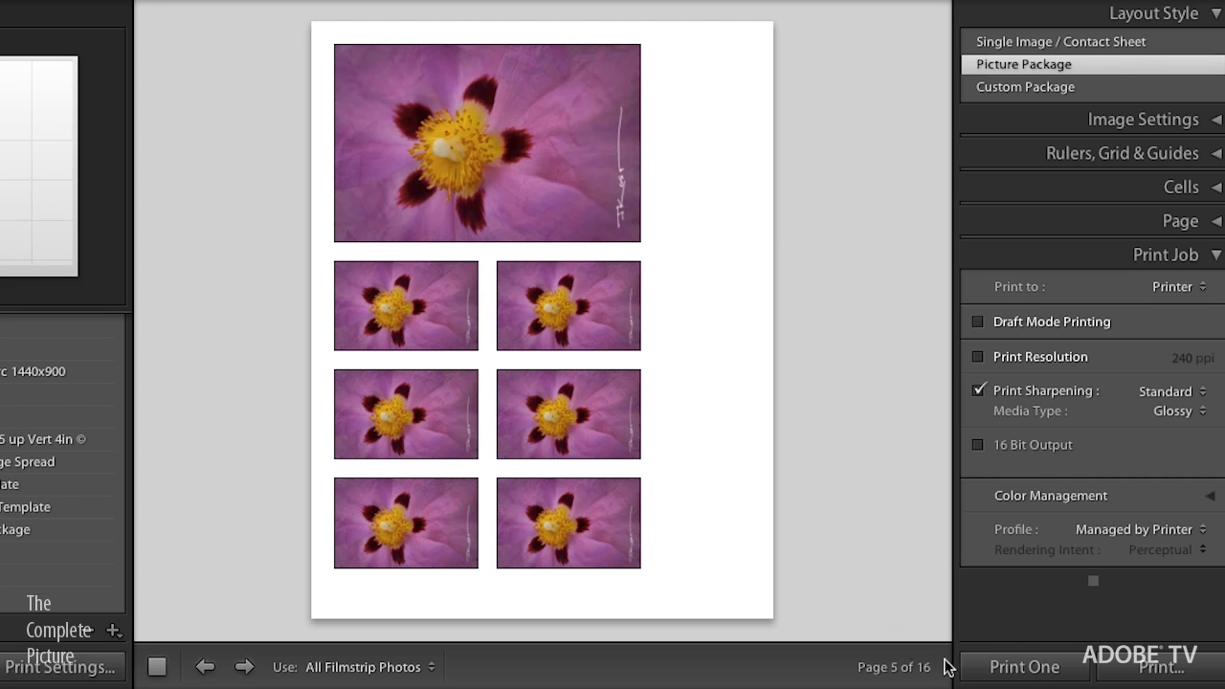